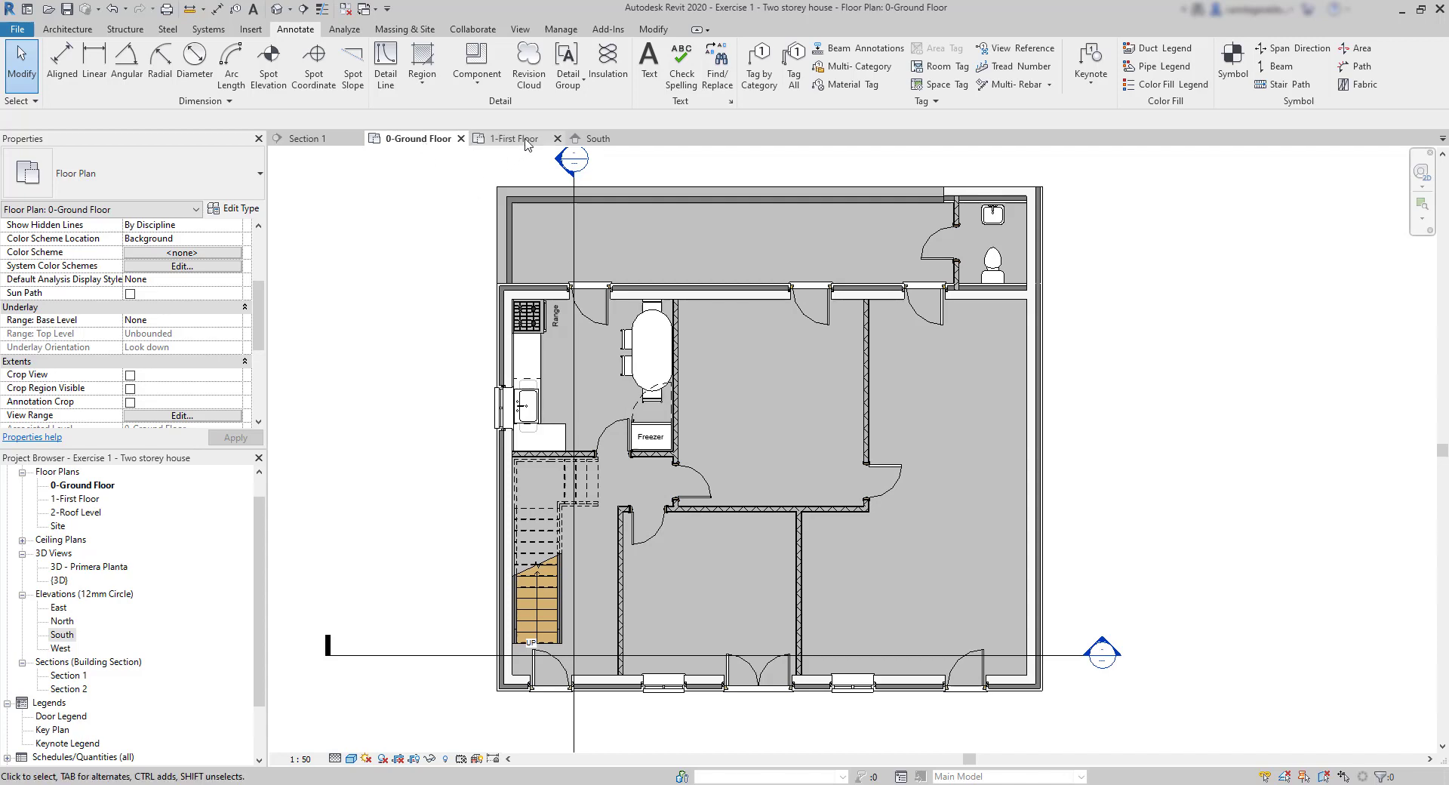
- Look over the first floor plan and south elevation, then return to the ground floor plan
{"action": "left_click", "coordinate": [506, 139]}
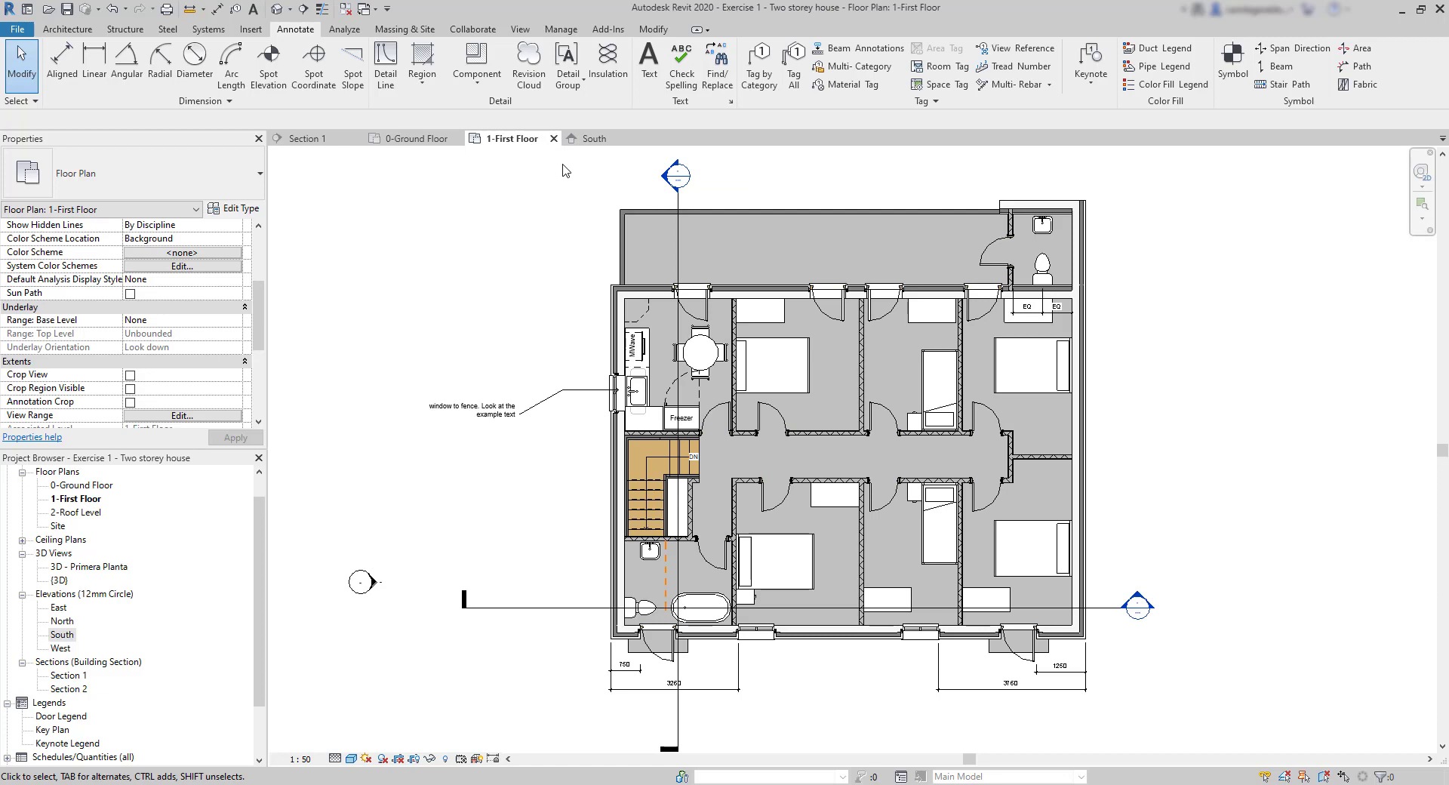
{"action": "left_click", "coordinate": [596, 138]}
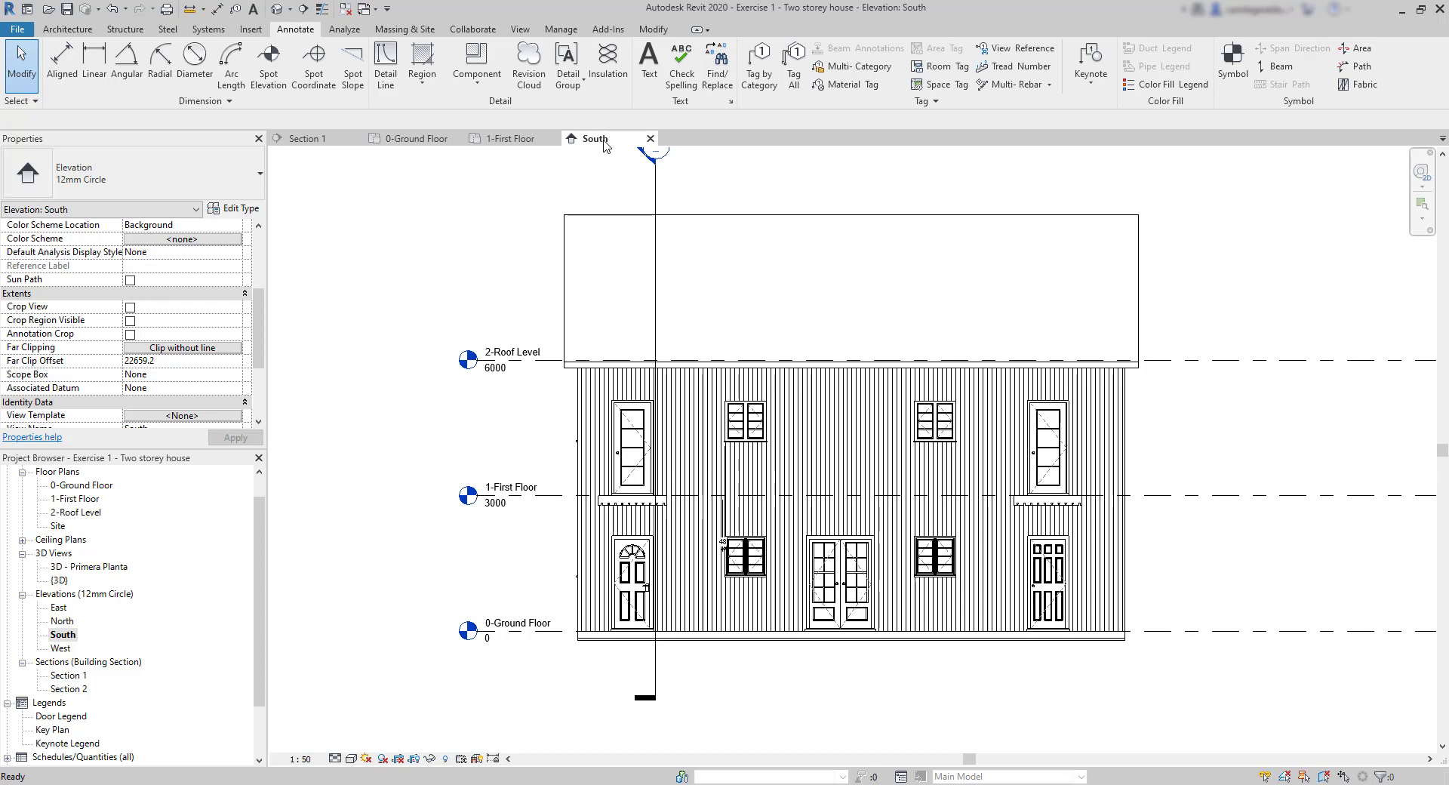
{"action": "mouse_move", "coordinate": [420, 152]}
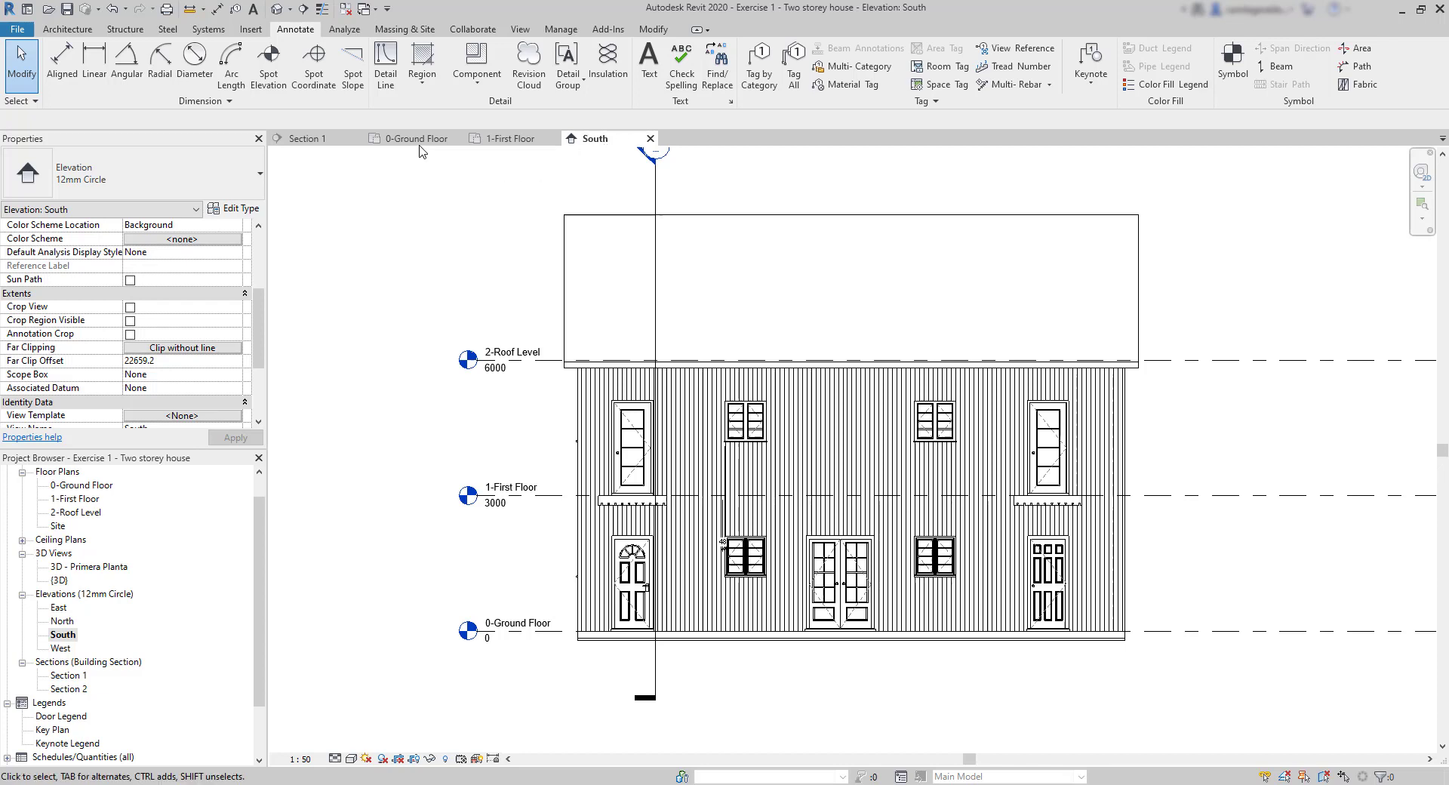
{"action": "left_click", "coordinate": [415, 138]}
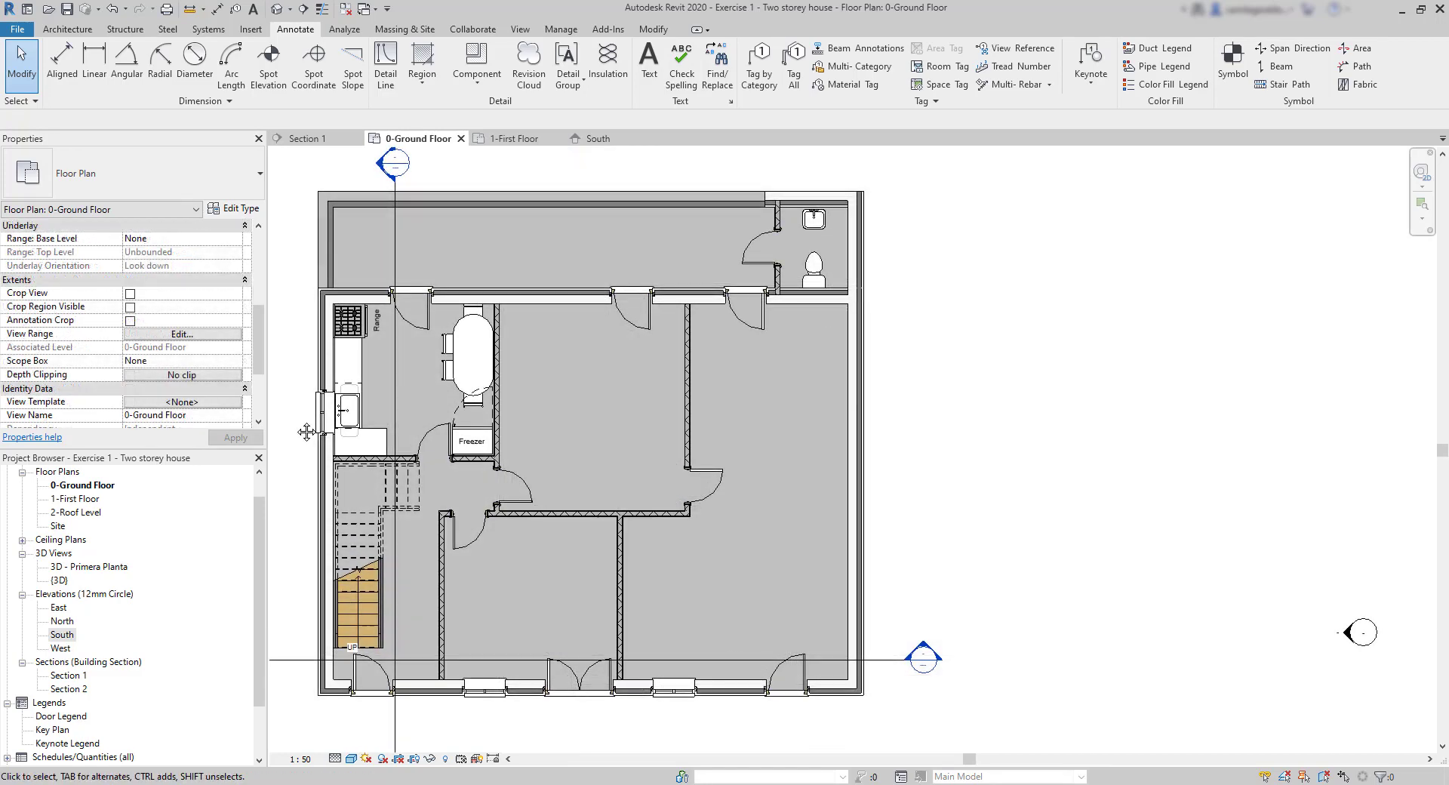
{"action": "mouse_move", "coordinate": [171, 345]}
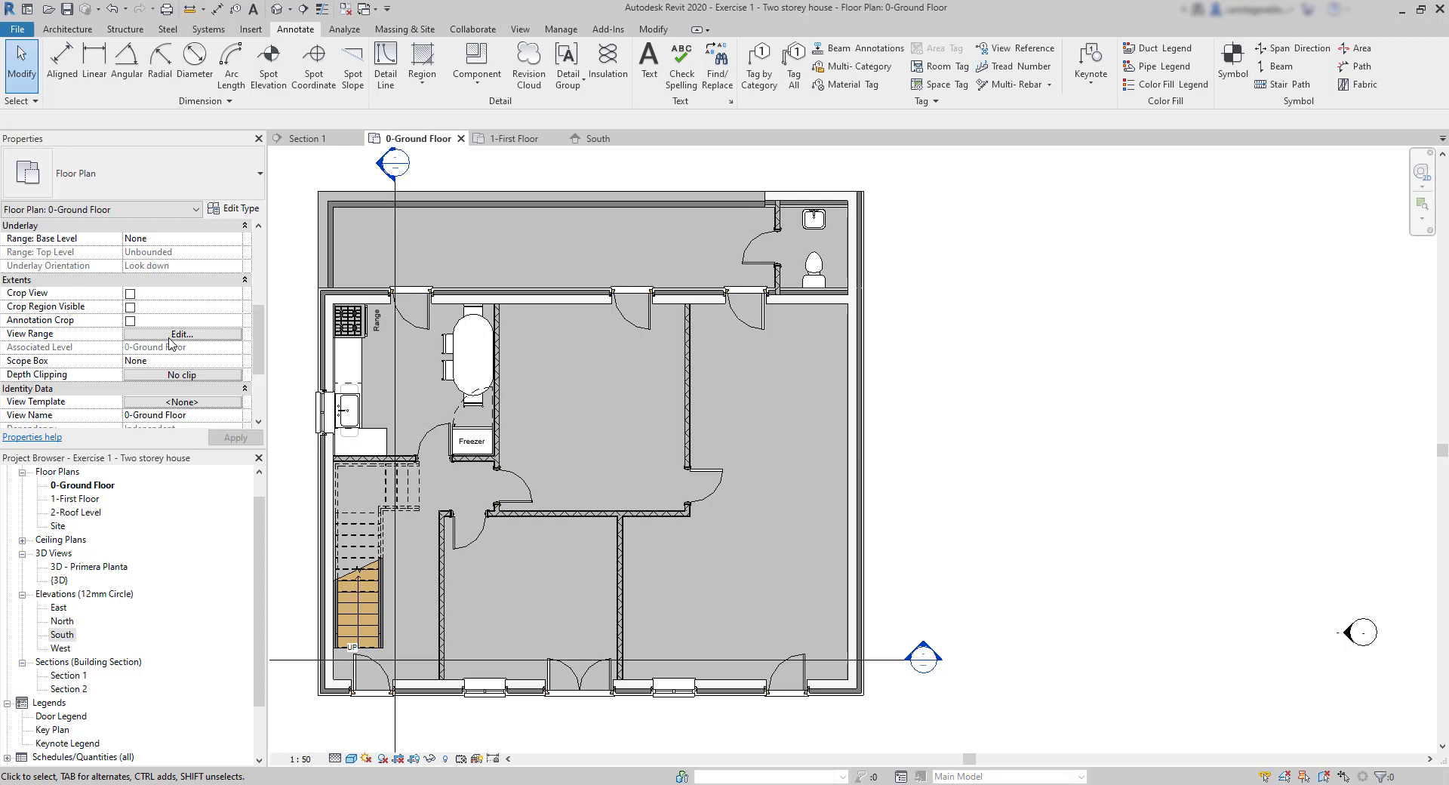
- Open the ground floor View Range settings and select the section line across the plan
{"action": "left_click", "coordinate": [181, 335]}
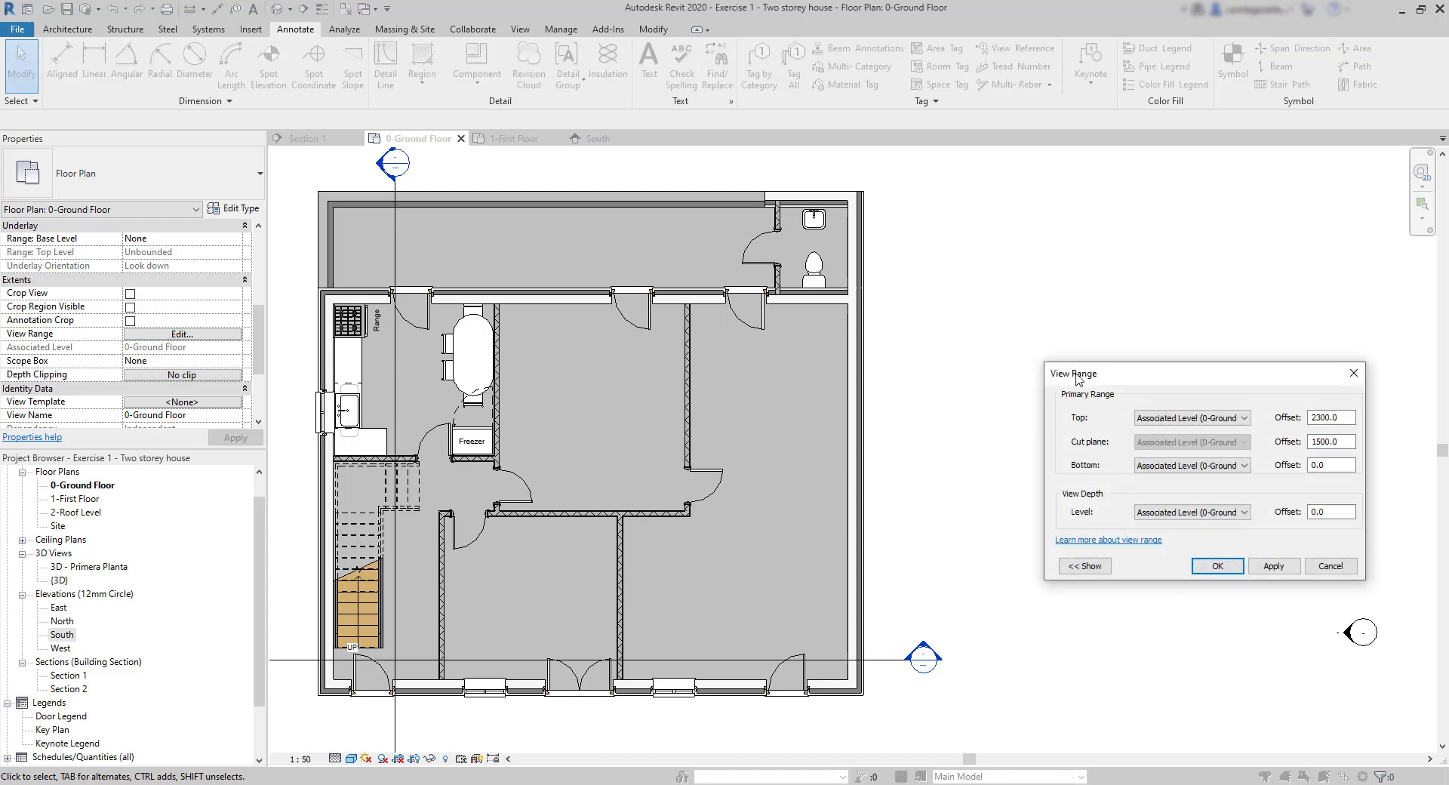
{"action": "left_click_drag", "start_coordinate": [1109, 374], "coordinate": [1067, 341]}
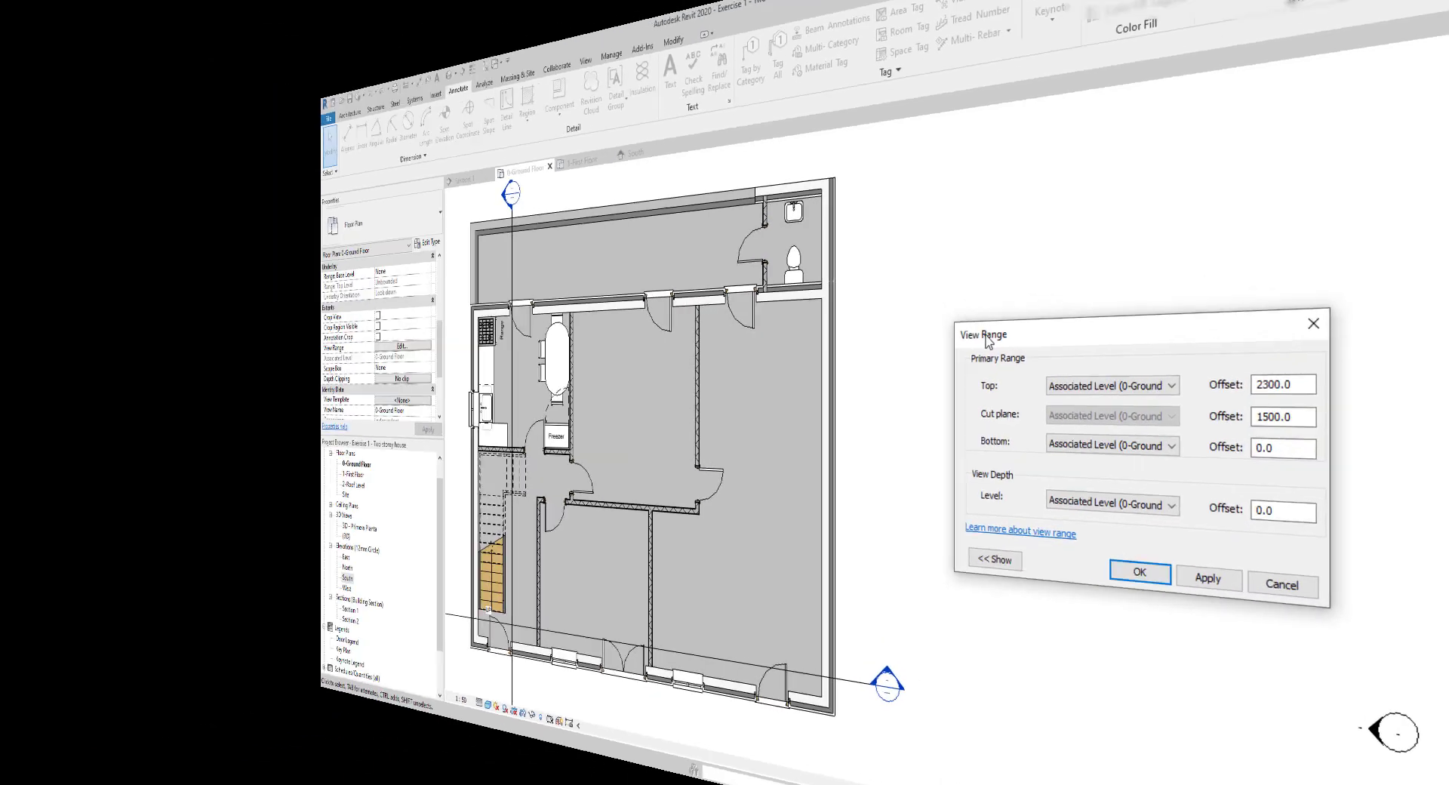
{"action": "left_click", "coordinate": [1139, 572]}
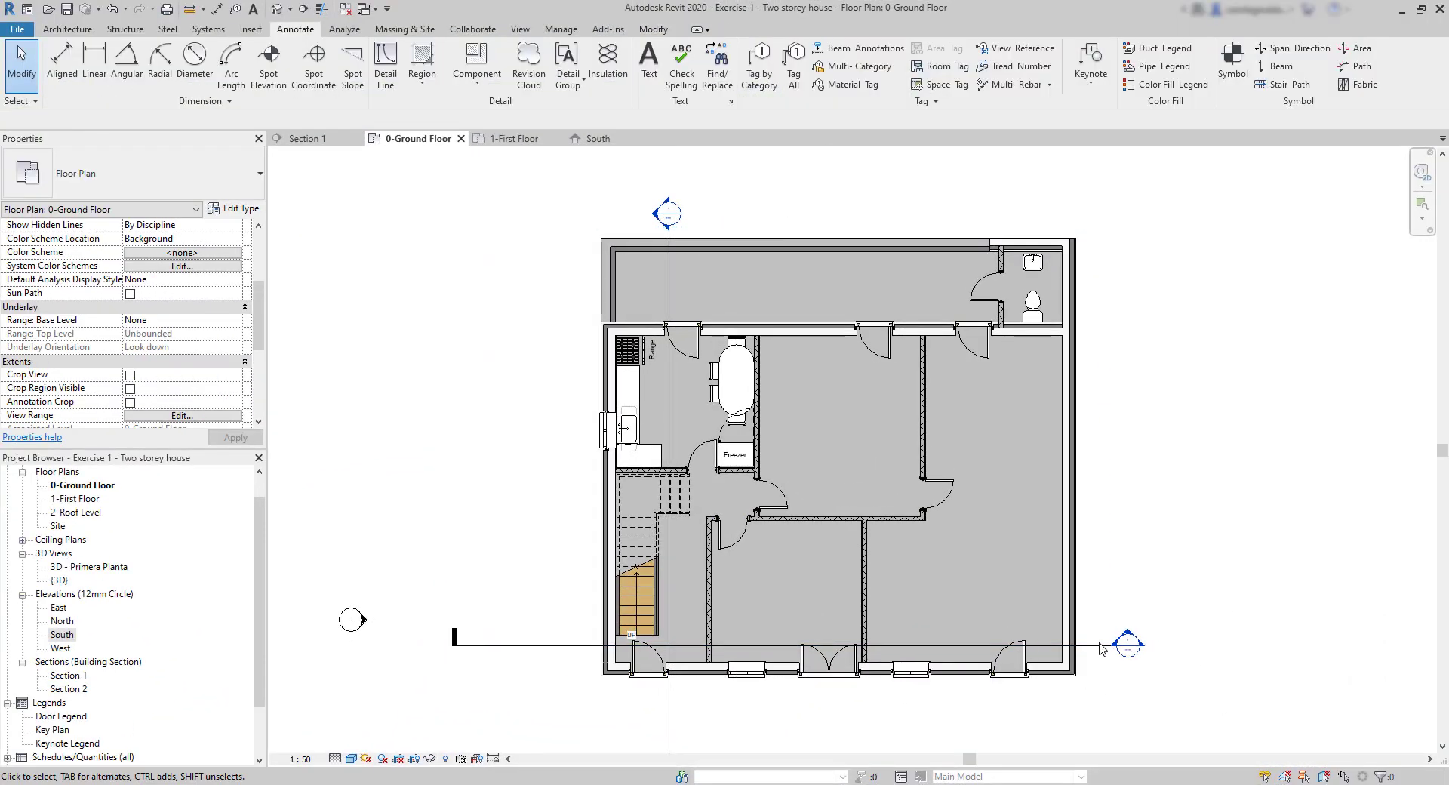
{"action": "left_click", "coordinate": [1128, 644]}
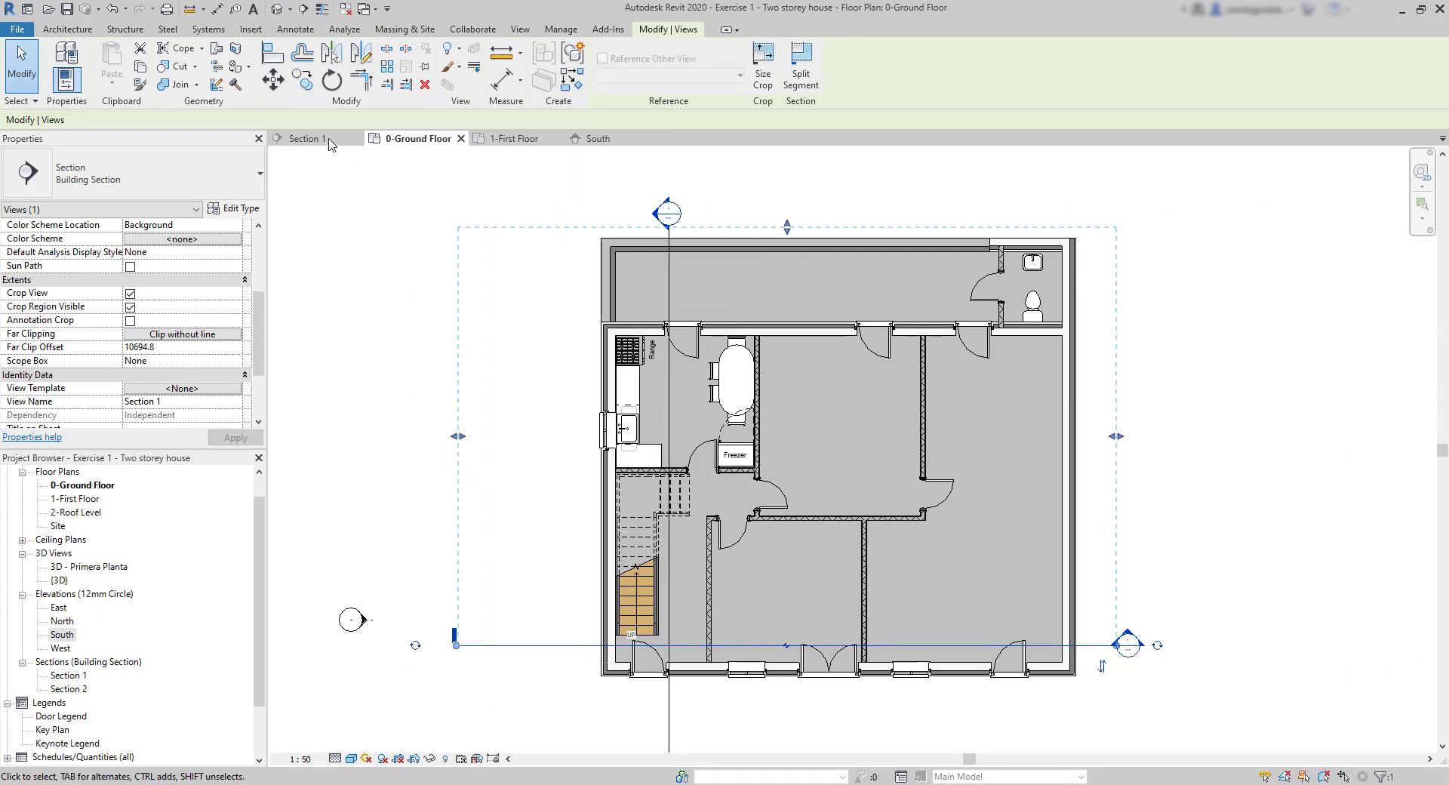
{"action": "left_click", "coordinate": [305, 139]}
{"action": "type", "text": "800"}
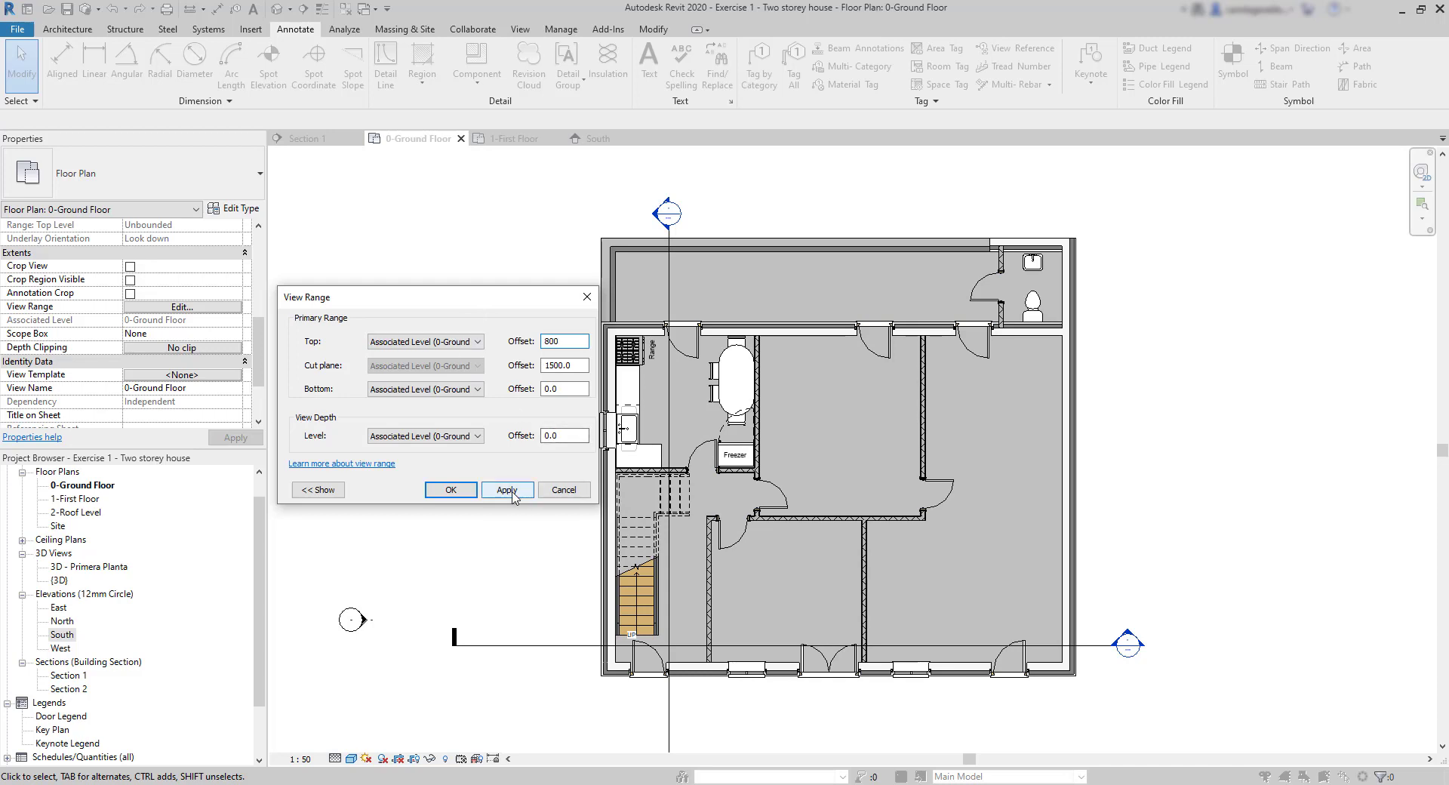
- Apply the 800 top offset and dismiss the error about it lying below the 1500 cut plane
{"action": "left_click", "coordinate": [507, 489]}
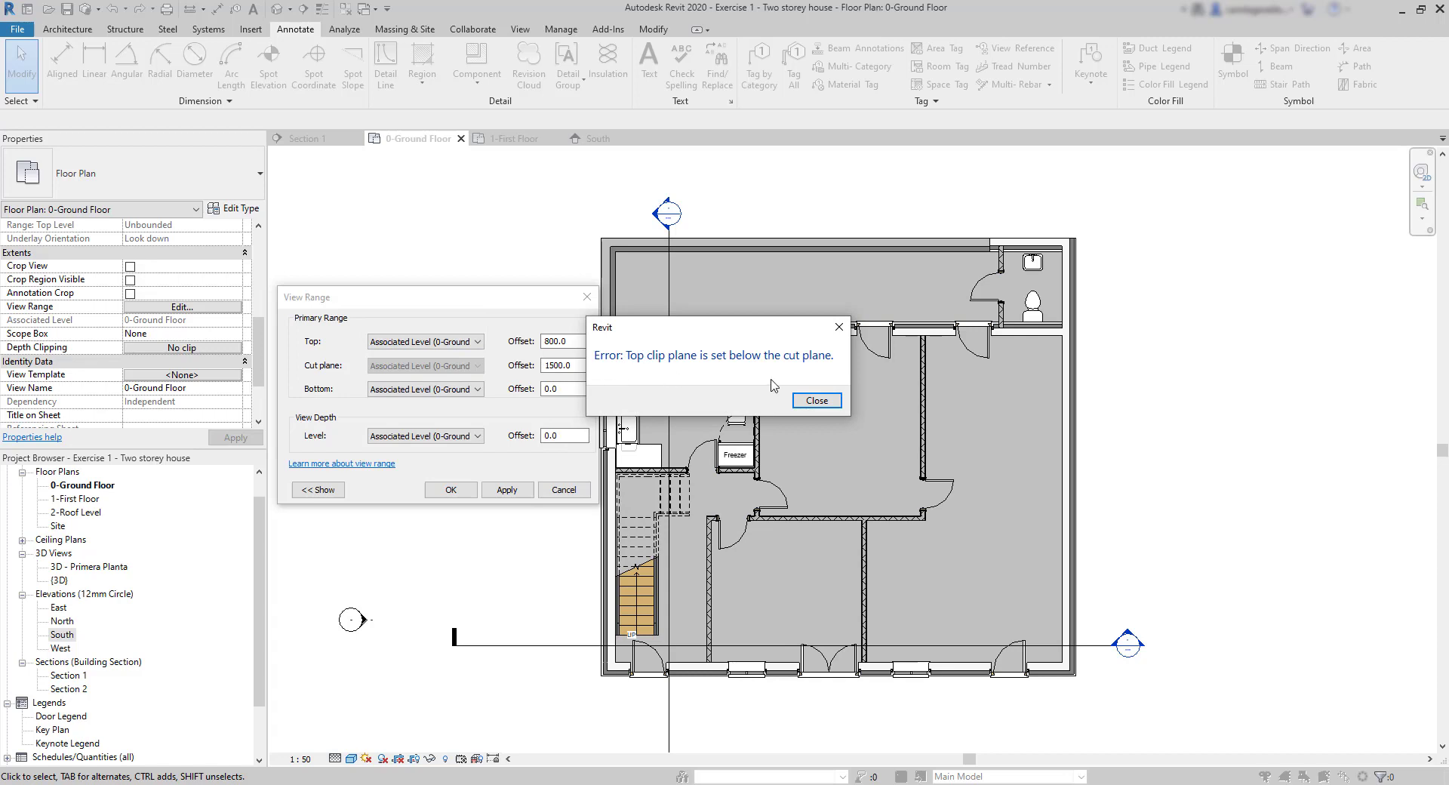
{"action": "left_click", "coordinate": [816, 400]}
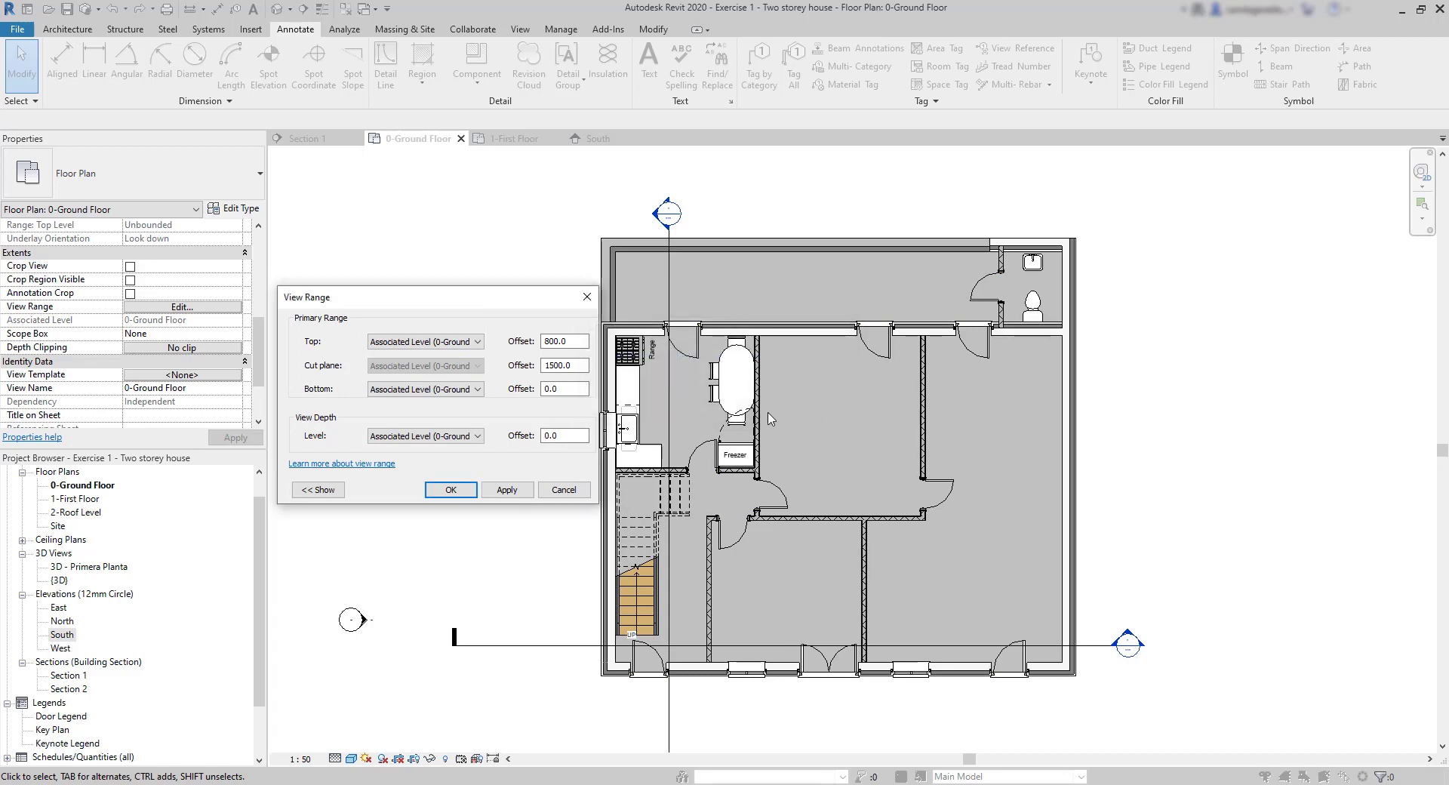
{"action": "mouse_move", "coordinate": [569, 465]}
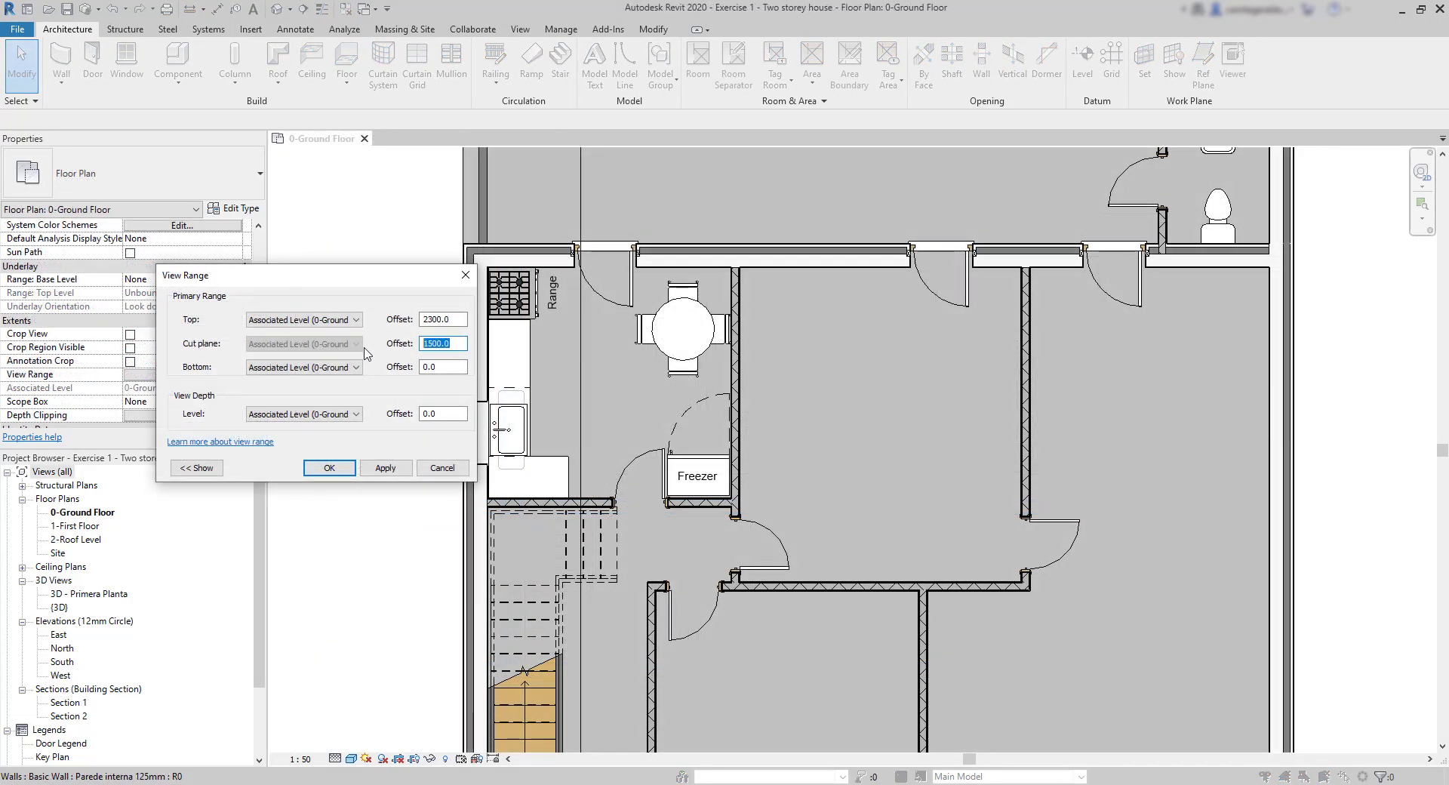
- Enter a 2200 cut plane offset for the ground floor and apply it
{"action": "type", "text": "2200"}
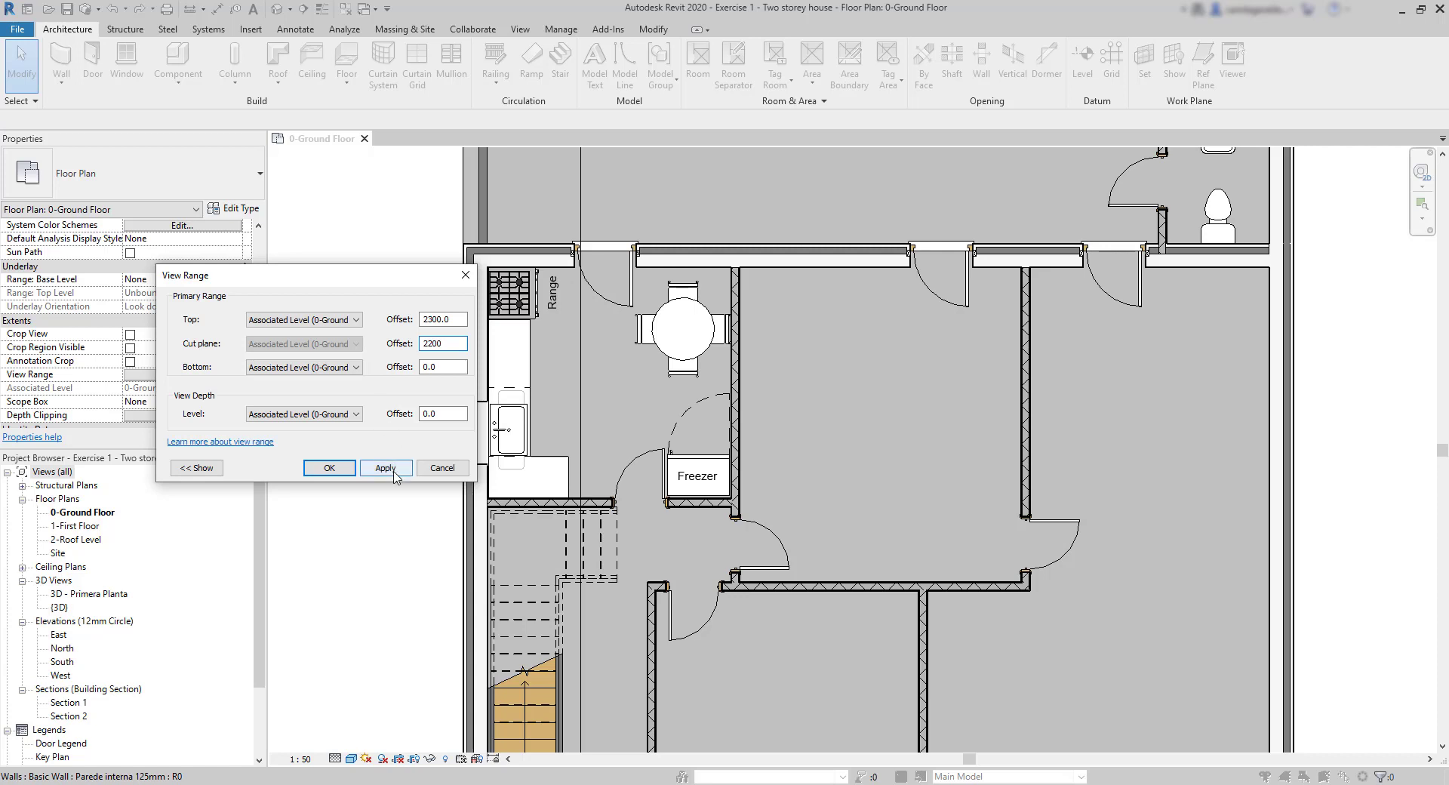
{"action": "left_click", "coordinate": [386, 467]}
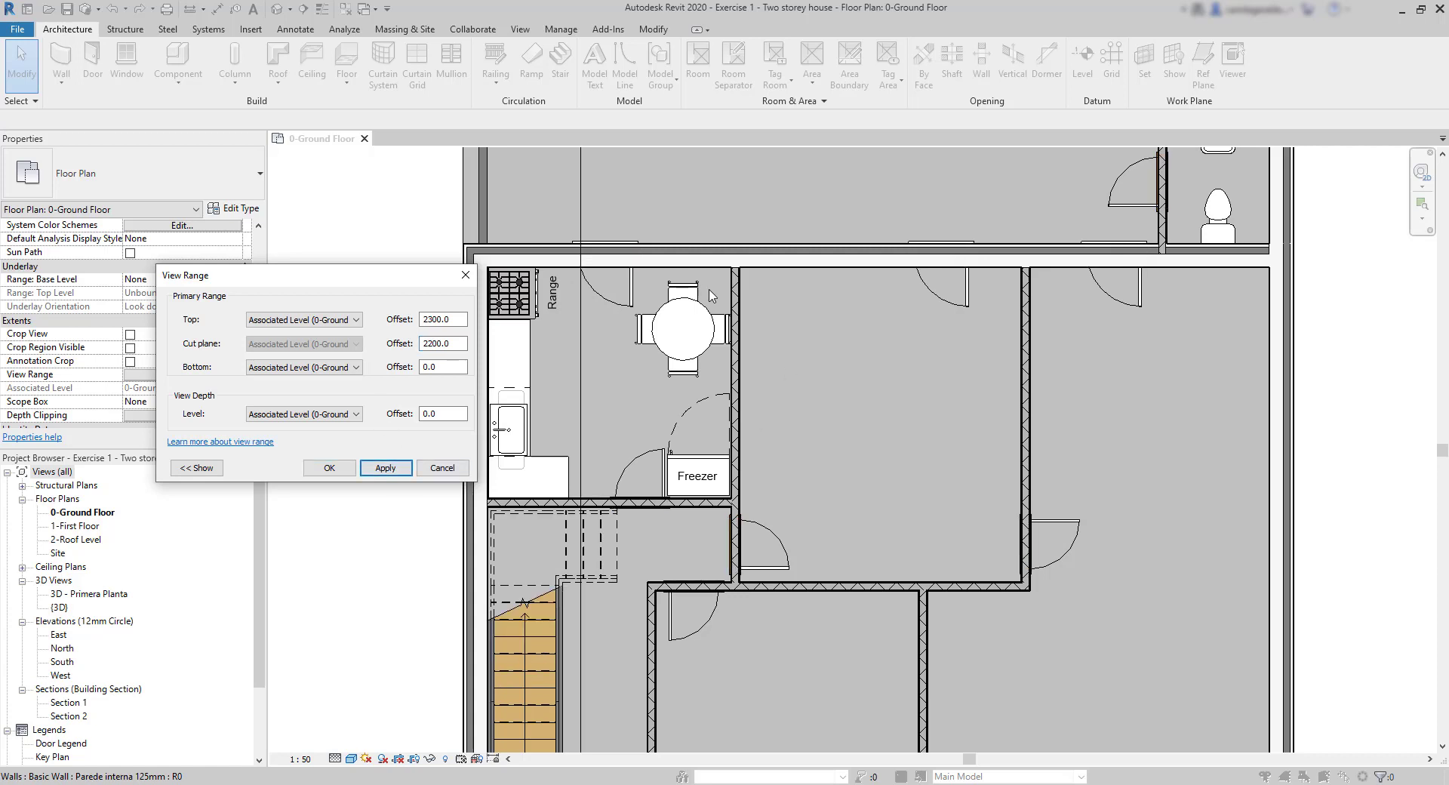
{"action": "mouse_move", "coordinate": [1213, 435]}
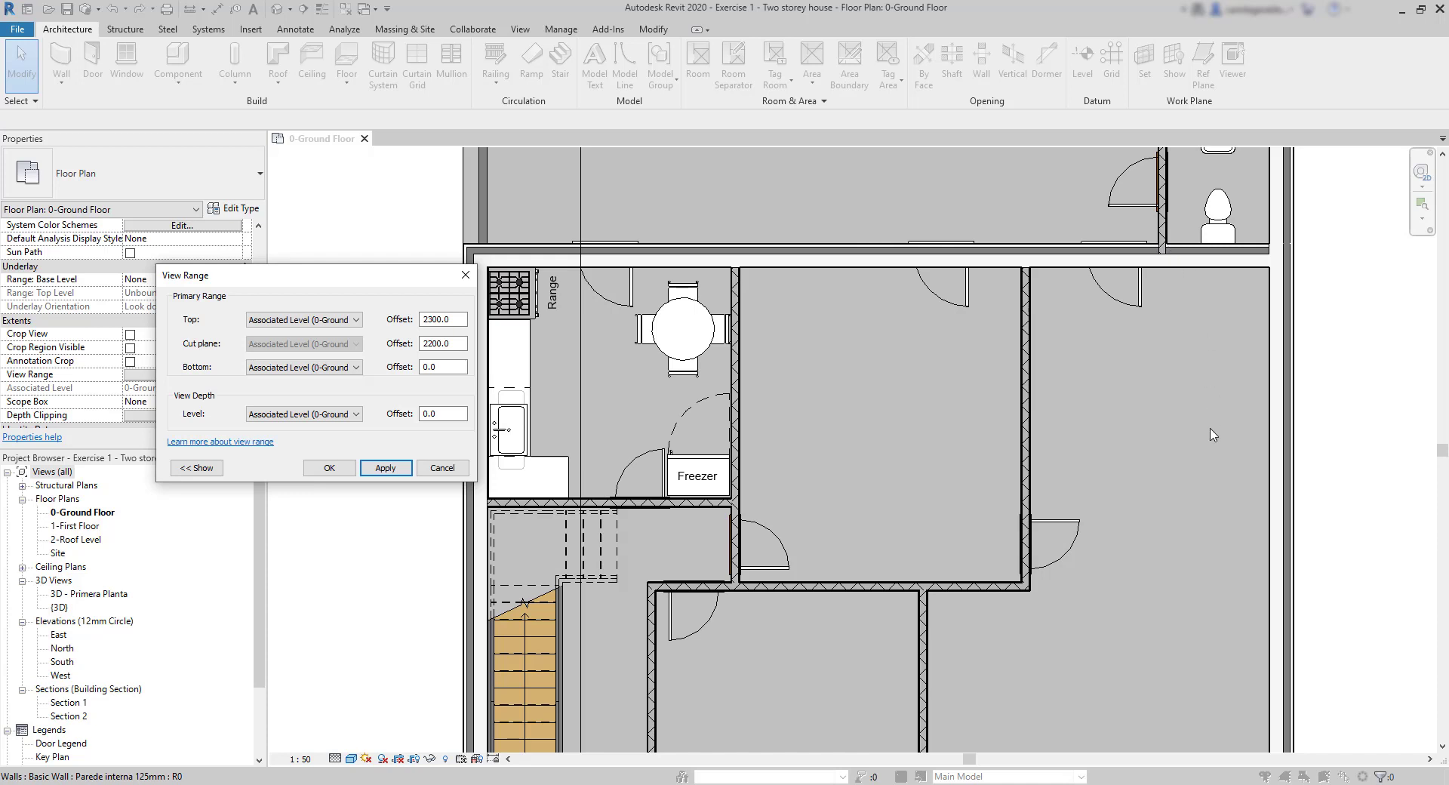
{"action": "mouse_move", "coordinate": [329, 487]}
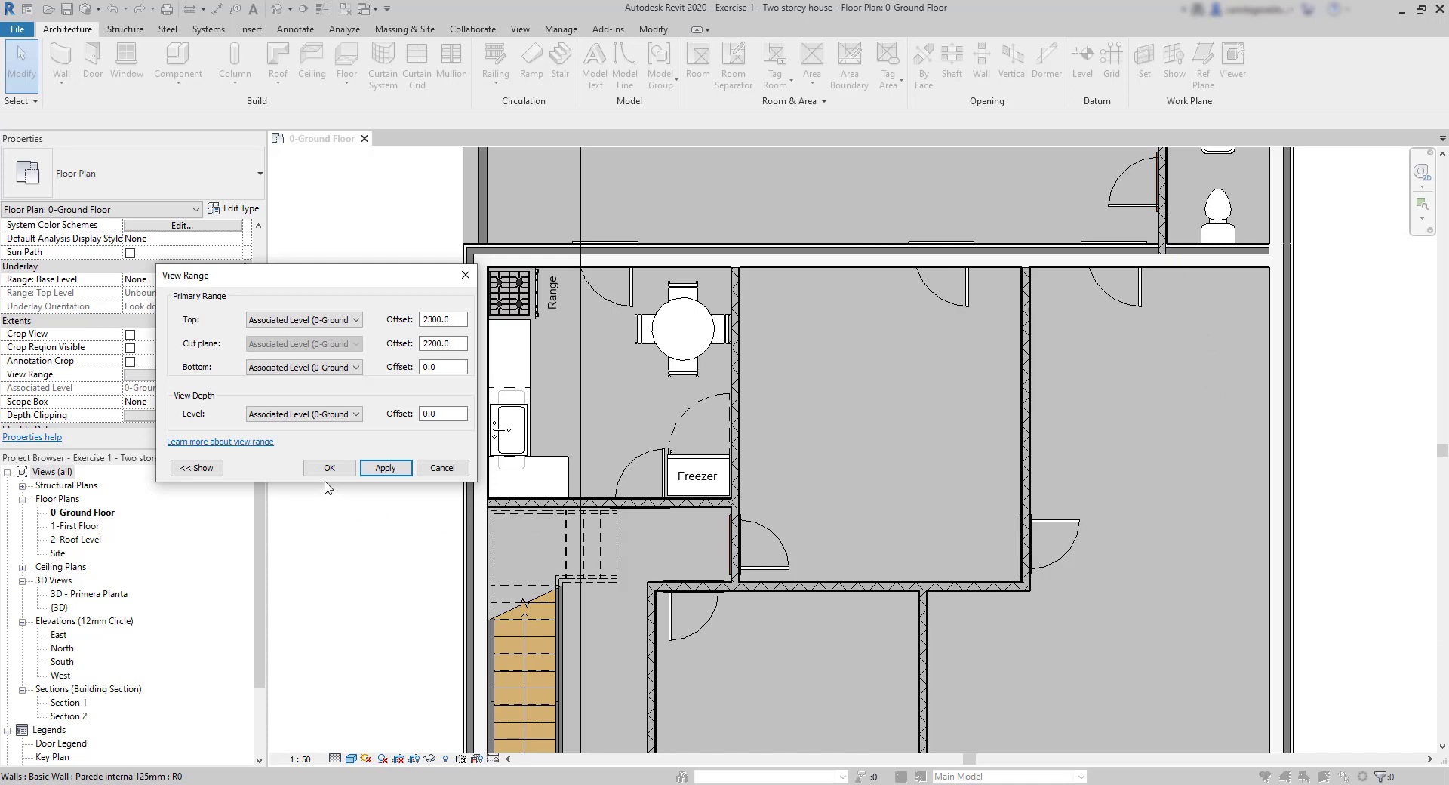
{"action": "mouse_move", "coordinate": [459, 394]}
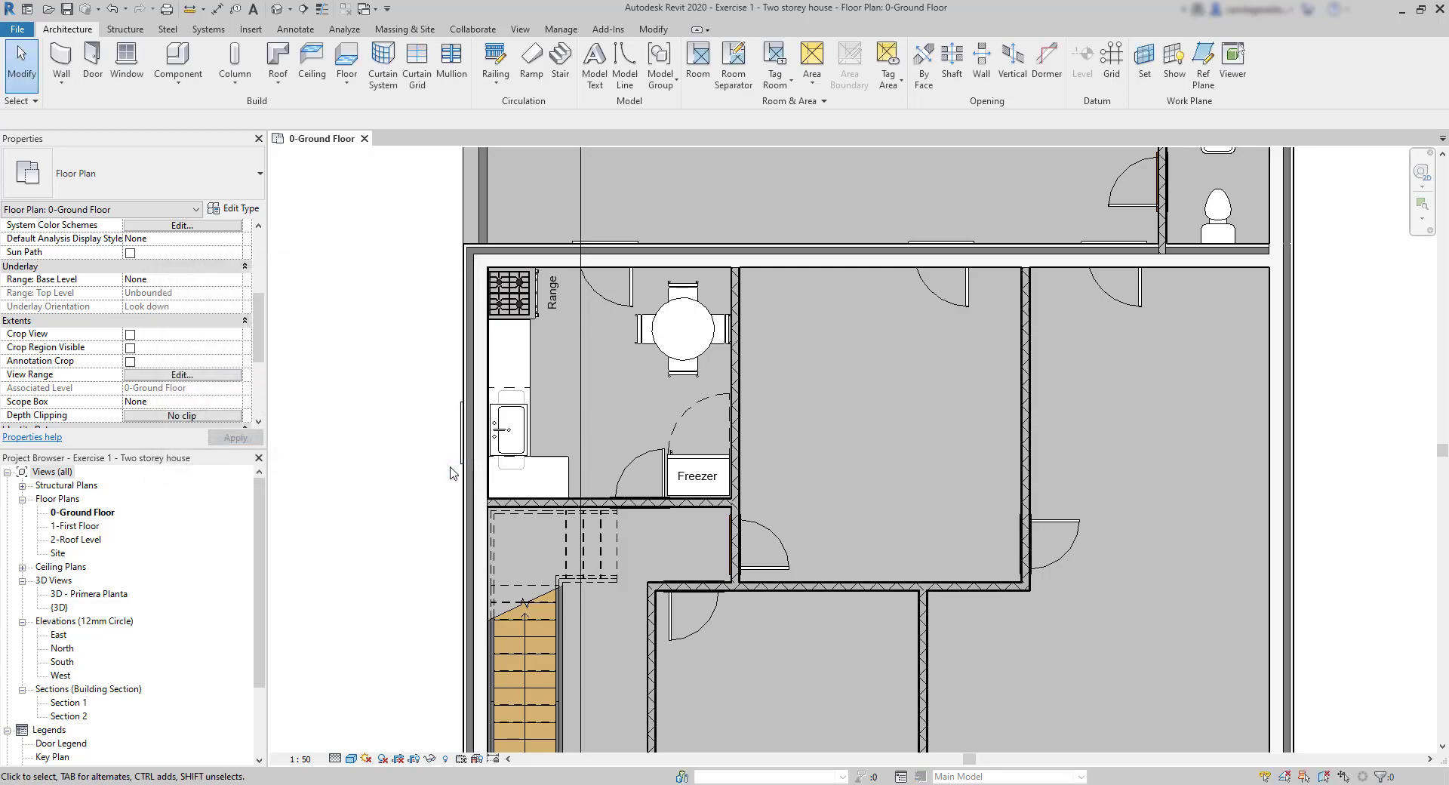
{"action": "mouse_move", "coordinate": [446, 474]}
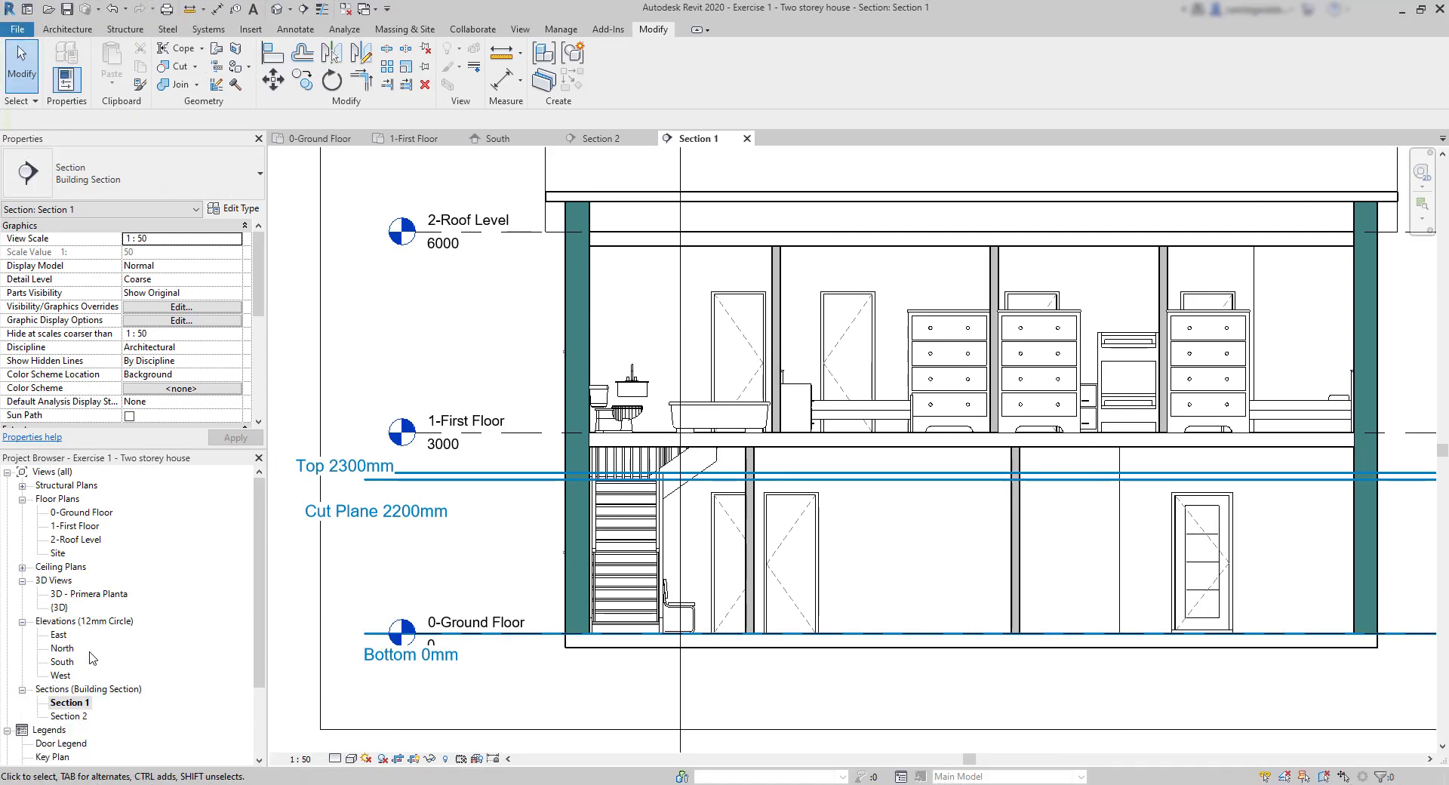
- Return to the ground floor plan and recheck its View Range: top 2300, cut 2200, bottom 0
{"action": "left_click", "coordinate": [924, 555]}
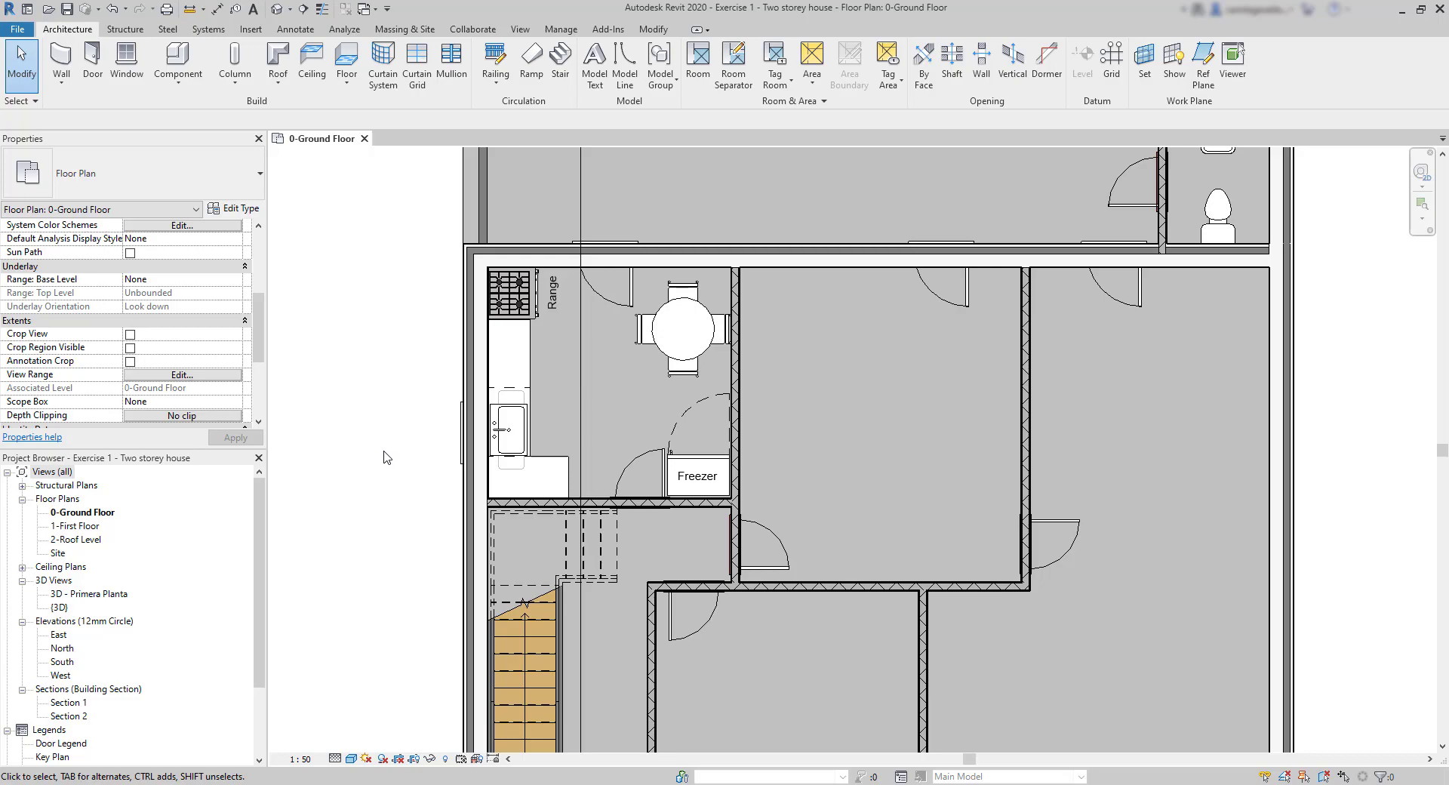
{"action": "left_click", "coordinate": [181, 374]}
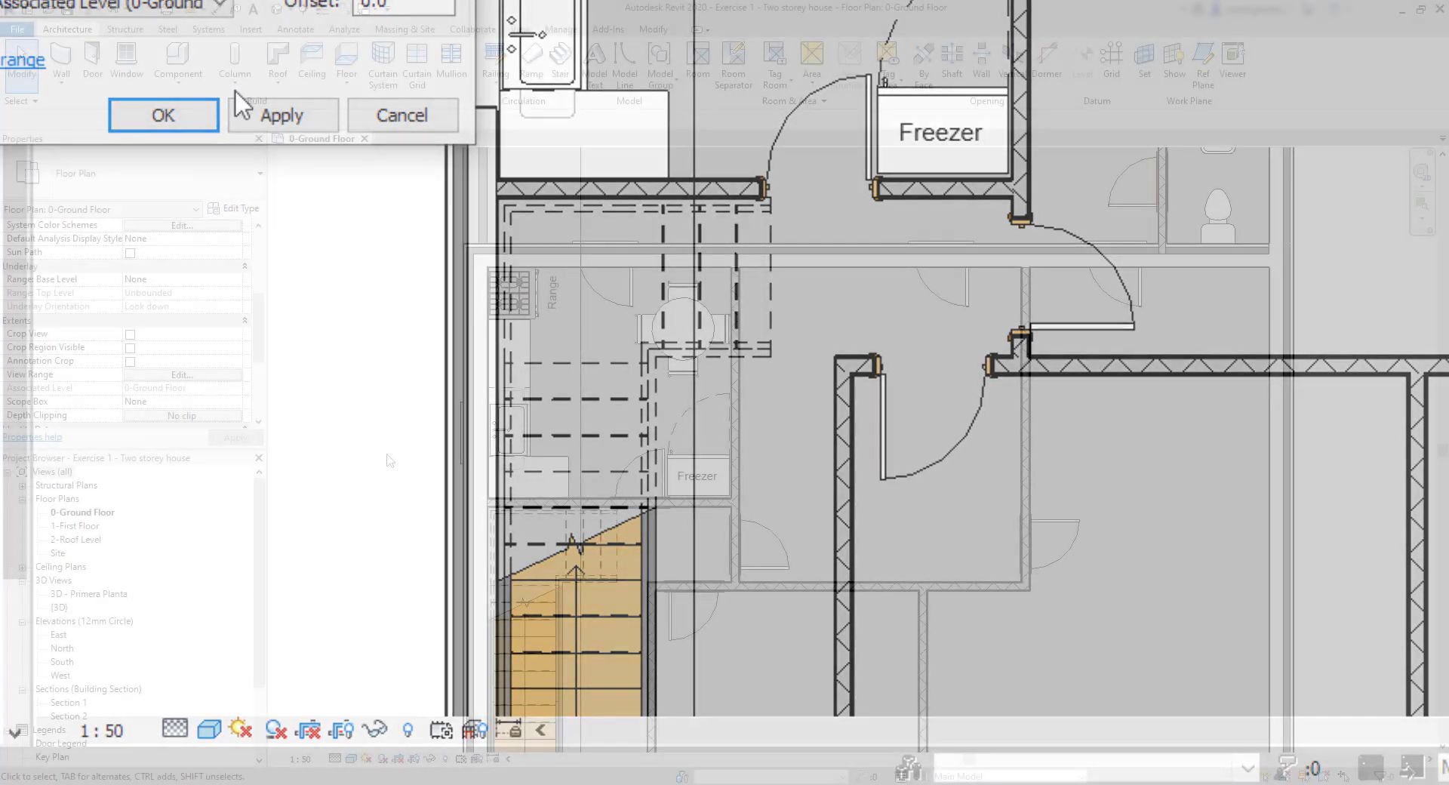
{"action": "left_click", "coordinate": [163, 115]}
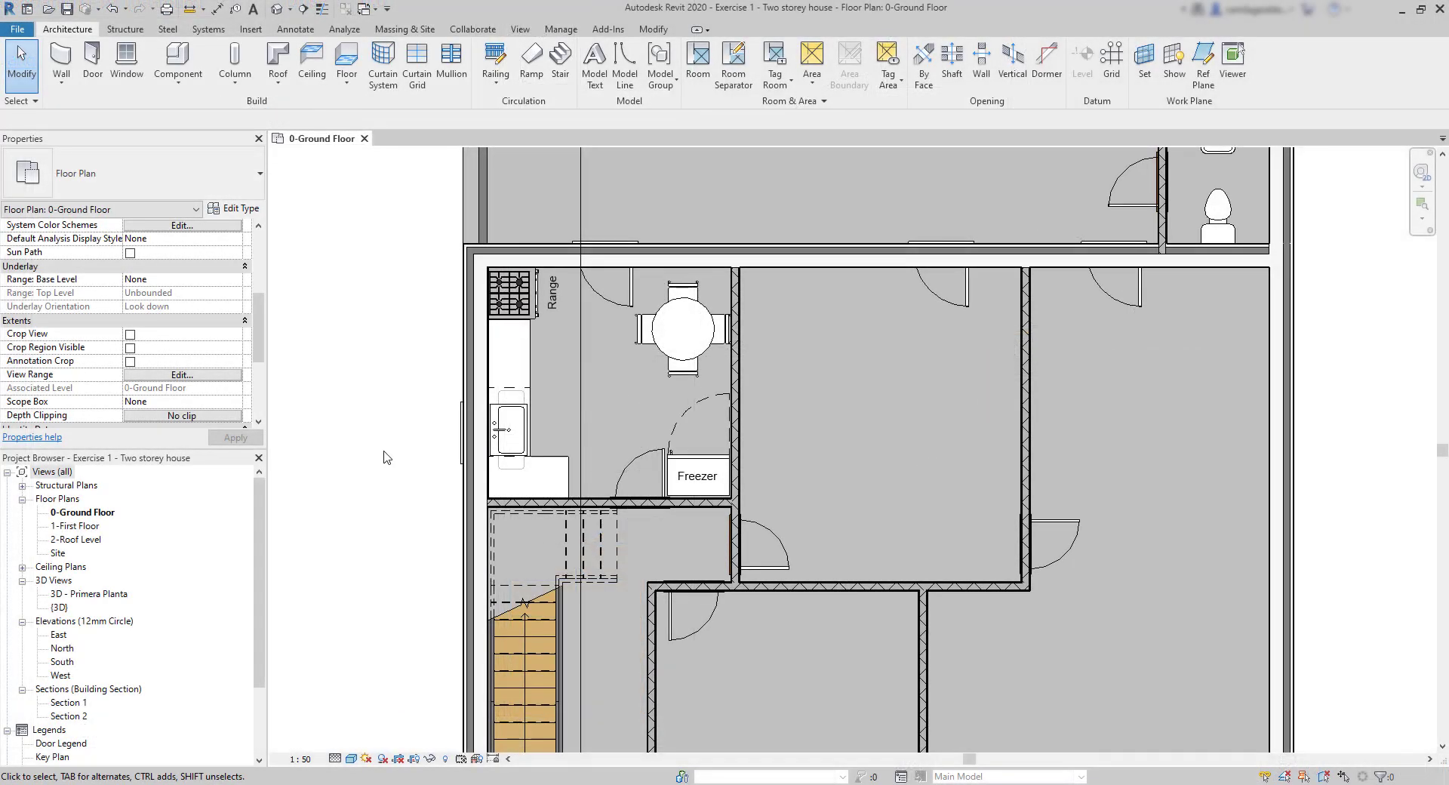
{"action": "left_click", "coordinate": [182, 374]}
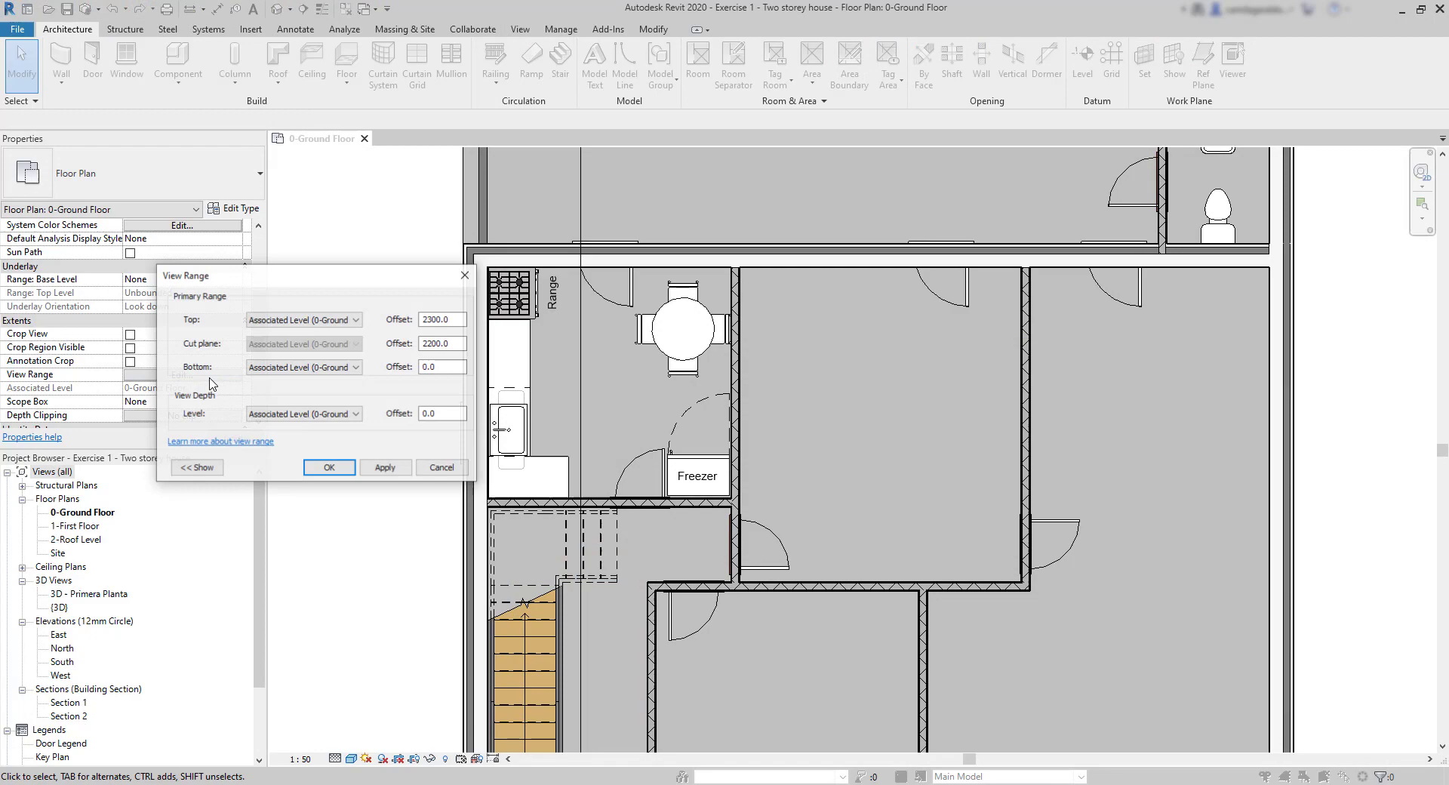
{"action": "triple_click", "coordinate": [442, 342]}
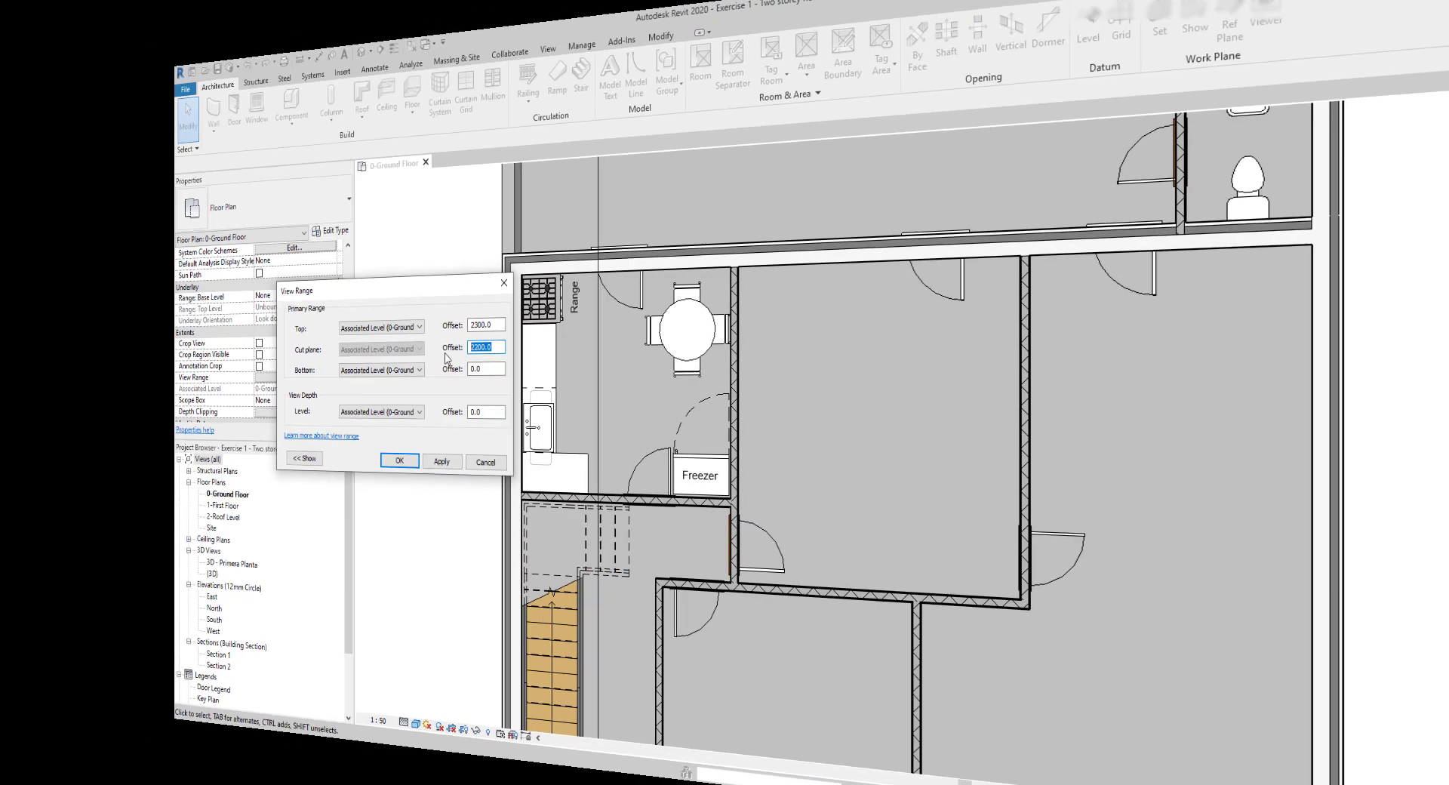
{"action": "left_click", "coordinate": [400, 461]}
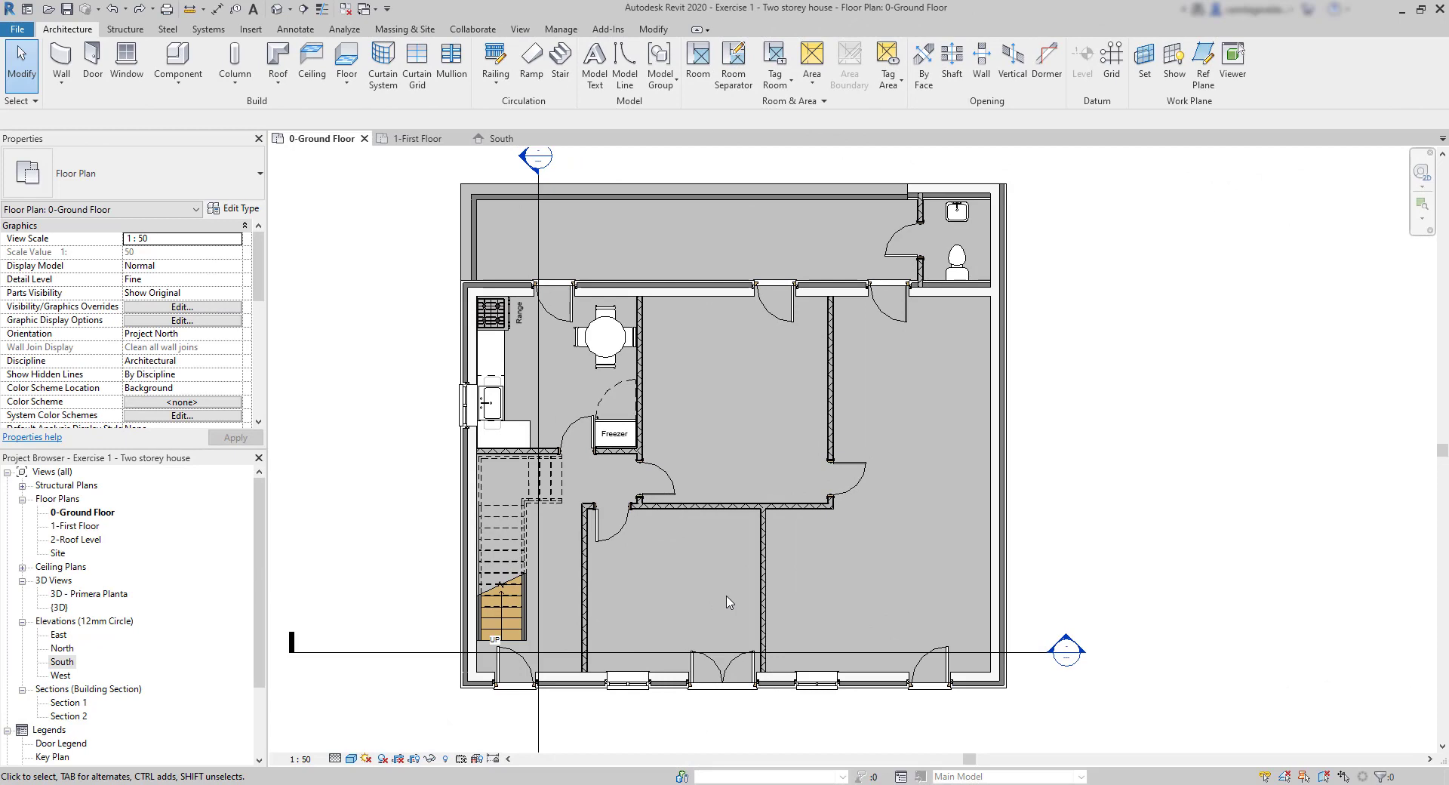
{"action": "mouse_move", "coordinate": [721, 598]}
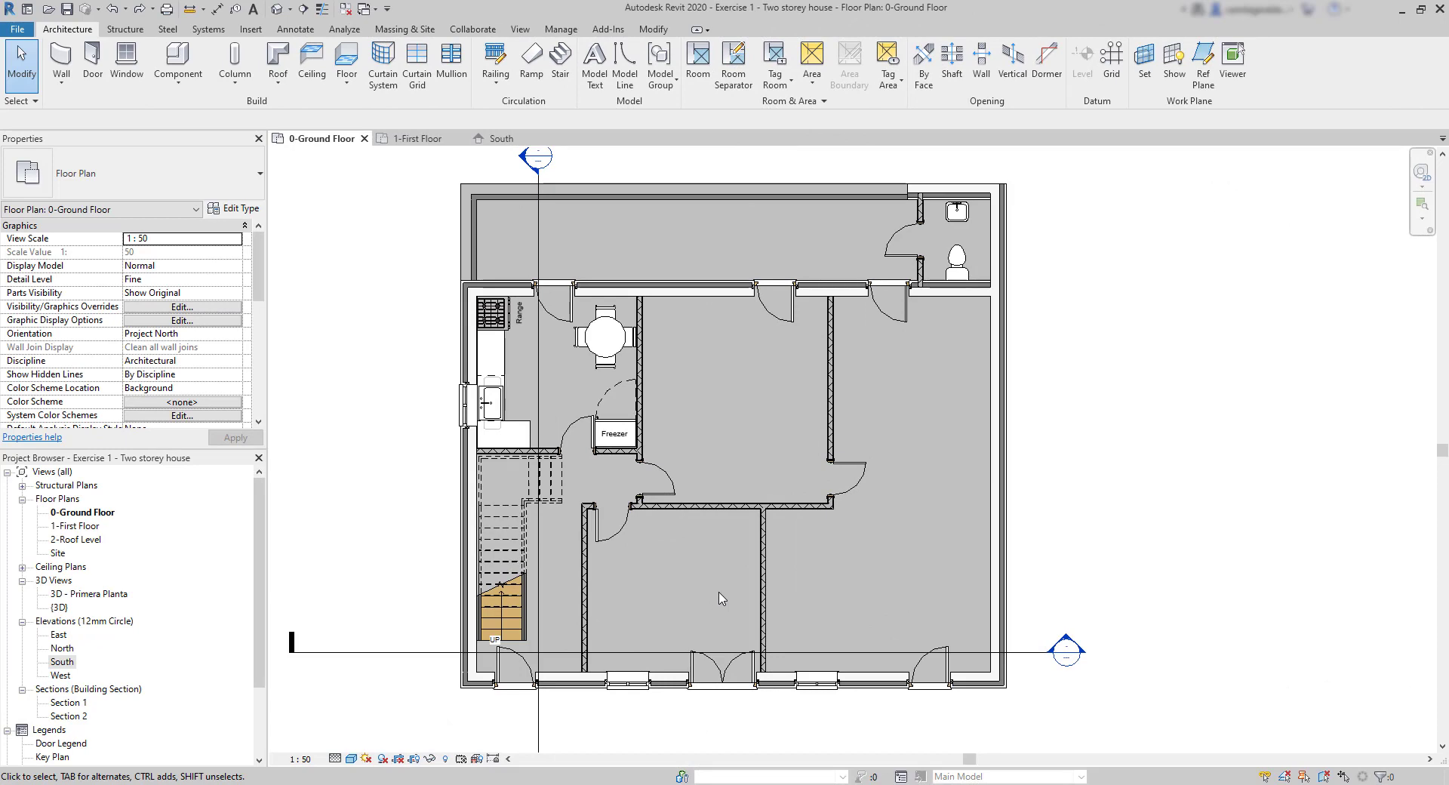
- Pick the M_Chair-Breuer furniture component for placement and zoom in on the plan
{"action": "left_click", "coordinate": [177, 69]}
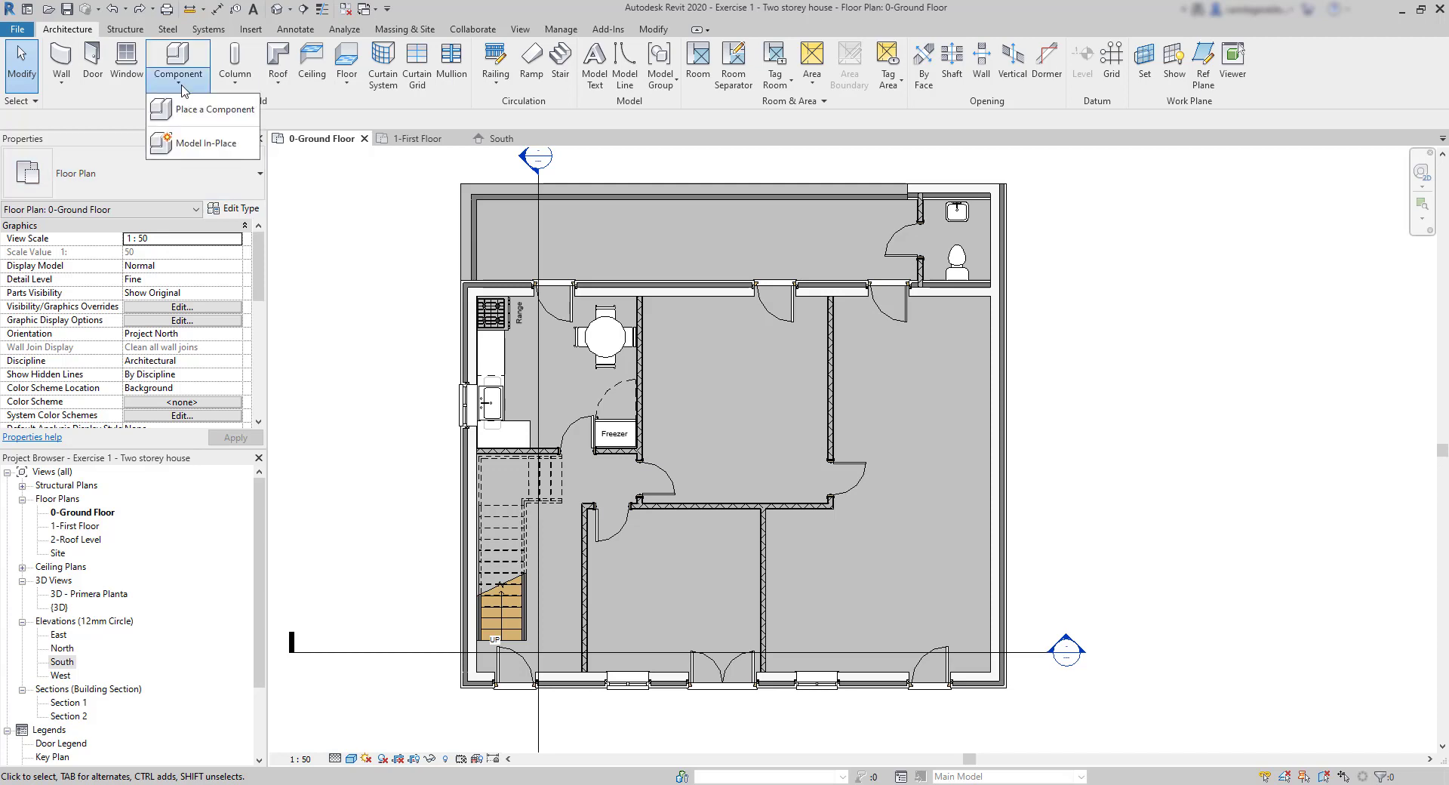
{"action": "left_click", "coordinate": [209, 110]}
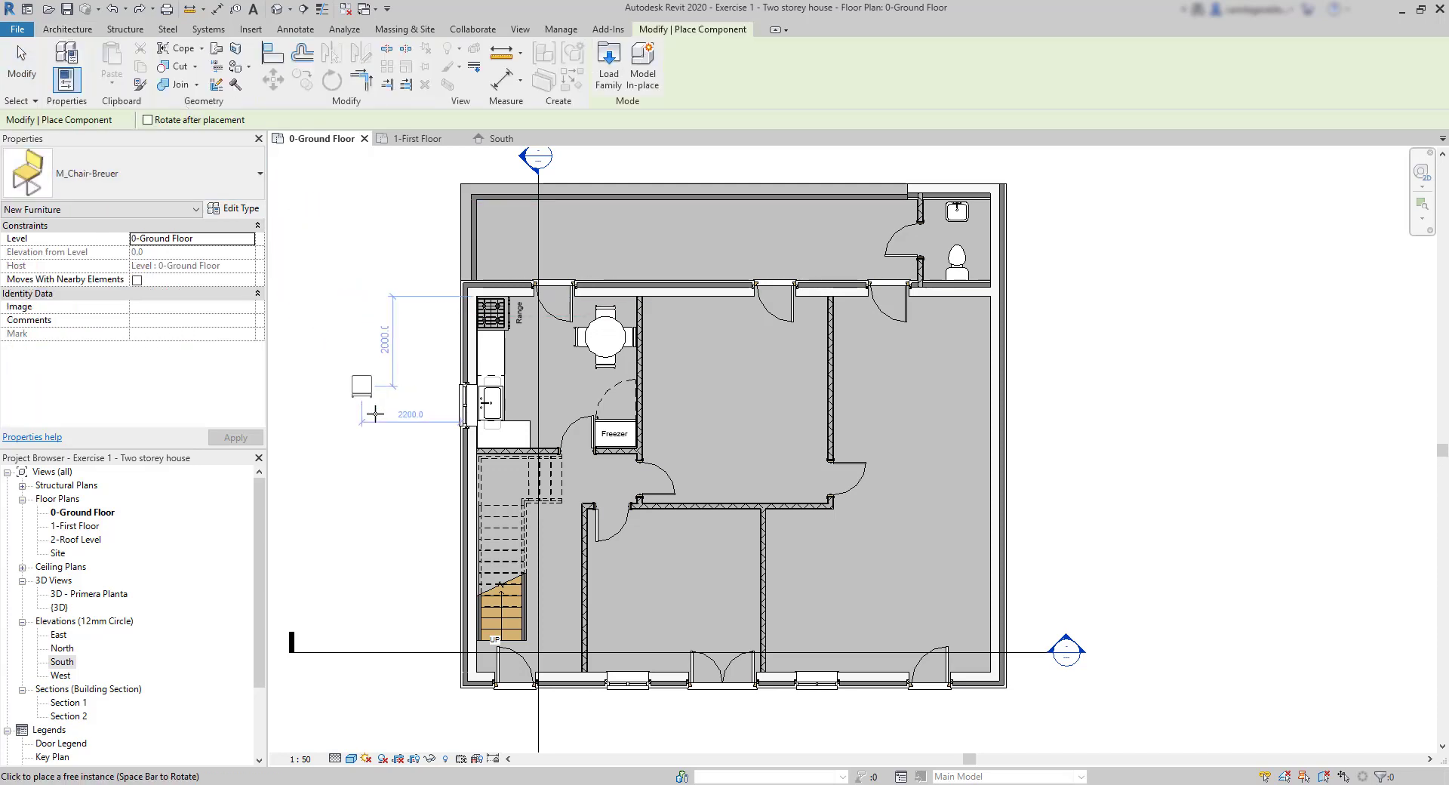
{"action": "scroll", "scroll_direction": "up", "scroll_amount": 3}
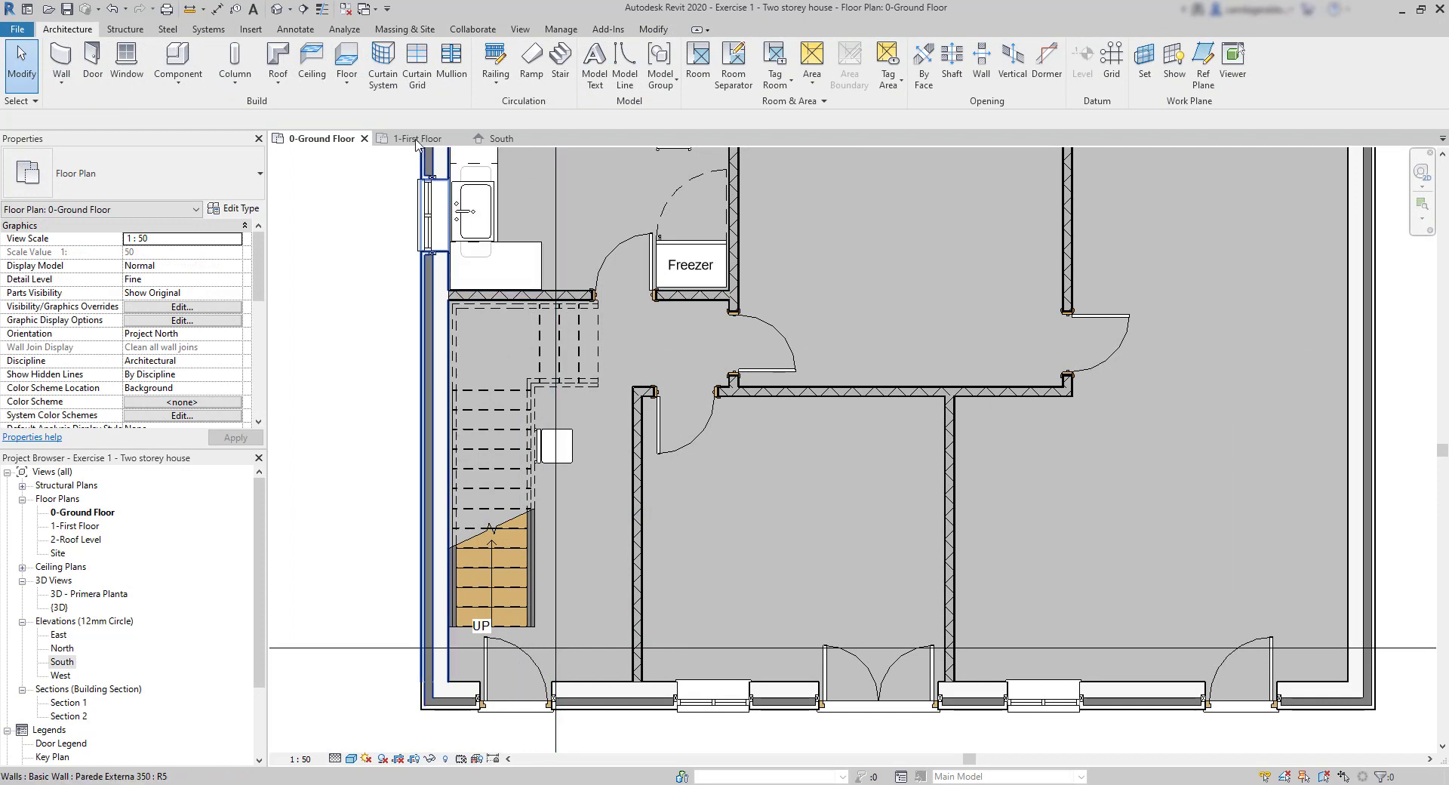
- Open 1-First Floor, focus on the stairs and kitchen, and scroll Properties to View Range
{"action": "left_click", "coordinate": [416, 138]}
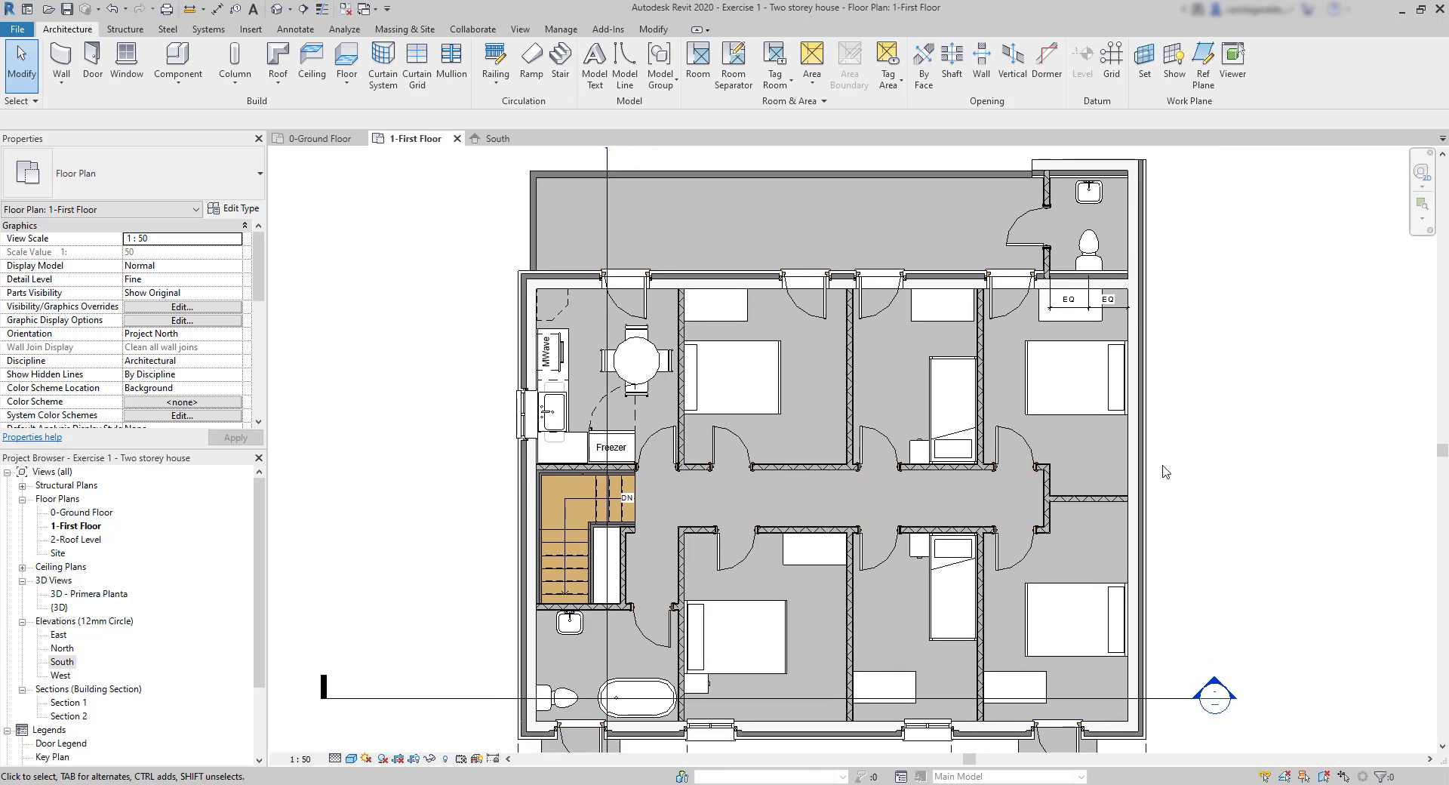
{"action": "mouse_move", "coordinate": [1160, 469]}
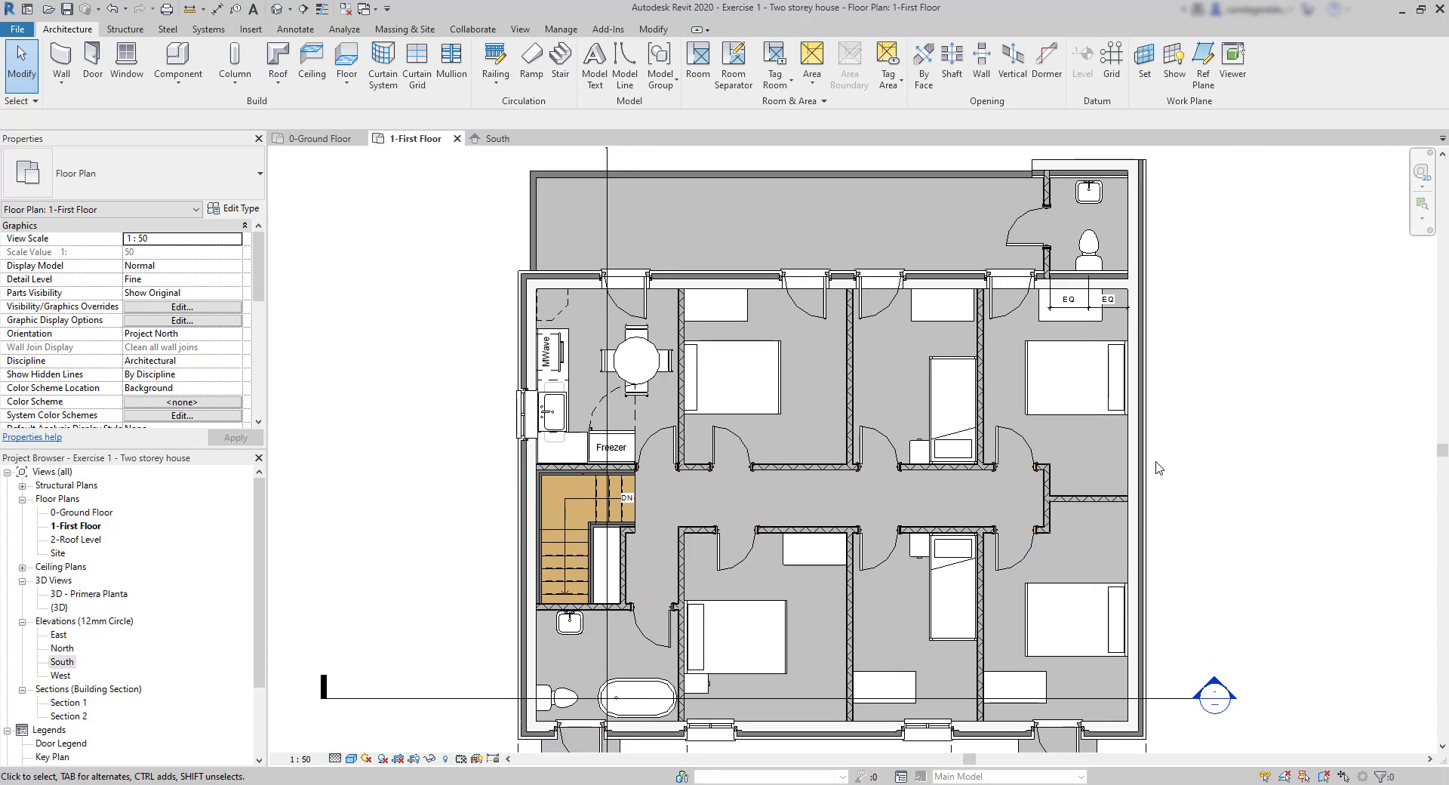
{"action": "left_click", "coordinate": [566, 563]}
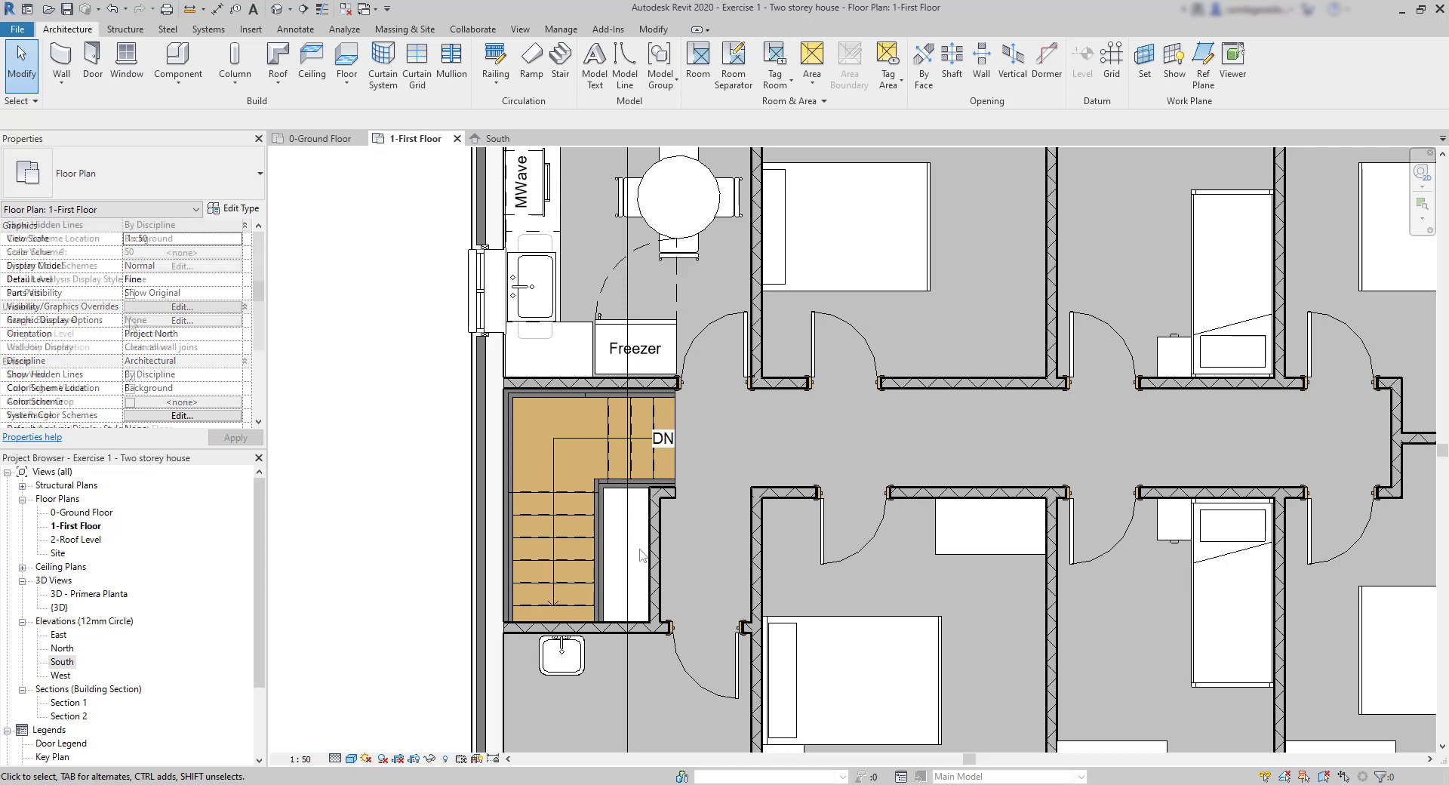
{"action": "scroll", "scroll_direction": "down", "scroll_amount": 3}
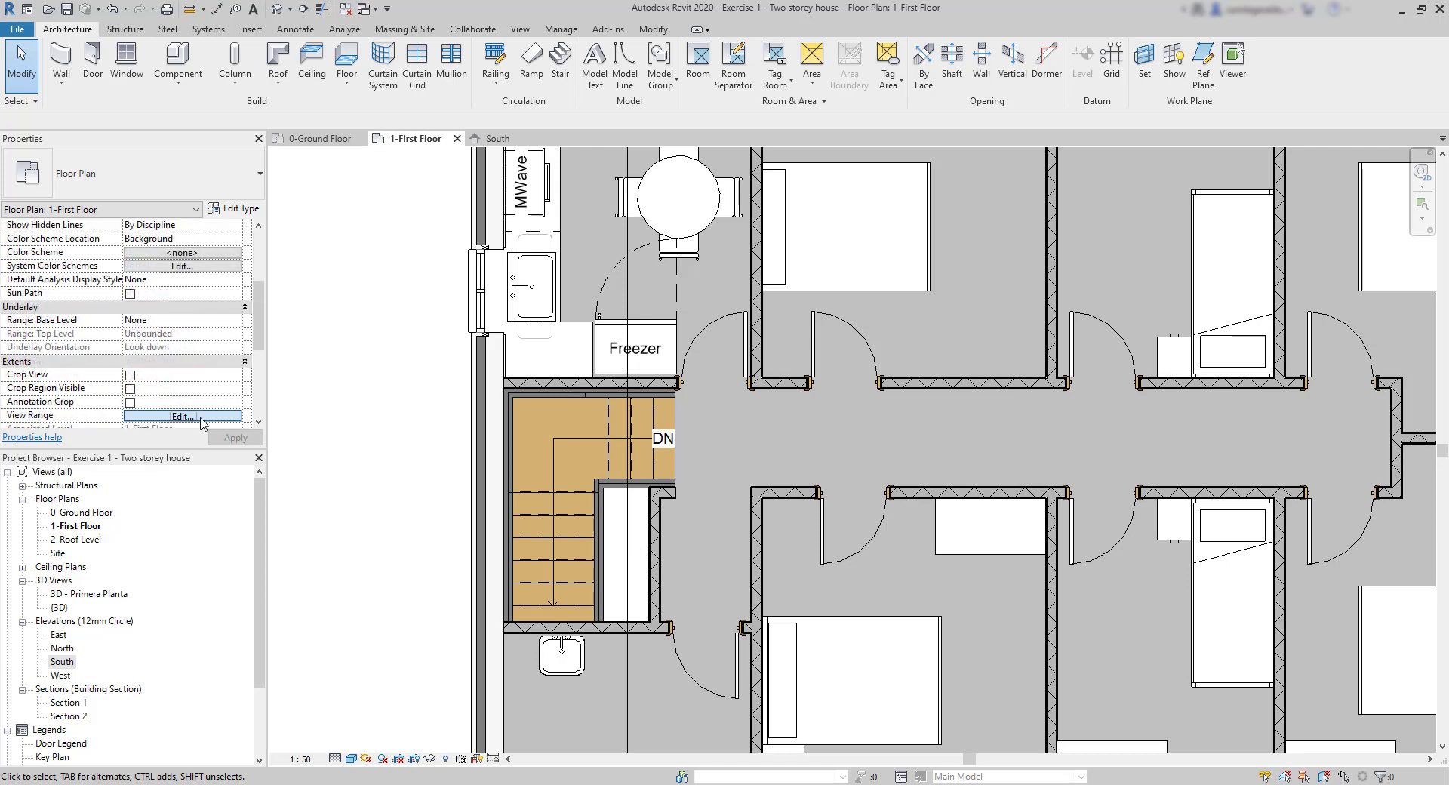
- Set the First Floor View Range bottom to Level Below (0-Ground Floor), clearing the view depth error
{"action": "left_click", "coordinate": [182, 415]}
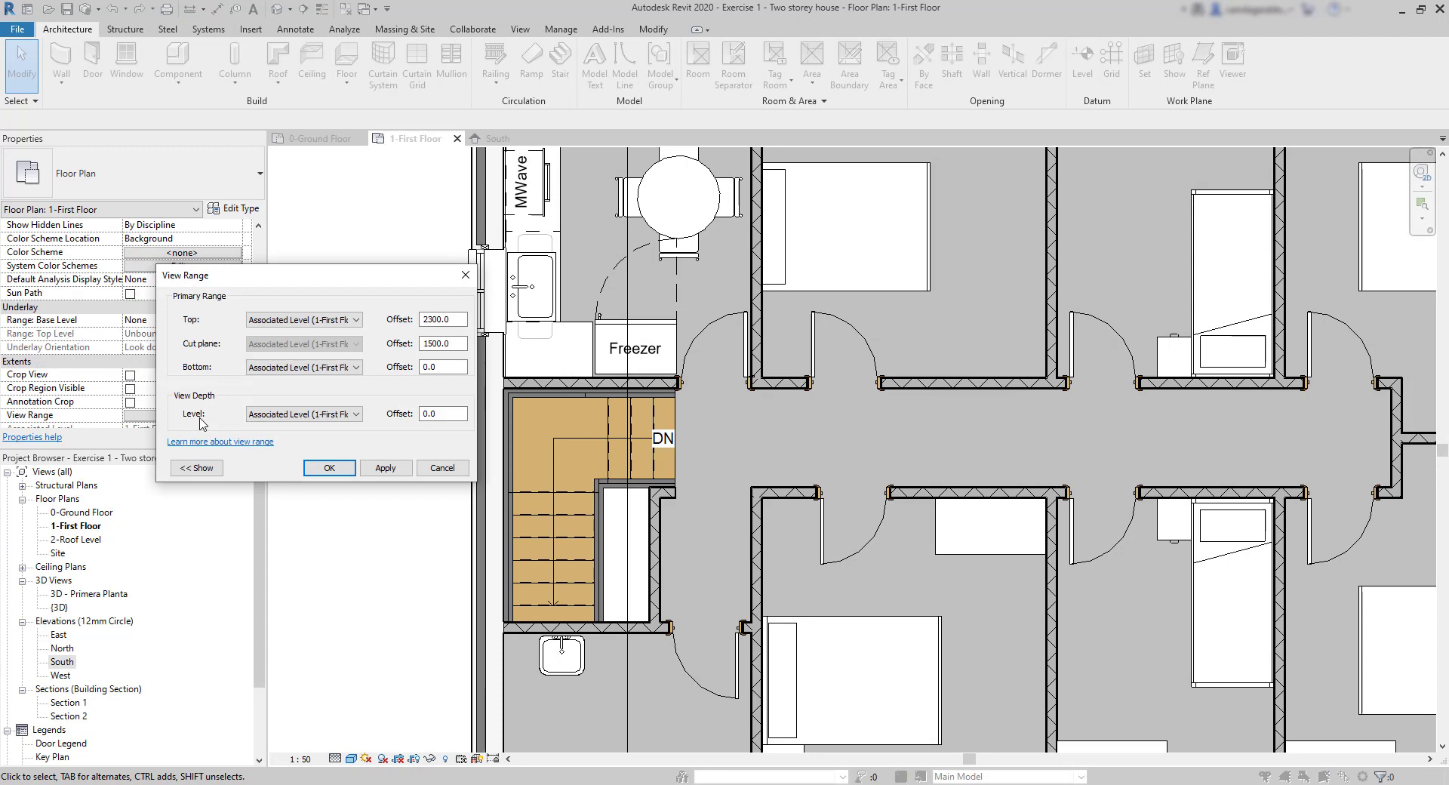
{"action": "mouse_move", "coordinate": [215, 441]}
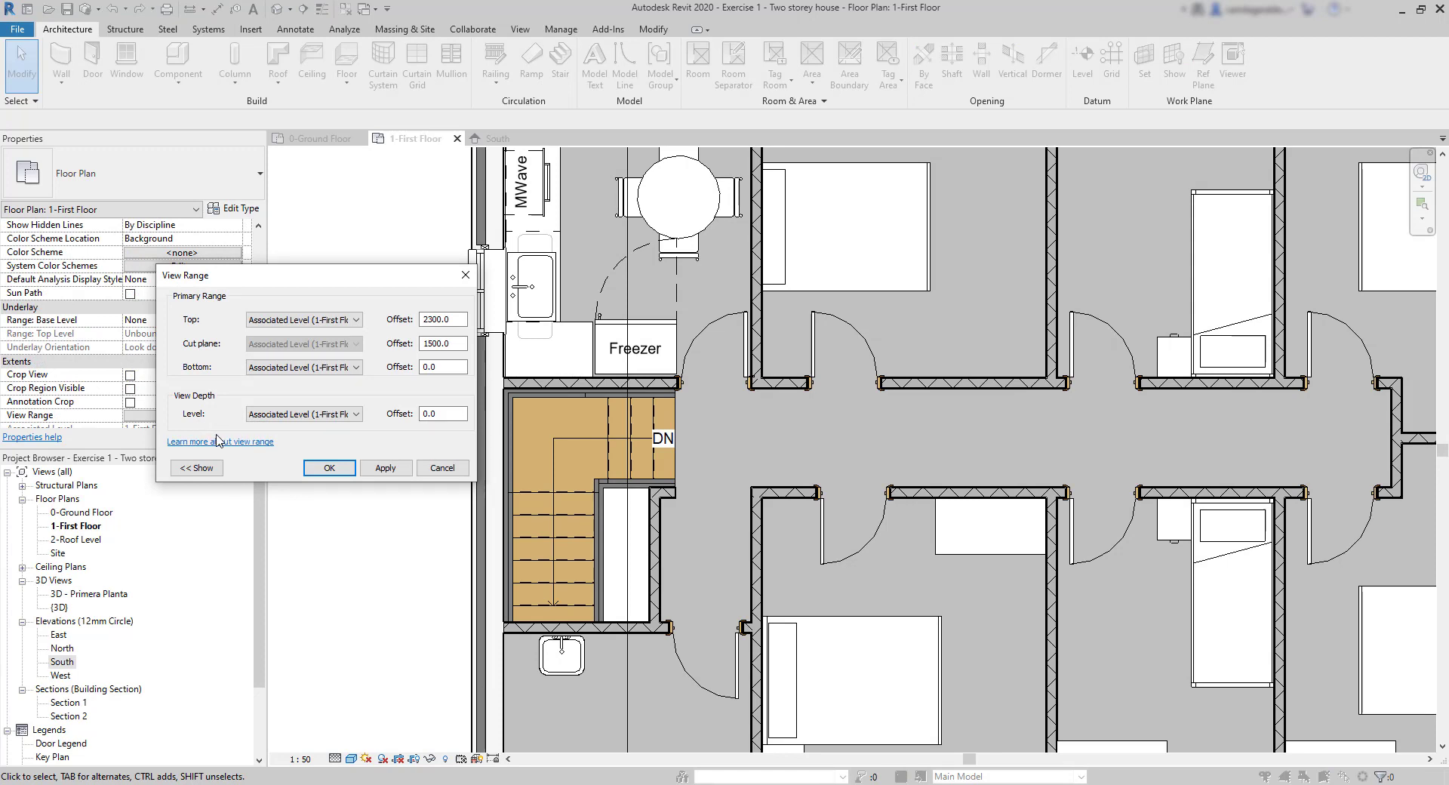
{"action": "mouse_move", "coordinate": [222, 445]}
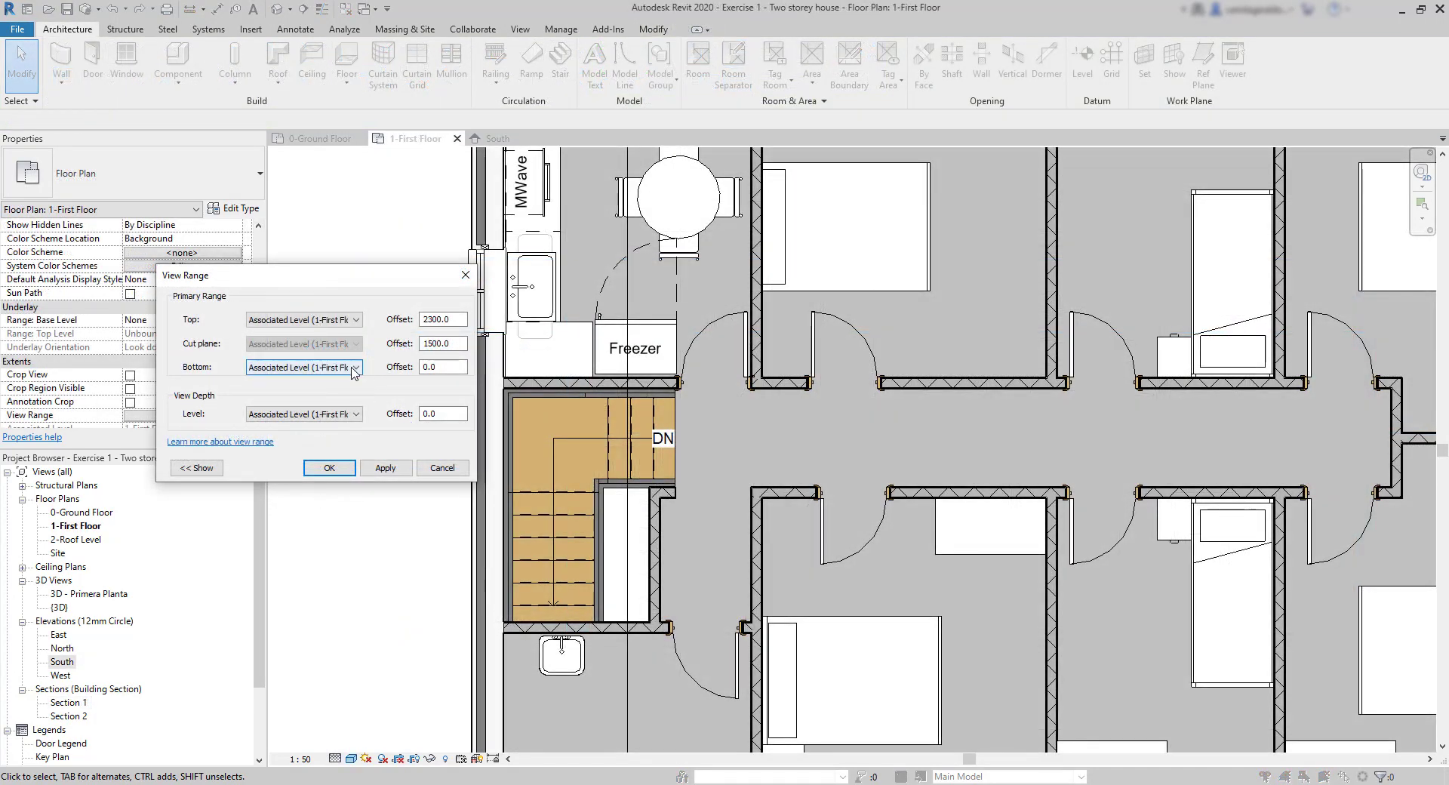
{"action": "left_click", "coordinate": [354, 367]}
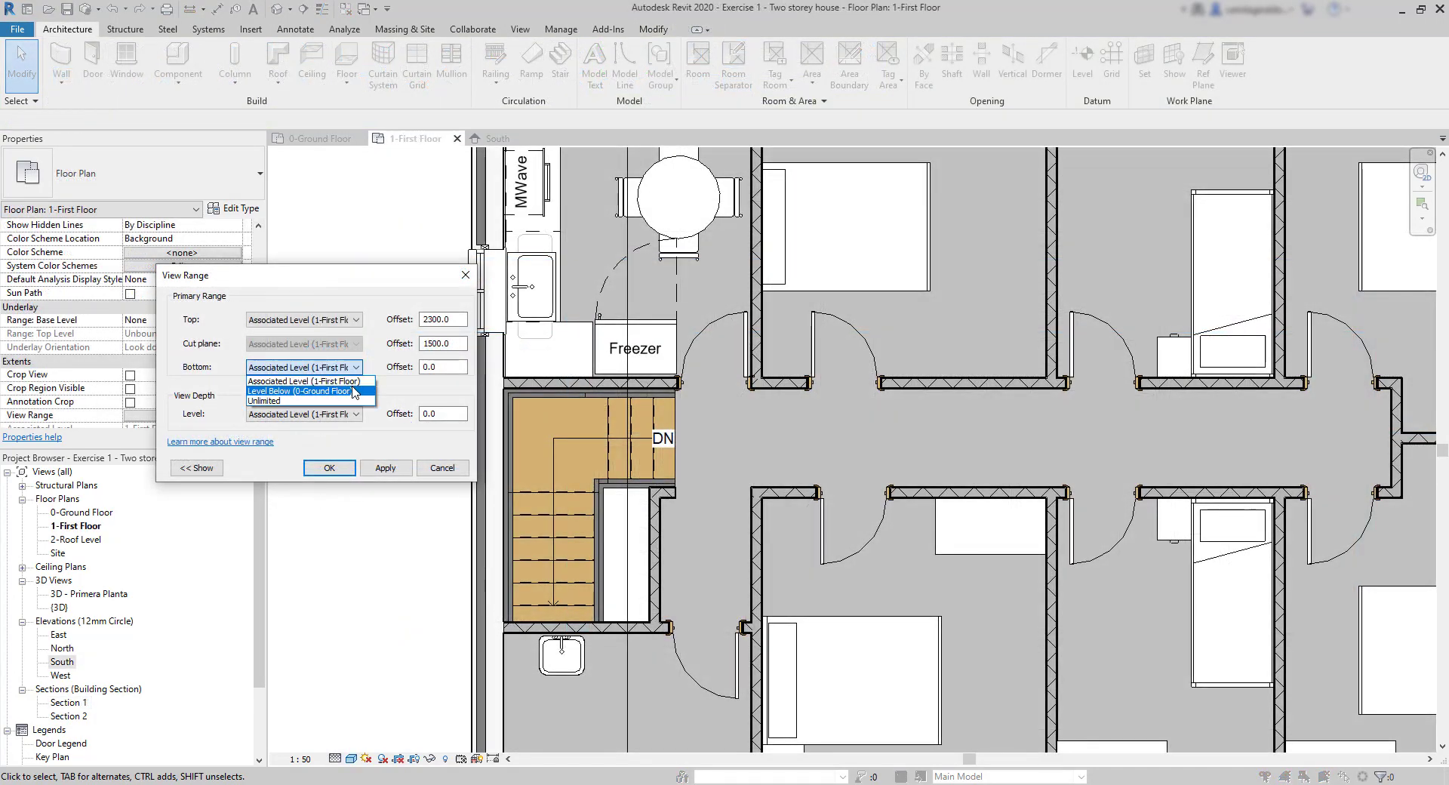
{"action": "left_click", "coordinate": [309, 391]}
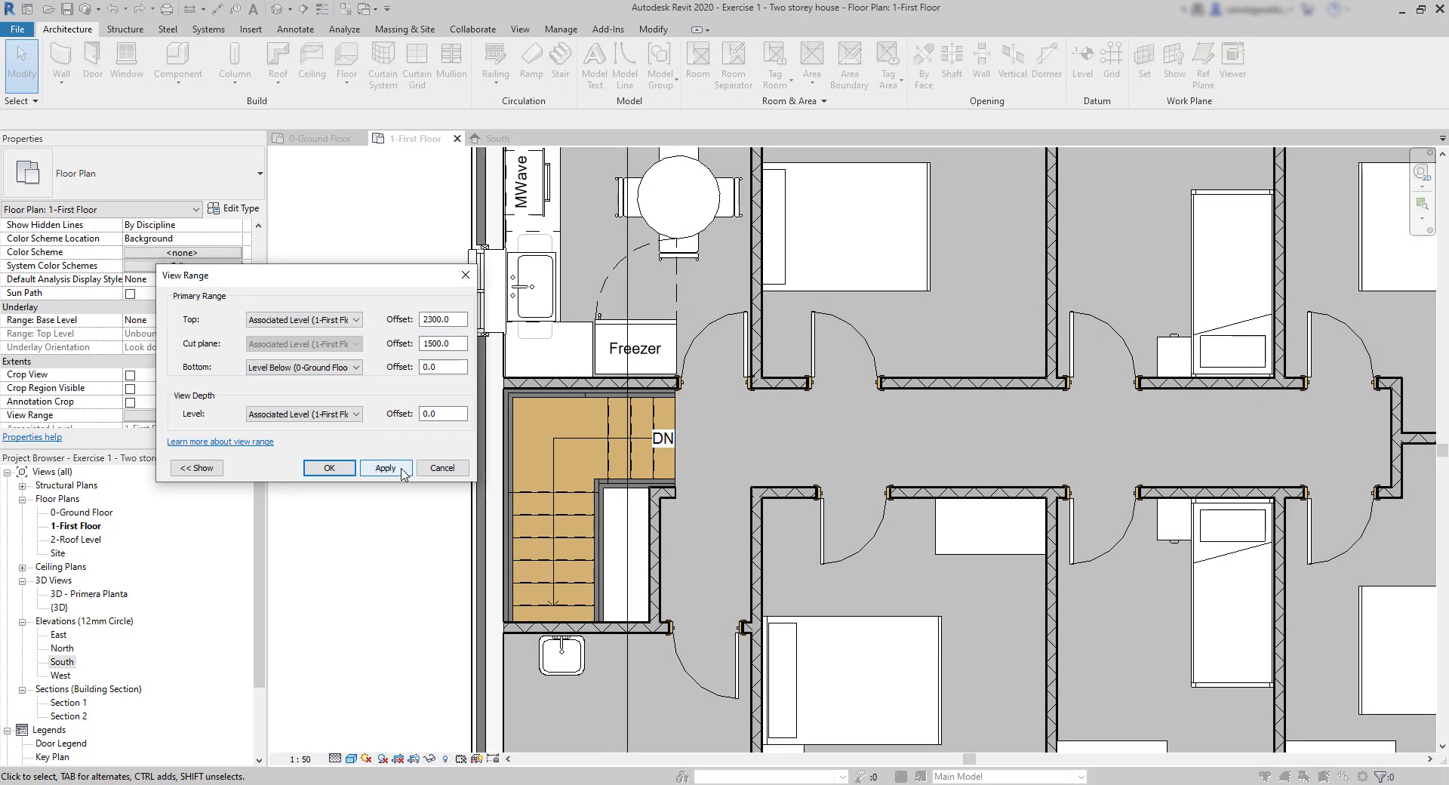
{"action": "left_click", "coordinate": [386, 467]}
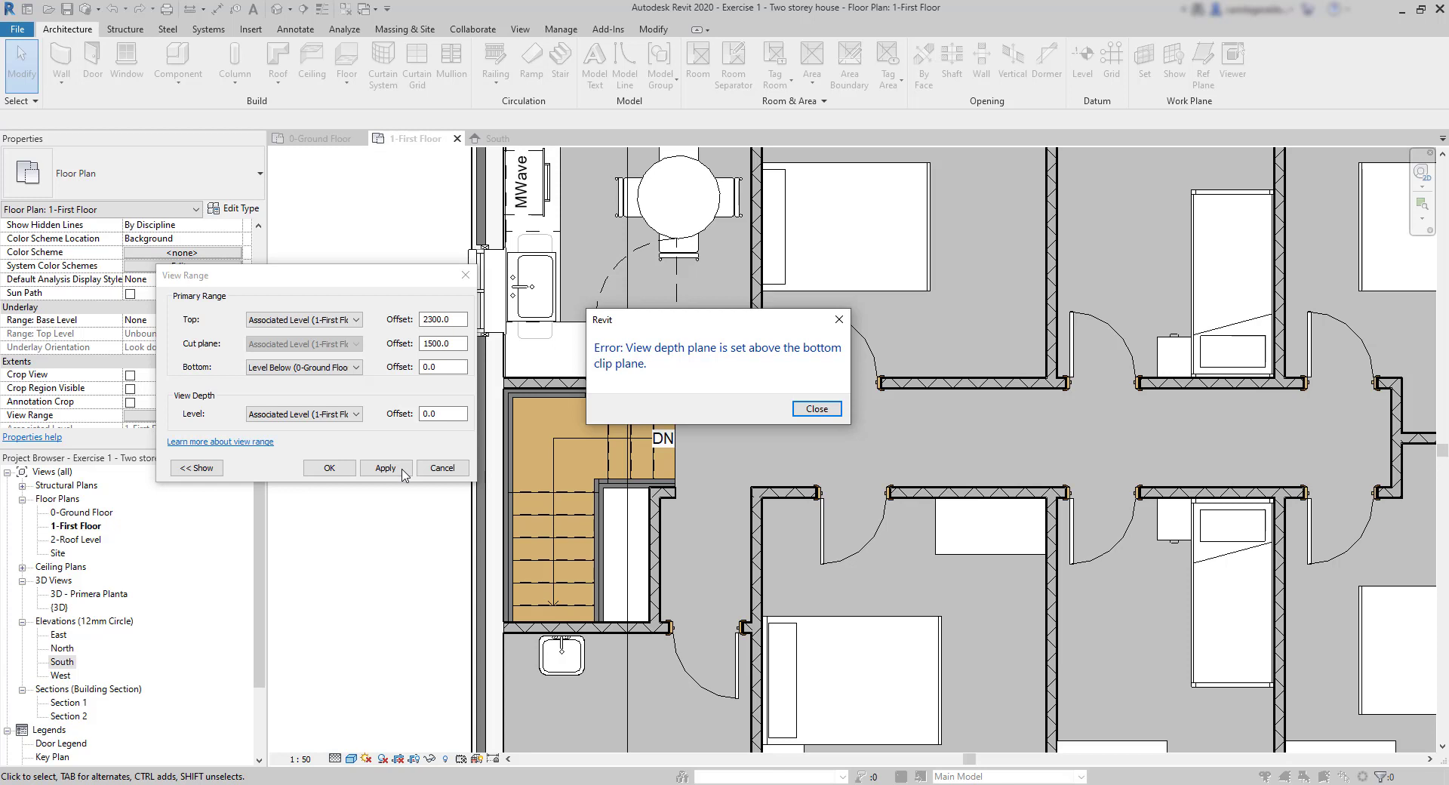
{"action": "mouse_move", "coordinate": [816, 409]}
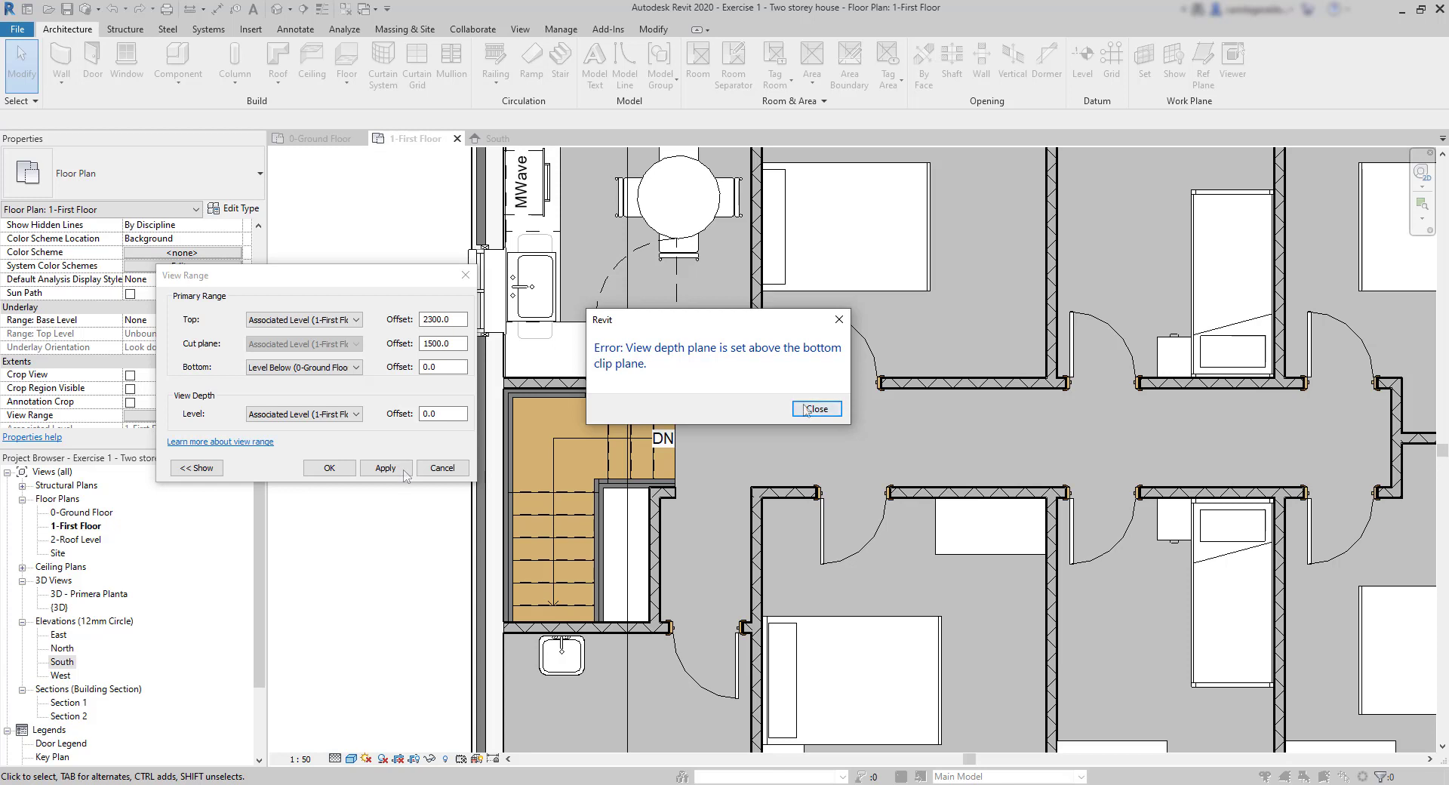
{"action": "left_click", "coordinate": [815, 408]}
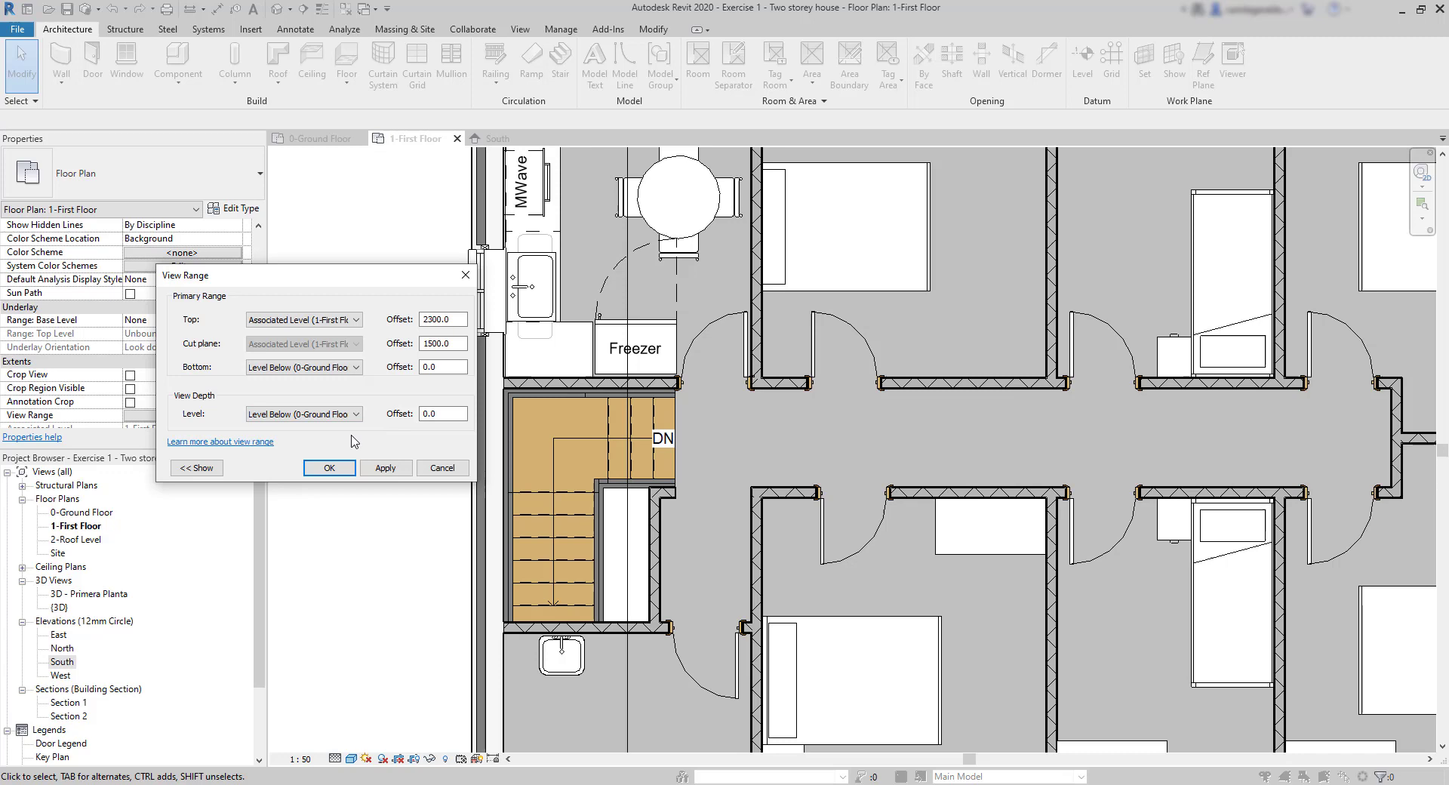
{"action": "left_click", "coordinate": [386, 468]}
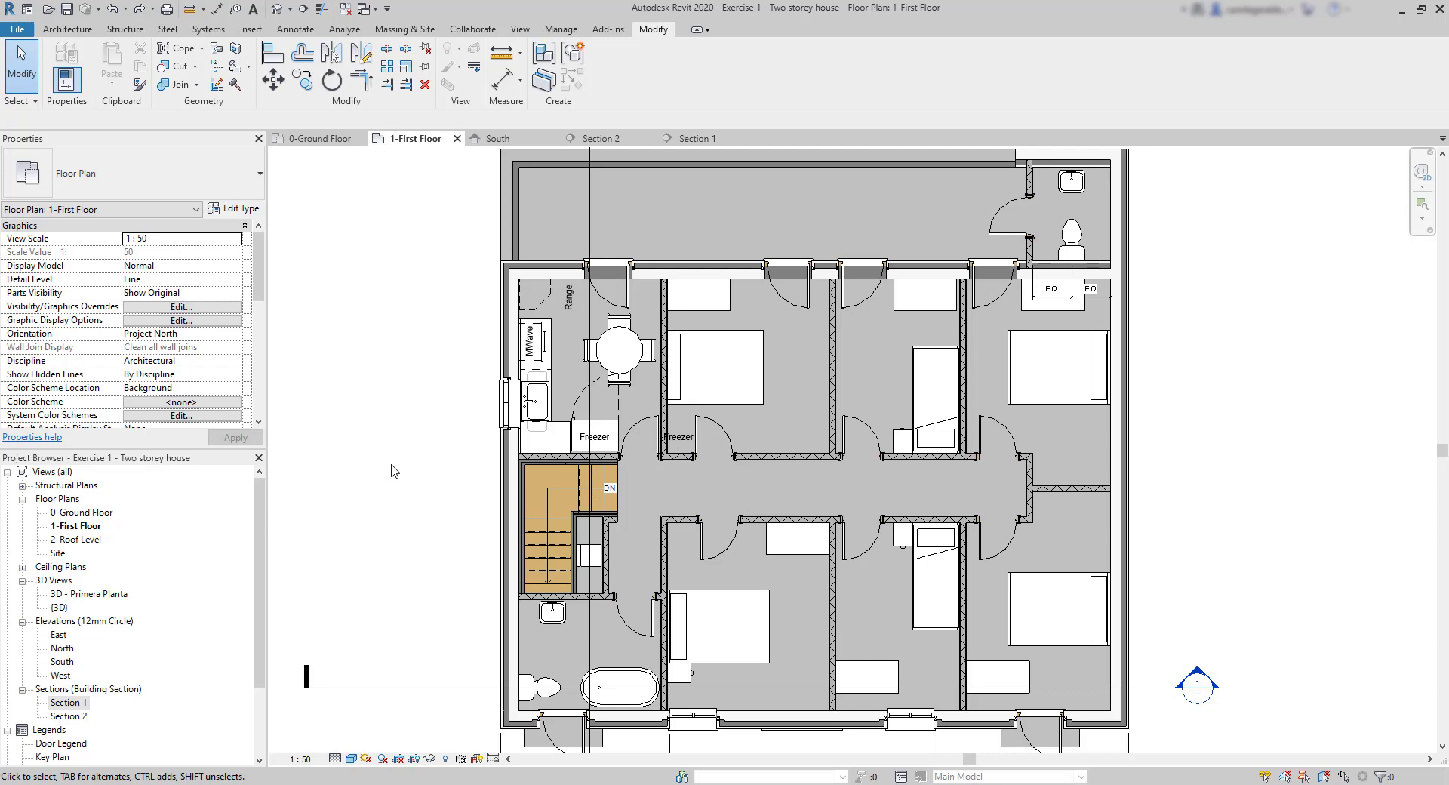
- Zoom out to see the entire 1-First Floor plan
{"action": "scroll", "scroll_direction": "up", "scroll_amount": 3}
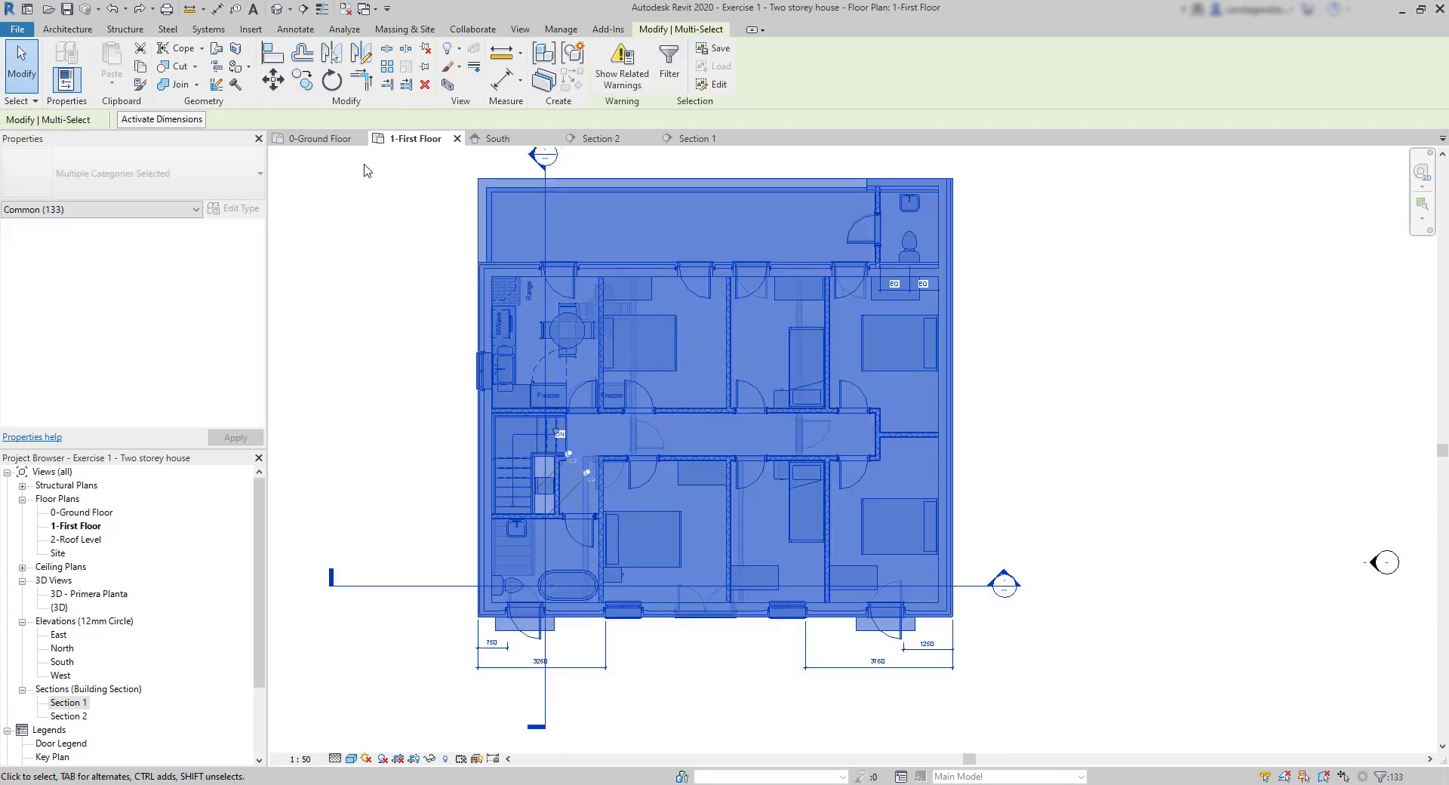
{"action": "mouse_move", "coordinate": [421, 218]}
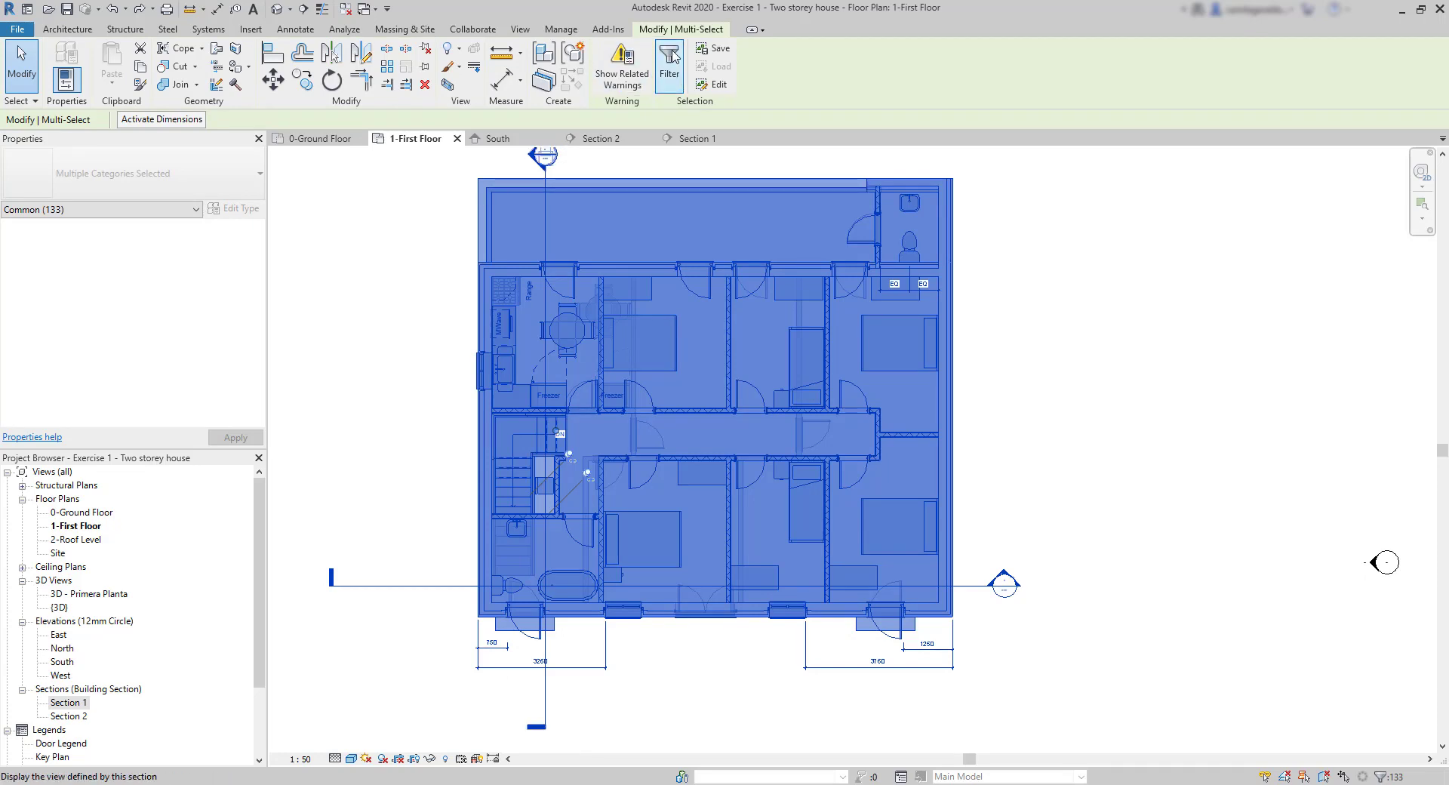
- Filter the selection down to Floors only and temporarily hide the two slabs
{"action": "left_click", "coordinate": [668, 55]}
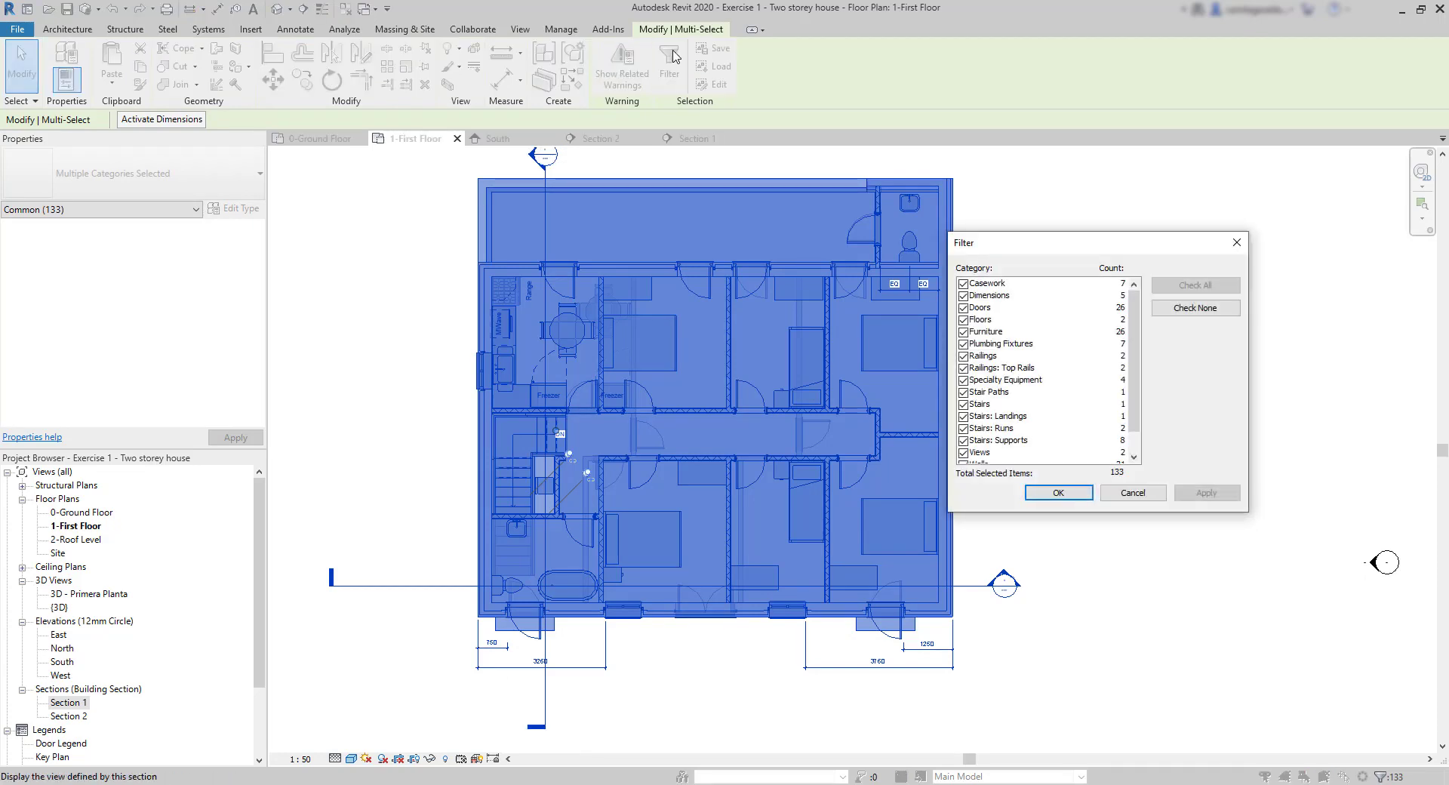
{"action": "mouse_move", "coordinate": [756, 96]}
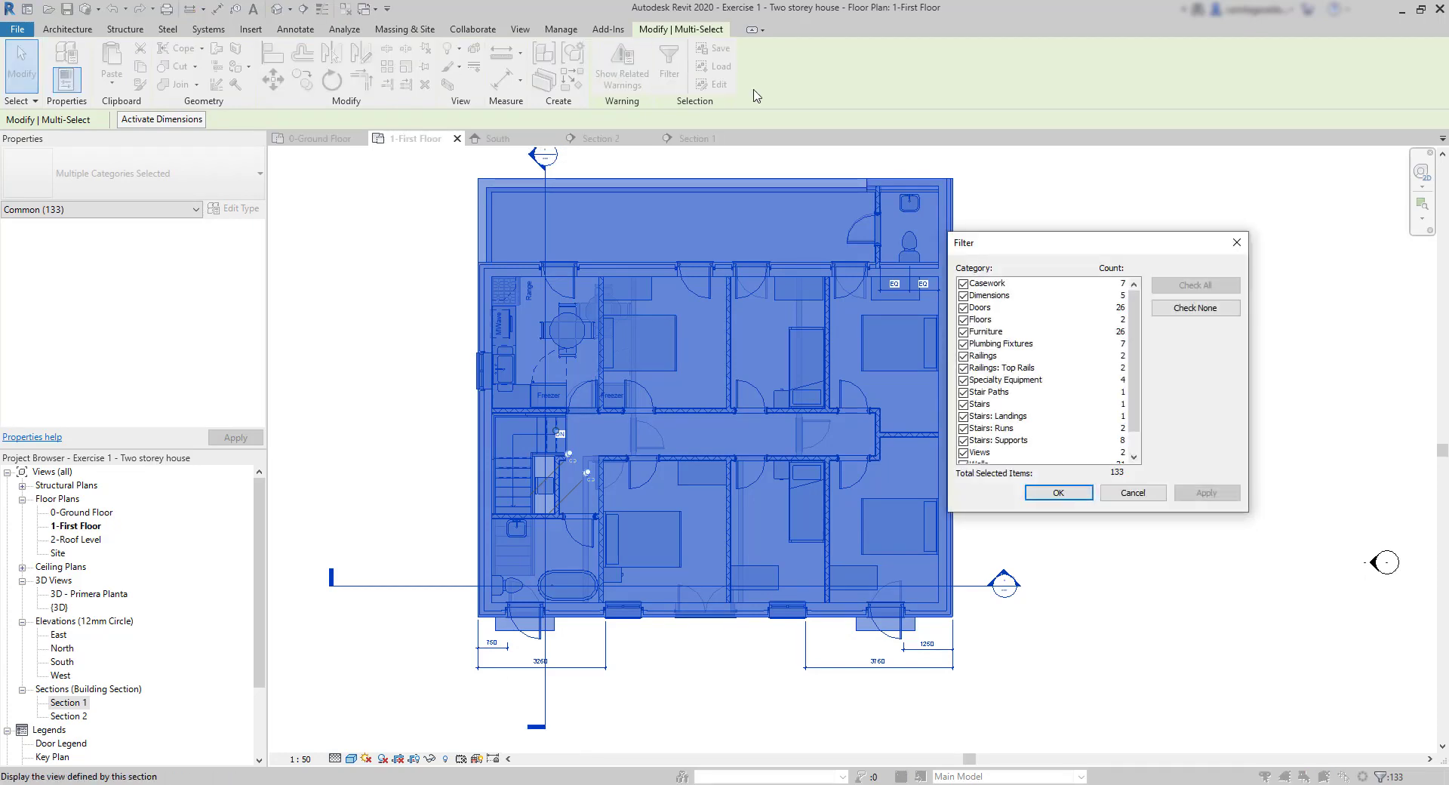
{"action": "left_click", "coordinate": [1195, 307]}
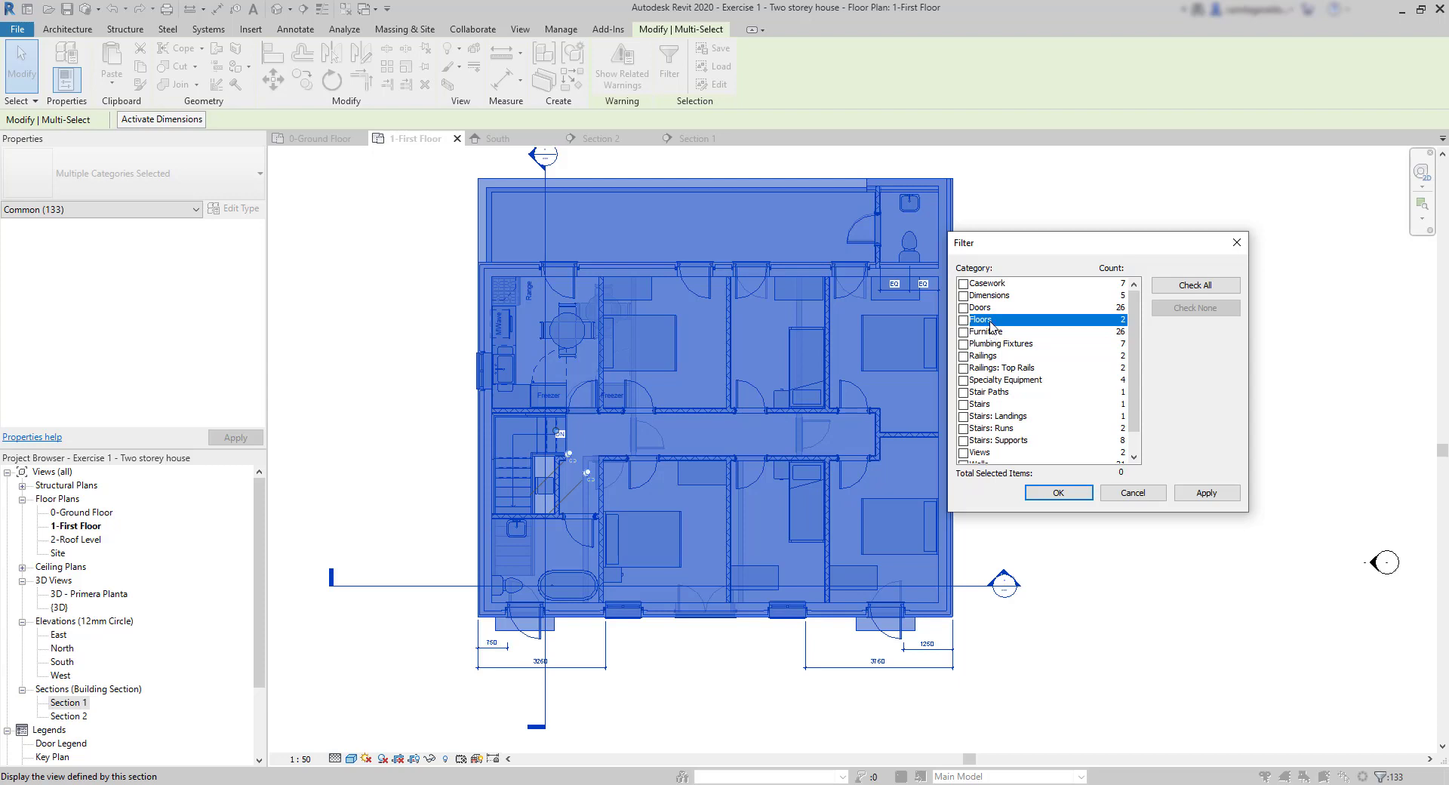
{"action": "left_click", "coordinate": [1058, 492]}
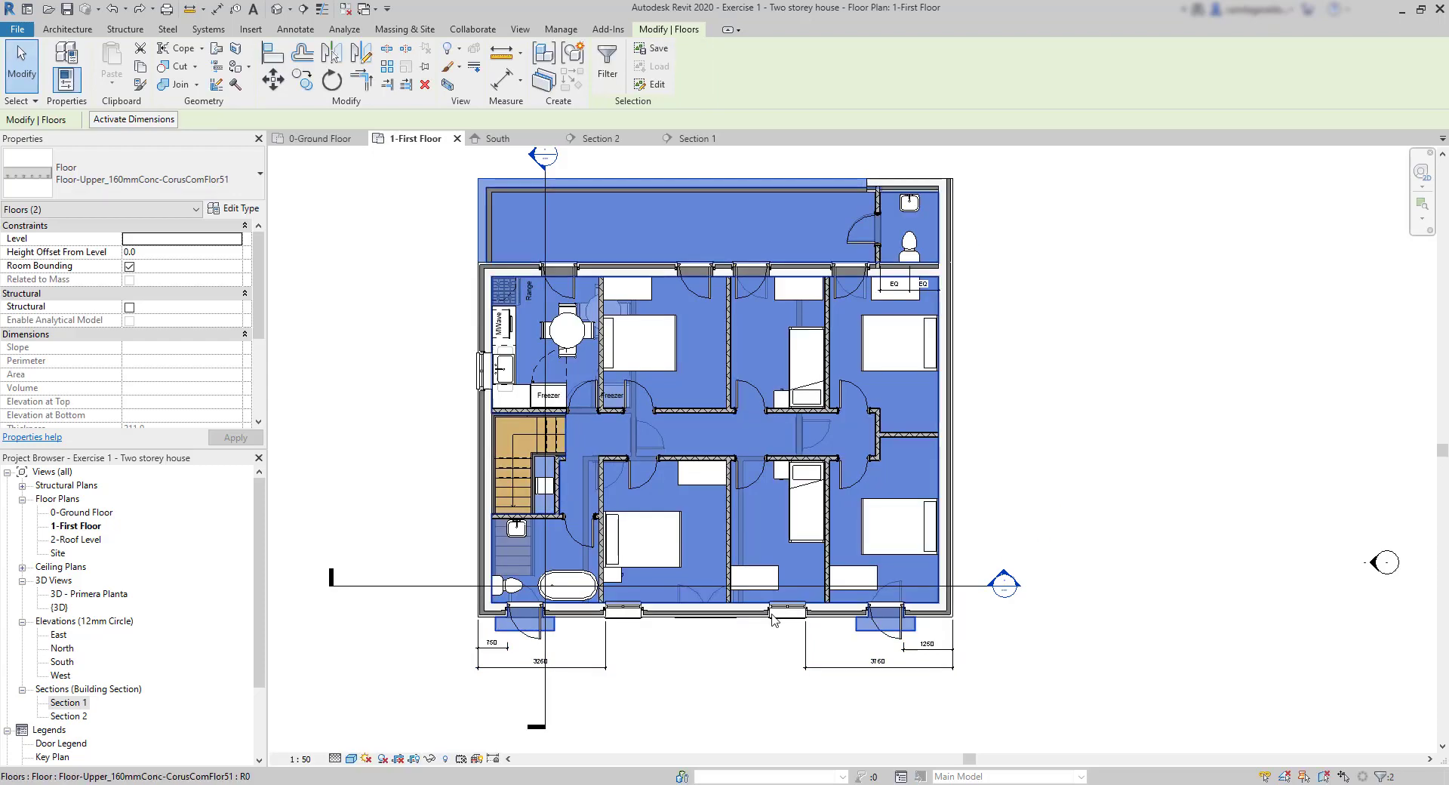
{"action": "left_click", "coordinate": [431, 758]}
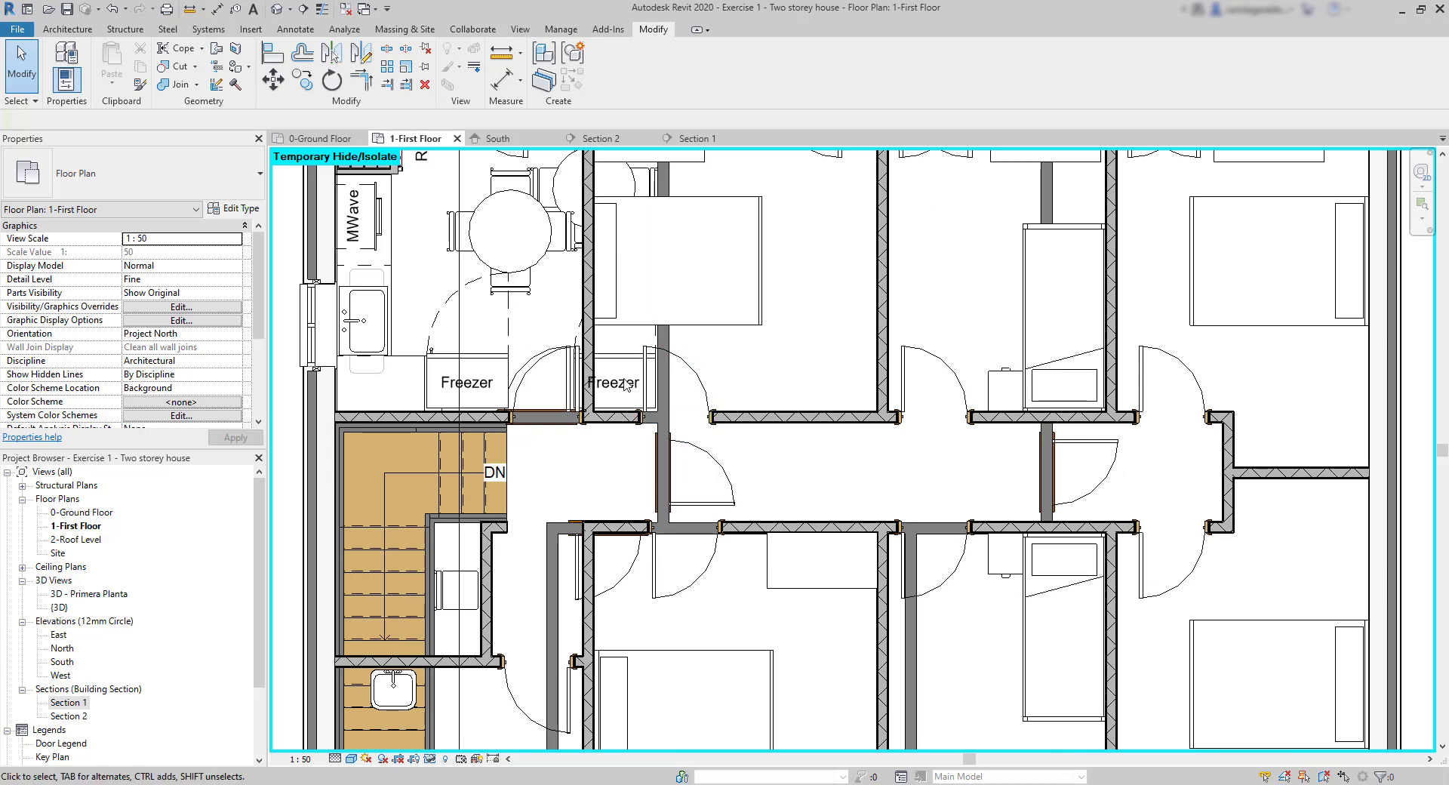
- Hide the ground-floor freezer in this view, then reset the temporary floor hiding
{"action": "left_click", "coordinate": [614, 383]}
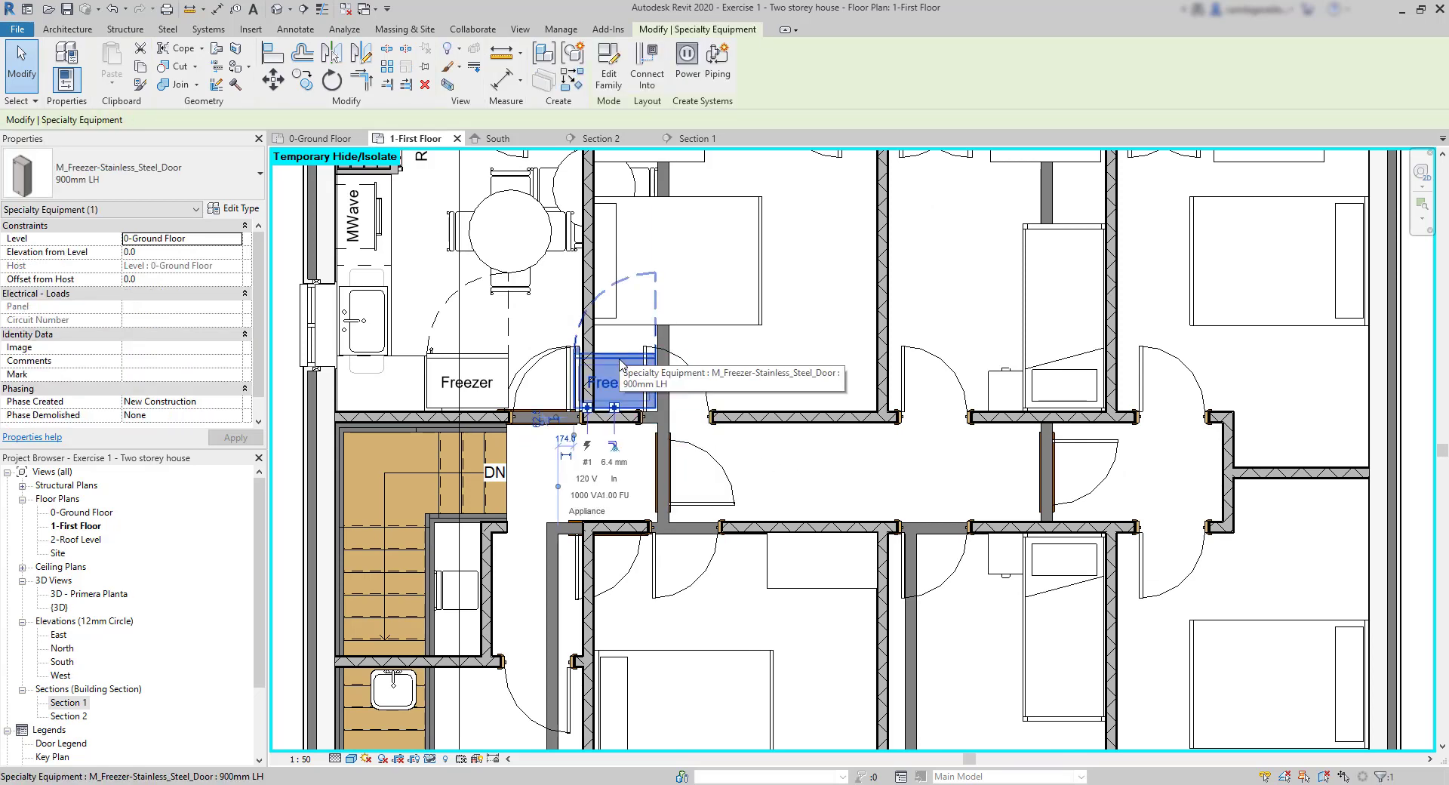
{"action": "right_click", "coordinate": [609, 379]}
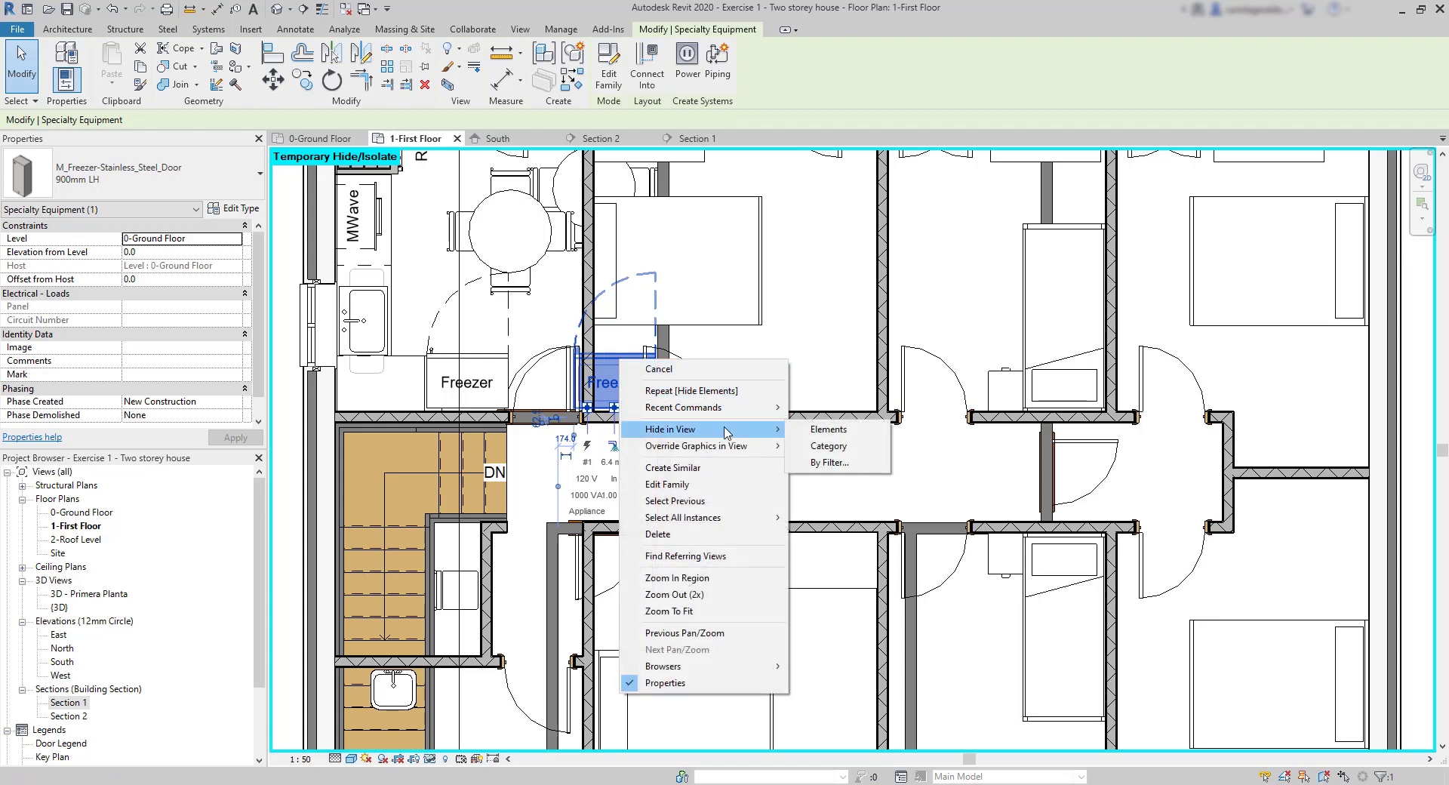
{"action": "mouse_move", "coordinate": [828, 428]}
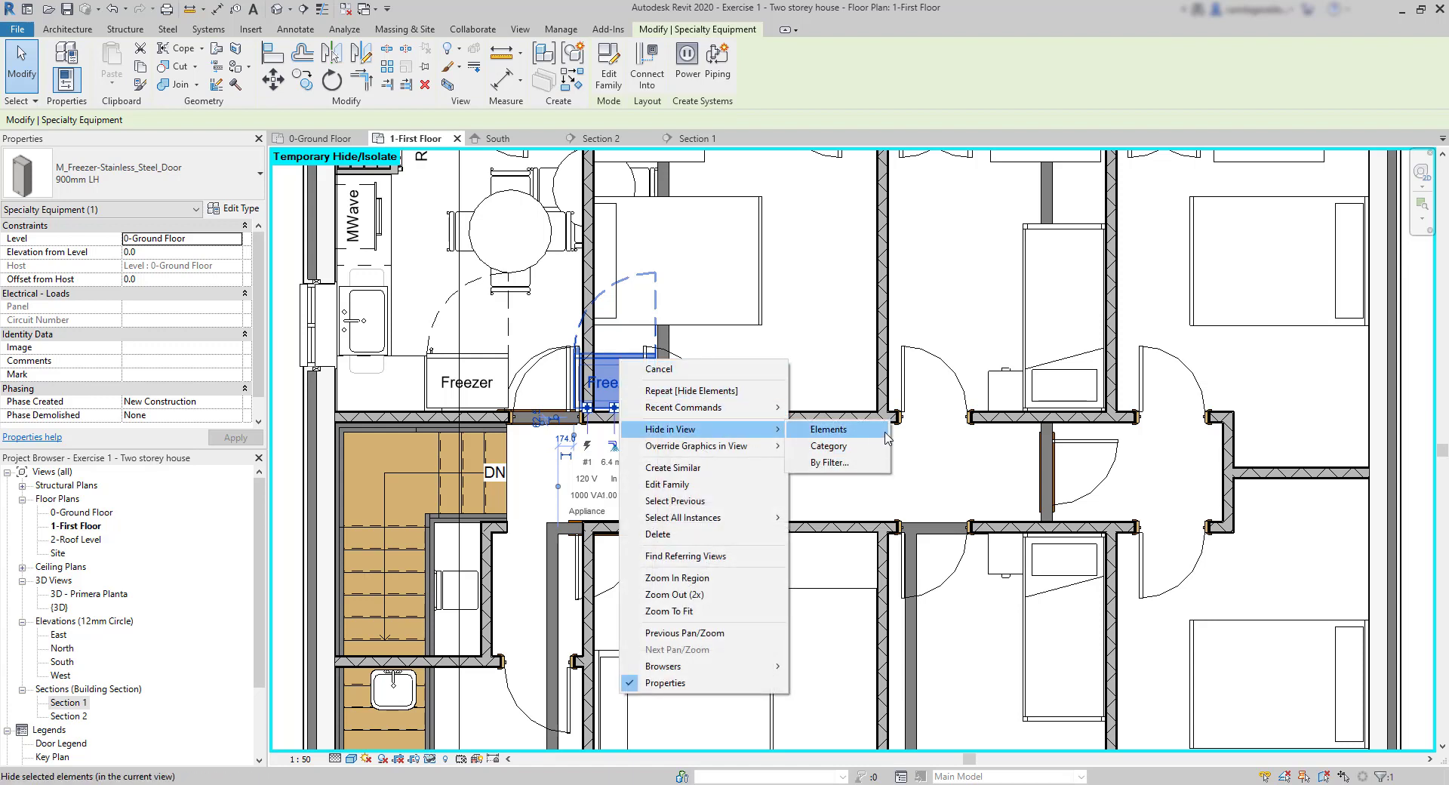
{"action": "left_click", "coordinate": [828, 429]}
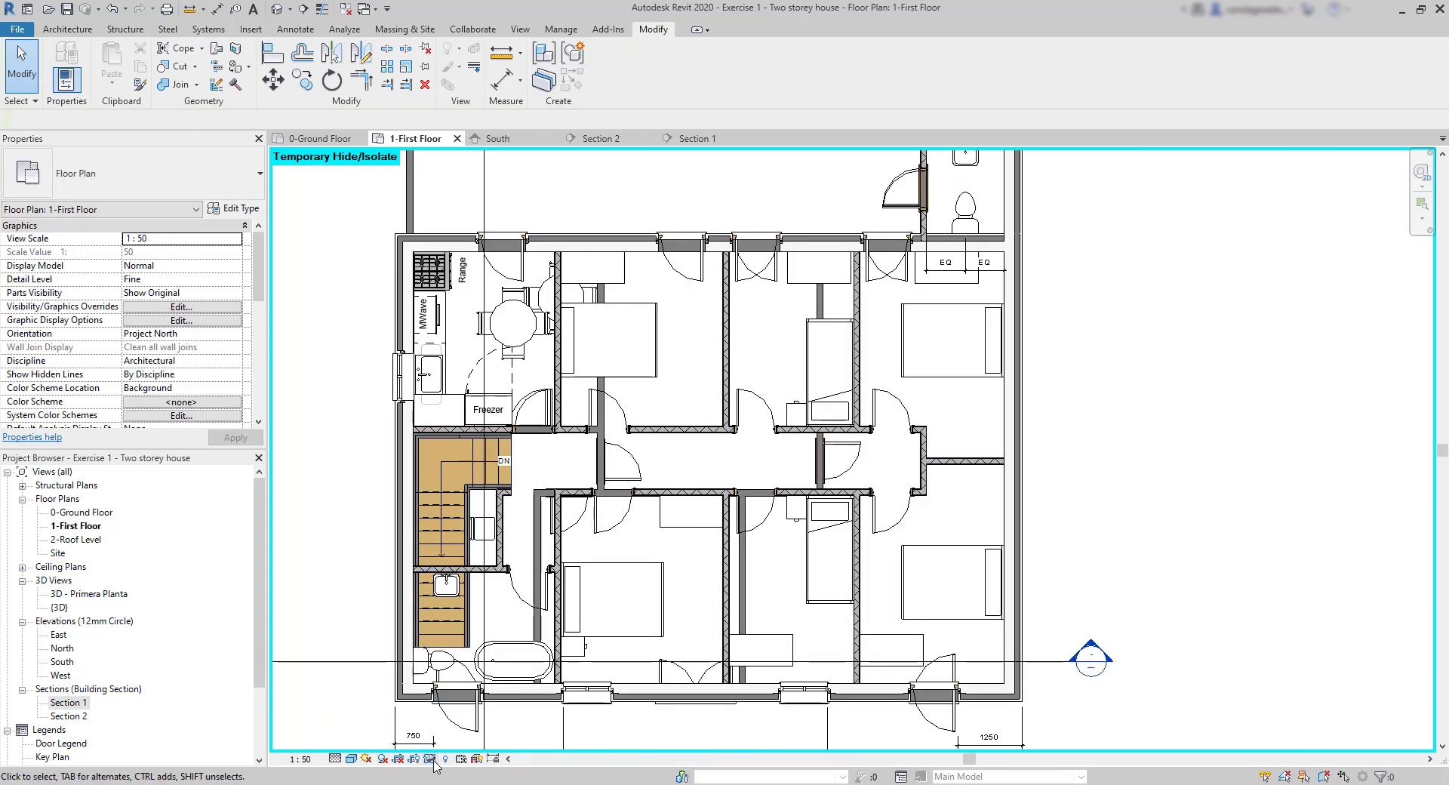
{"action": "left_click", "coordinate": [445, 760]}
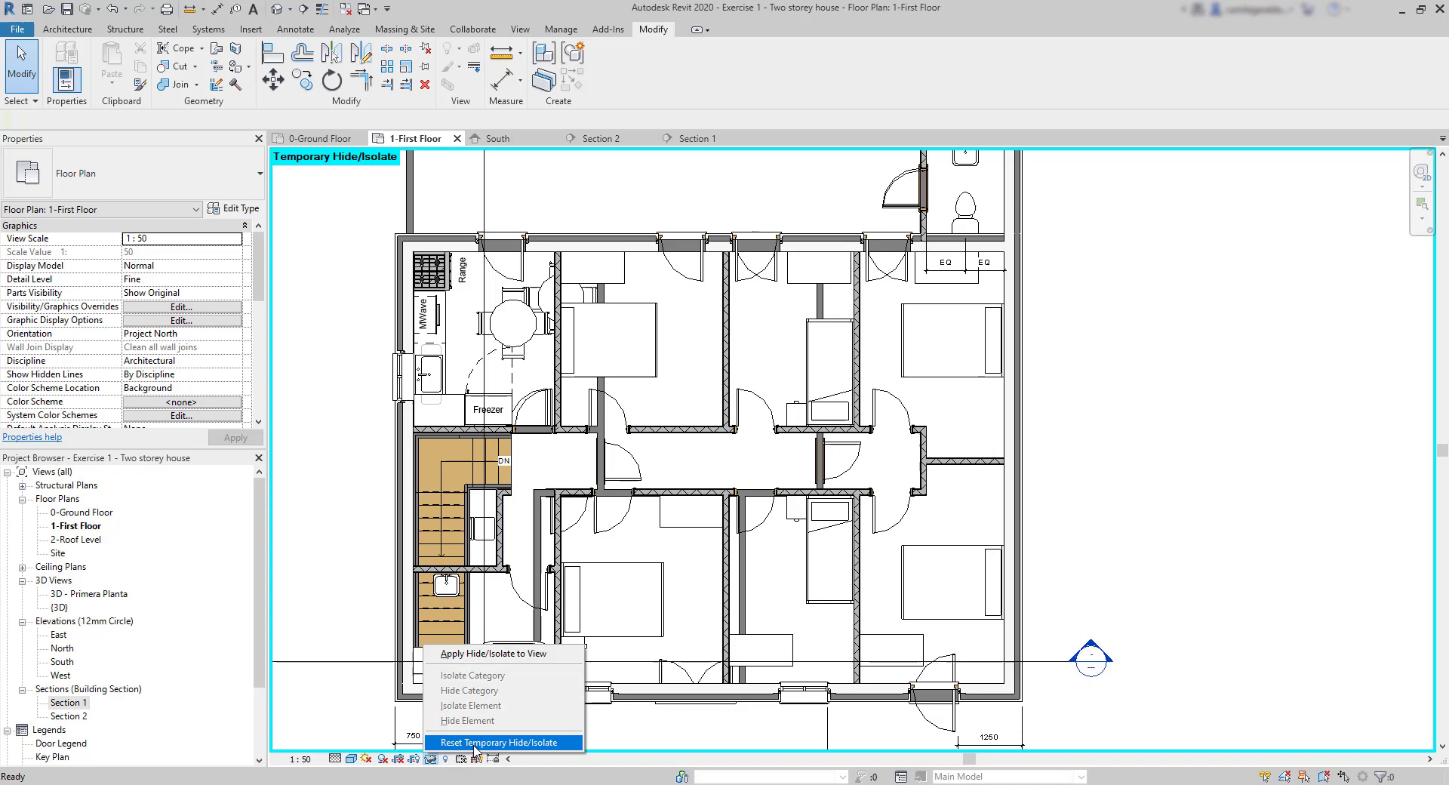
{"action": "left_click", "coordinate": [500, 741]}
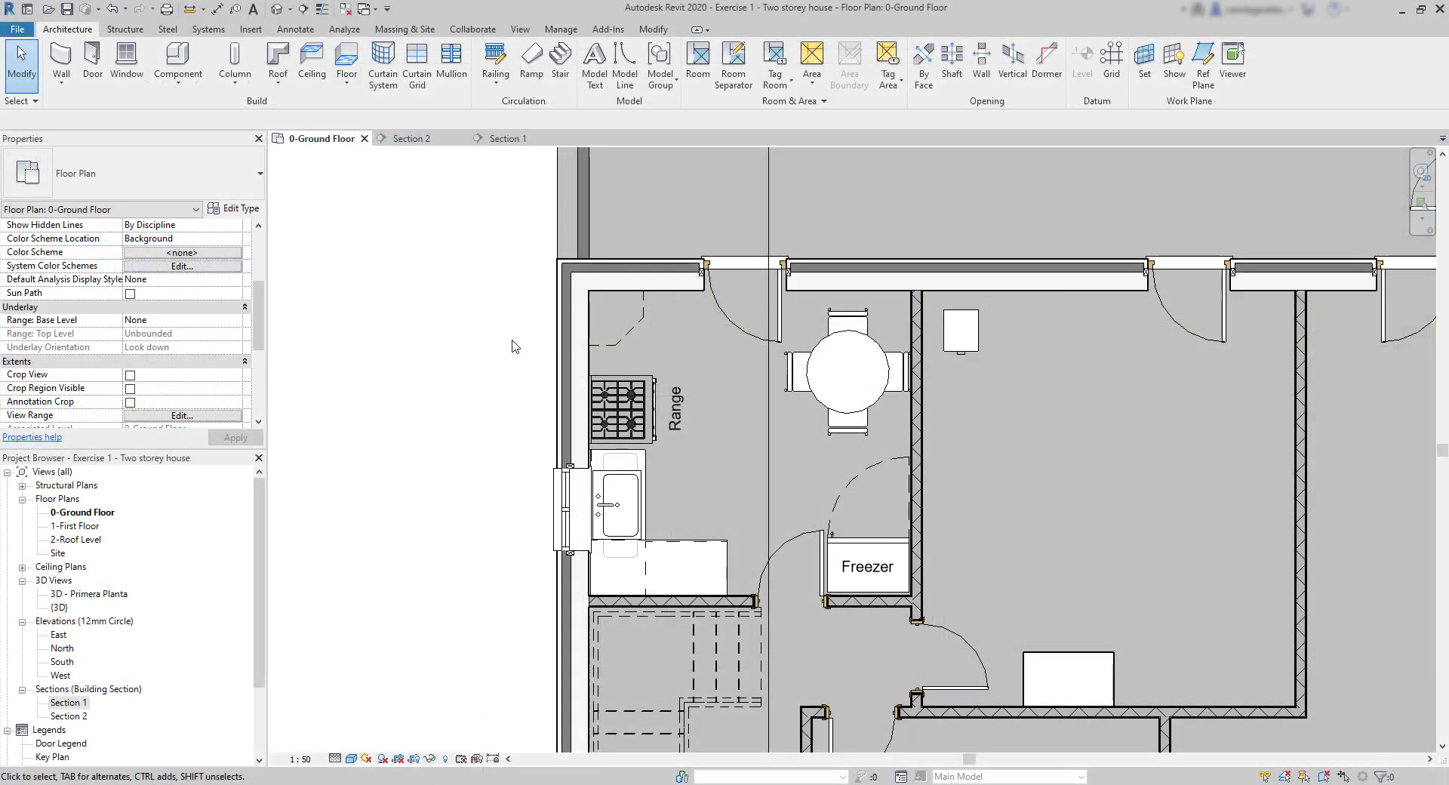
- Tile the 0-Ground Floor plan with Sections 1 and 2 using Tile Views
{"action": "left_click", "coordinate": [520, 28]}
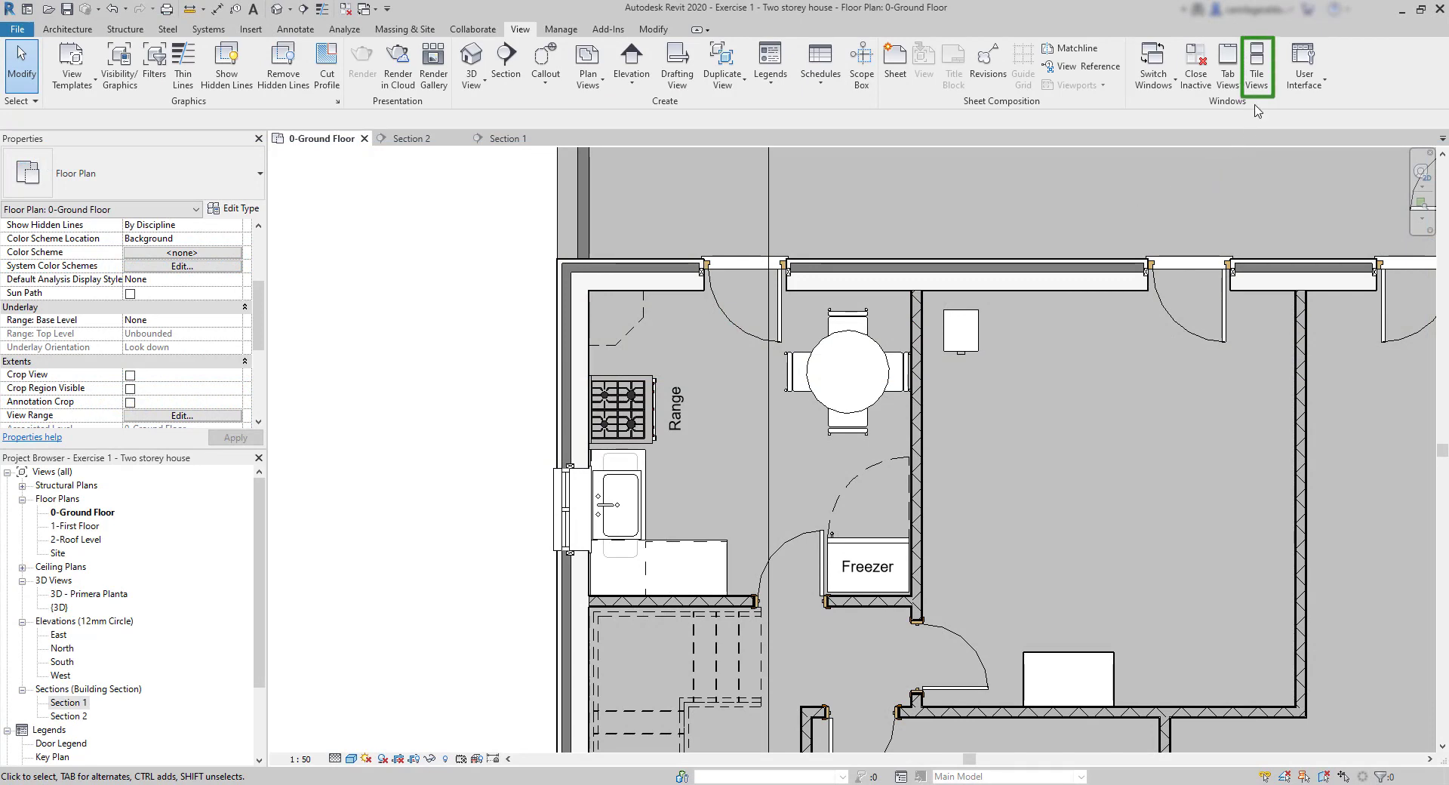
{"action": "left_click", "coordinate": [1255, 61]}
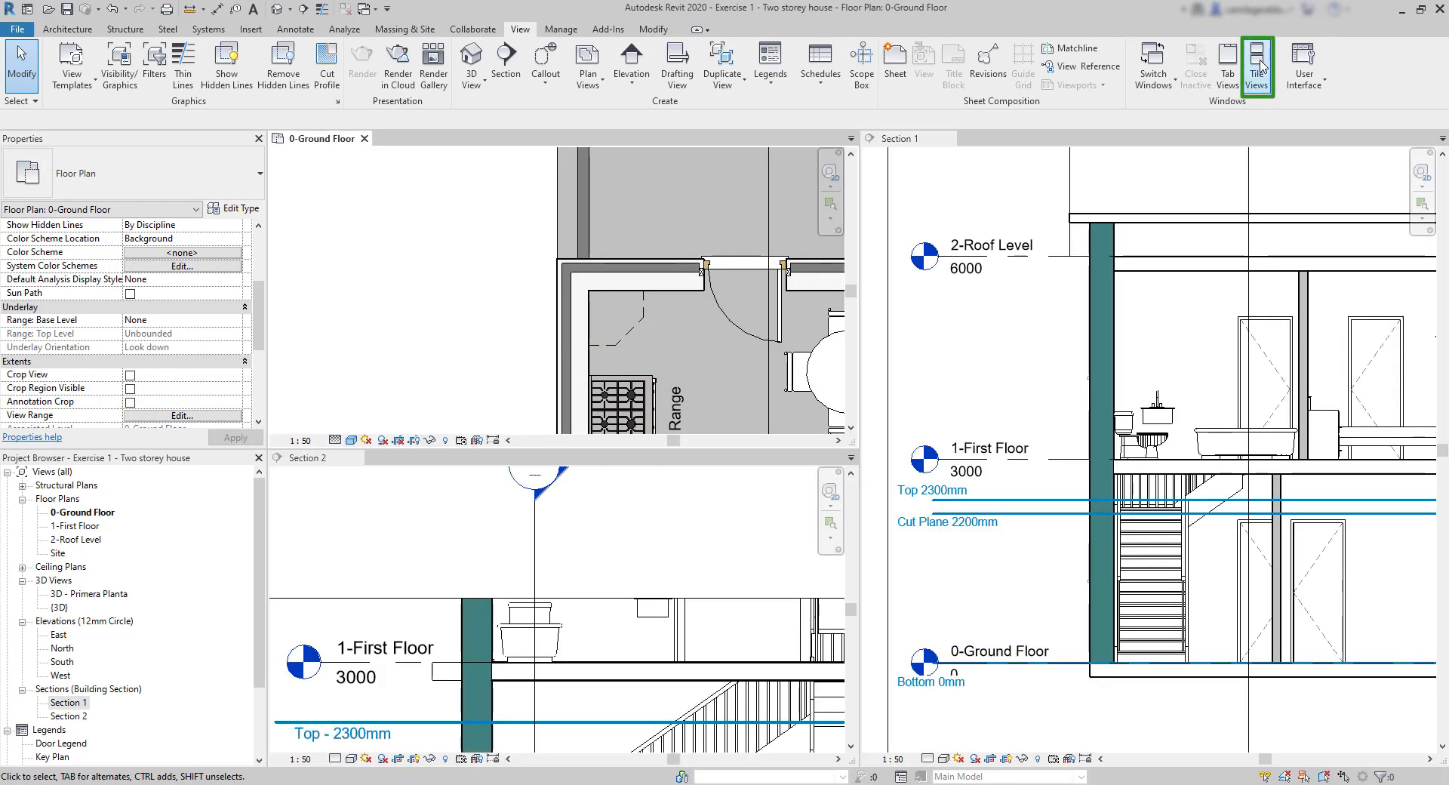
{"action": "mouse_move", "coordinate": [876, 199]}
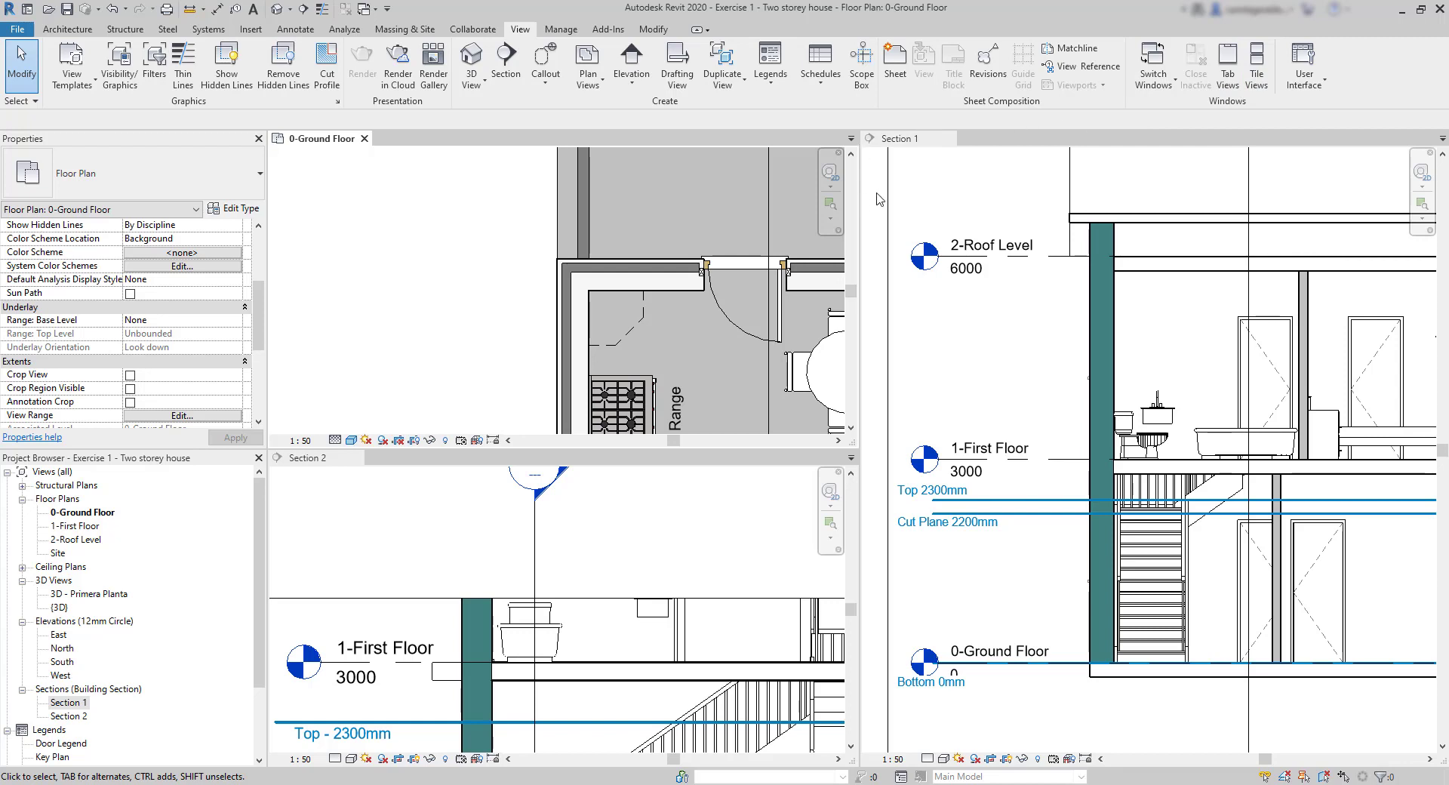
{"action": "mouse_move", "coordinate": [851, 460]}
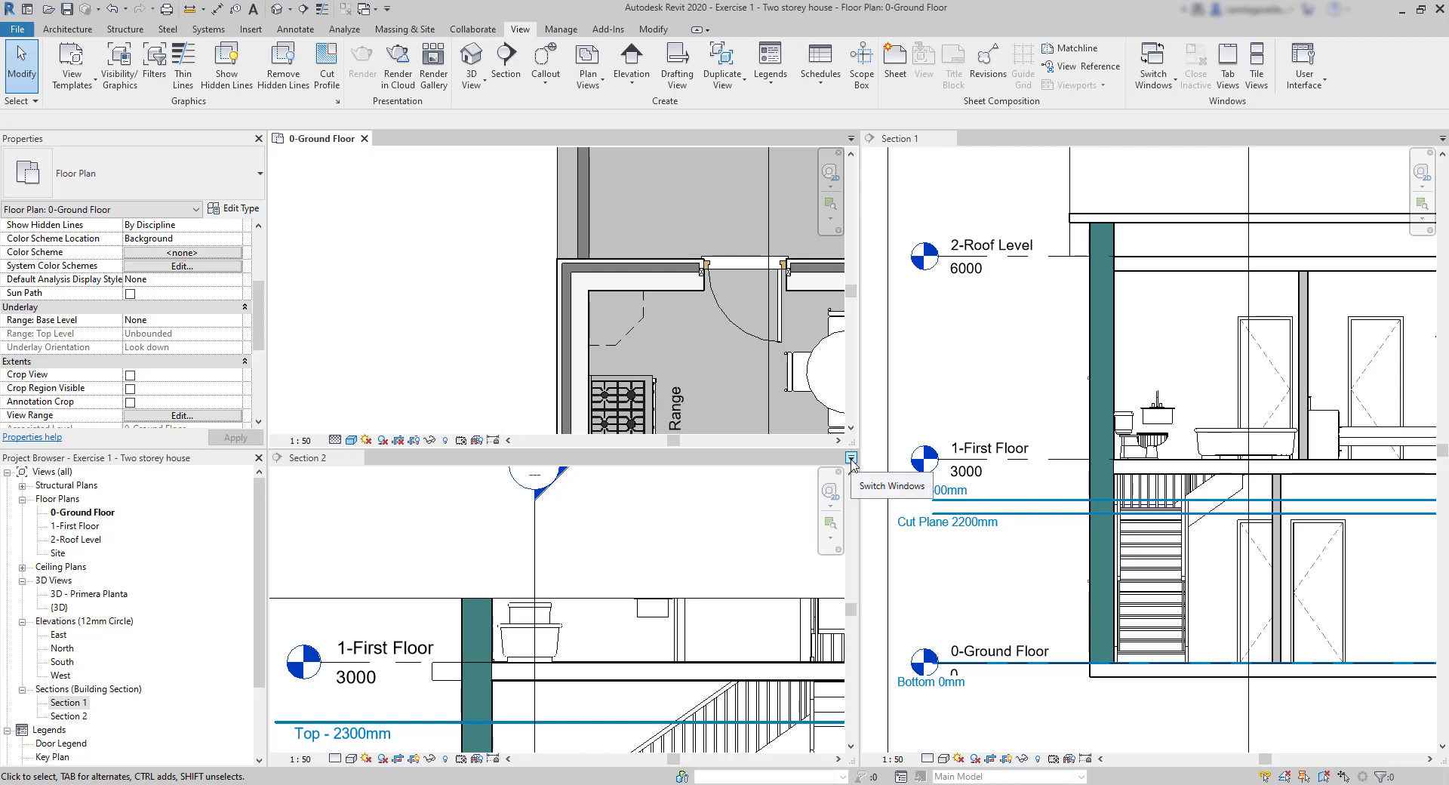
{"action": "mouse_move", "coordinate": [710, 566]}
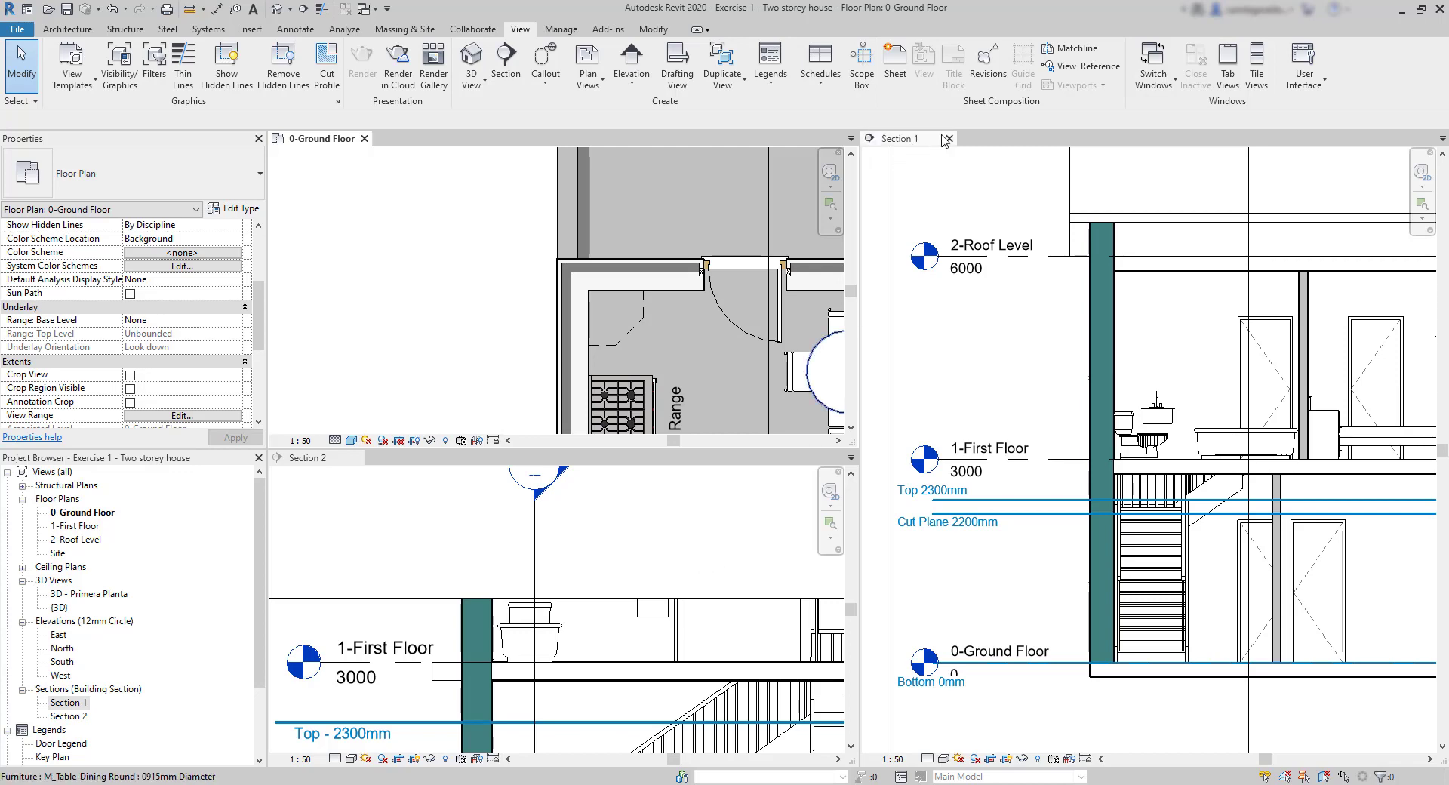
- Close Section 1 and open the ground floor View Range to edit the cut plane offset
{"action": "left_click", "coordinate": [947, 139]}
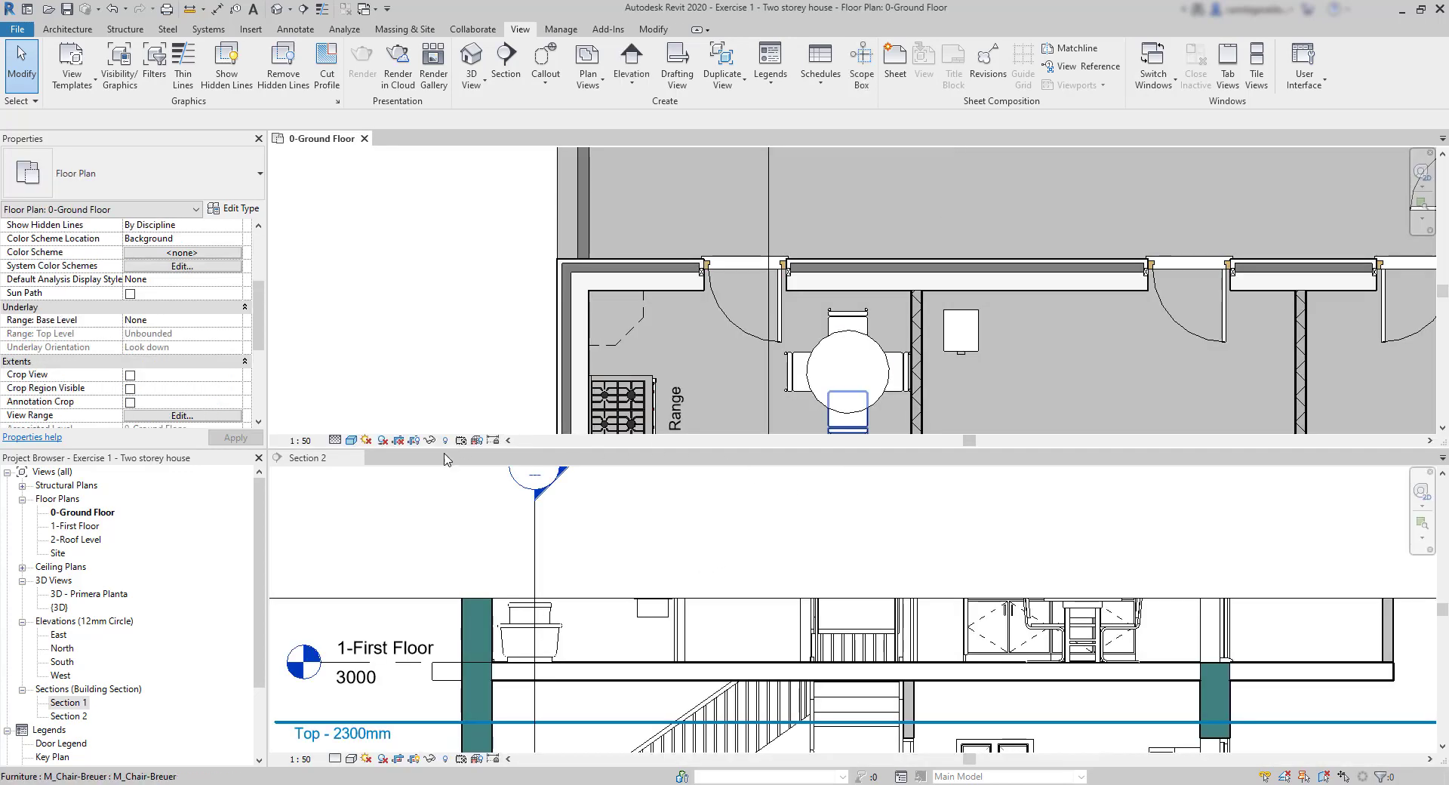
{"action": "double_click", "coordinate": [67, 715]}
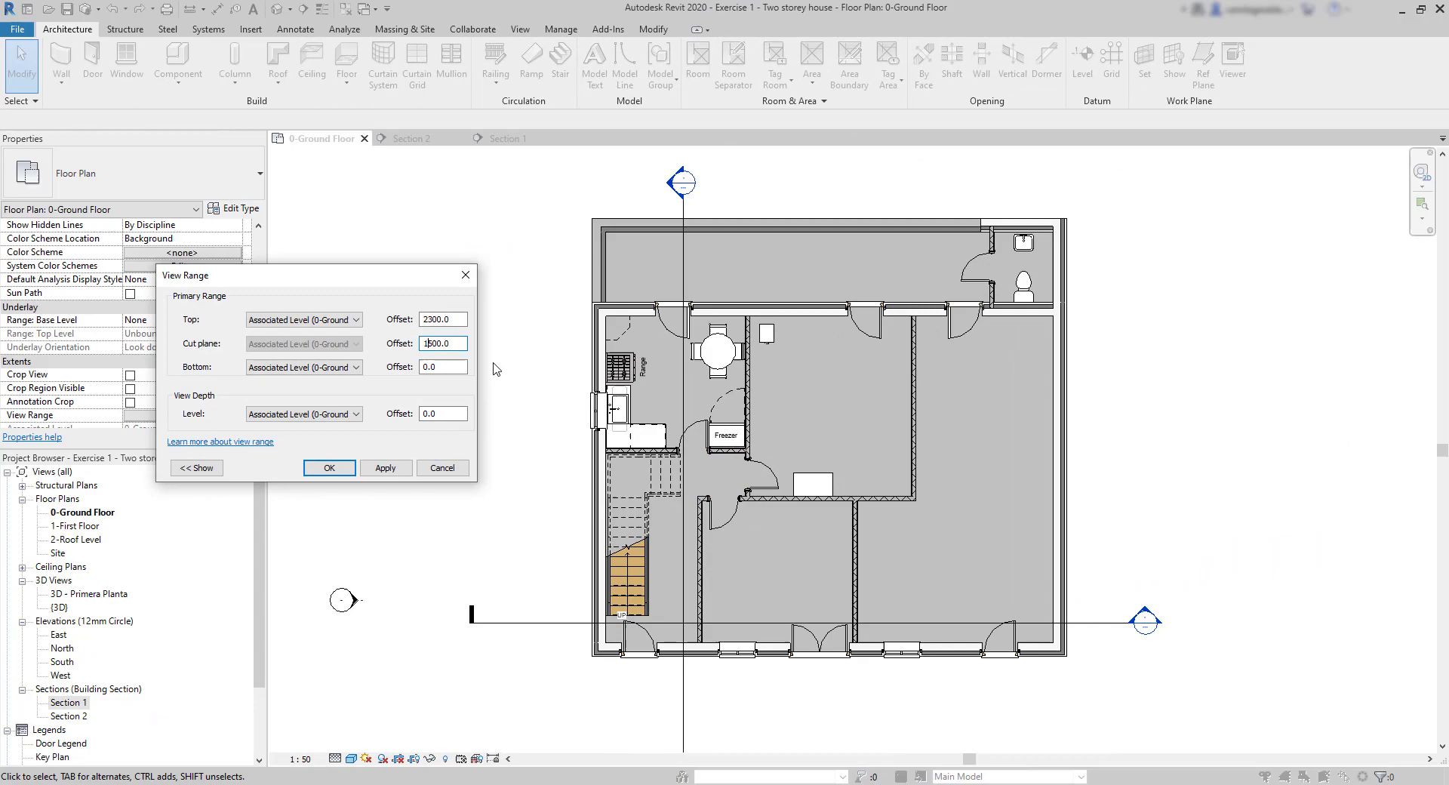
- Set the ground floor cut plane offset to 1050, then tile the plan with Section 2
{"action": "type", "text": "1050.0"}
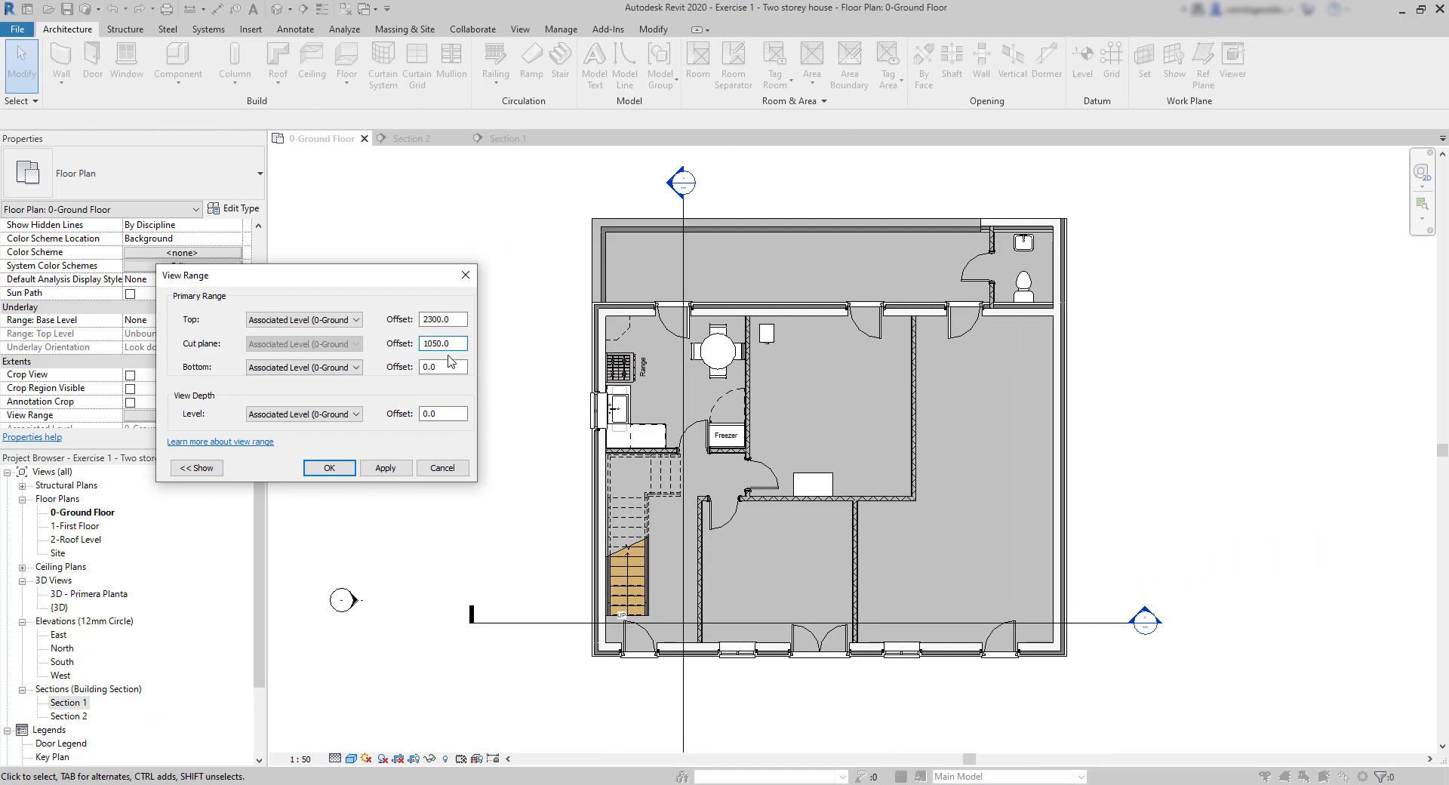
{"action": "left_click", "coordinate": [329, 468]}
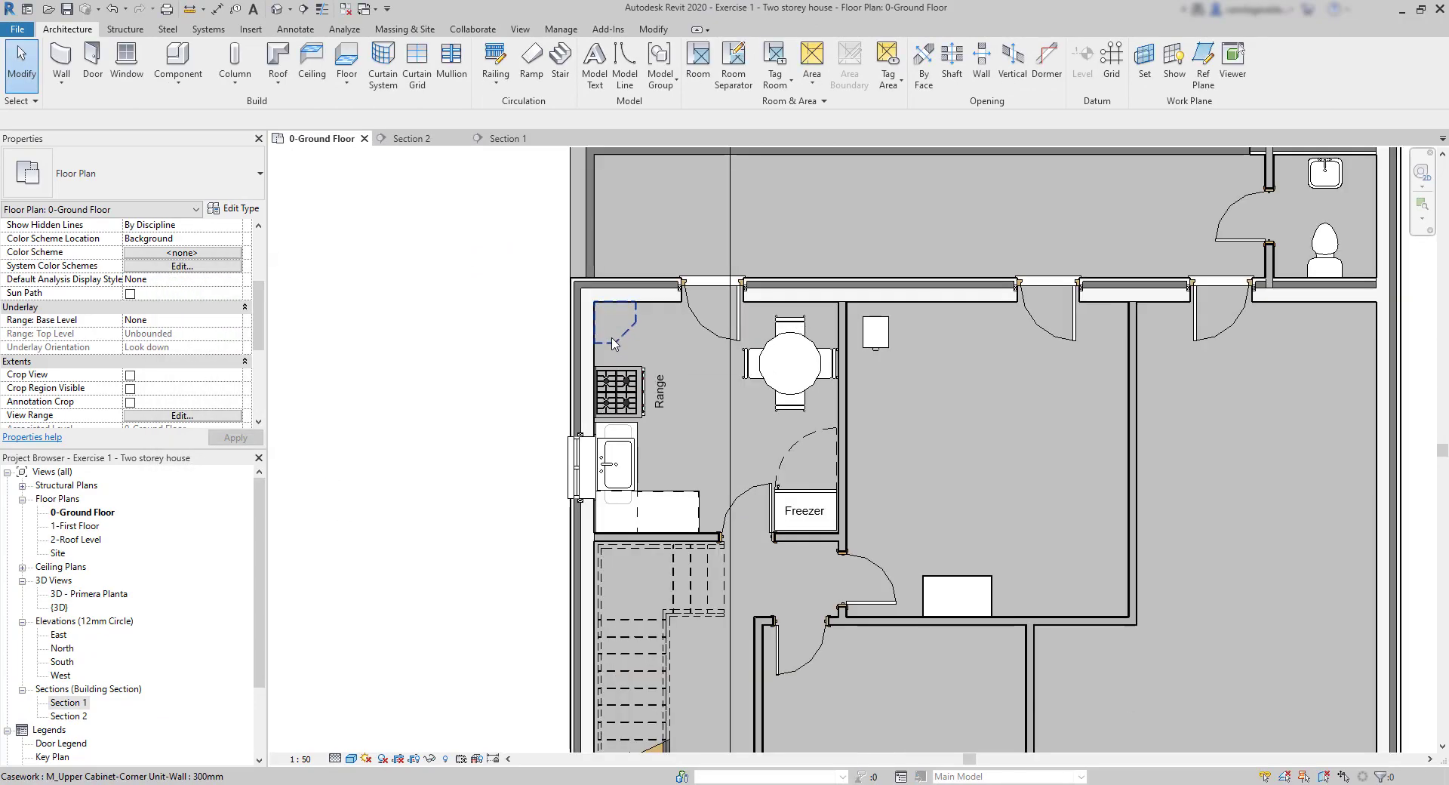
{"action": "left_click", "coordinate": [519, 29]}
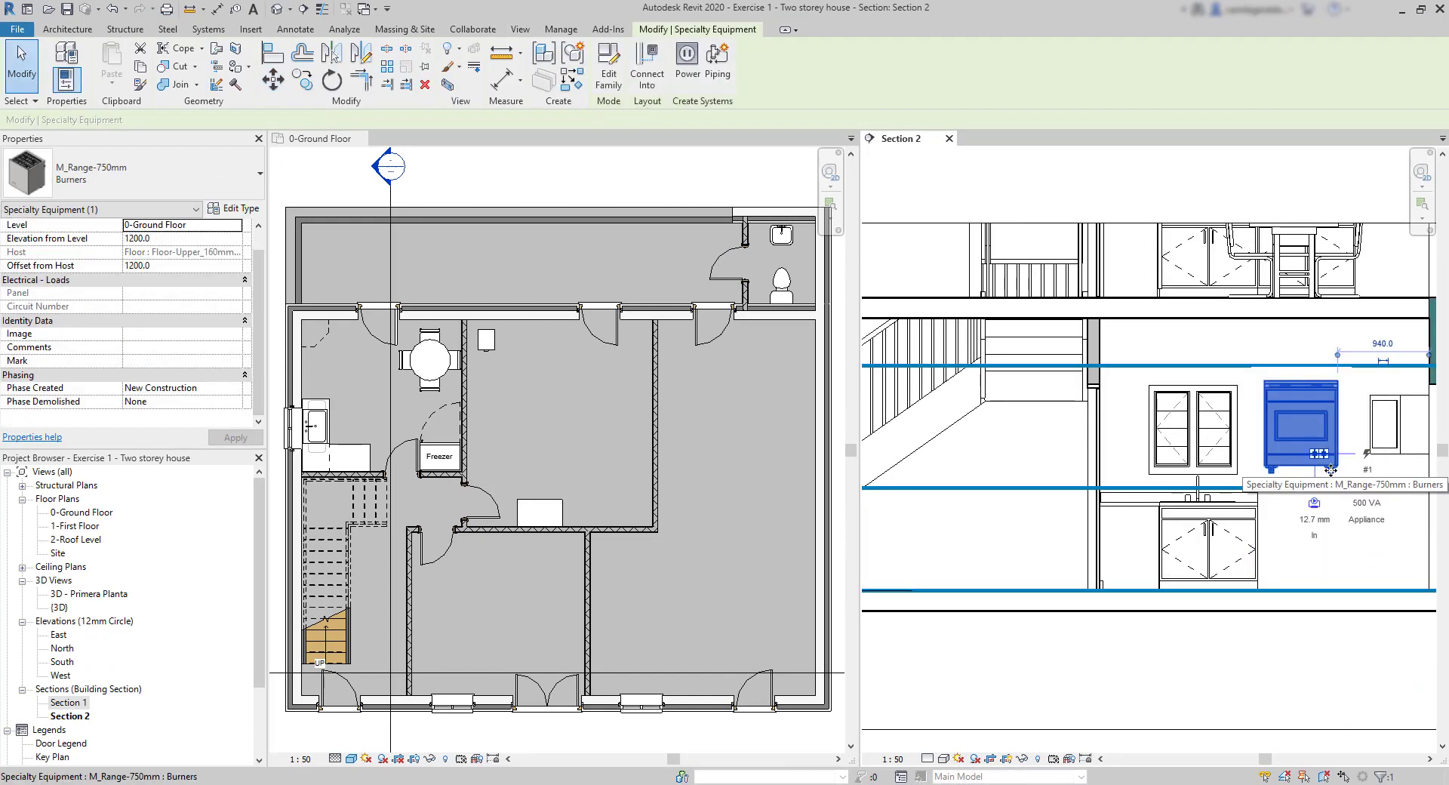
{"action": "mouse_move", "coordinate": [1319, 563]}
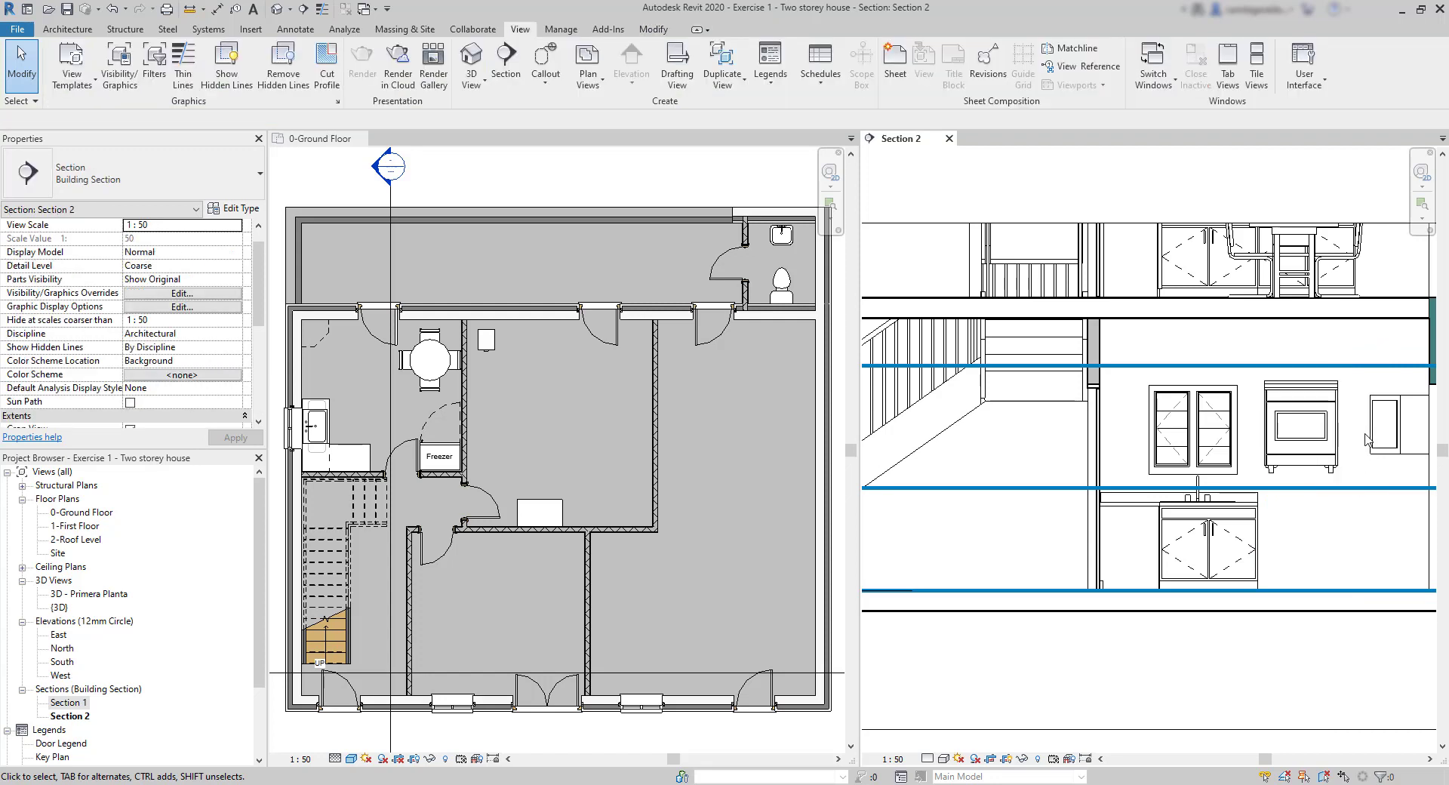
{"action": "left_click", "coordinate": [1396, 425]}
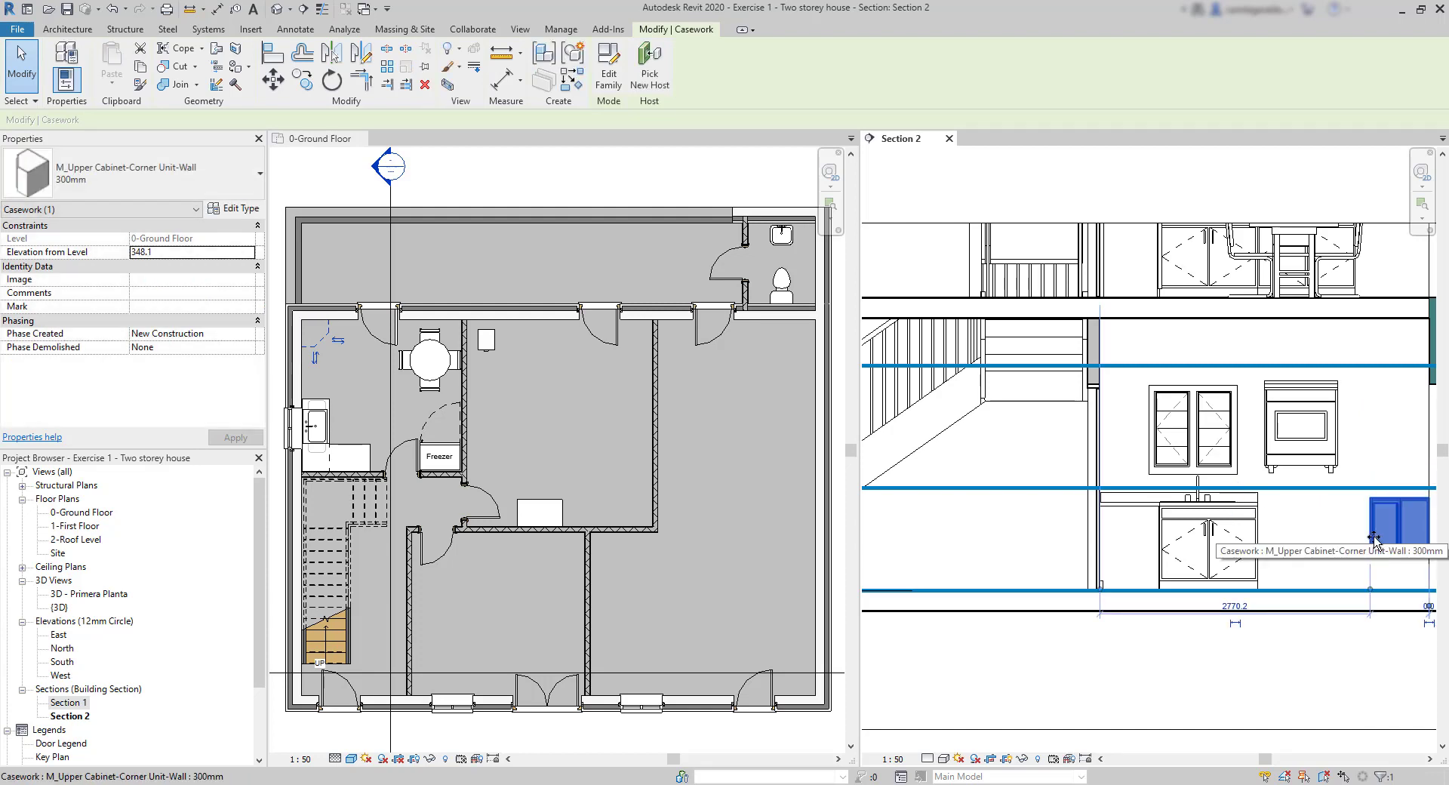
{"action": "mouse_move", "coordinate": [1358, 450]}
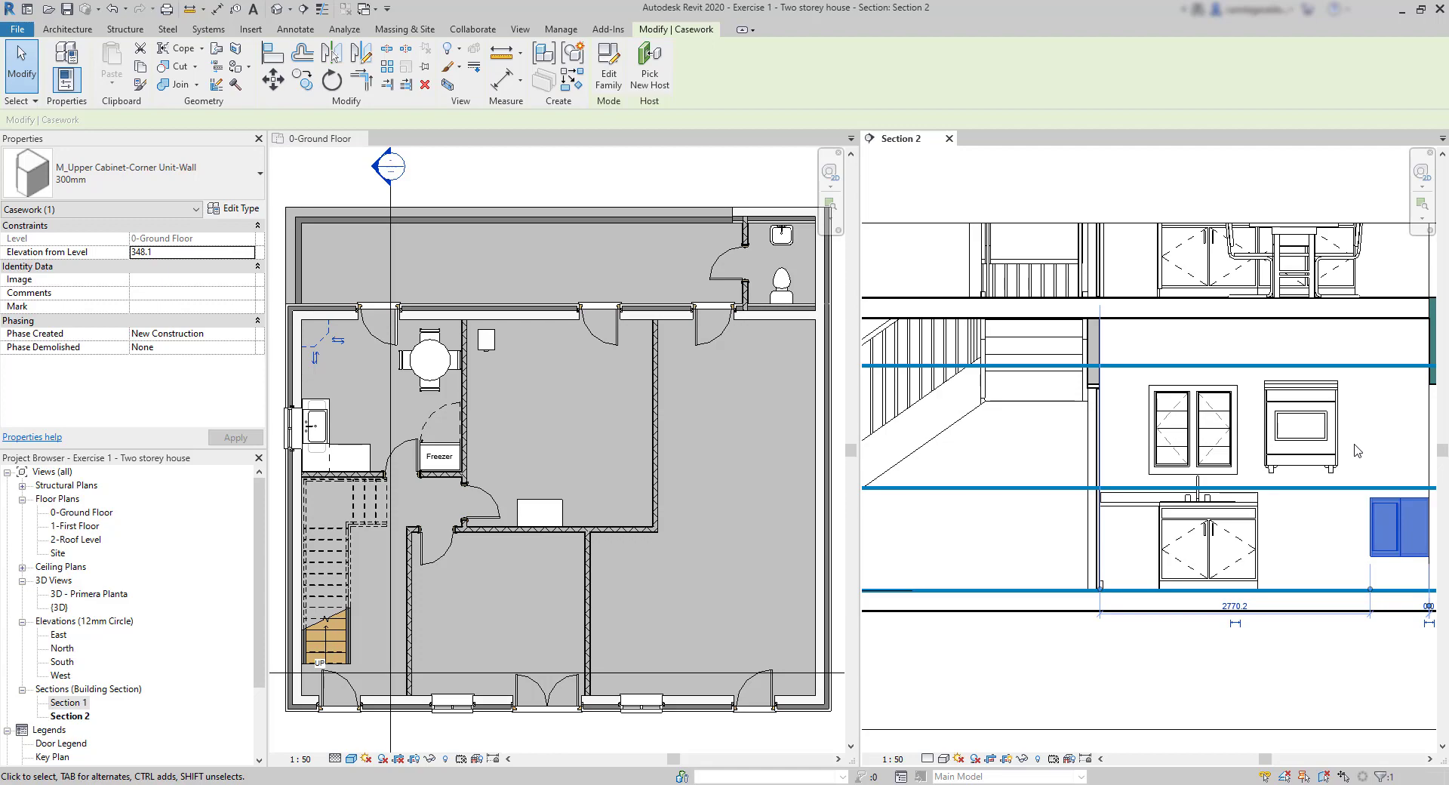
- Maximize the 0-Ground Floor view after checking the corner wall cabinet's elevation
{"action": "left_click", "coordinate": [507, 138]}
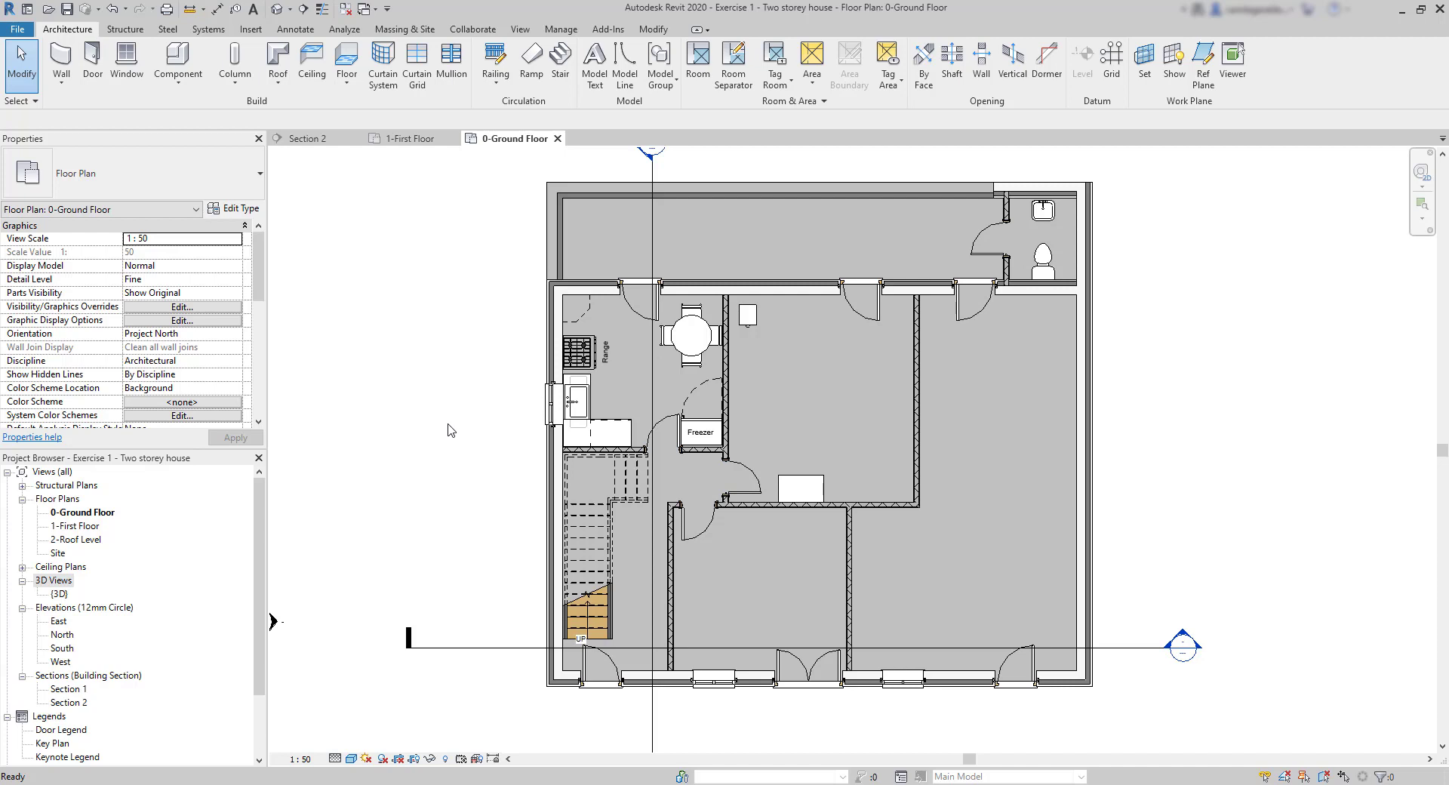
- Sketch three walls outside the upper-left corner with top constraint Up to level: 1-First Floor
{"action": "left_click", "coordinate": [60, 65]}
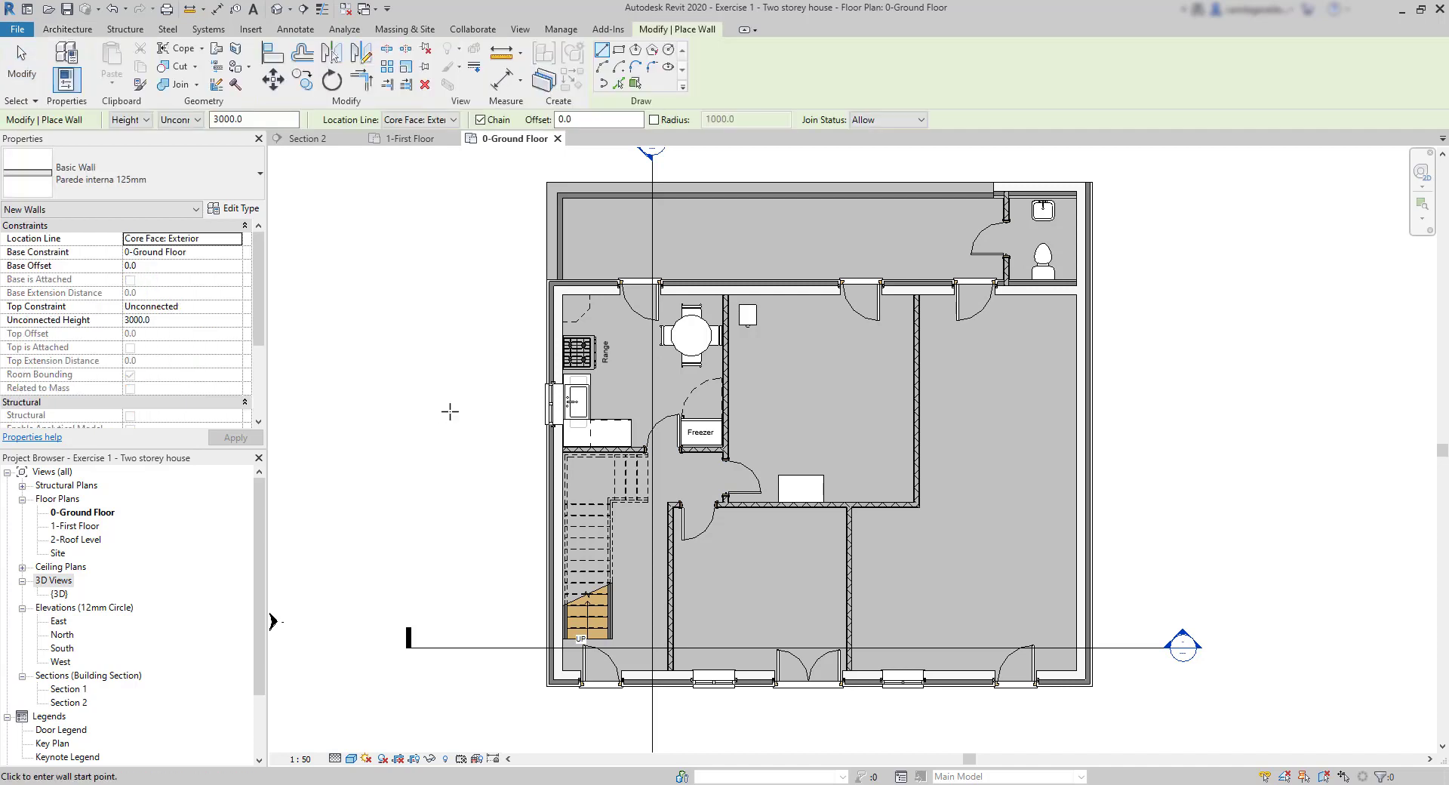
{"action": "left_click", "coordinate": [435, 278]}
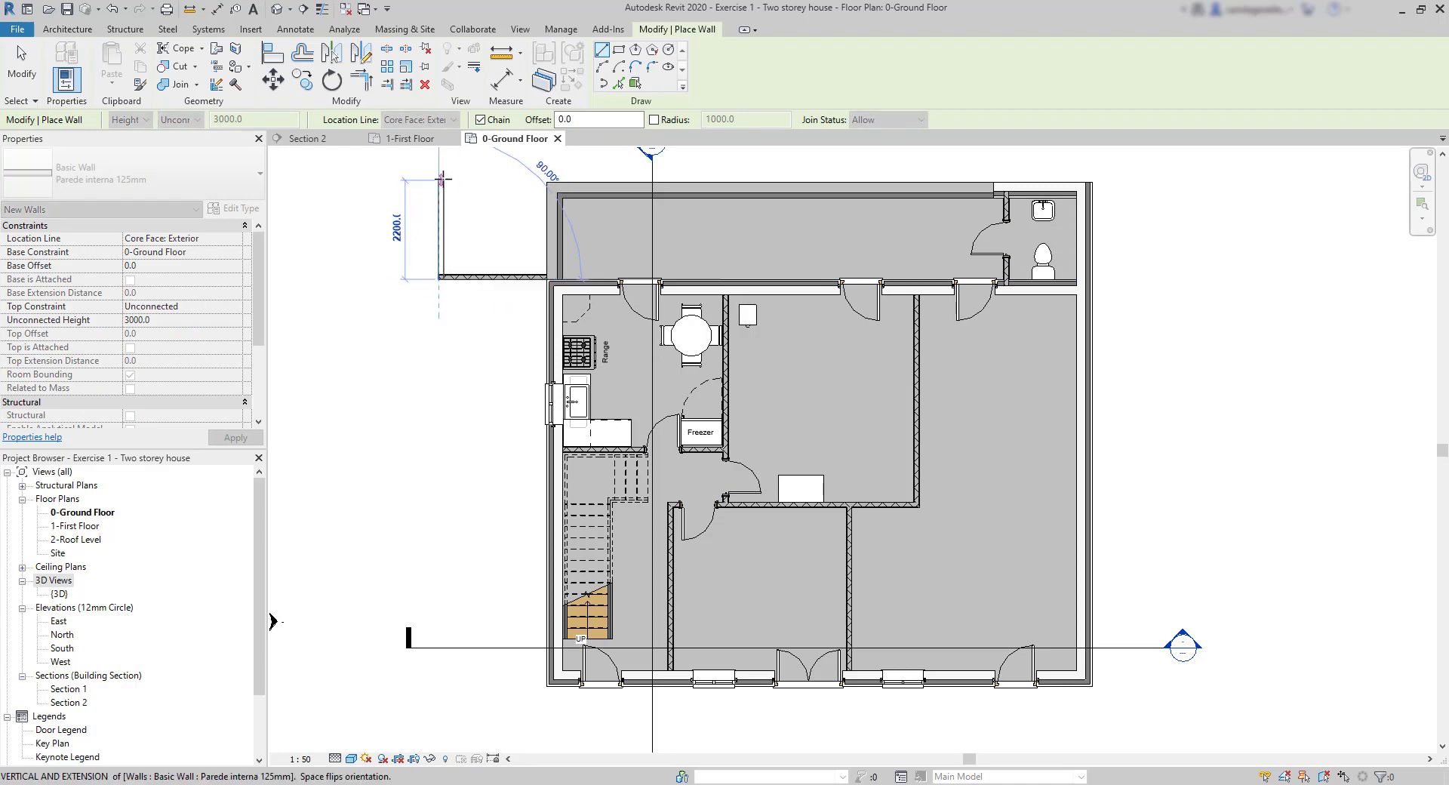
{"action": "mouse_move", "coordinate": [506, 215]}
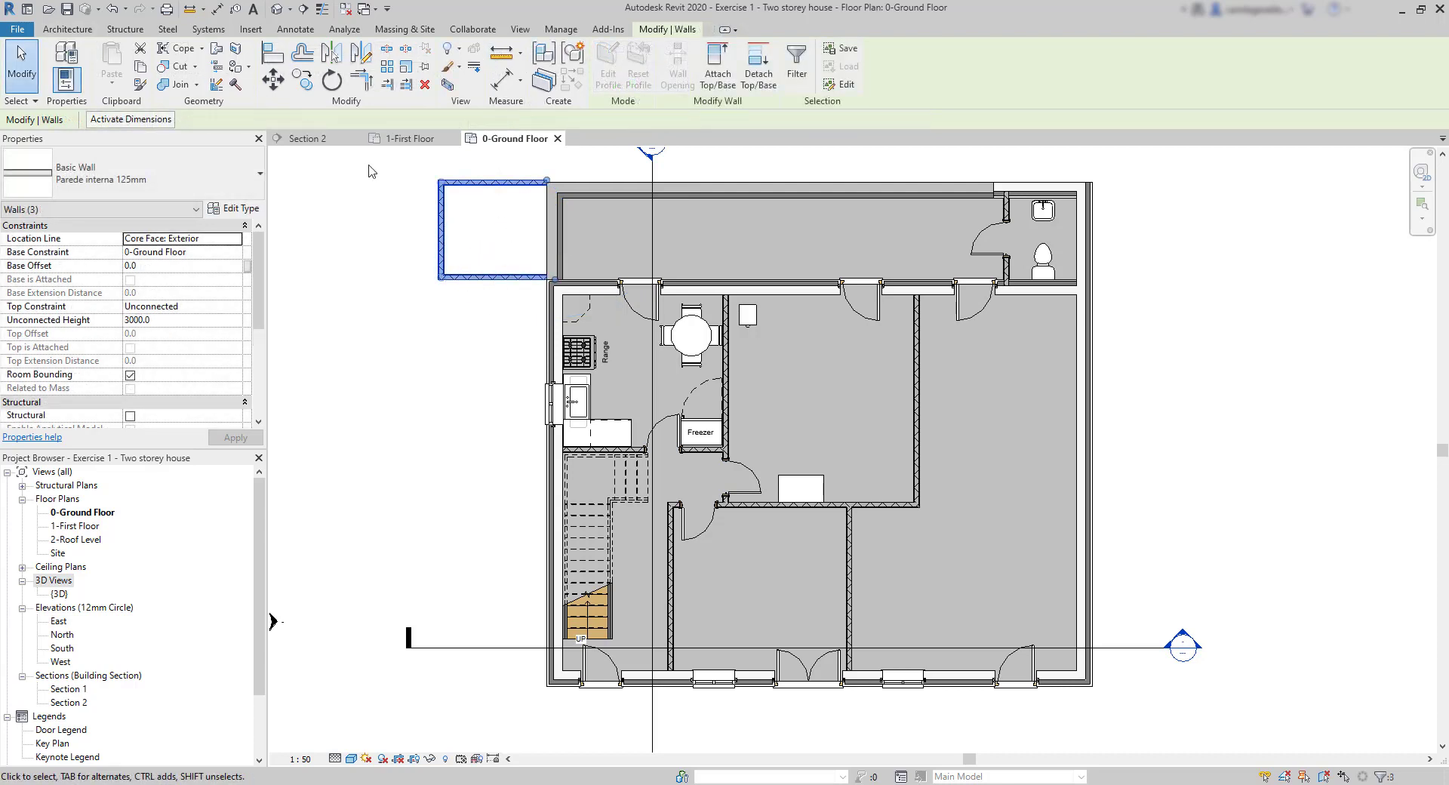
{"action": "left_click", "coordinate": [234, 306]}
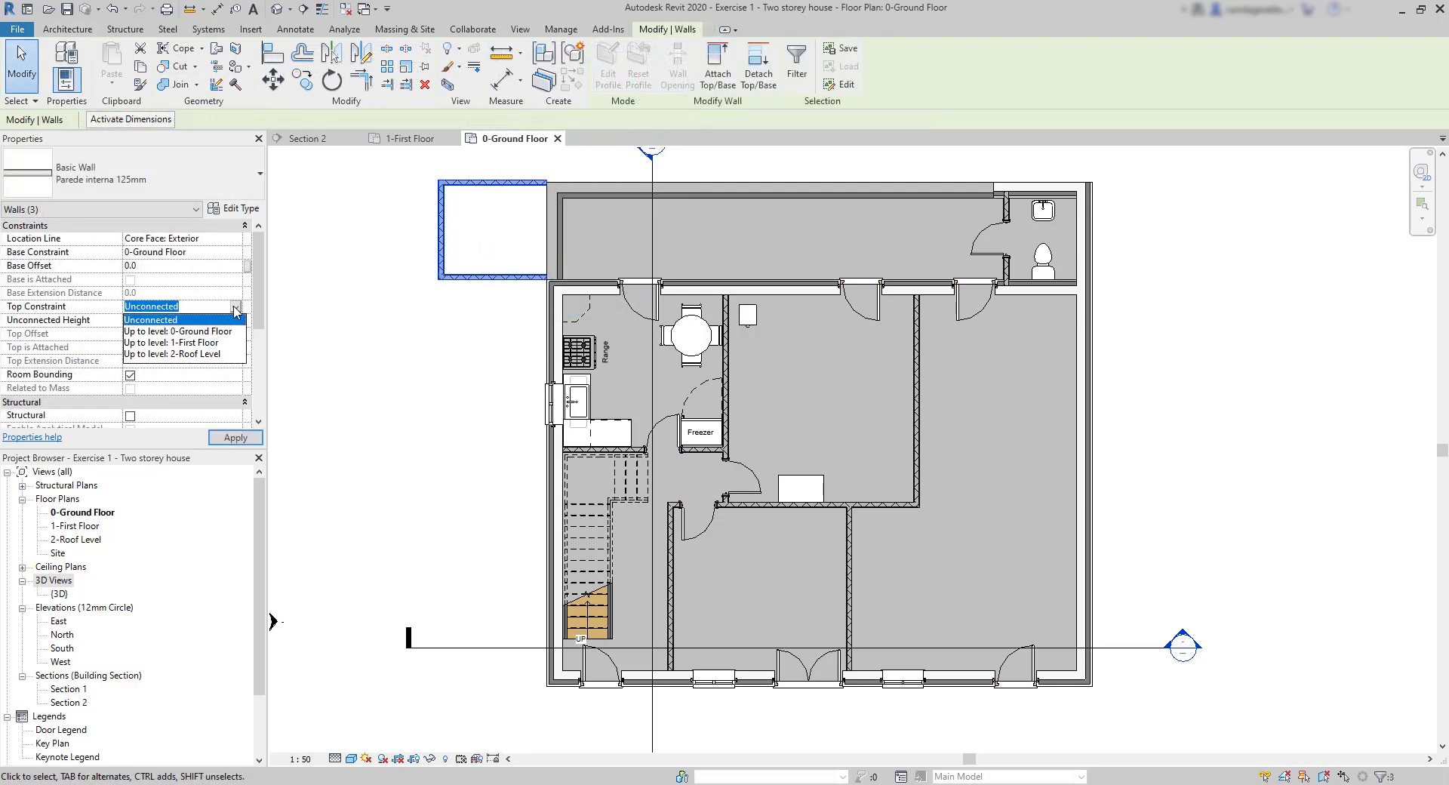
{"action": "left_click", "coordinate": [169, 342]}
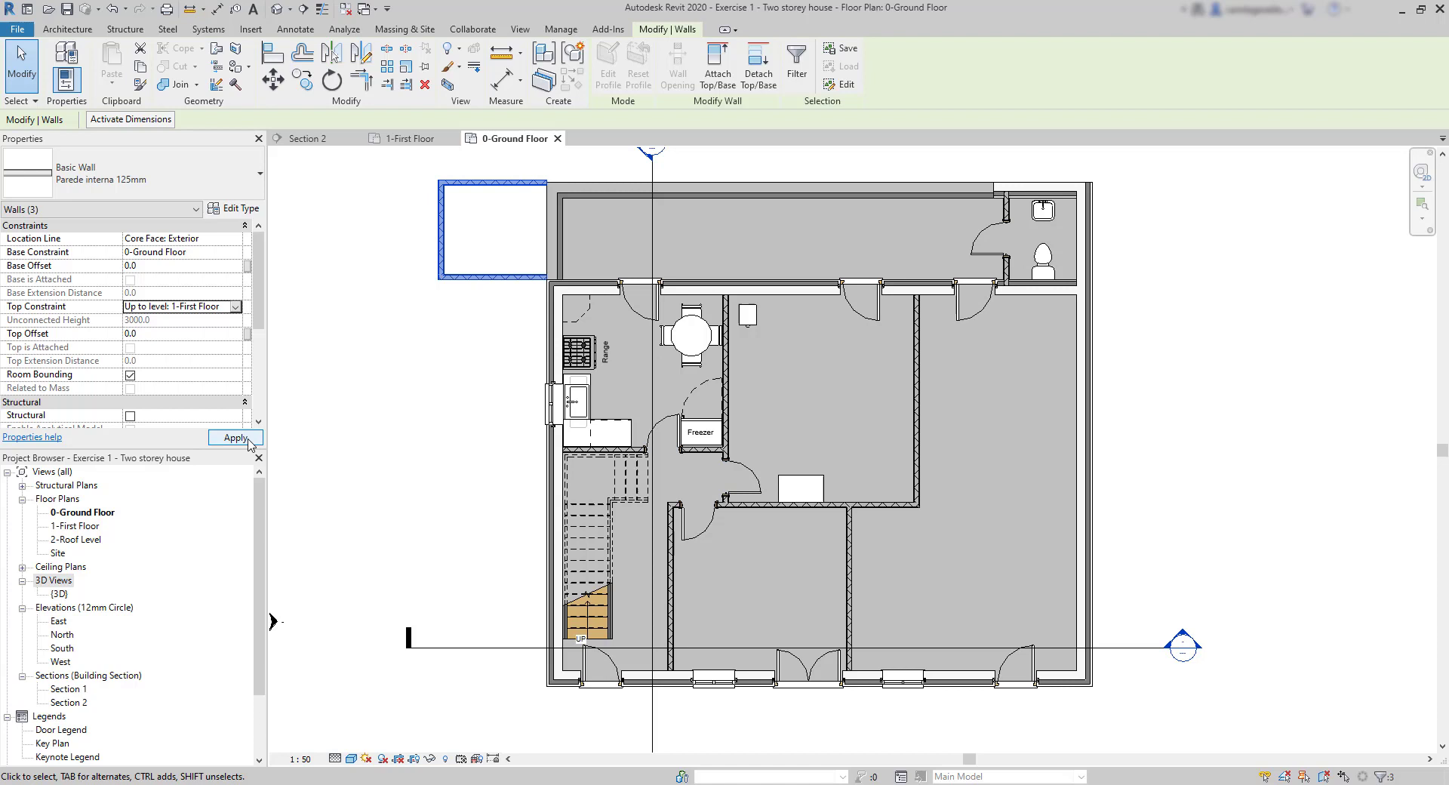
{"action": "left_click", "coordinate": [234, 437]}
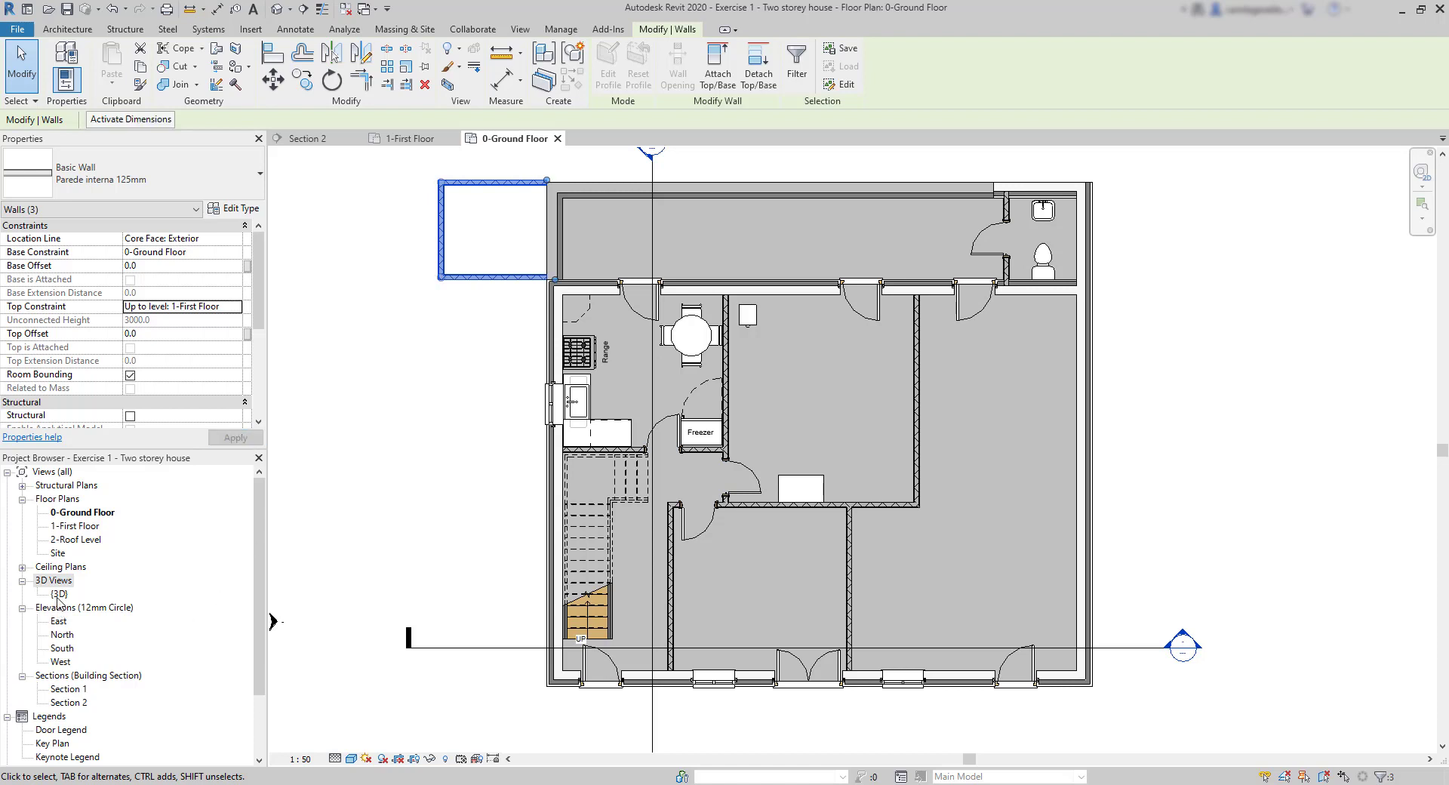
- Check the new walls in the {3D} view, then display the 1-First Floor plan
{"action": "double_click", "coordinate": [58, 593]}
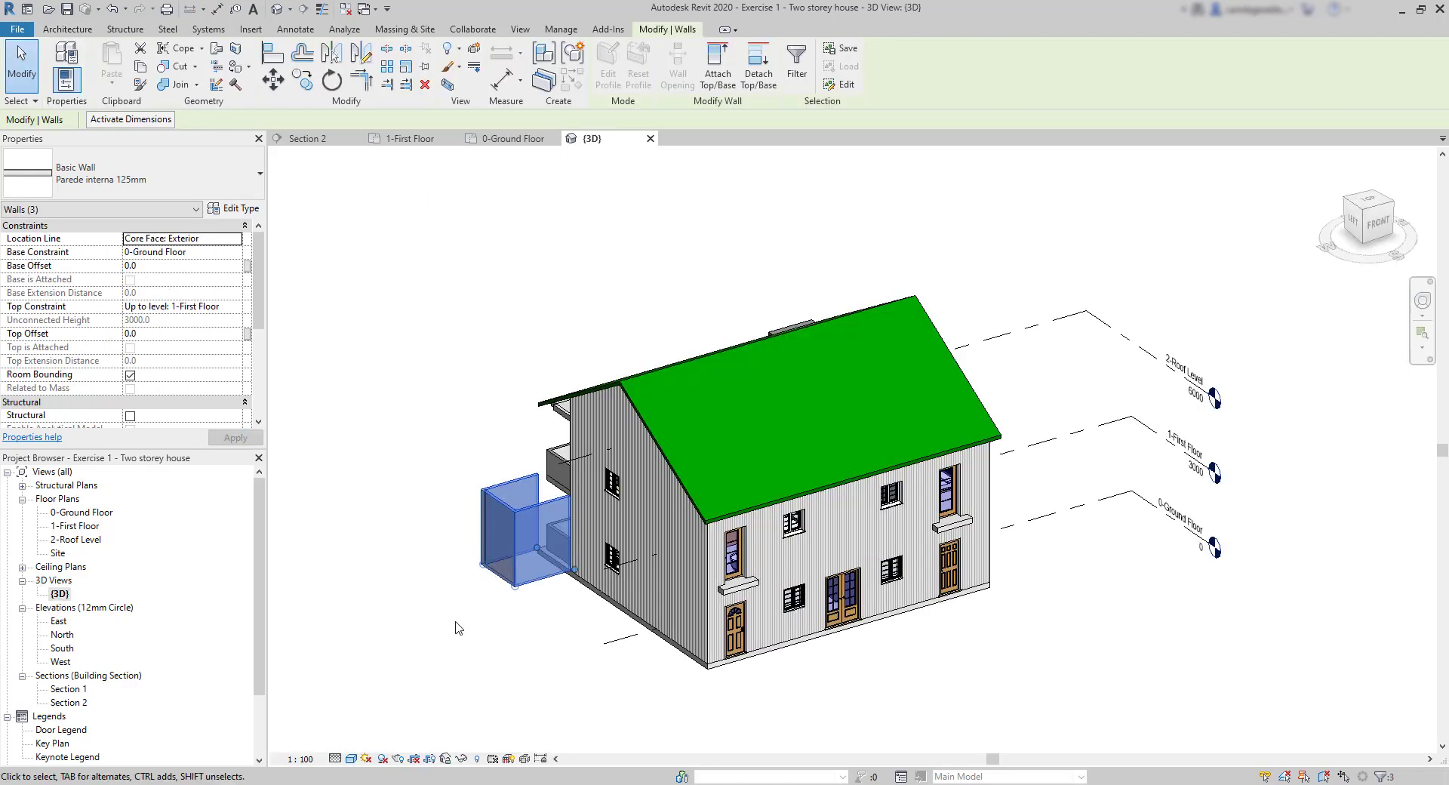
{"action": "left_click", "coordinate": [406, 138]}
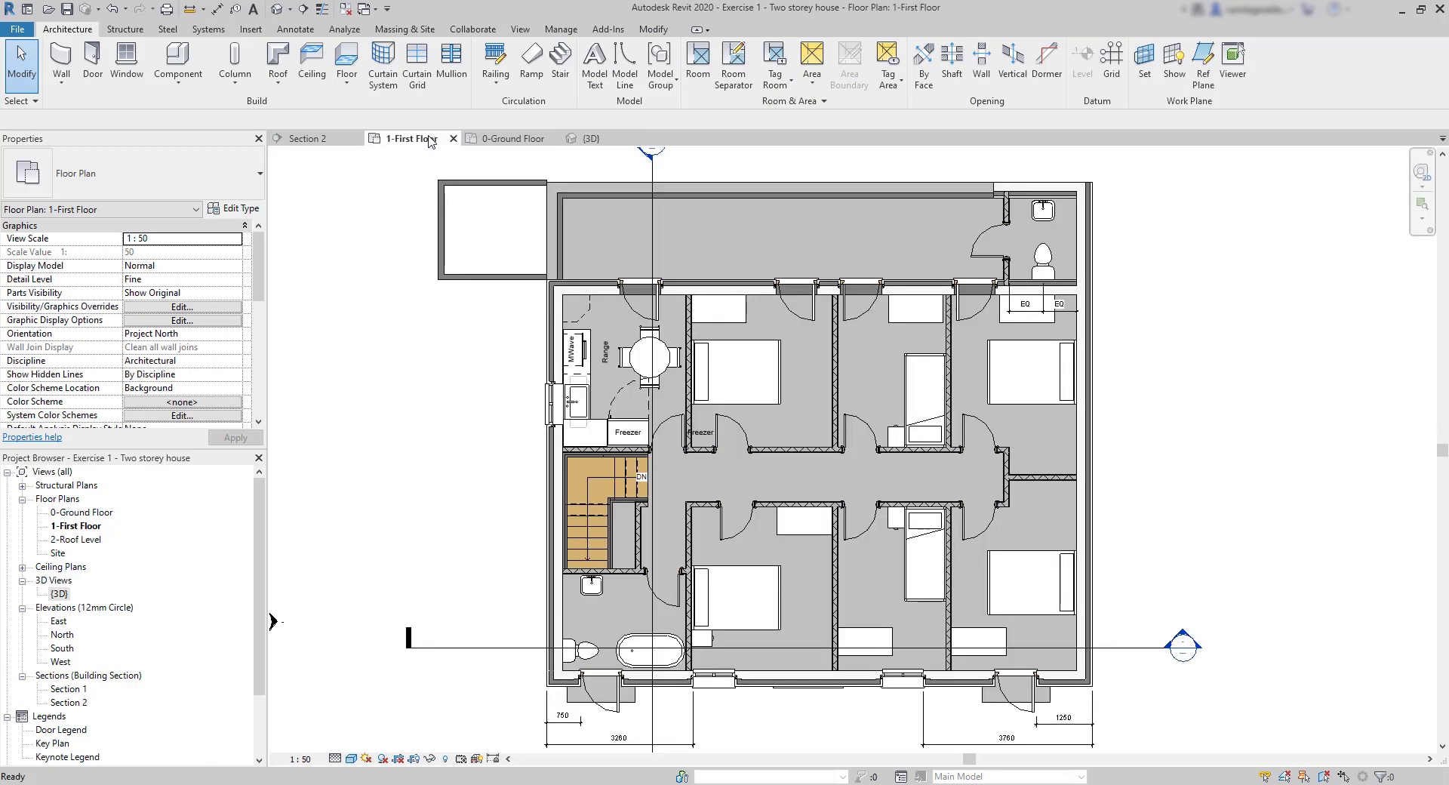
{"action": "scroll", "scroll_direction": "down", "scroll_amount": 3}
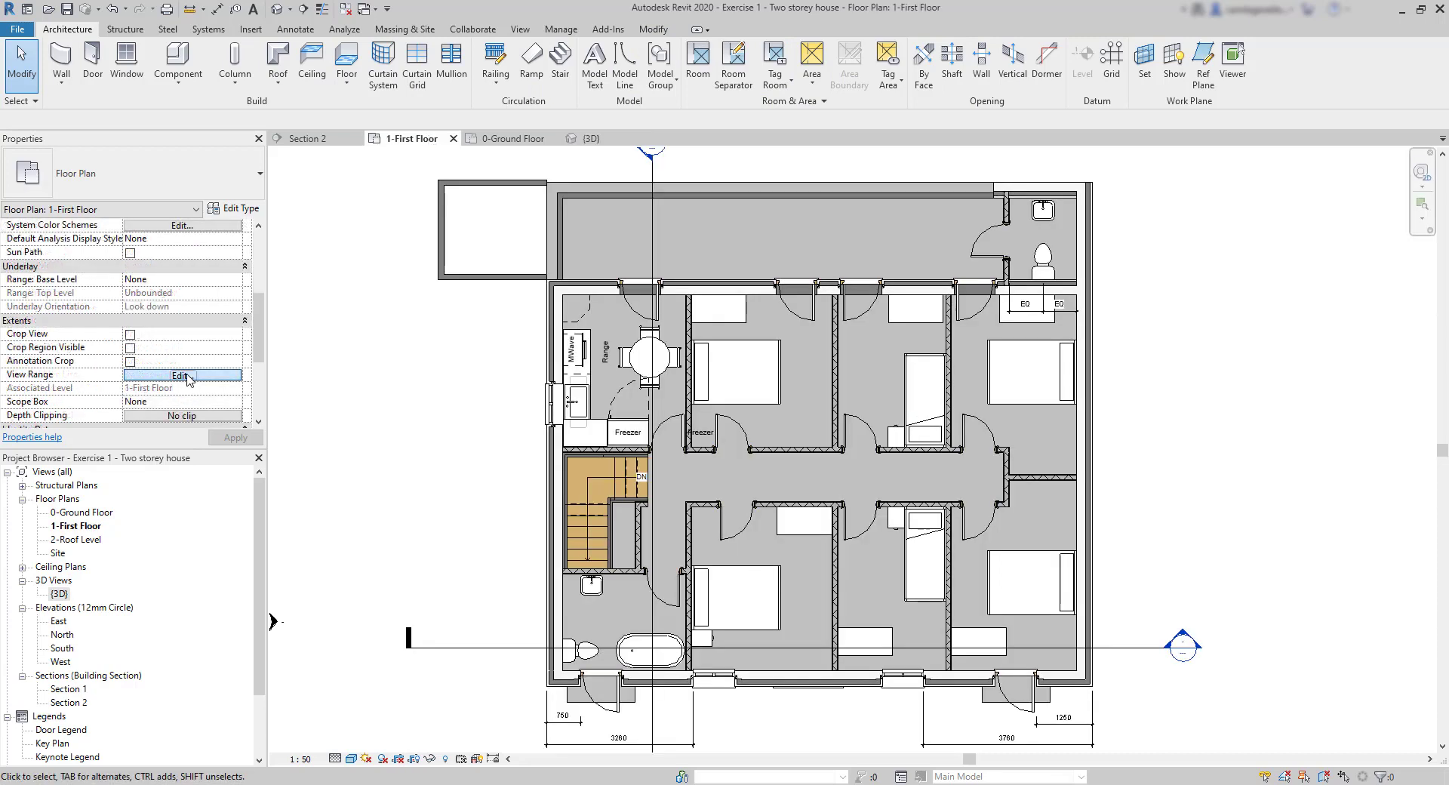
- Set first floor View Range bottom and view depth to Associated Level, after previewing Level Below
{"action": "left_click", "coordinate": [182, 374]}
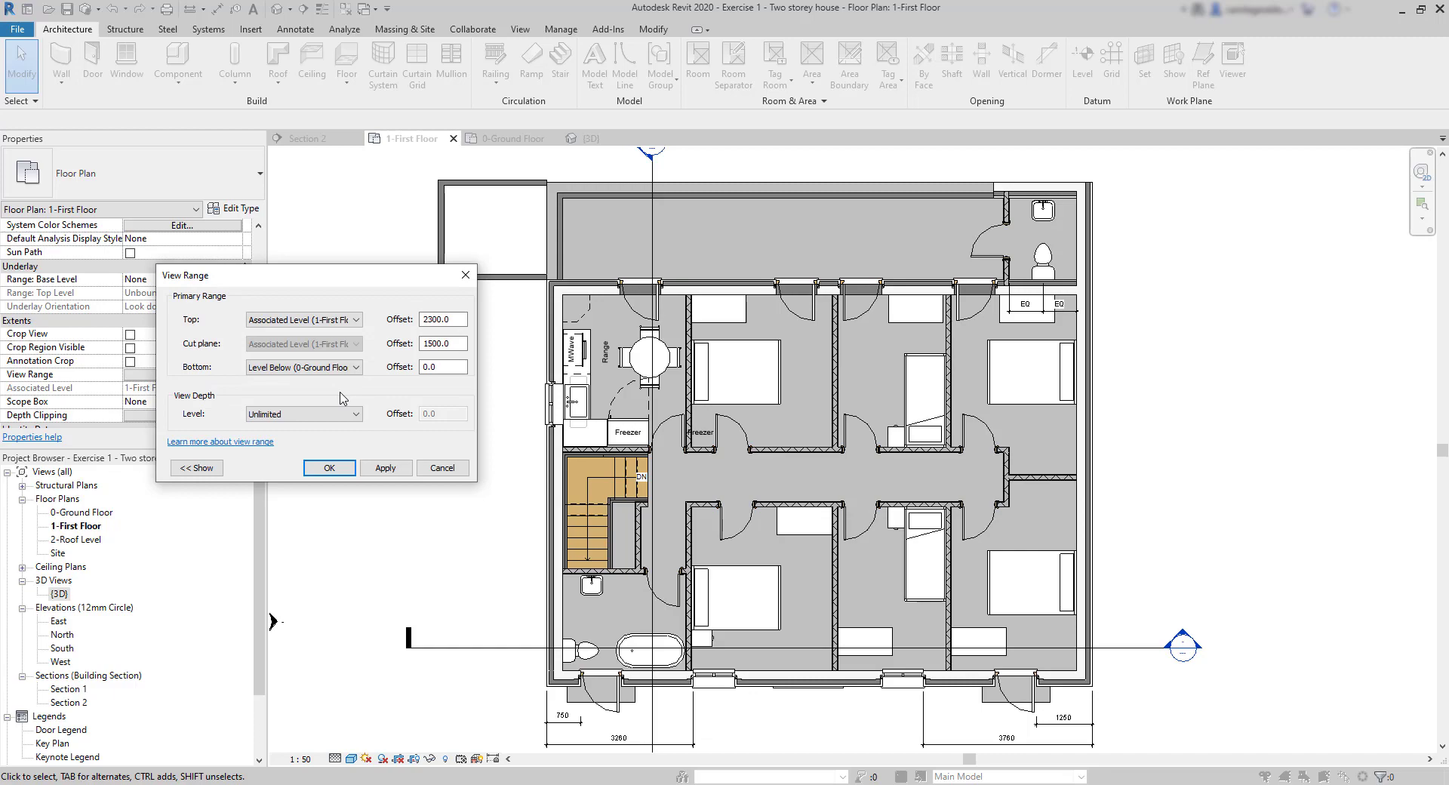
{"action": "left_click", "coordinate": [355, 367]}
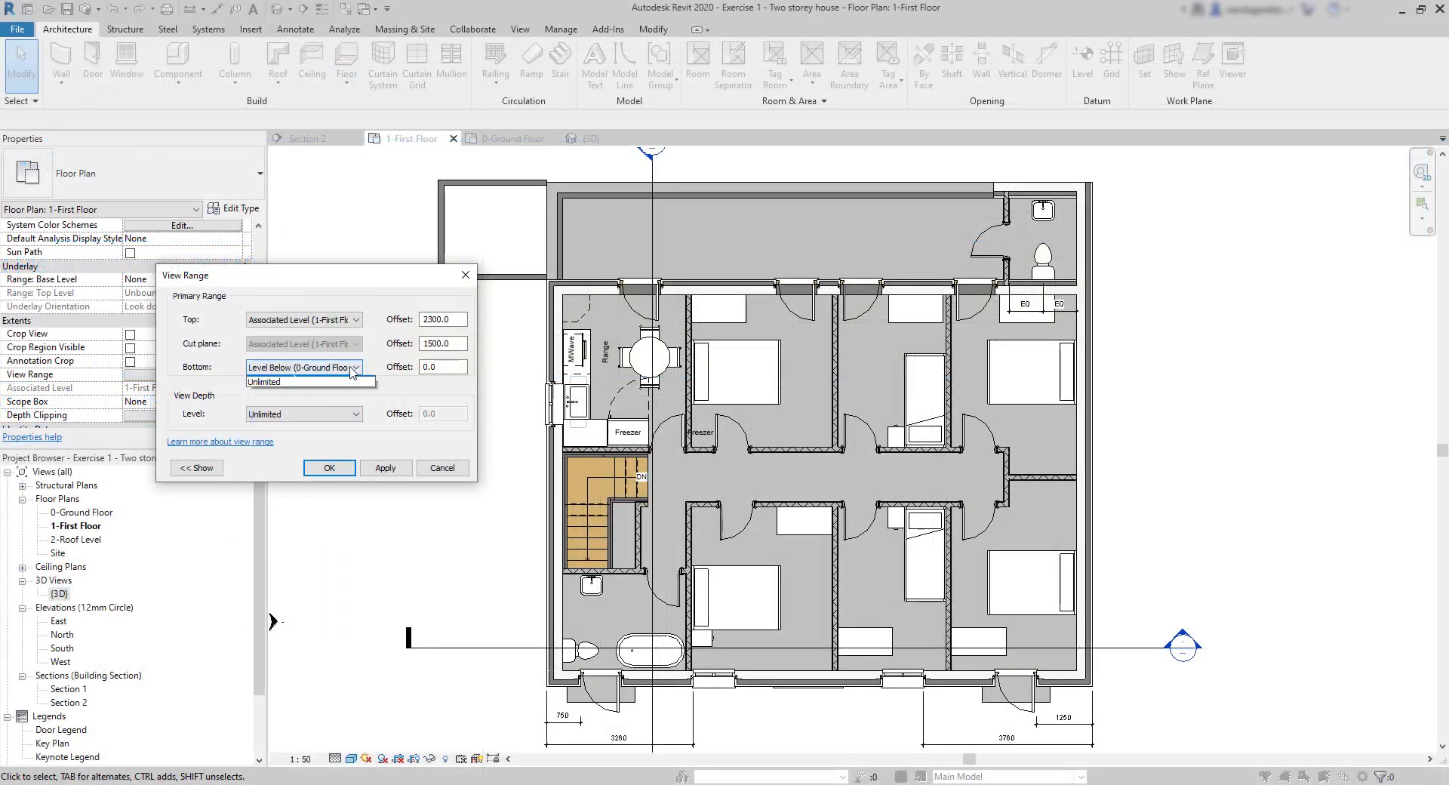
{"action": "left_click", "coordinate": [296, 367]}
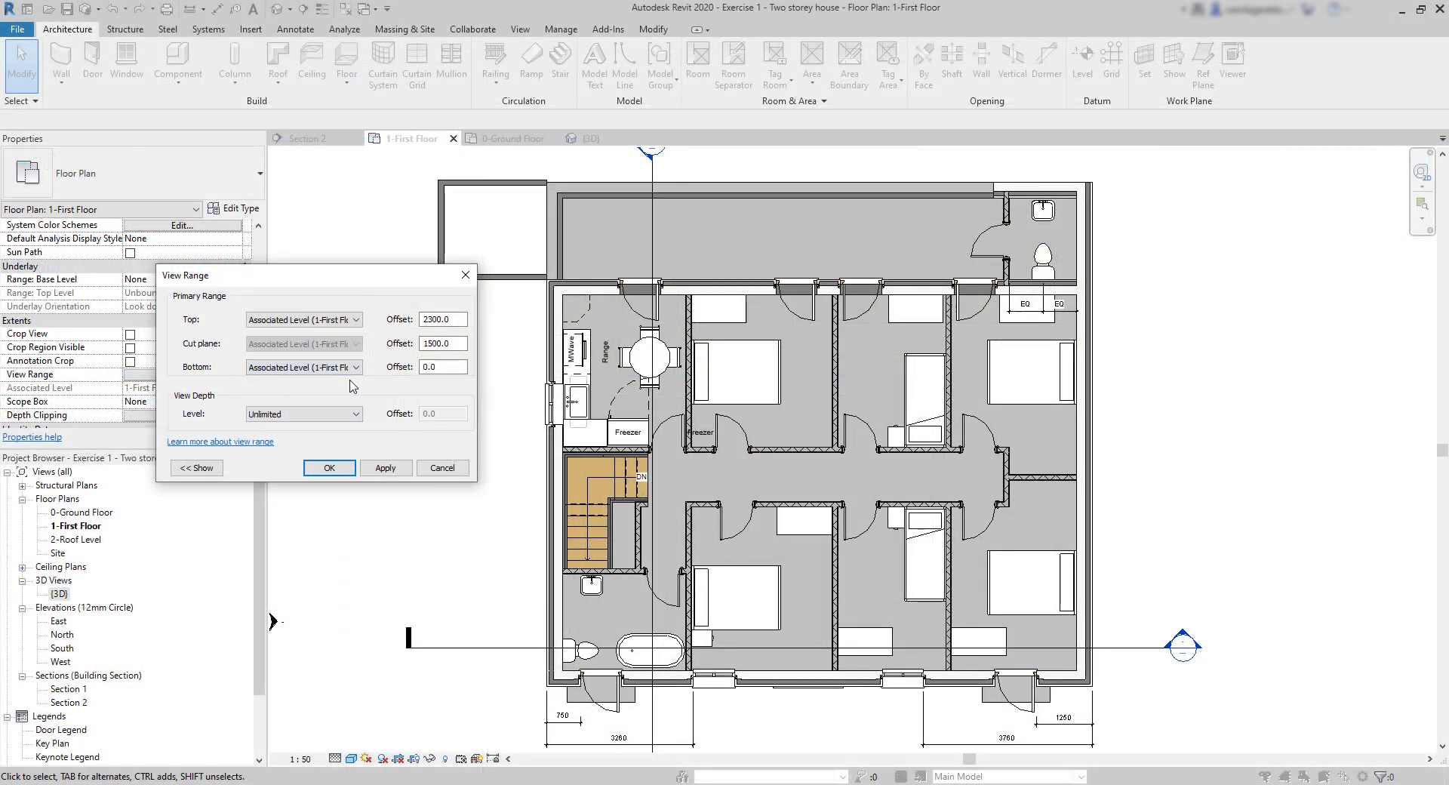
{"action": "mouse_move", "coordinate": [338, 481]}
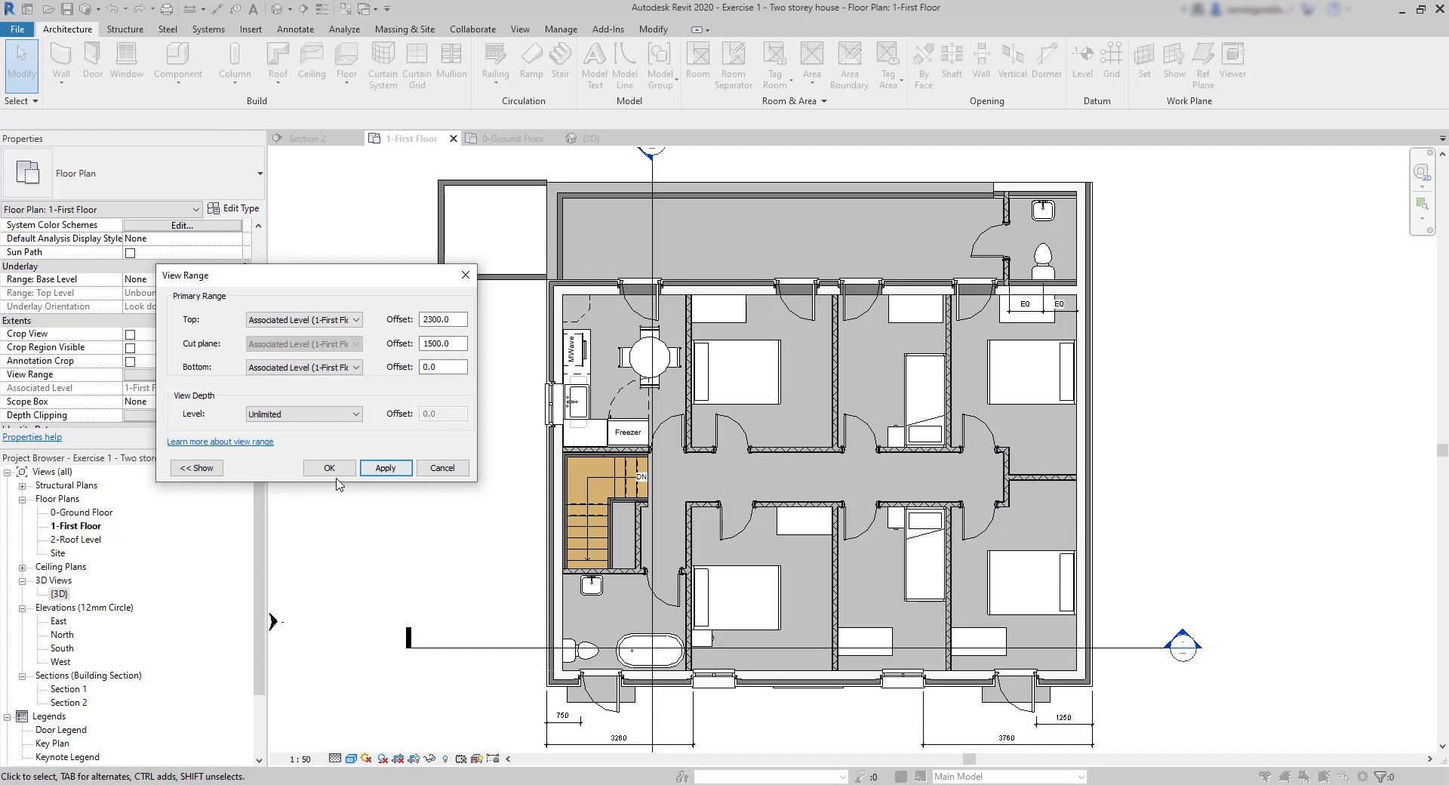
{"action": "left_click", "coordinate": [303, 414]}
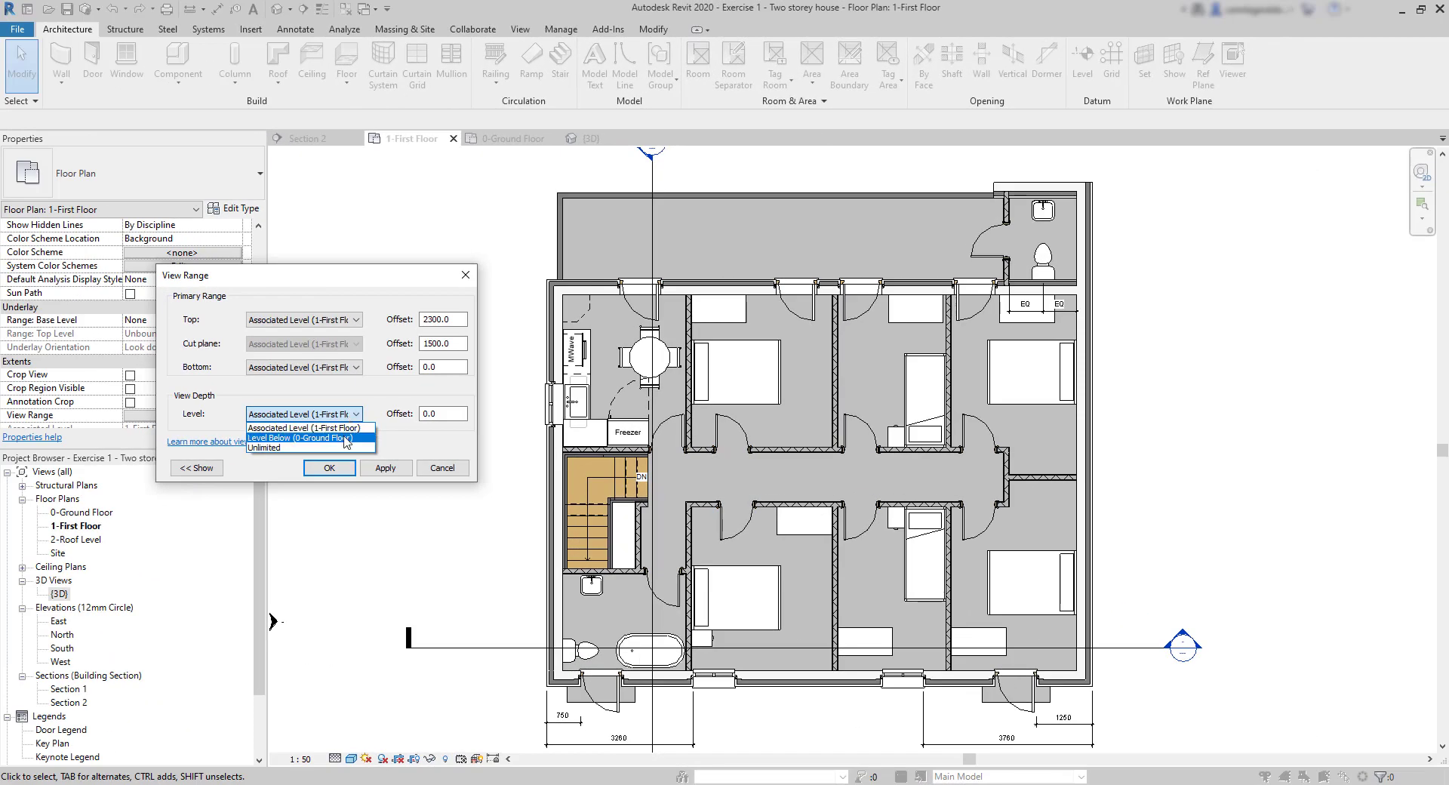
{"action": "left_click", "coordinate": [303, 440]}
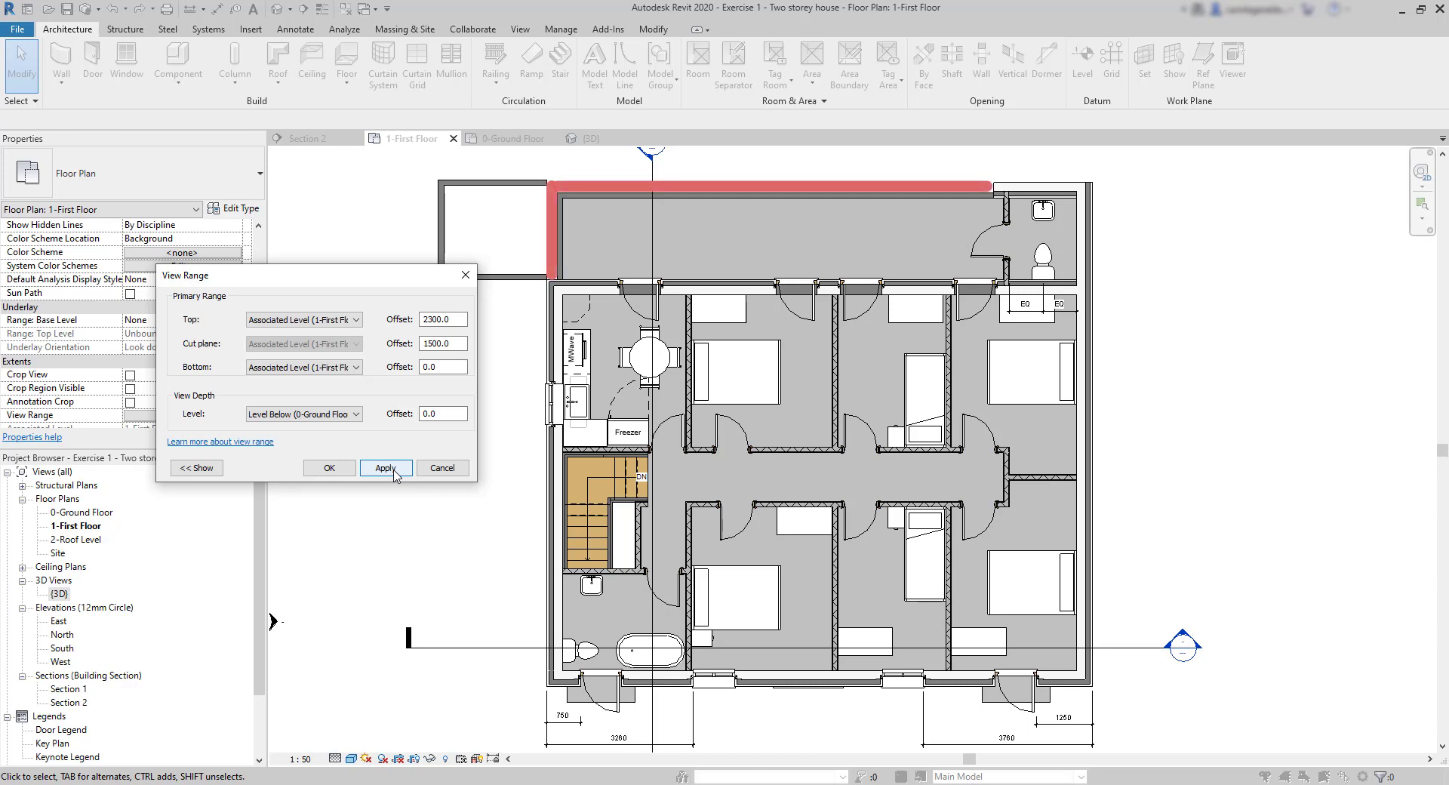
{"action": "left_click", "coordinate": [386, 468]}
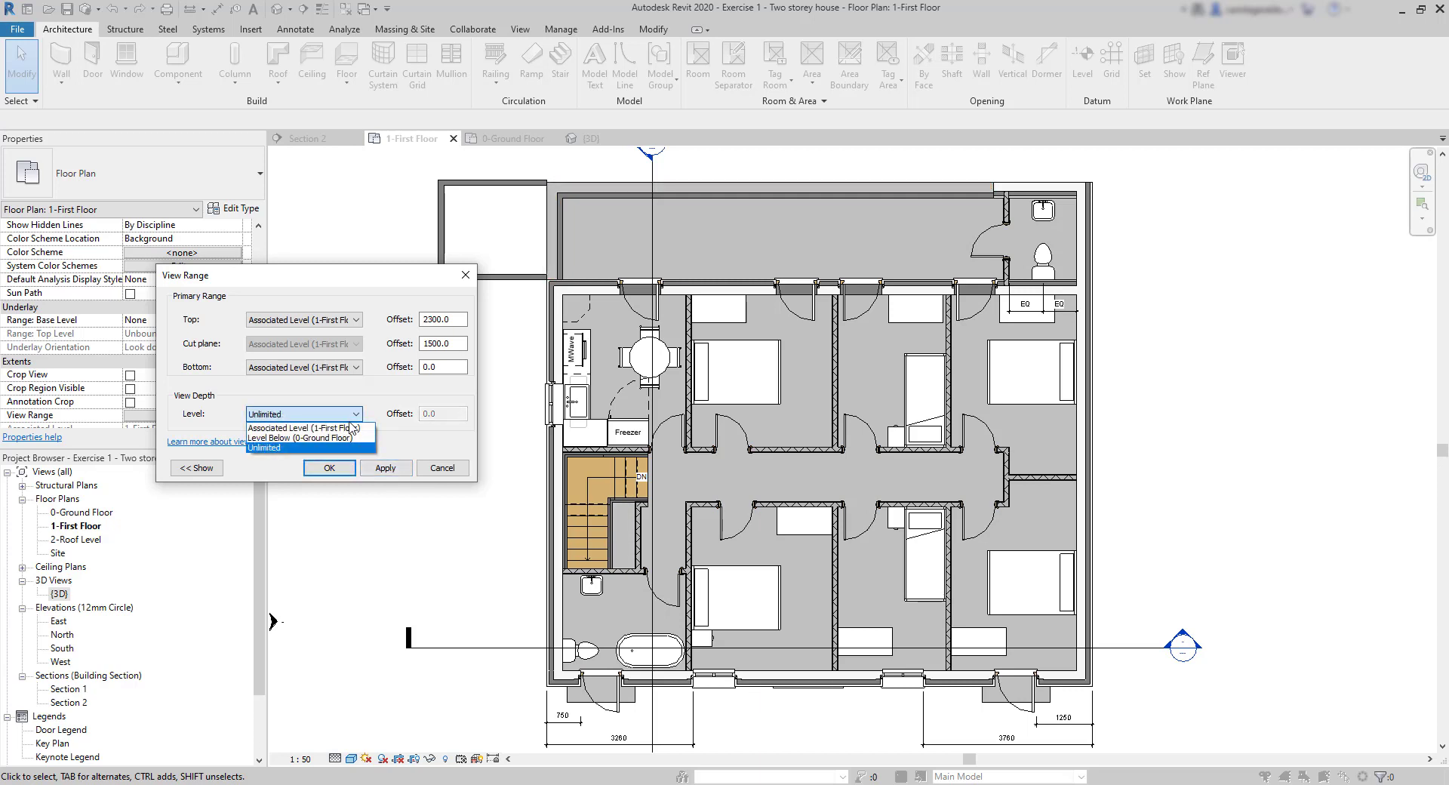
{"action": "left_click", "coordinate": [300, 428]}
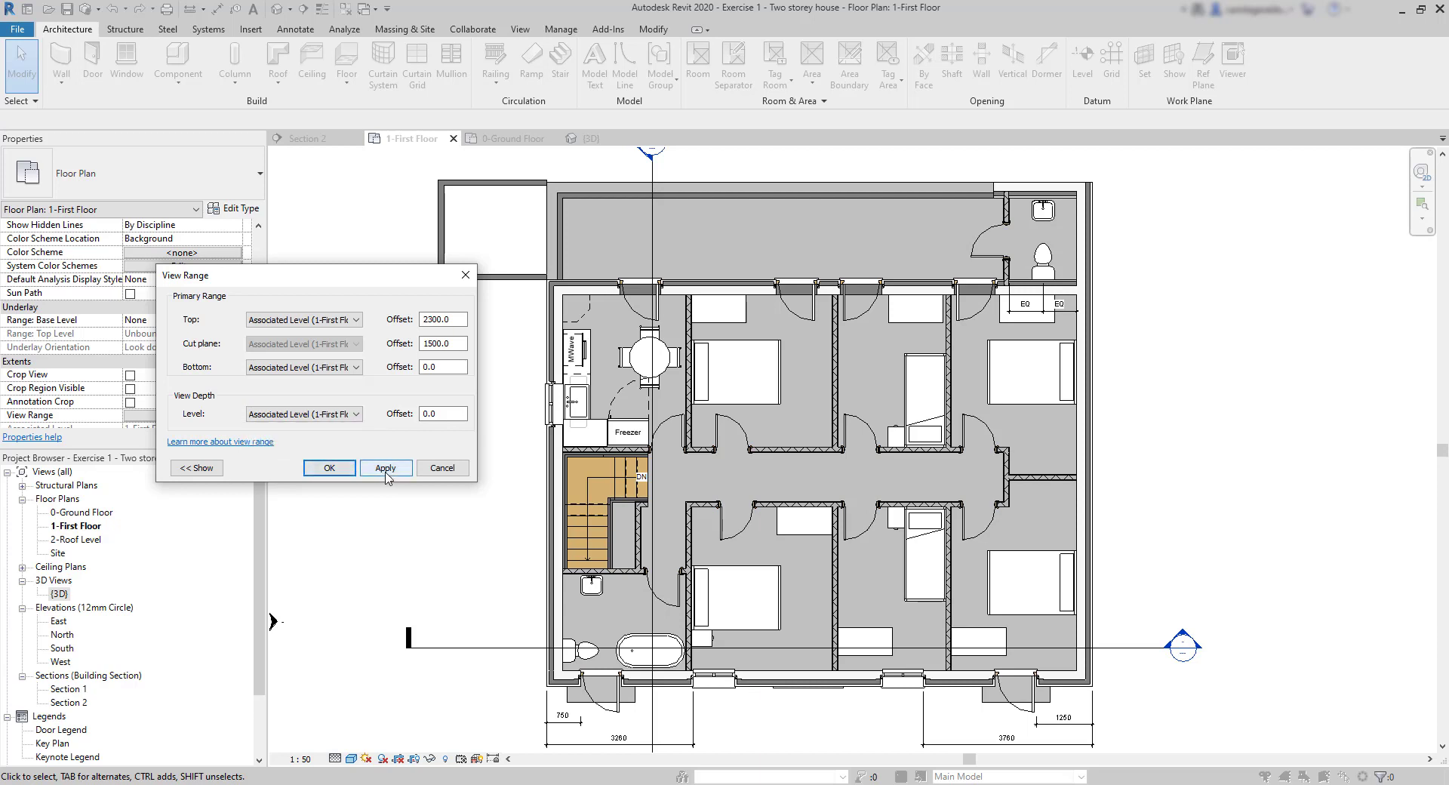
{"action": "left_click", "coordinate": [386, 468]}
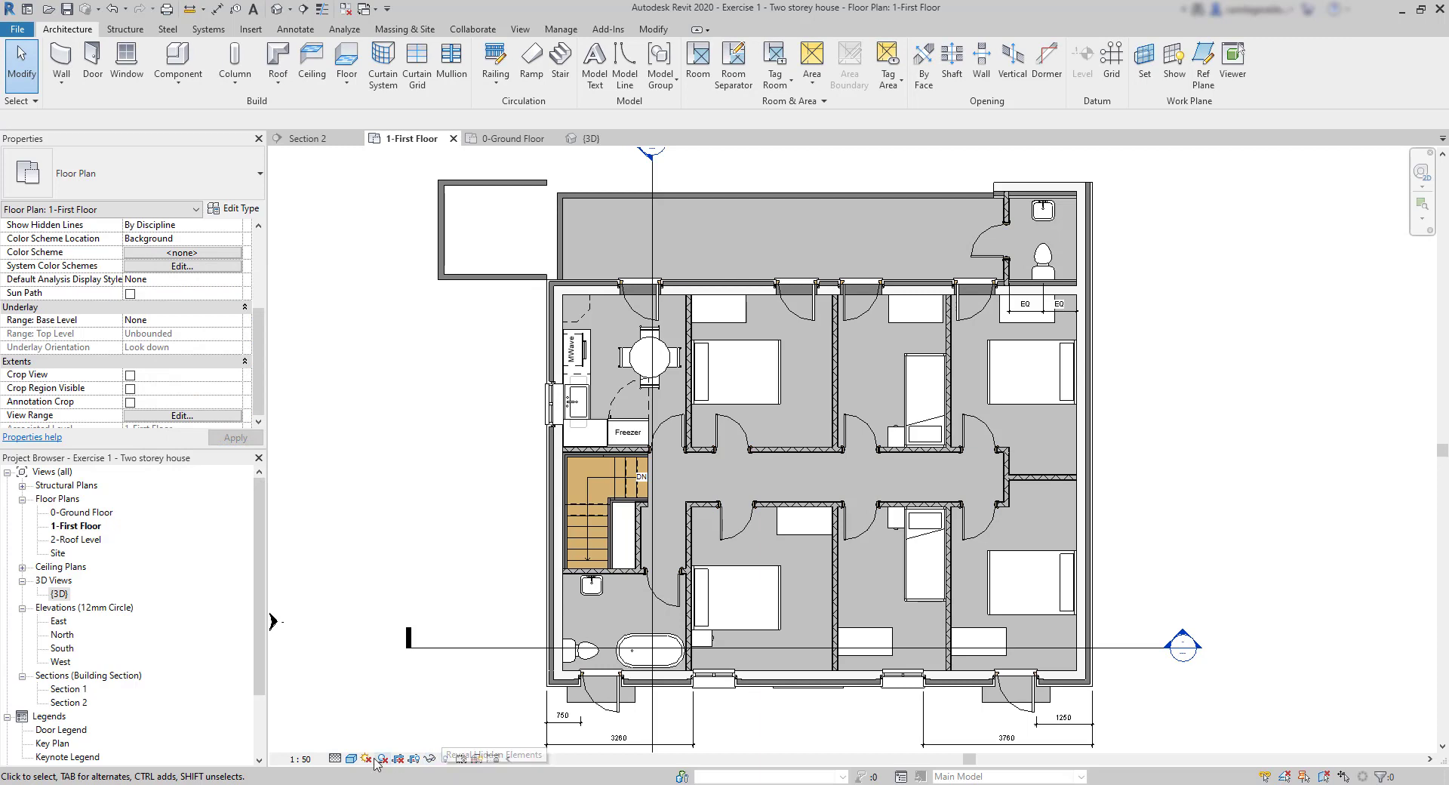
- Turn off the first floor plan's grey shaded fills from the view control bar
{"action": "left_click", "coordinate": [350, 758]}
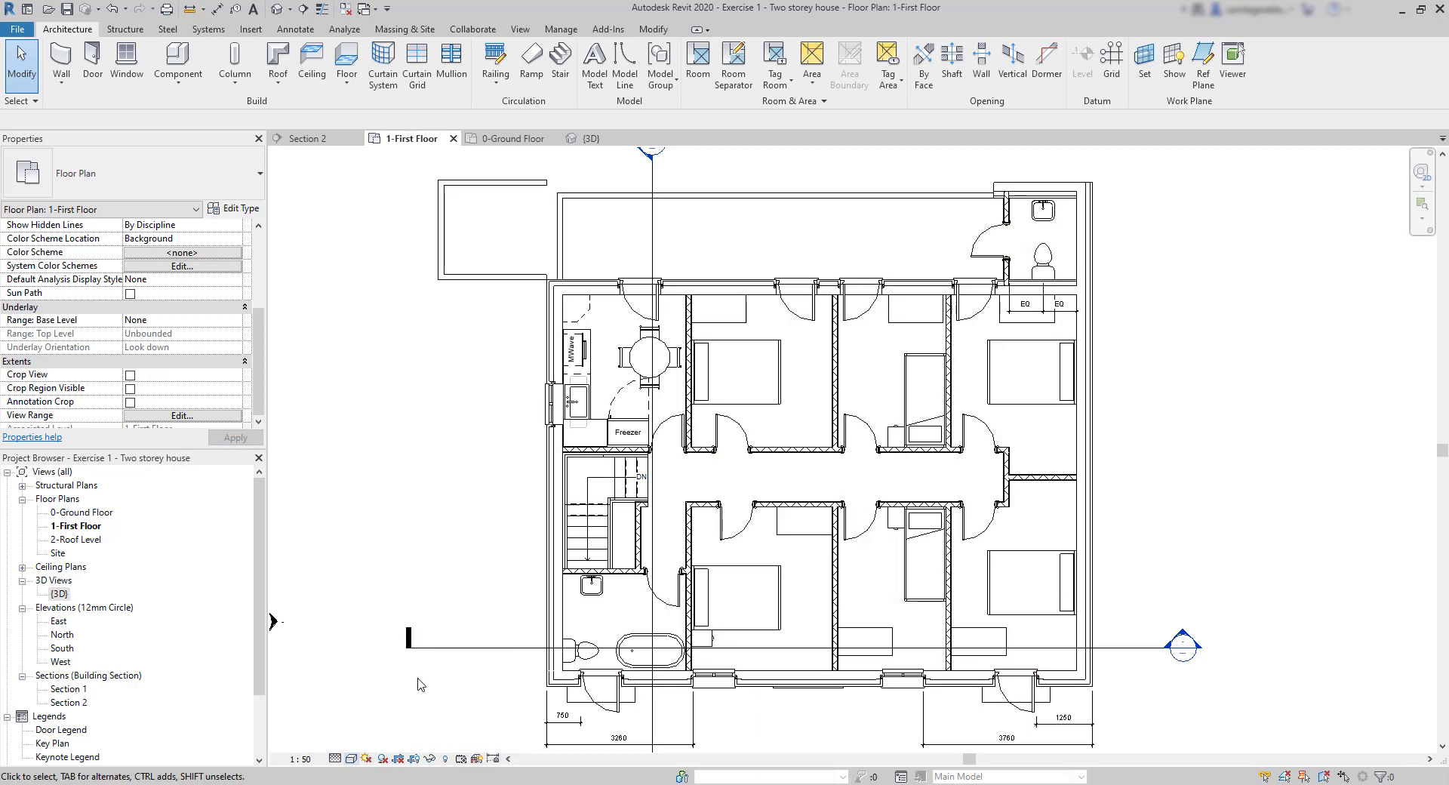
{"action": "mouse_move", "coordinate": [444, 533]}
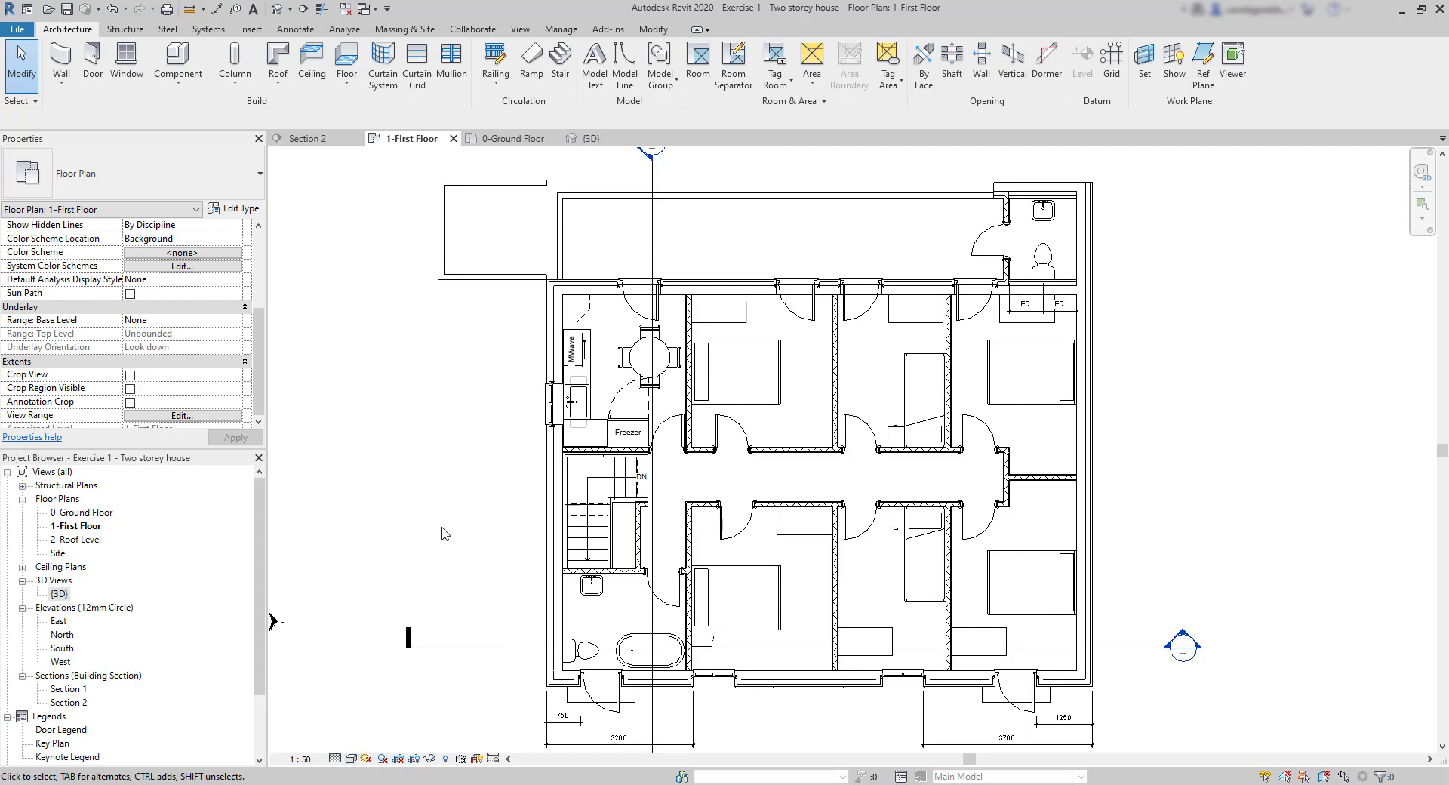
{"action": "left_click", "coordinate": [561, 29]}
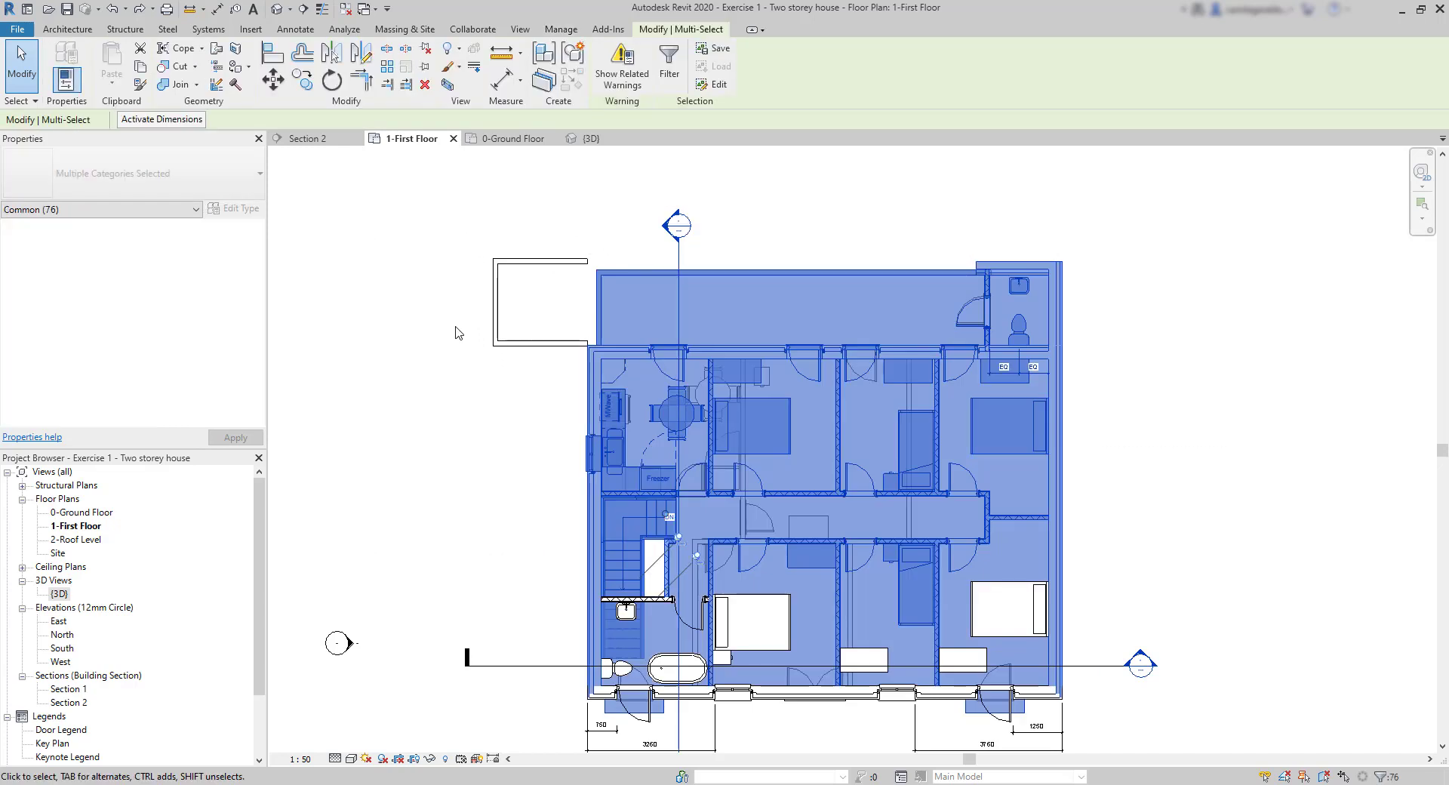
{"action": "mouse_move", "coordinate": [421, 330]}
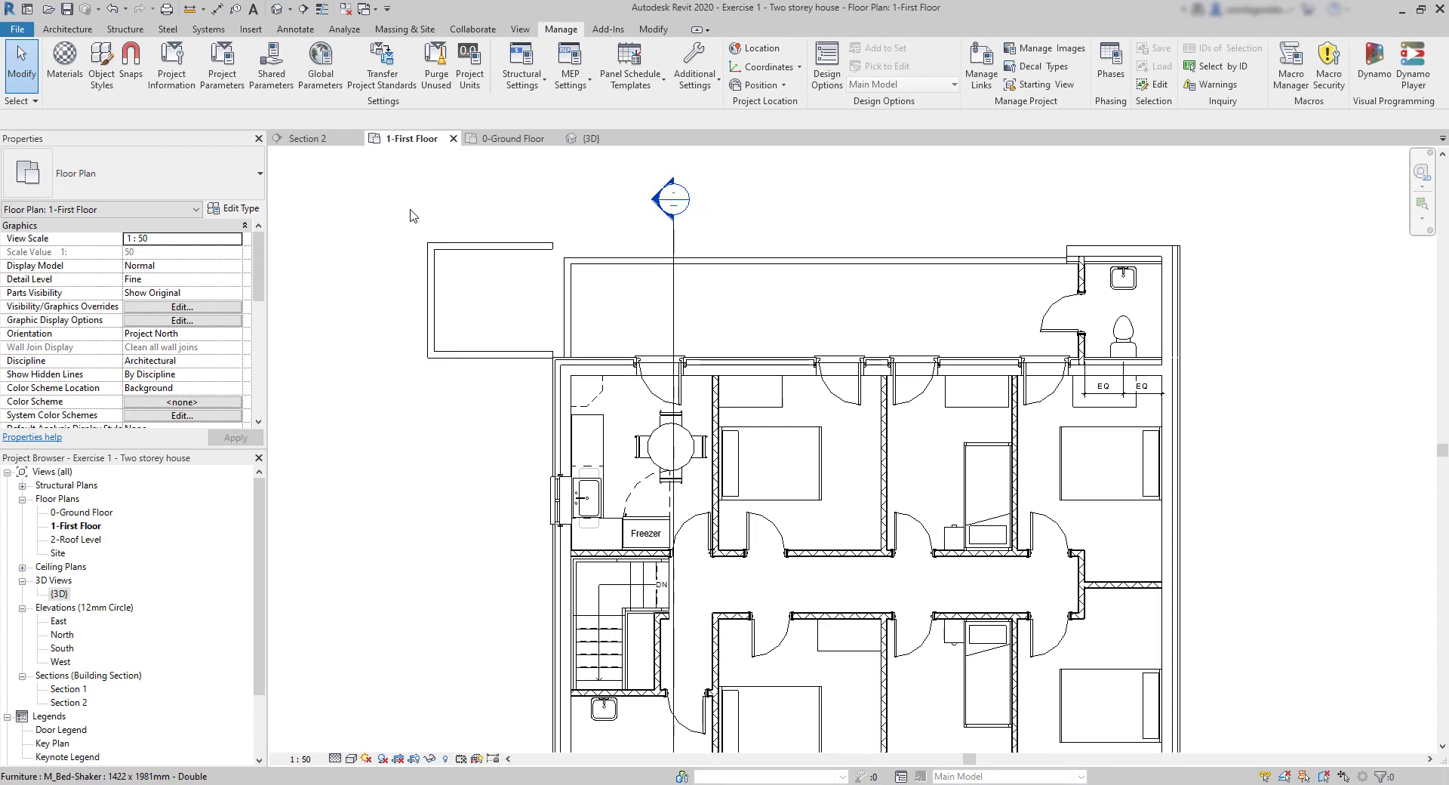
{"action": "left_click", "coordinate": [693, 62]}
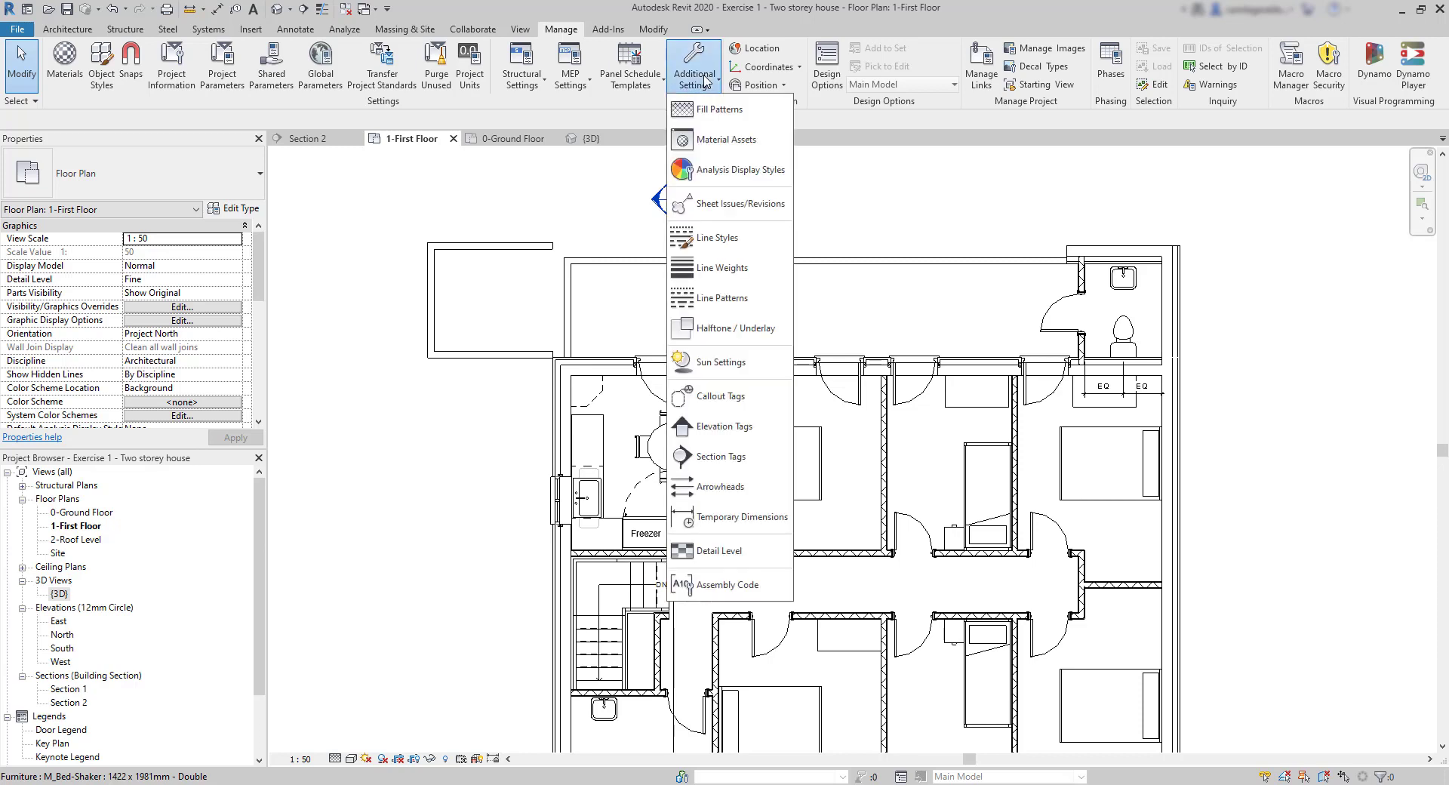
{"action": "mouse_move", "coordinate": [729, 238]}
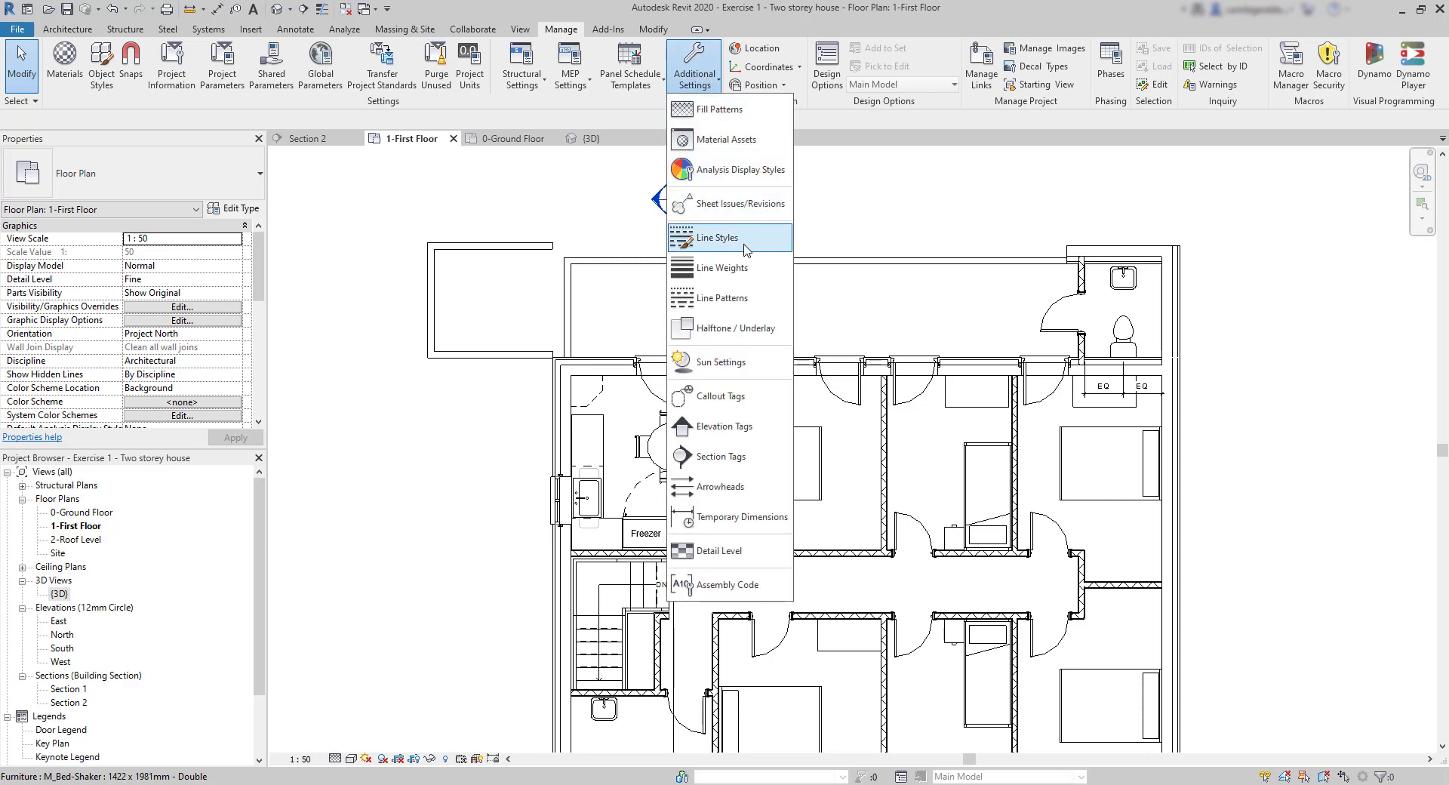
{"action": "left_click", "coordinate": [717, 238]}
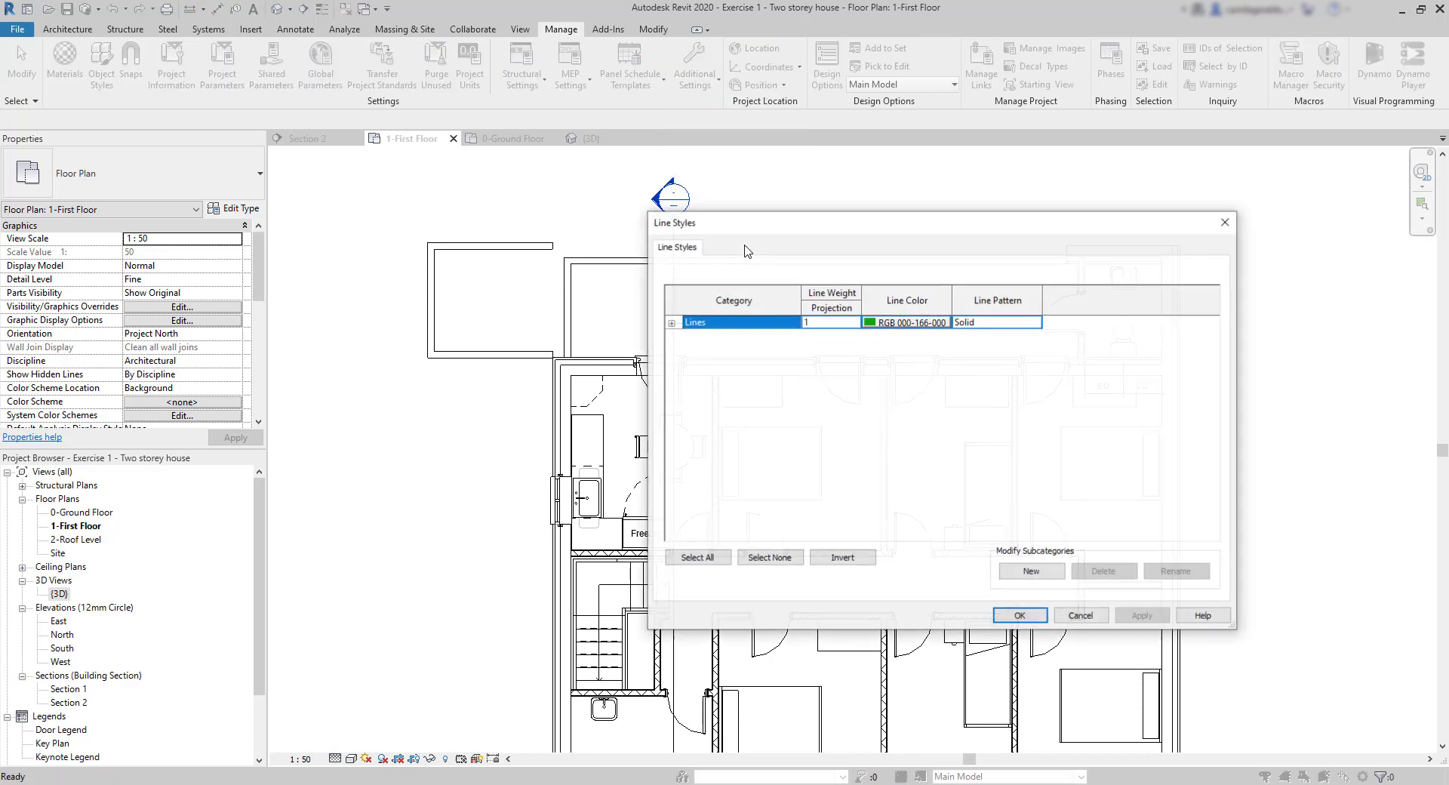
{"action": "left_click", "coordinate": [672, 322]}
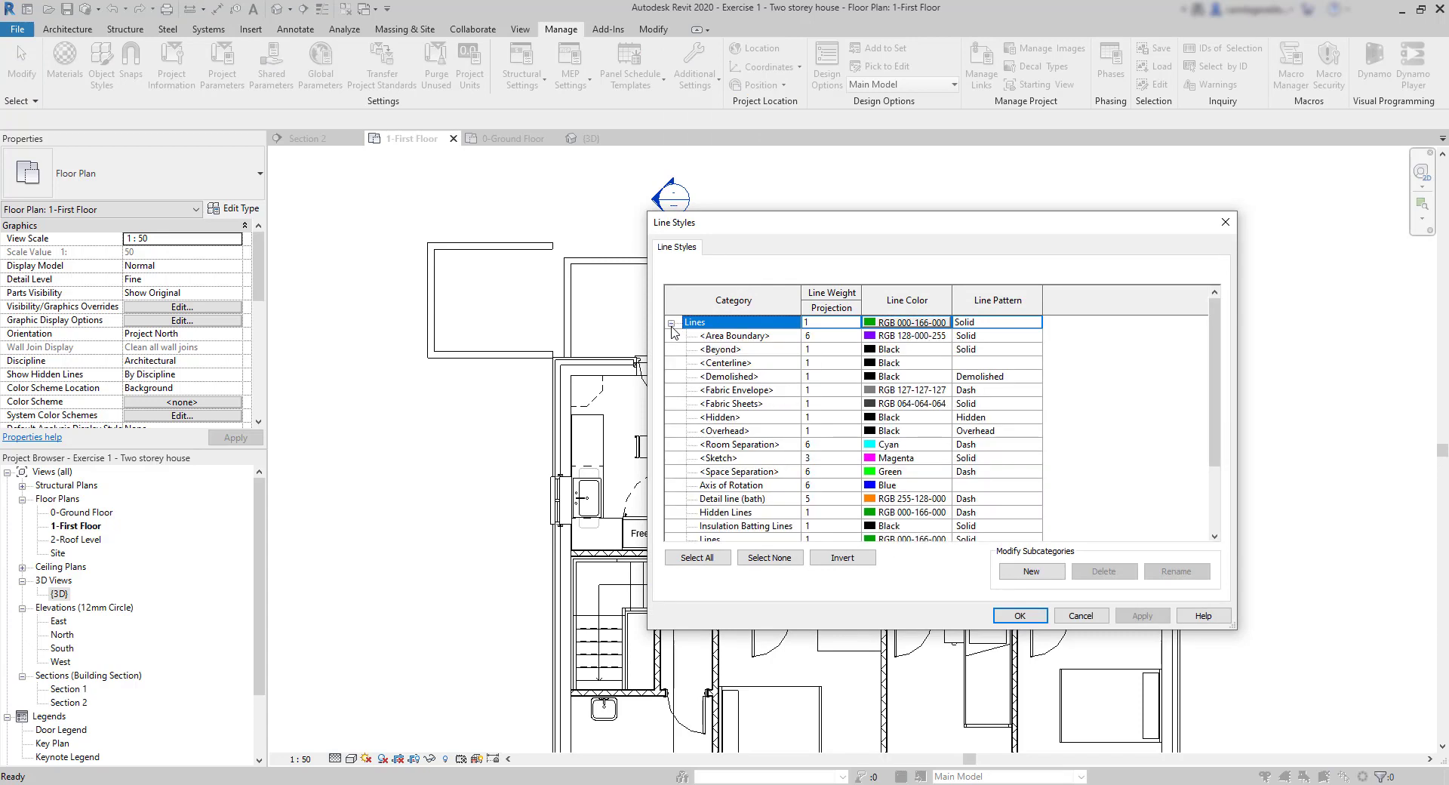
{"action": "left_click", "coordinate": [730, 348]}
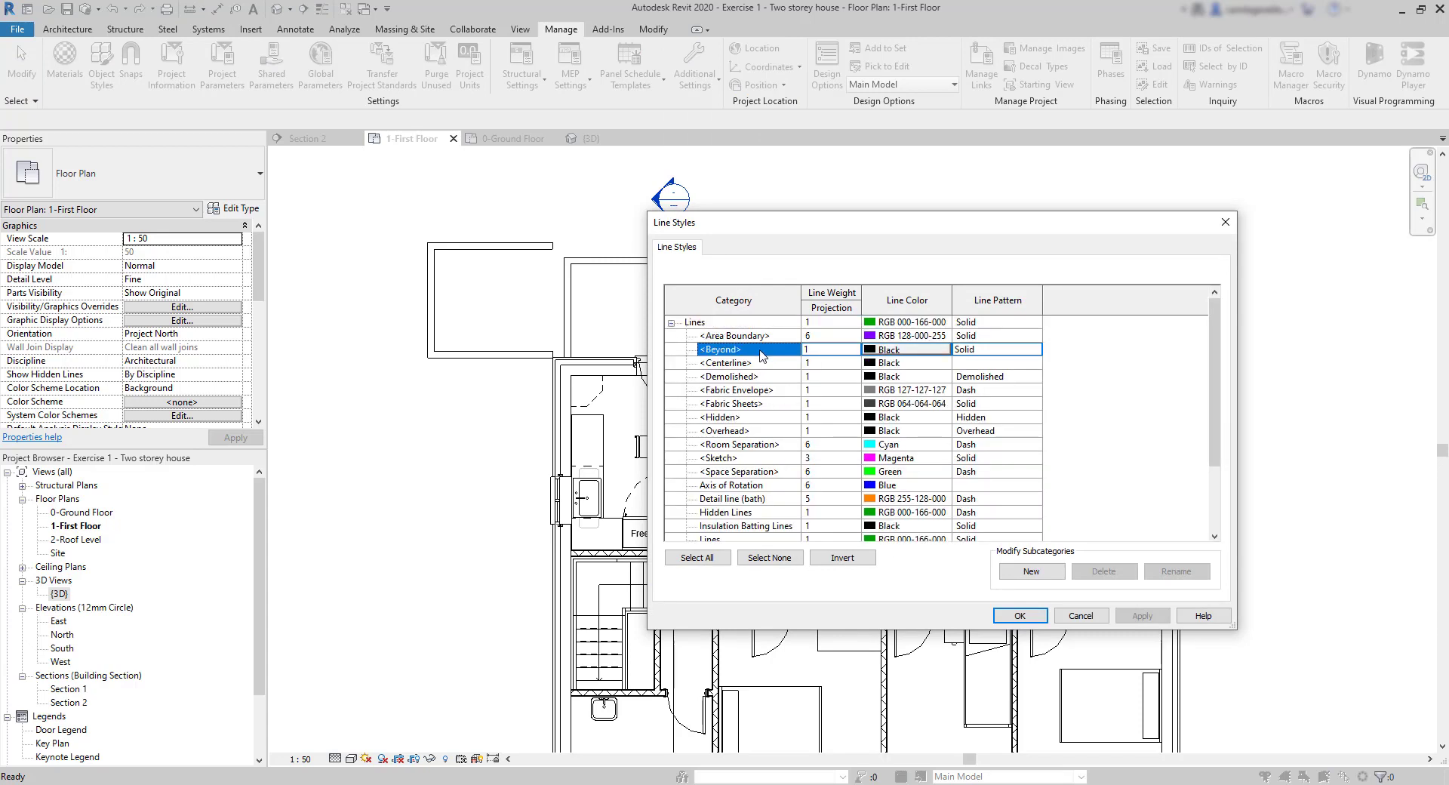
{"action": "mouse_move", "coordinate": [810, 356]}
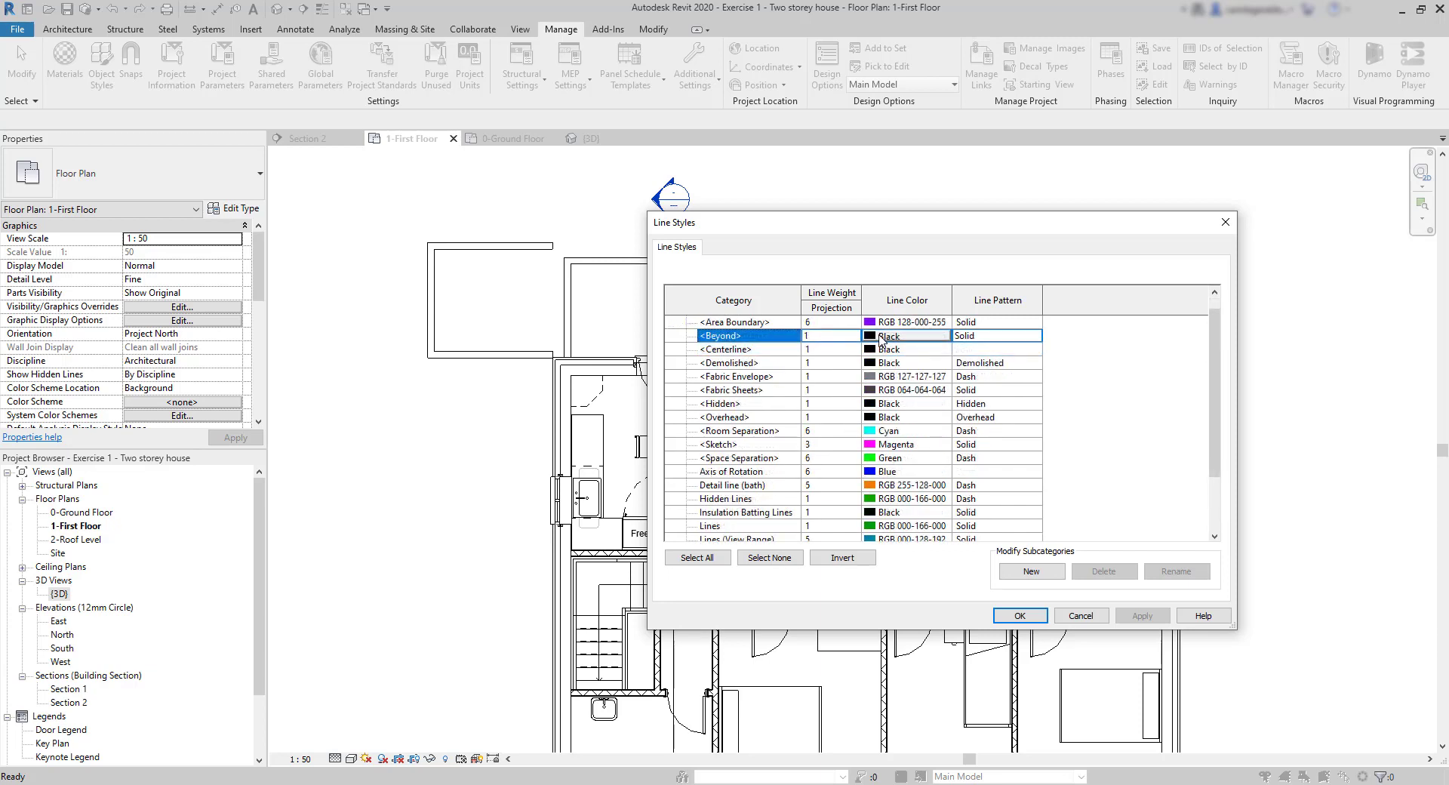
{"action": "left_click", "coordinate": [906, 334]}
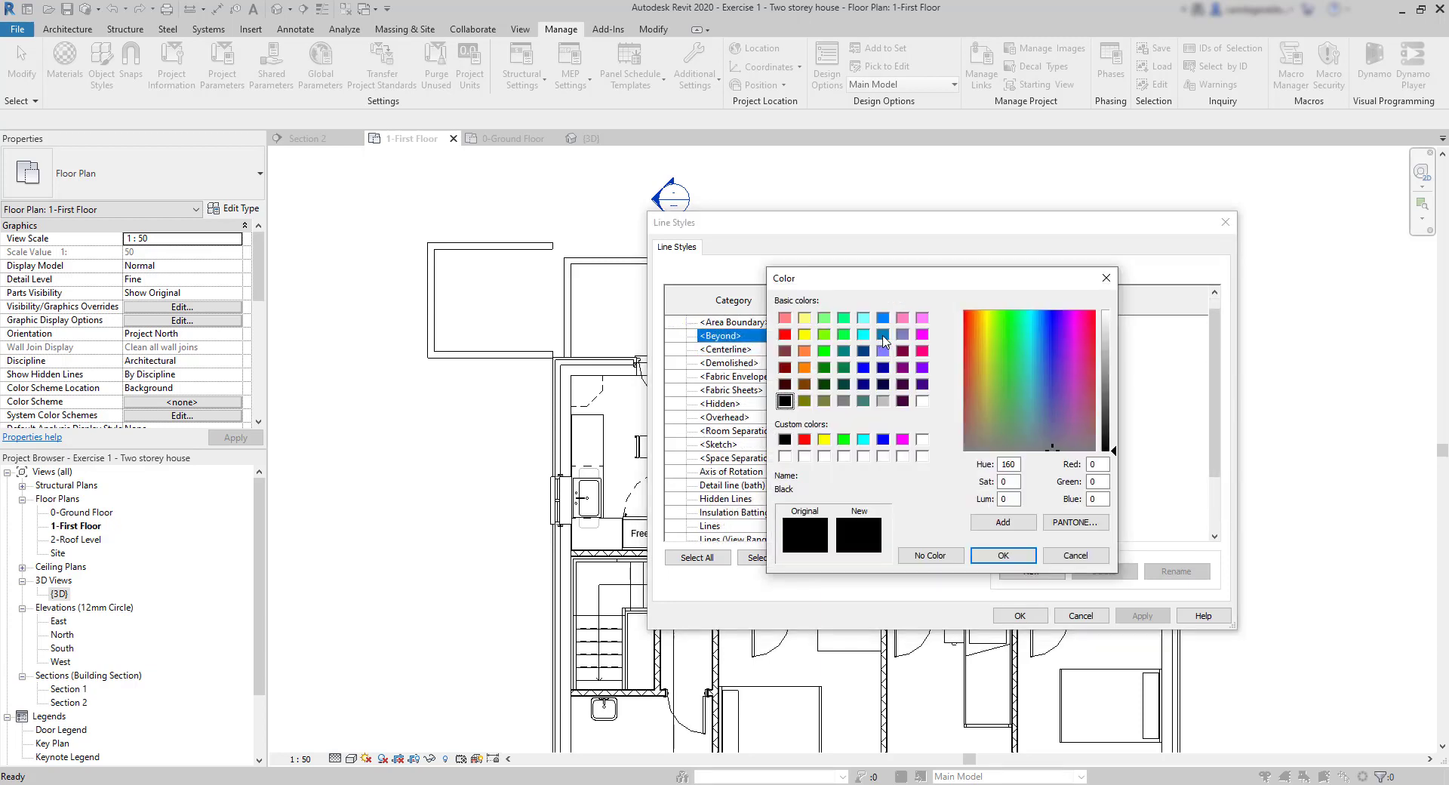
{"action": "left_click", "coordinate": [883, 333]}
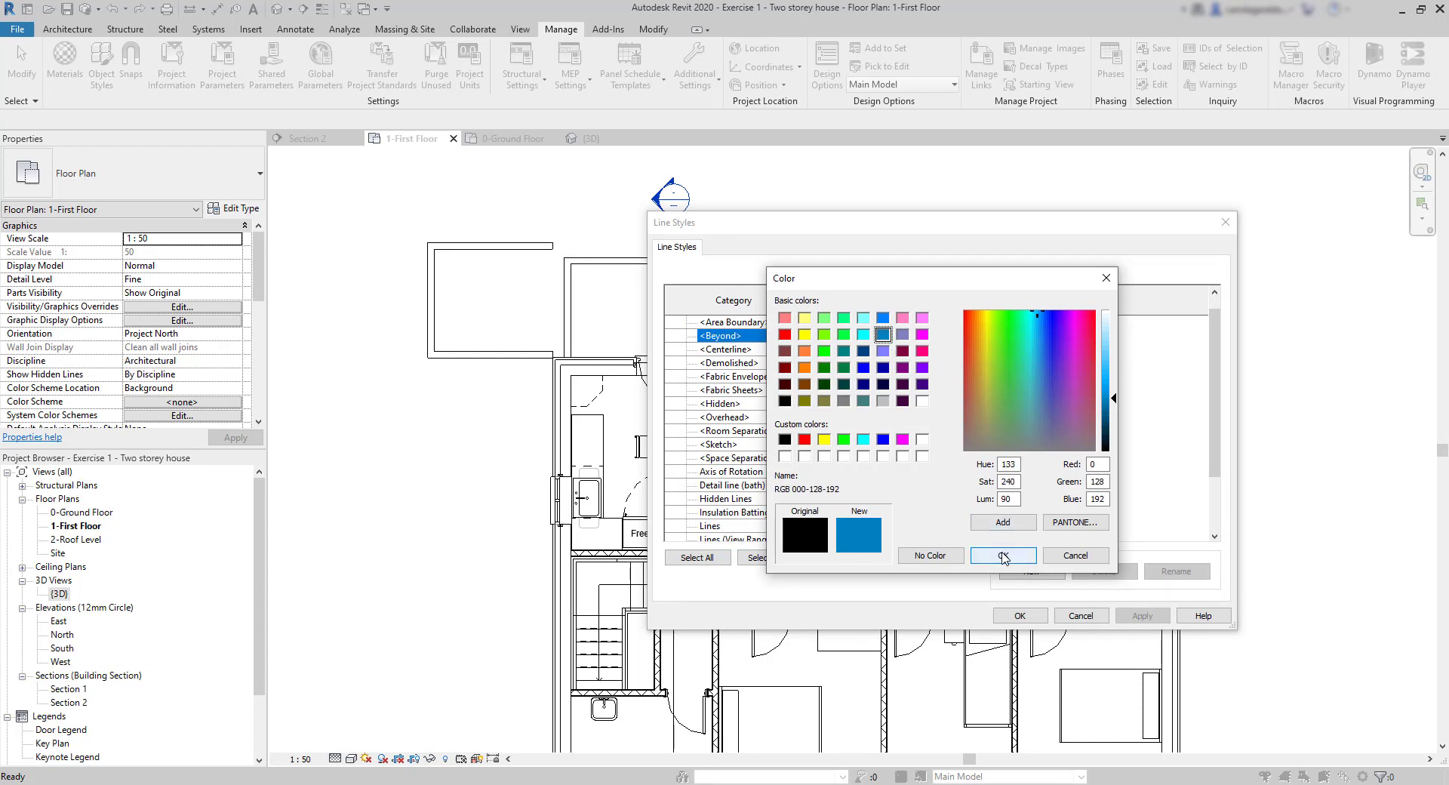
{"action": "left_click", "coordinate": [1001, 554]}
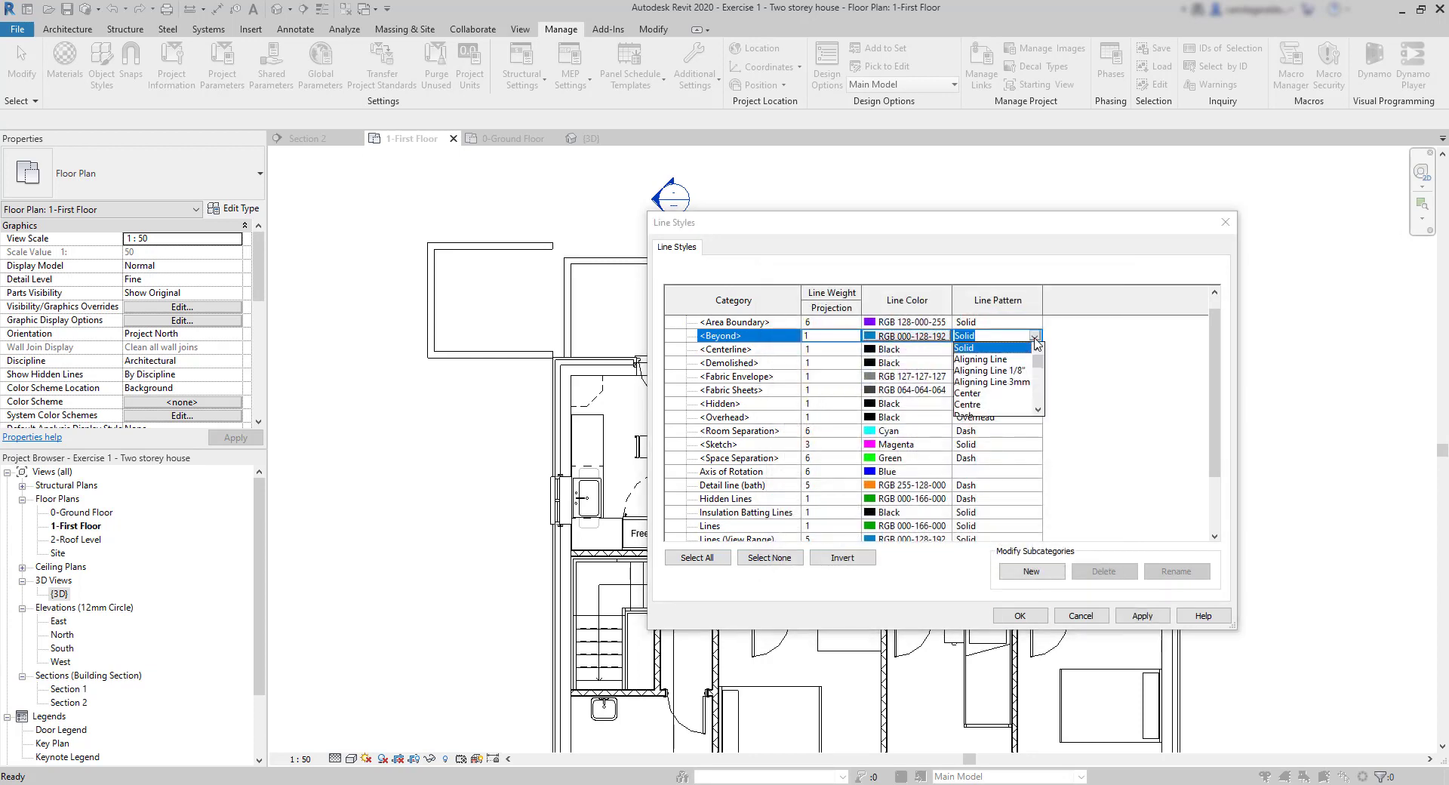
{"action": "scroll", "scroll_direction": "down", "scroll_amount": 3}
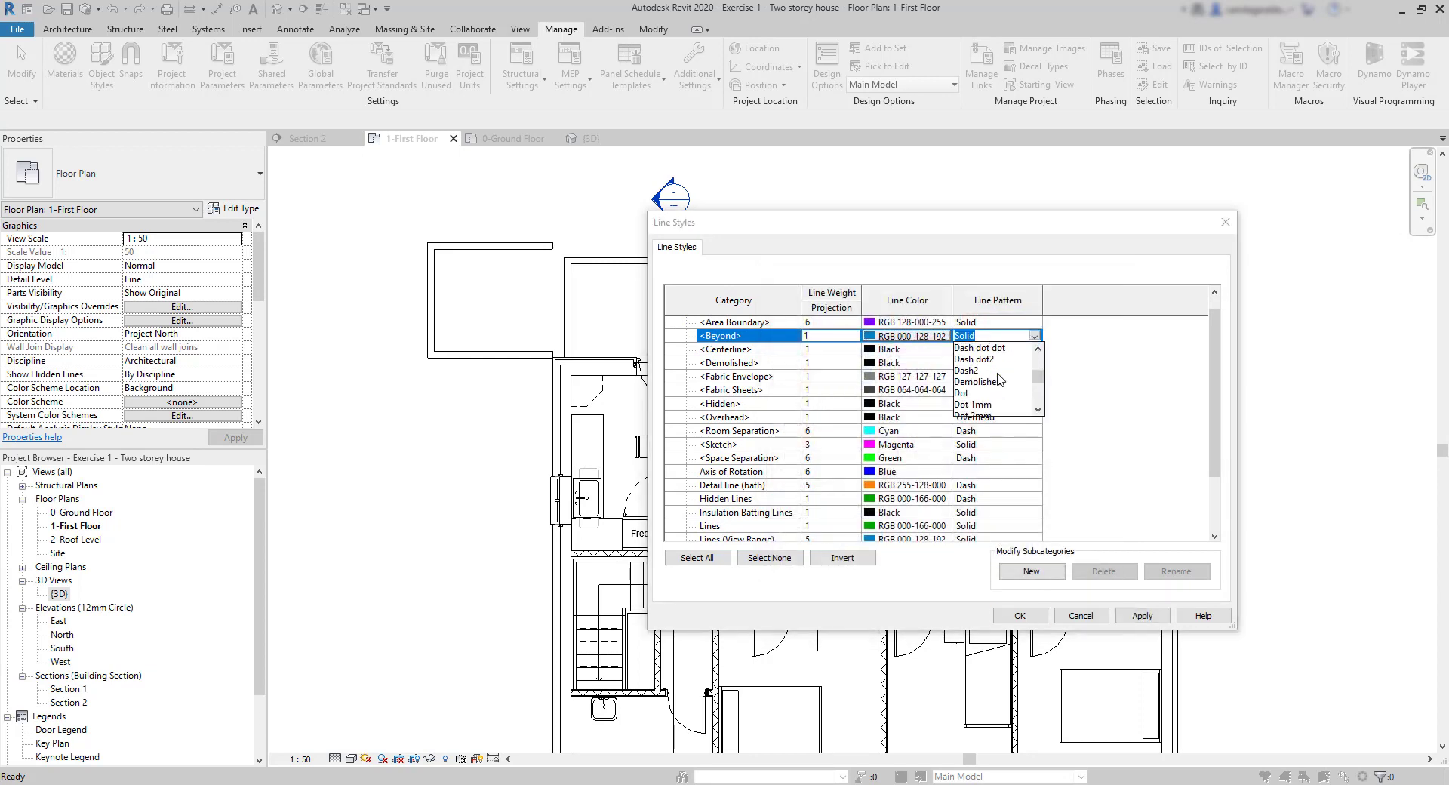
{"action": "mouse_move", "coordinate": [979, 359]}
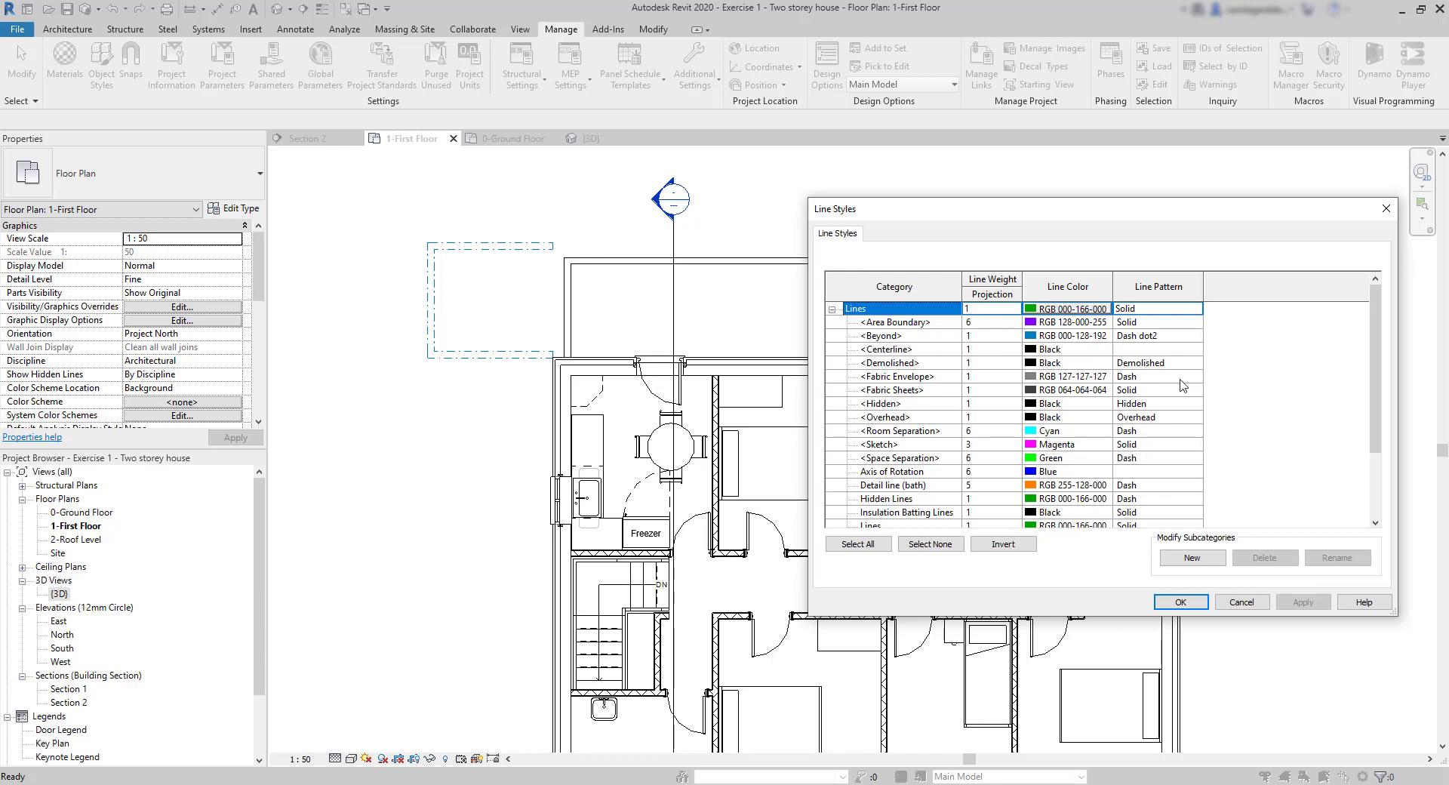
{"action": "mouse_move", "coordinate": [1161, 367]}
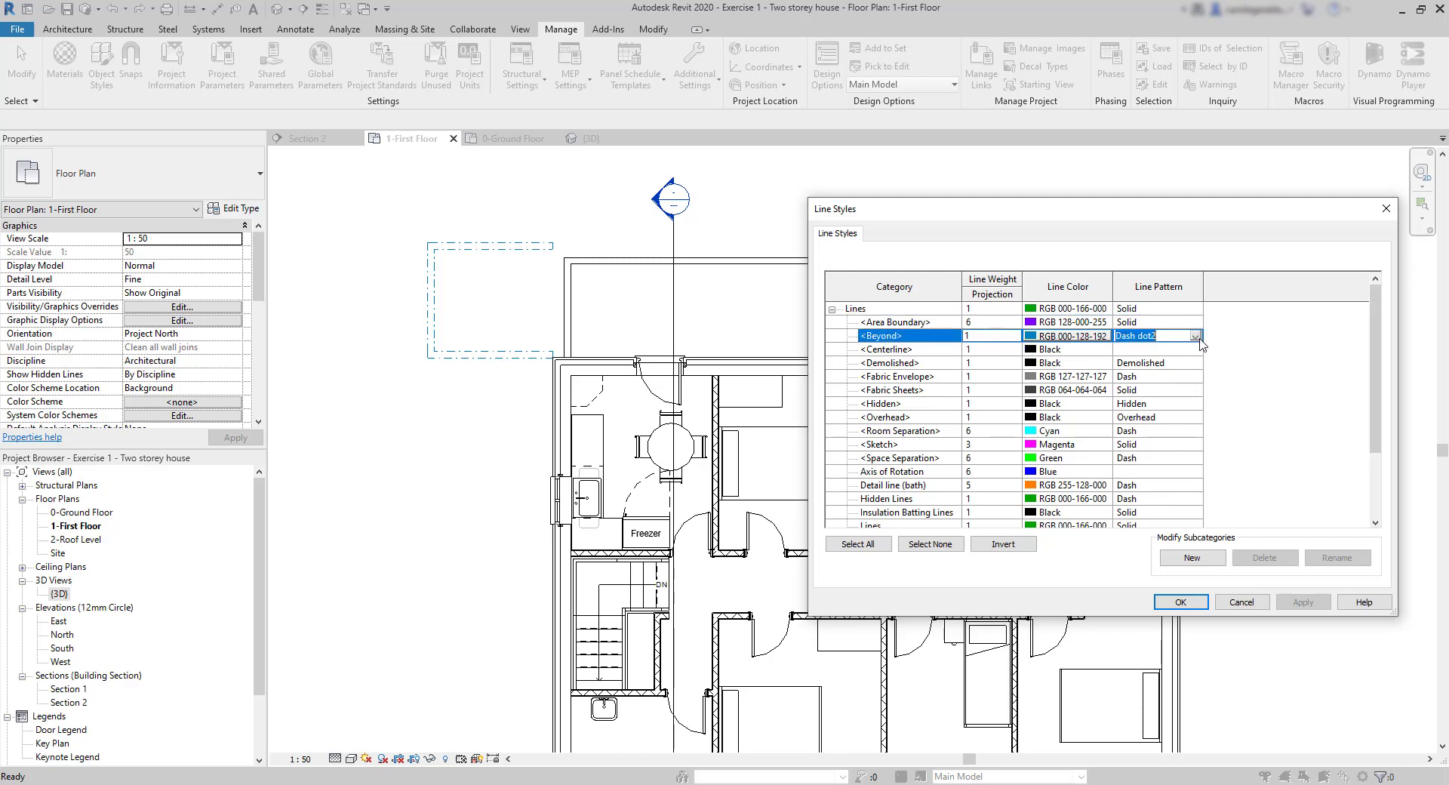
{"action": "left_click", "coordinate": [1196, 336]}
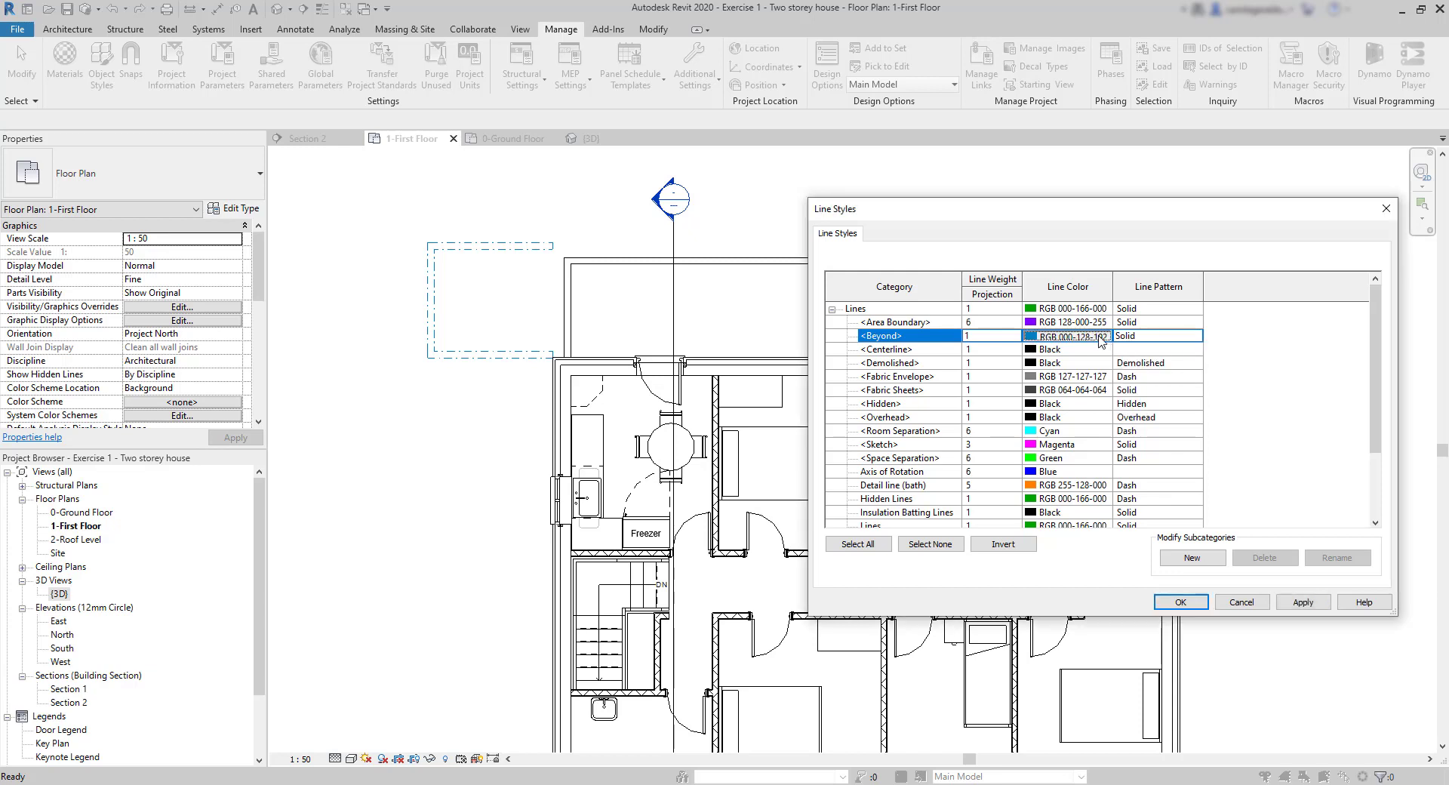
{"action": "left_click", "coordinate": [1068, 336]}
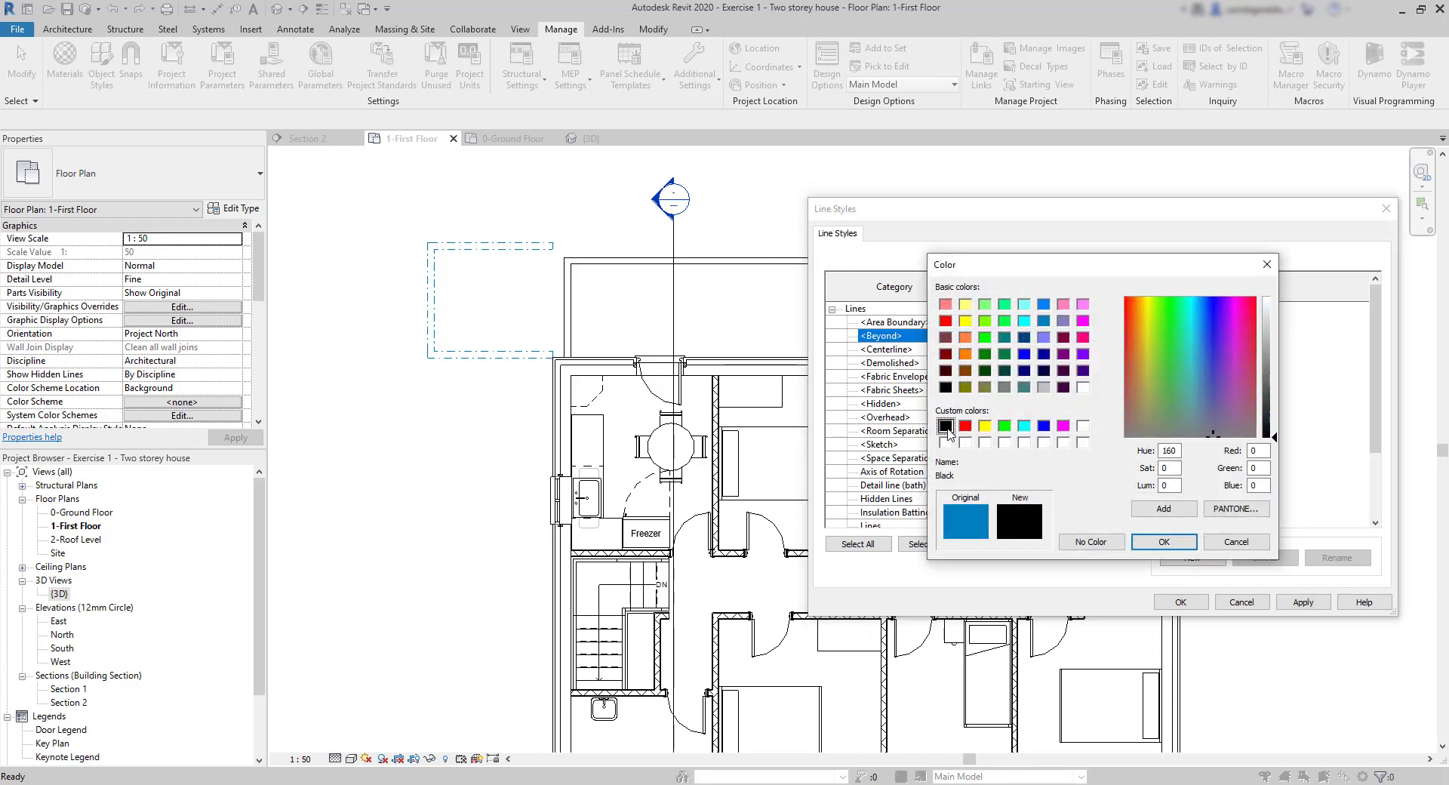
{"action": "left_click", "coordinate": [1162, 541]}
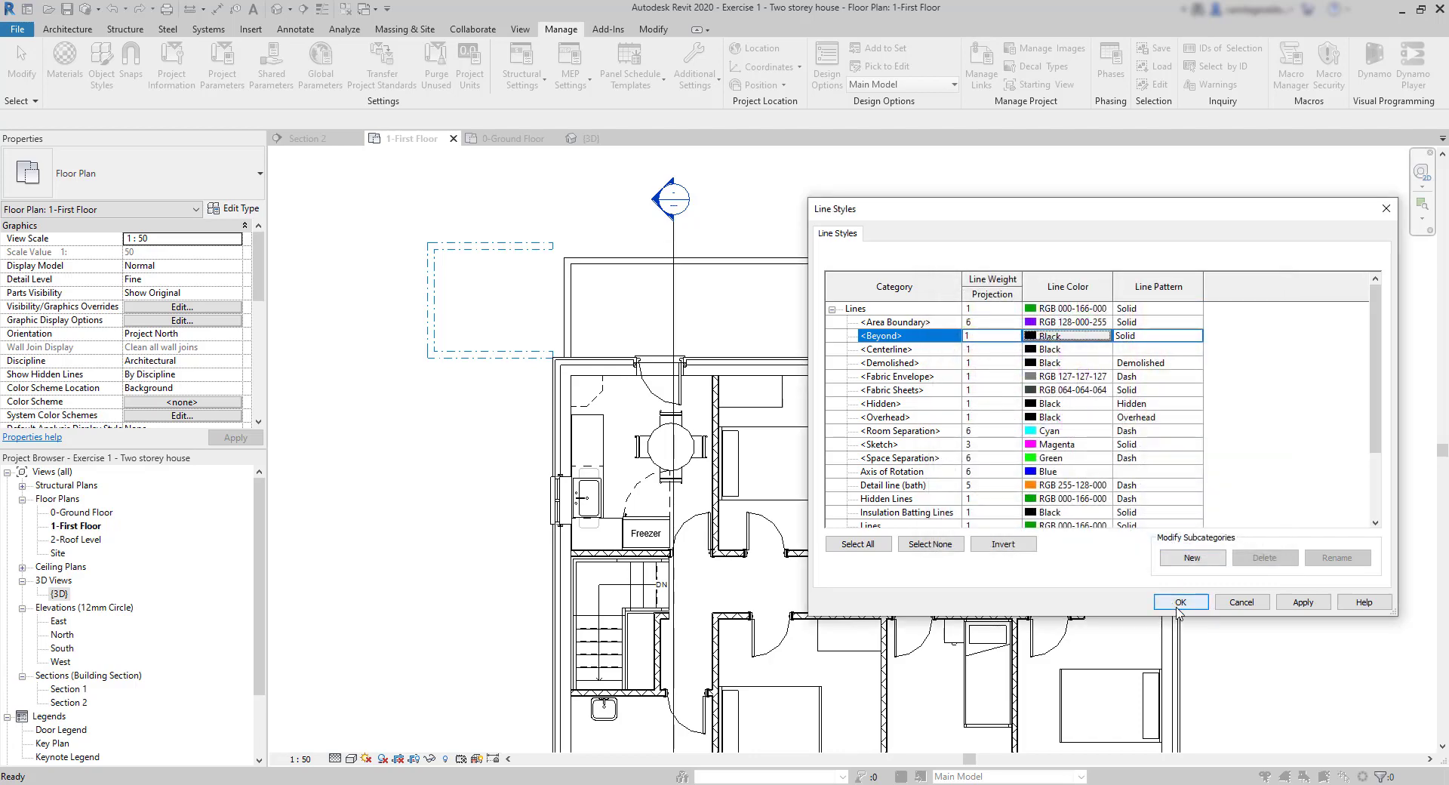
{"action": "left_click", "coordinate": [1181, 602]}
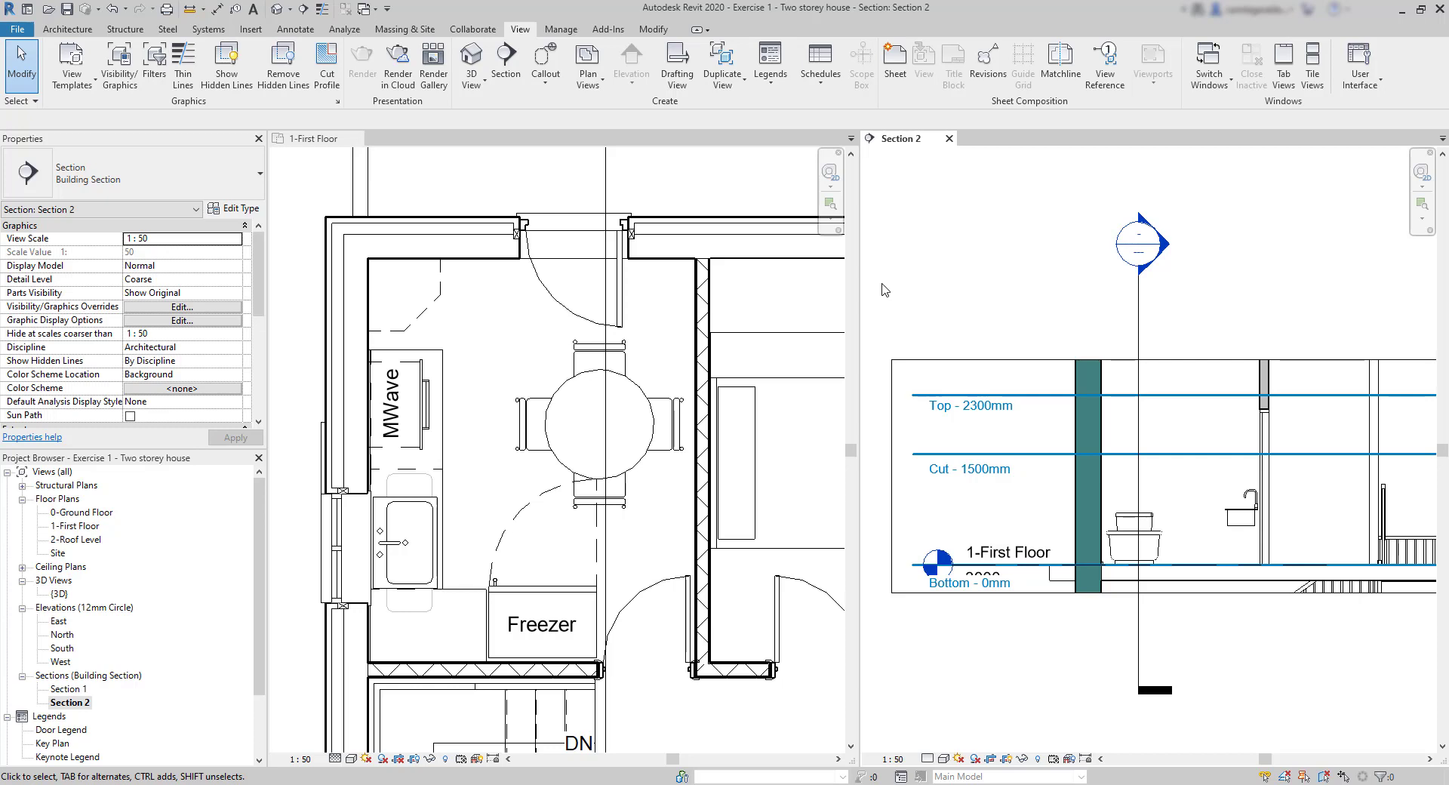
{"action": "mouse_move", "coordinate": [540, 342]}
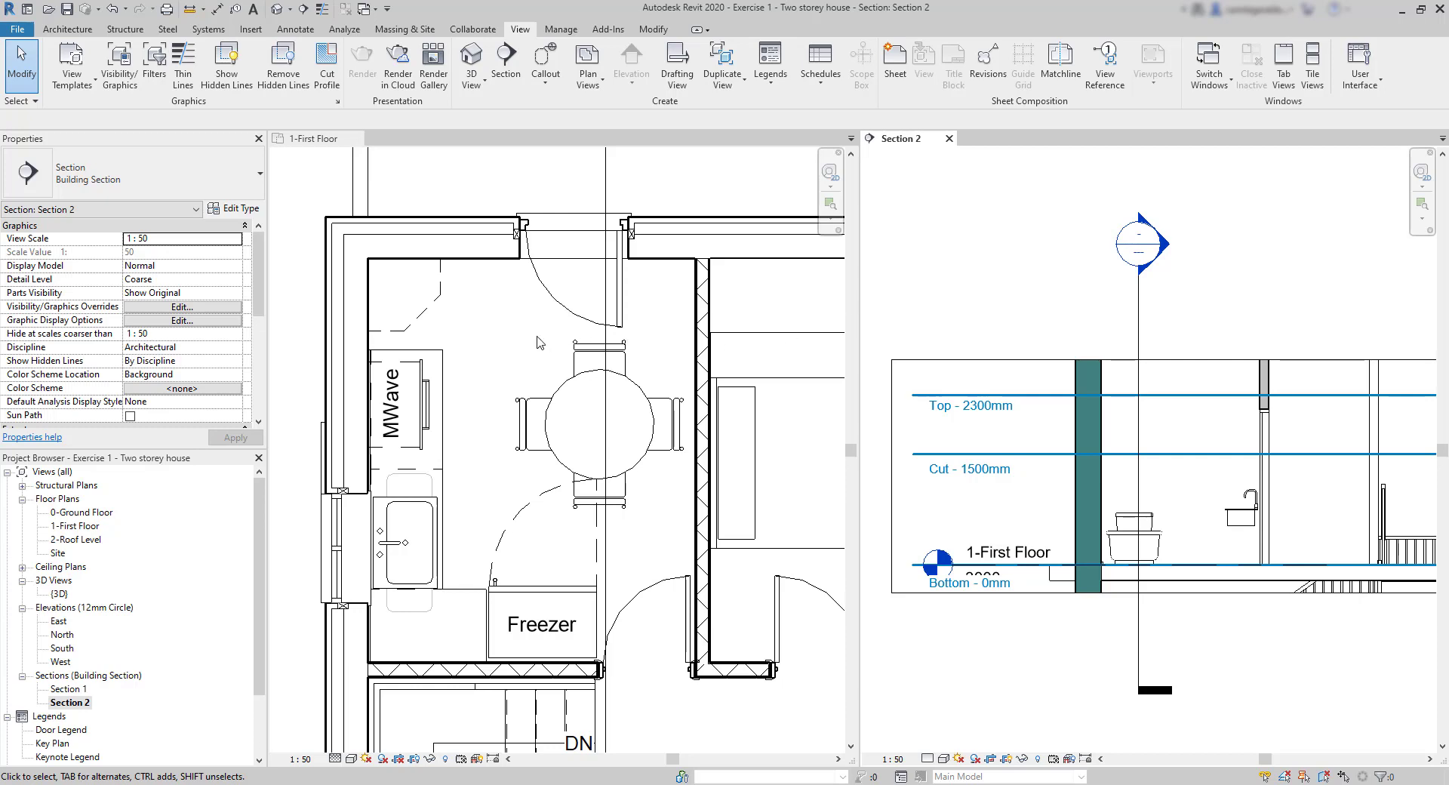
{"action": "mouse_move", "coordinate": [610, 538]}
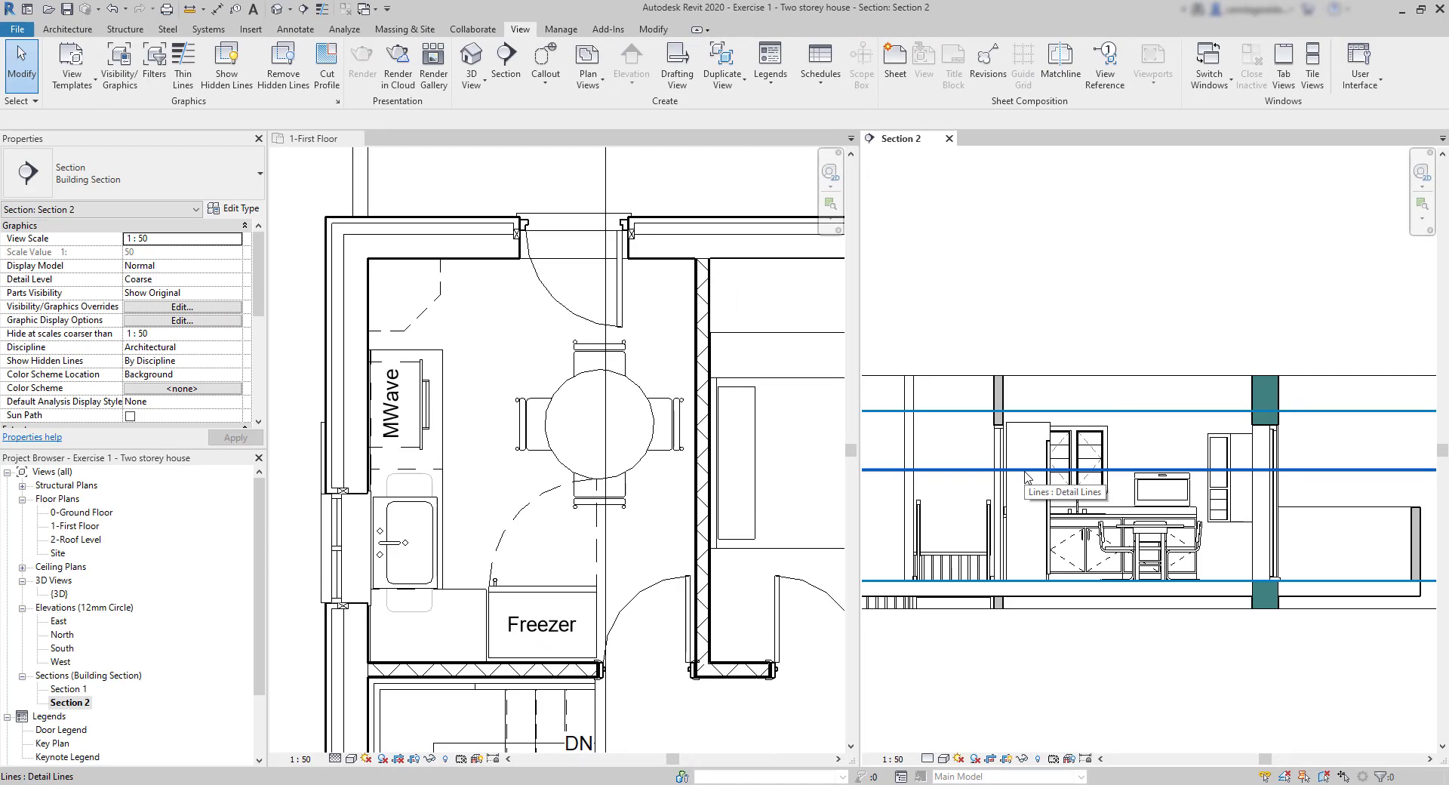
{"action": "mouse_move", "coordinate": [1161, 499]}
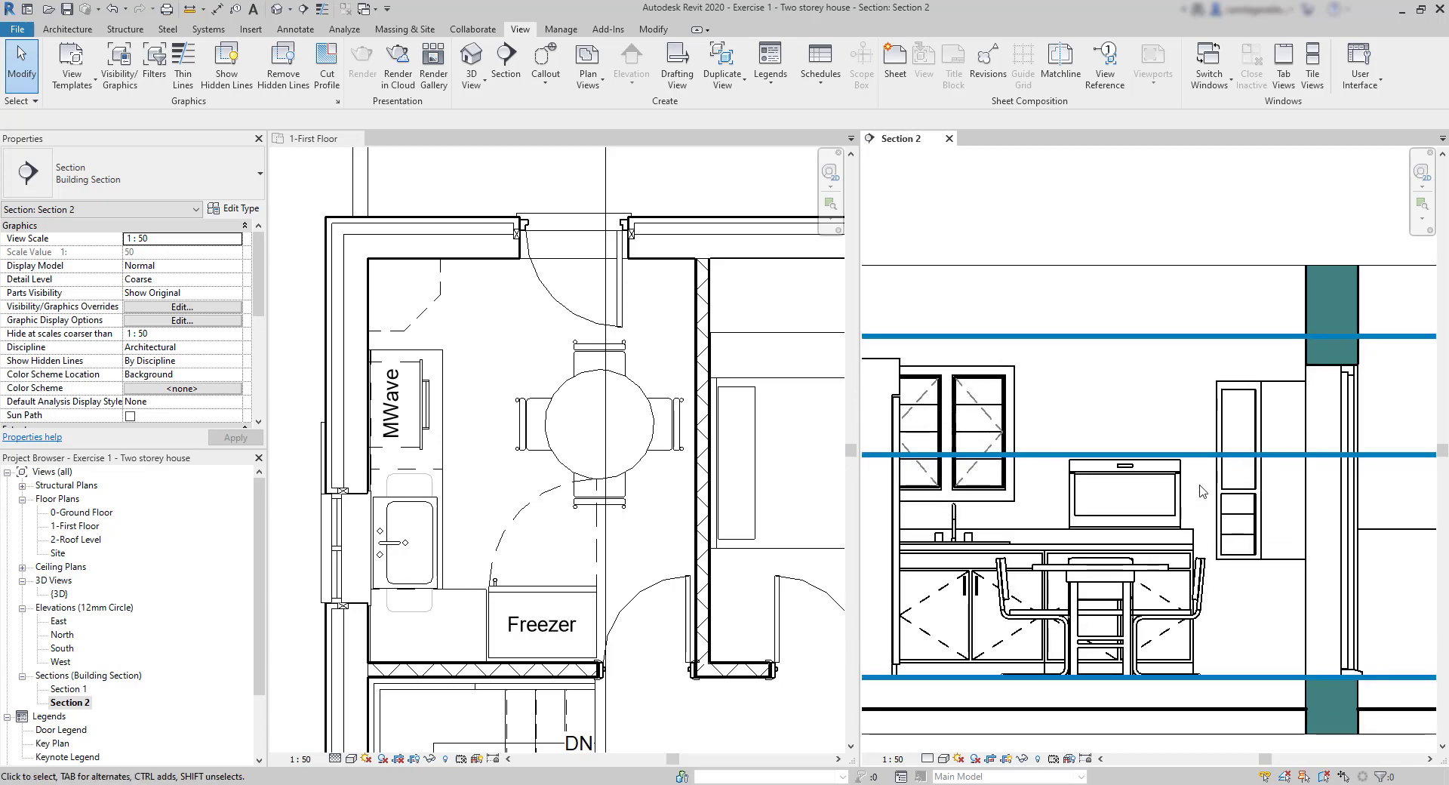
- Zoom Section 2 into the kitchen and select its casework pieces
{"action": "left_click", "coordinate": [1124, 492]}
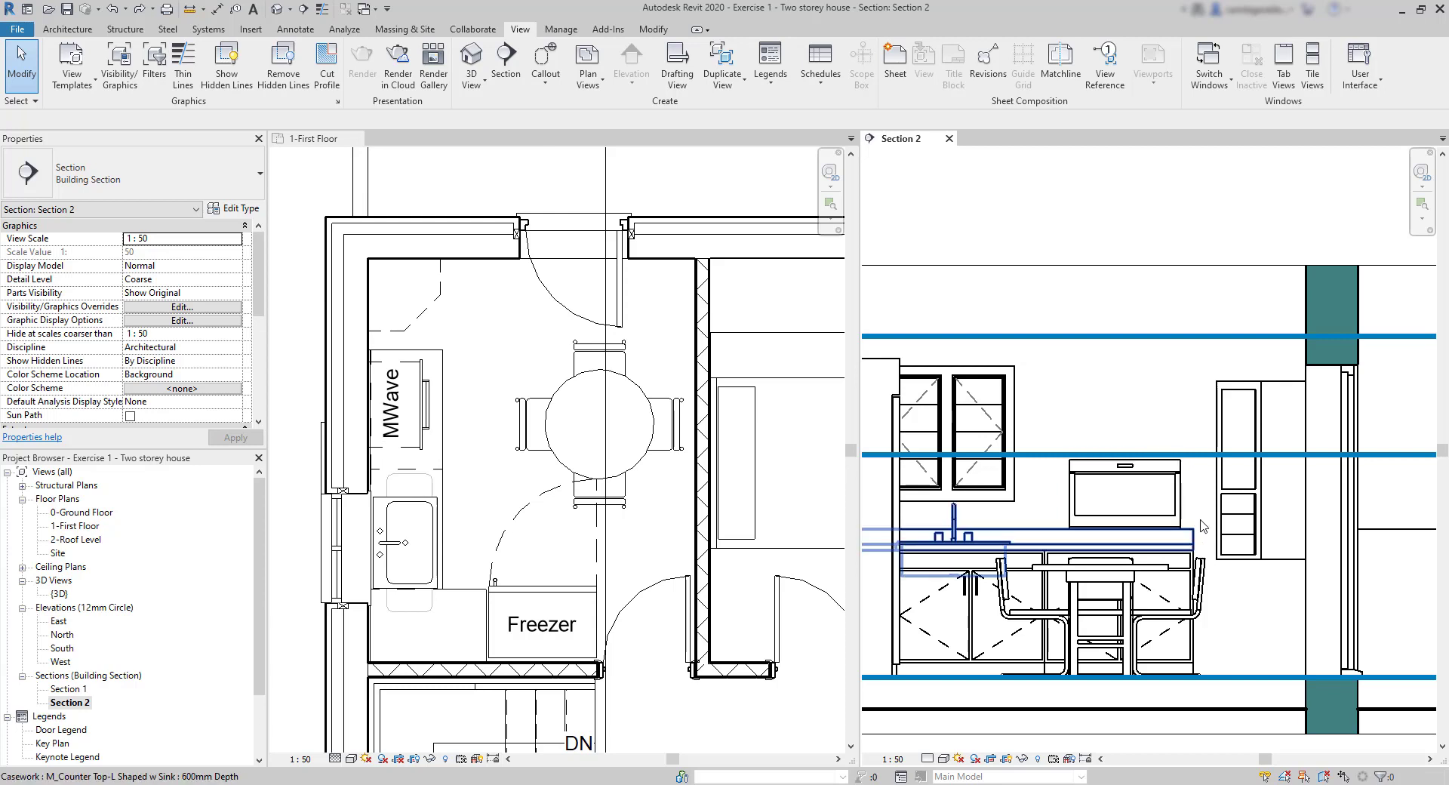
{"action": "left_click", "coordinate": [1271, 462]}
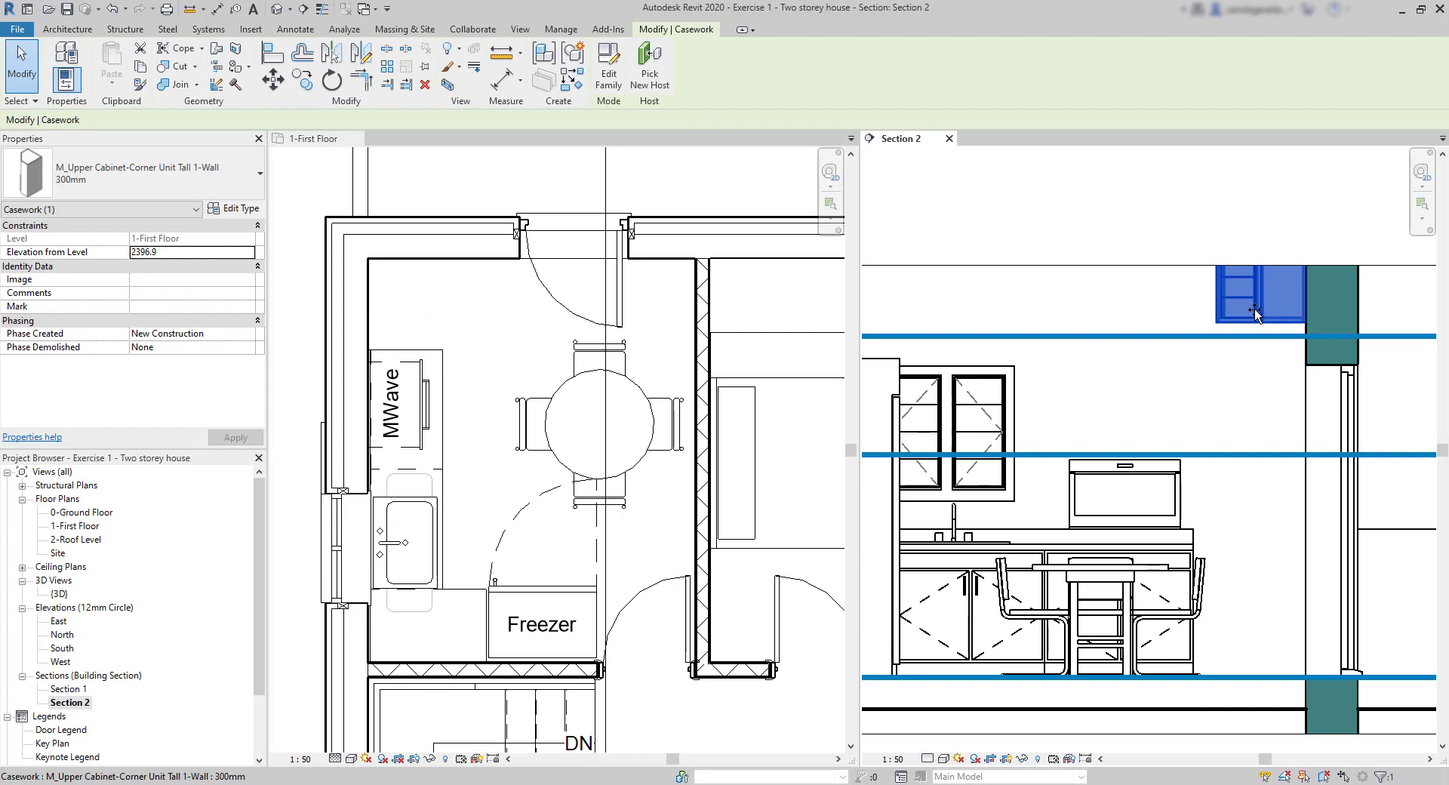
{"action": "mouse_move", "coordinate": [1255, 282]}
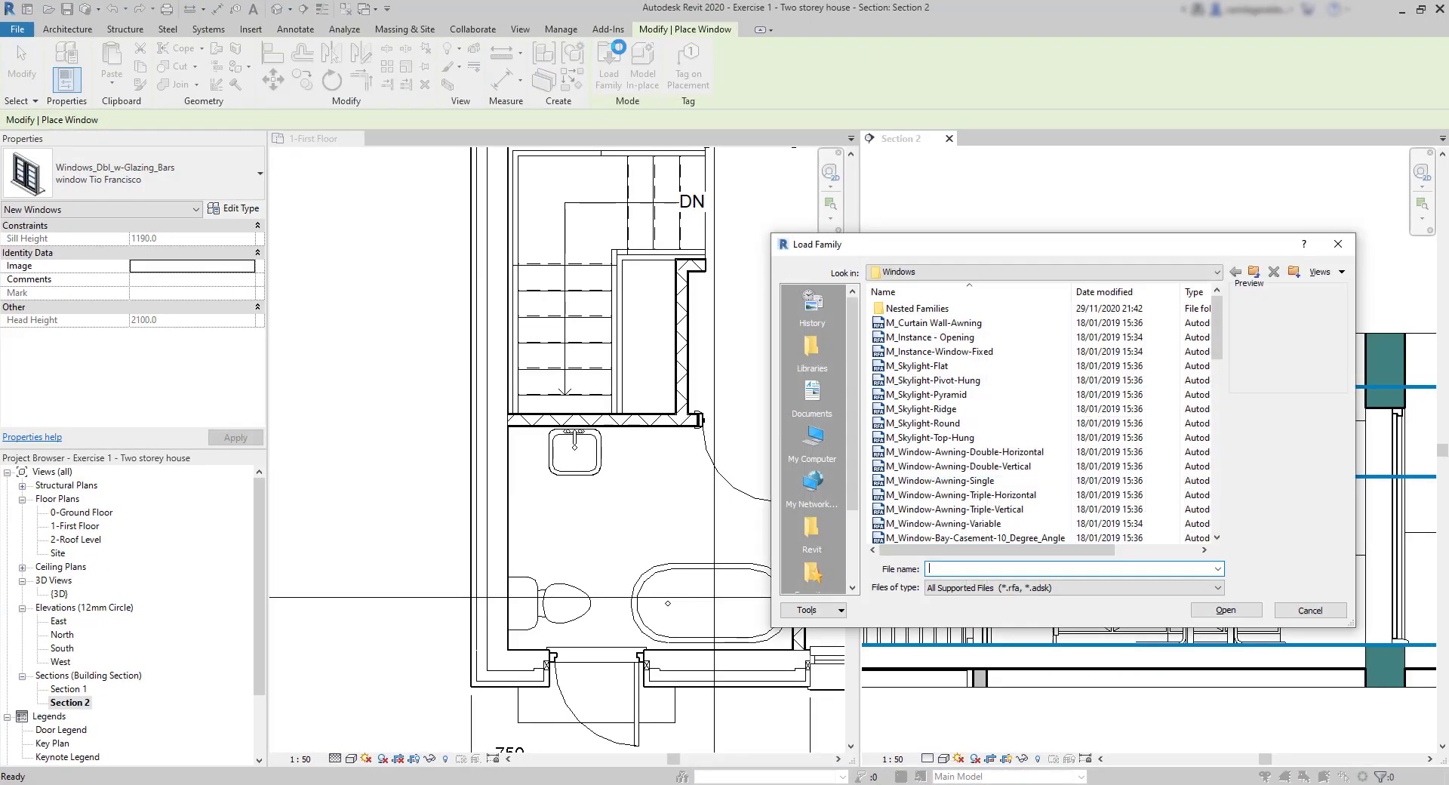
- Load M_Window-Double-Hung-Arch-Head.rfa from the Windows folder
{"action": "scroll", "scroll_direction": "down", "scroll_amount": 3}
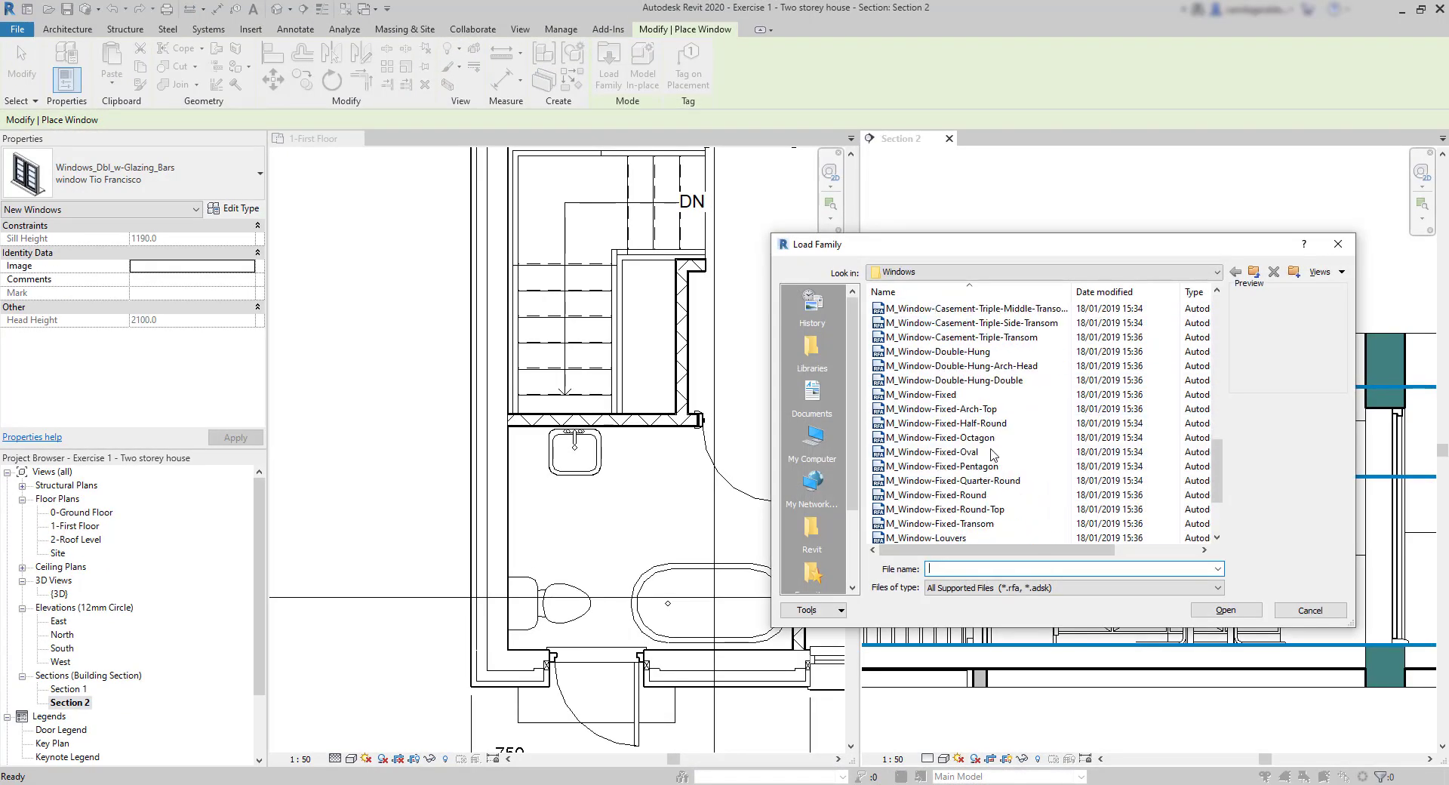
{"action": "left_click", "coordinate": [959, 366]}
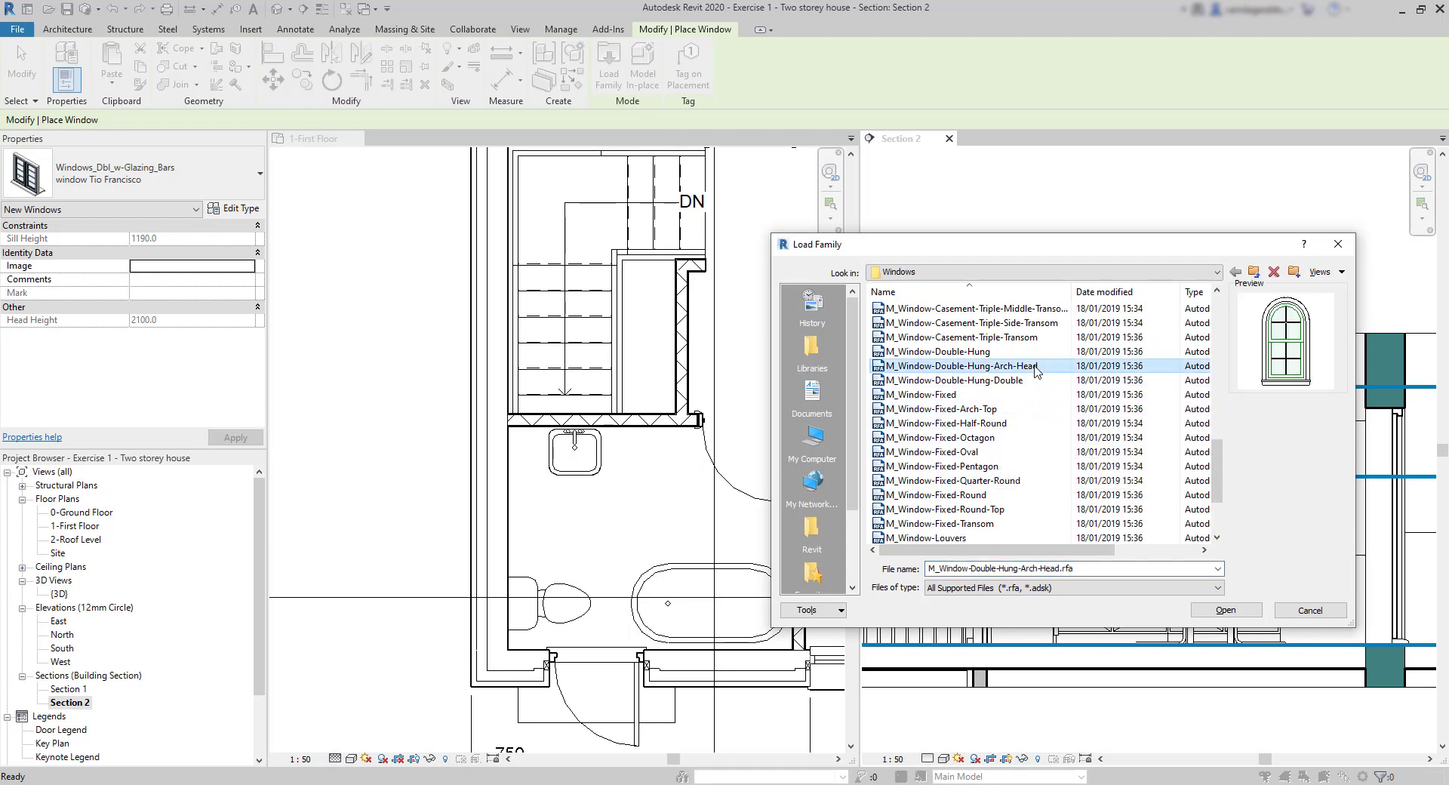
{"action": "left_click", "coordinate": [1225, 609]}
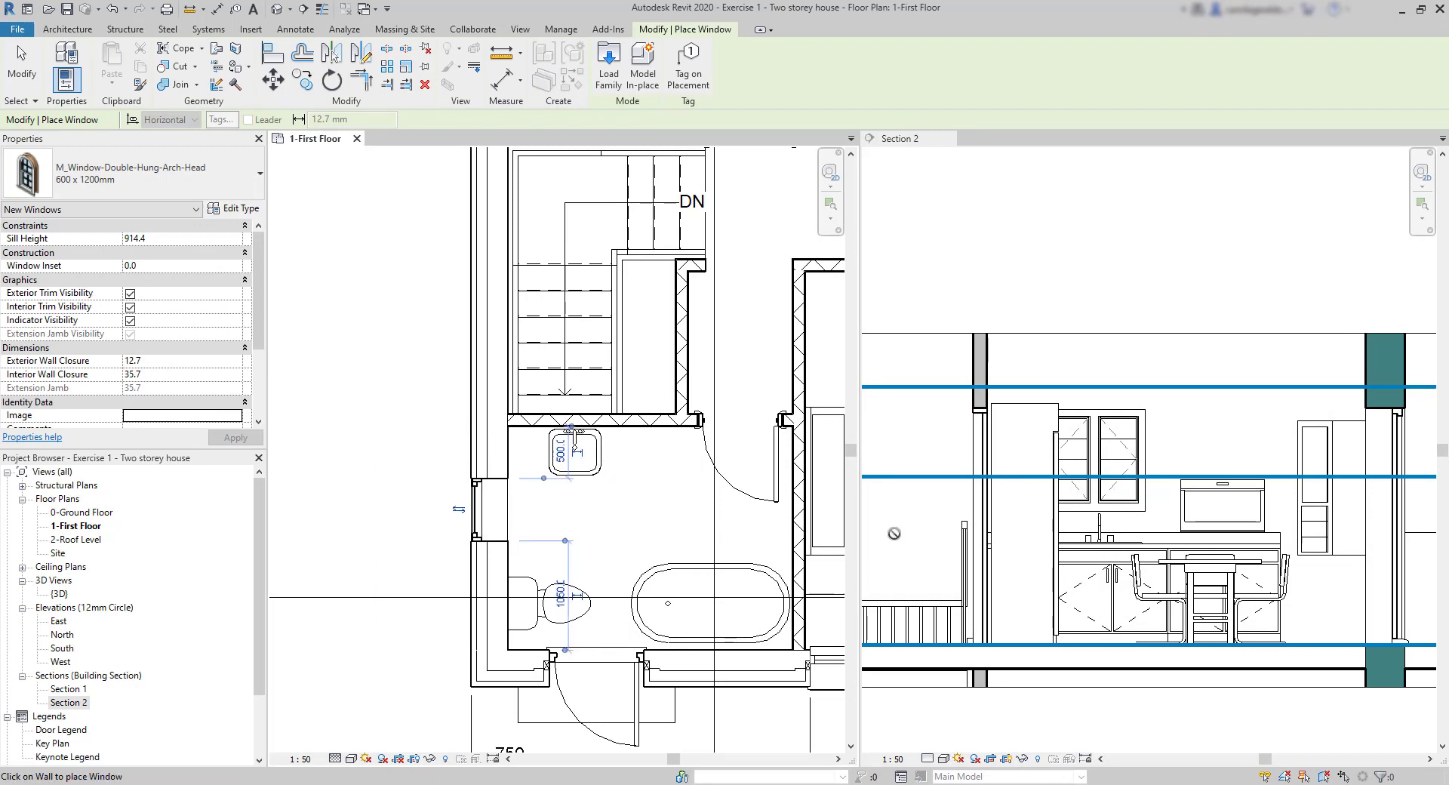
- Place the 600 x 1200mm arched window in the first floor bathroom's left exterior wall
{"action": "left_click", "coordinate": [1108, 485]}
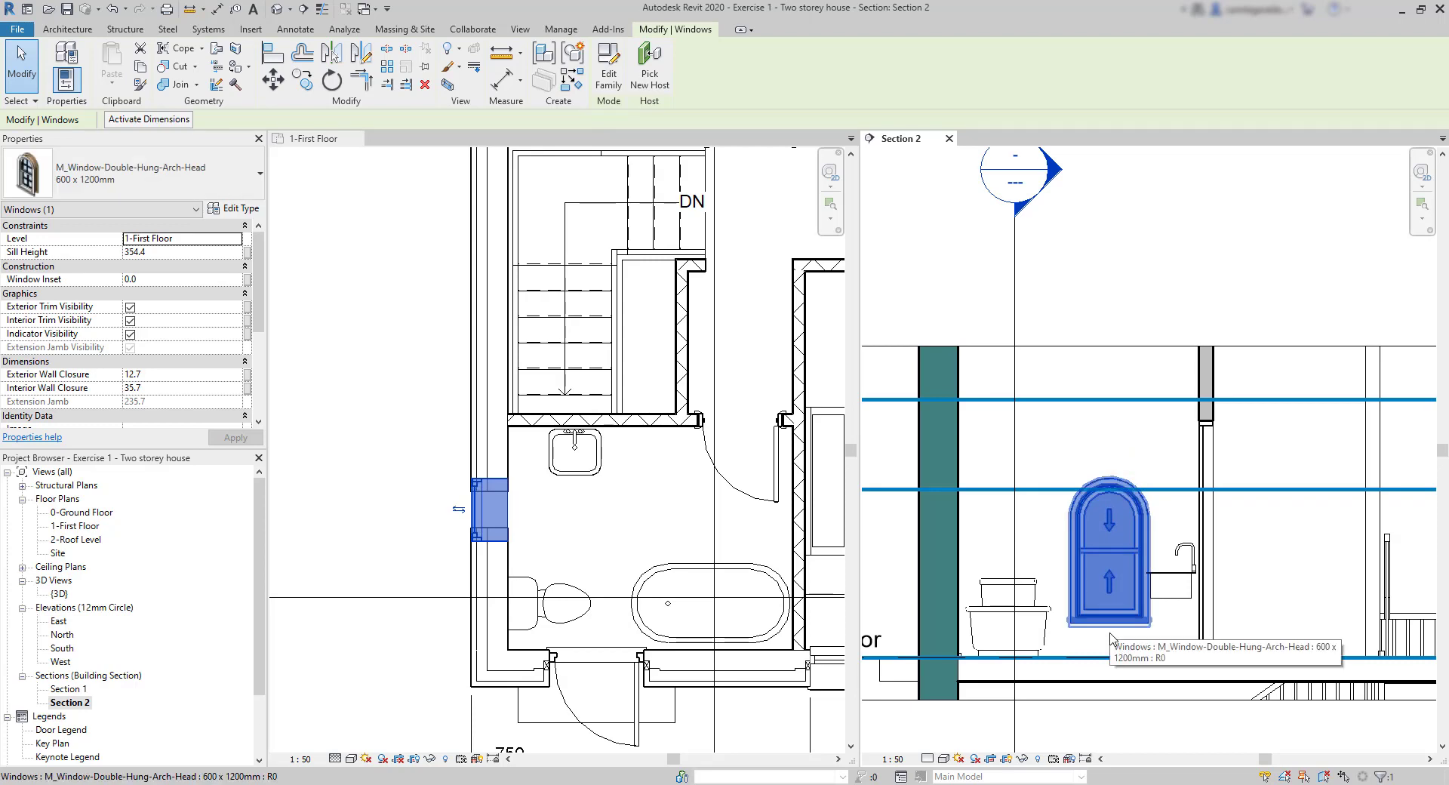
{"action": "mouse_move", "coordinate": [542, 542]}
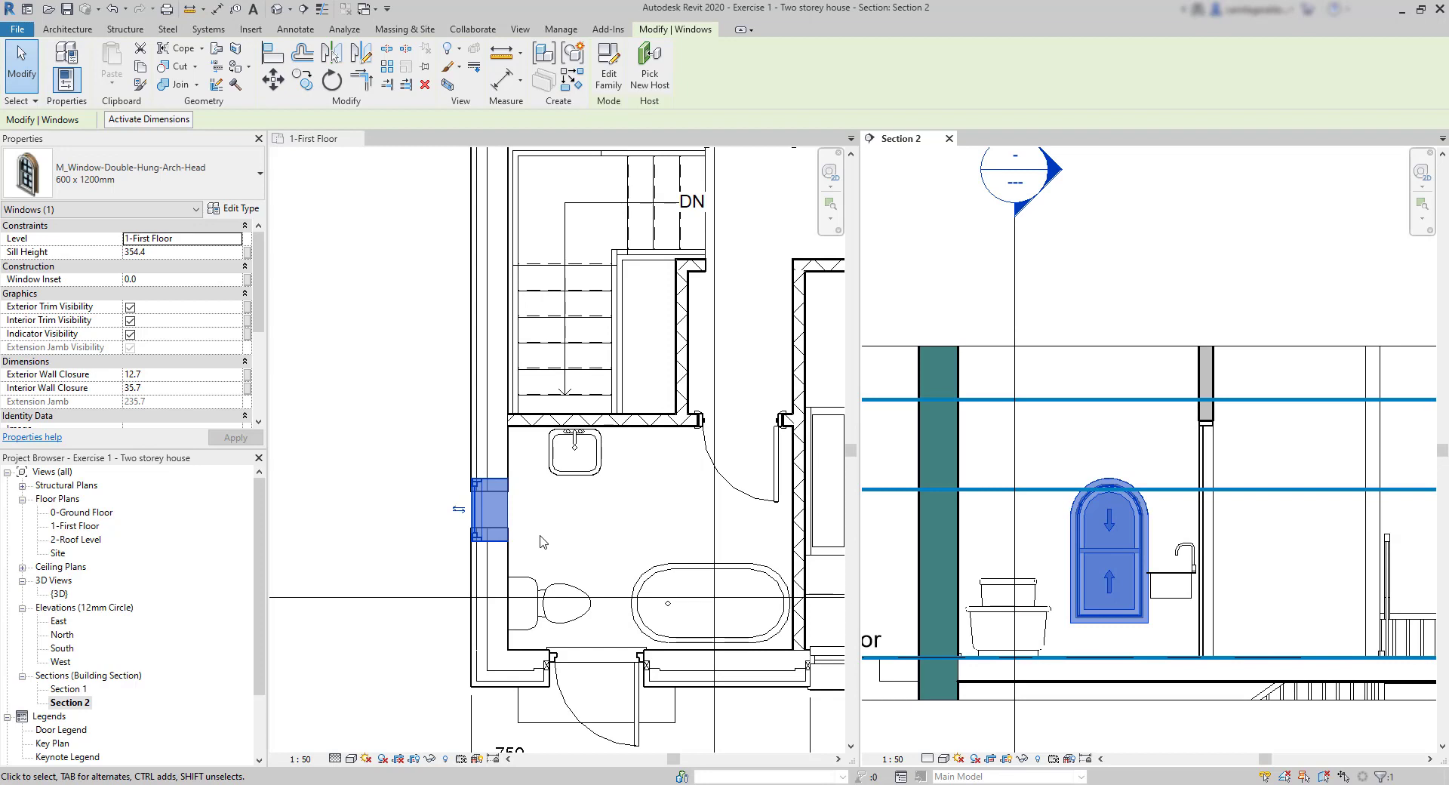
{"action": "mouse_move", "coordinate": [537, 540]}
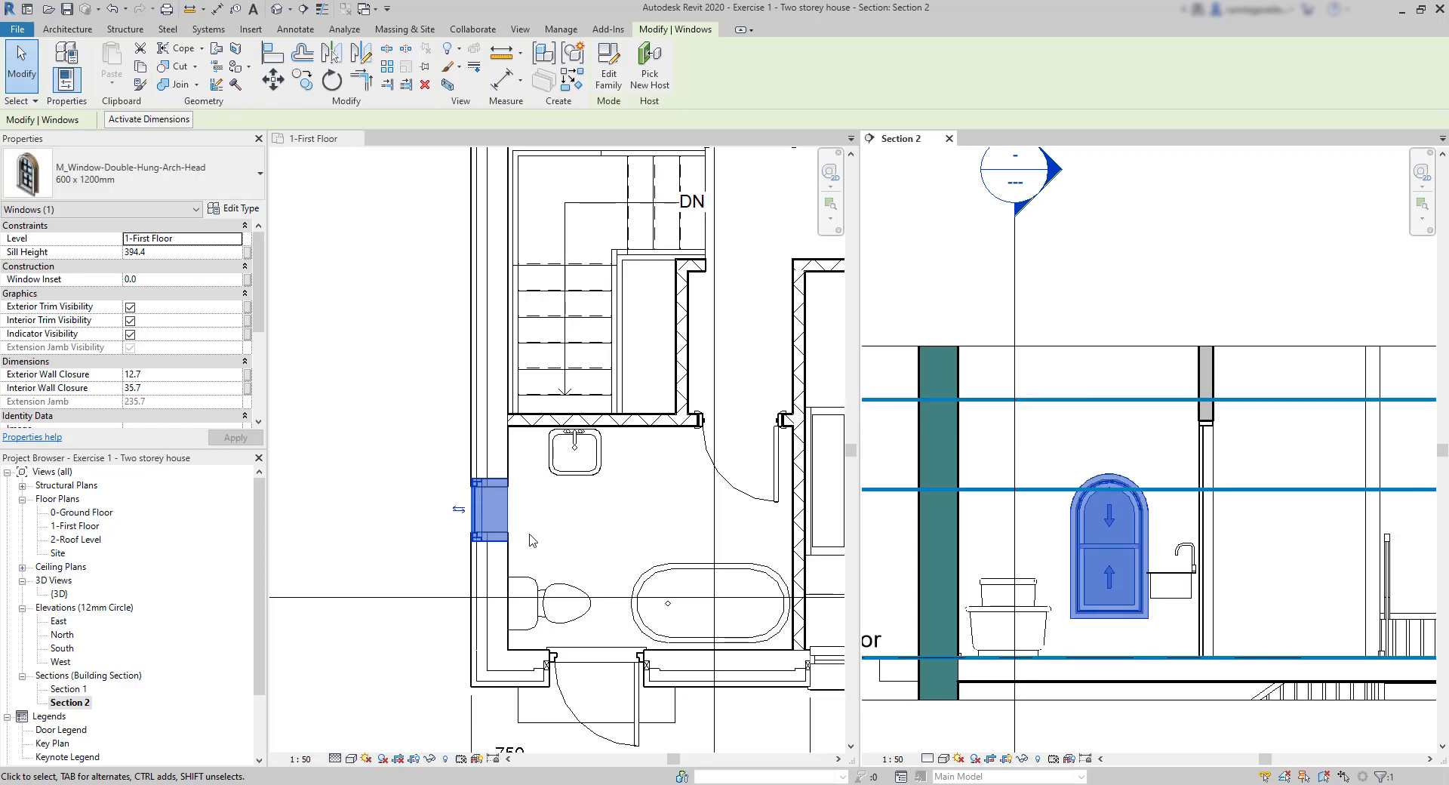
{"action": "mouse_move", "coordinate": [443, 144]}
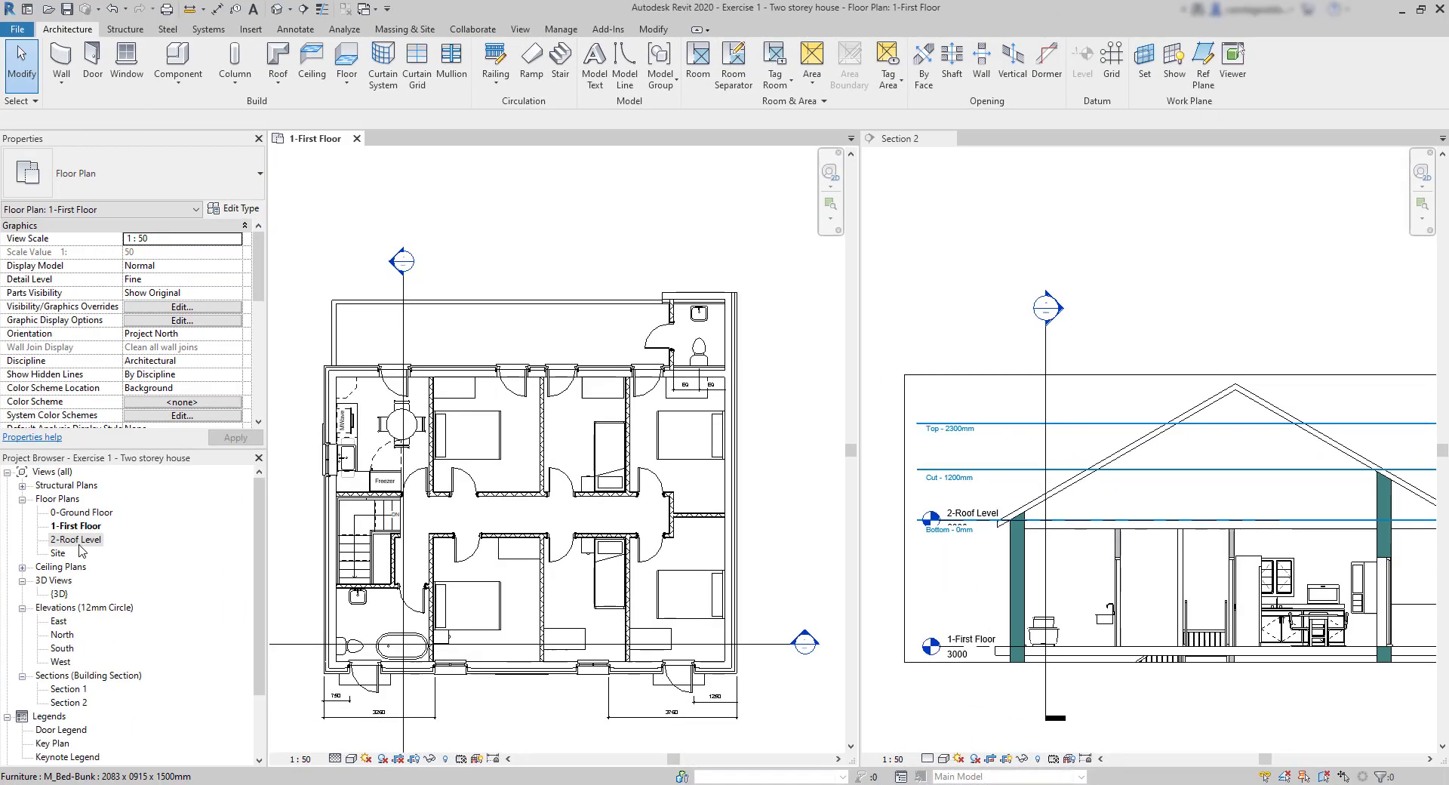
{"action": "double_click", "coordinate": [77, 539]}
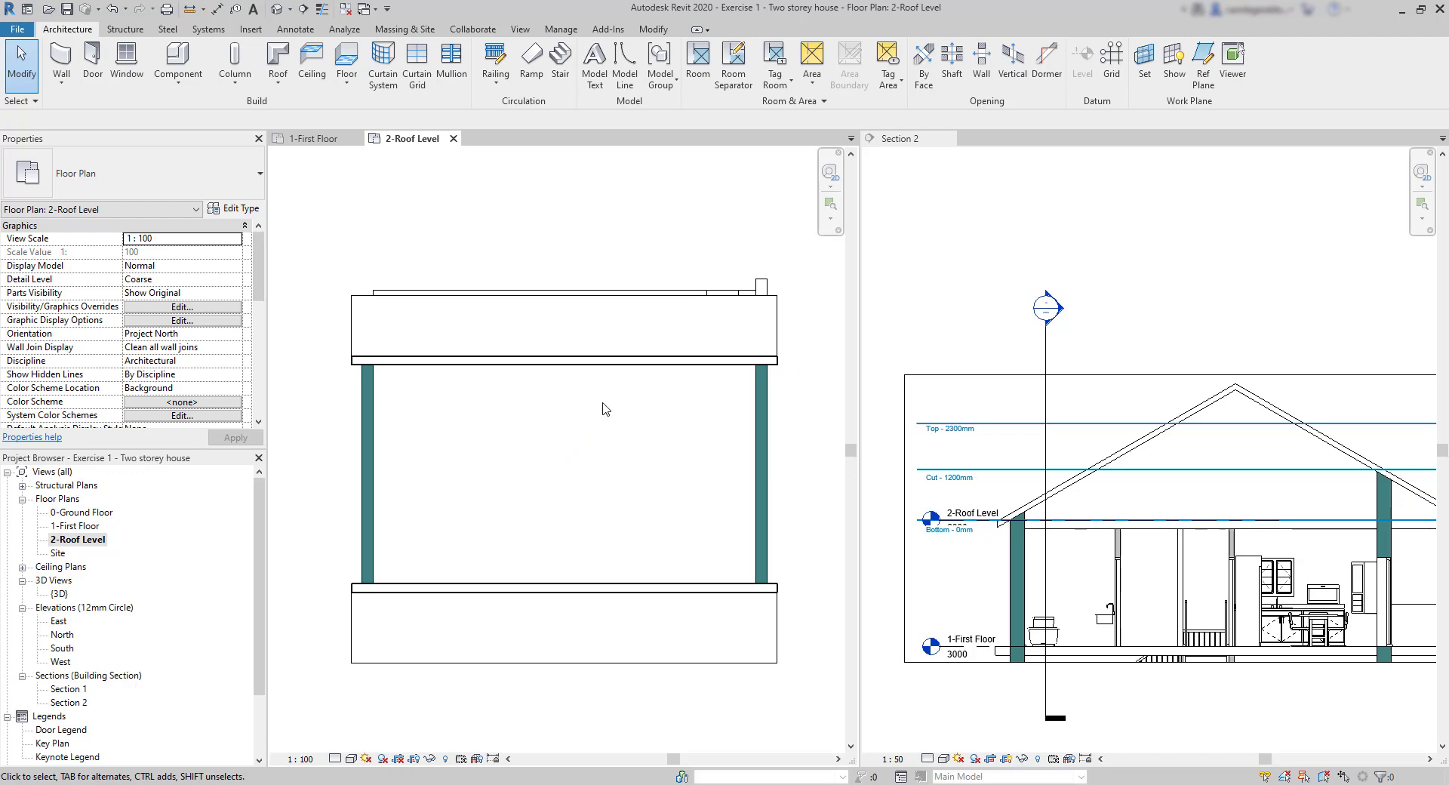
{"action": "left_click", "coordinate": [561, 328]}
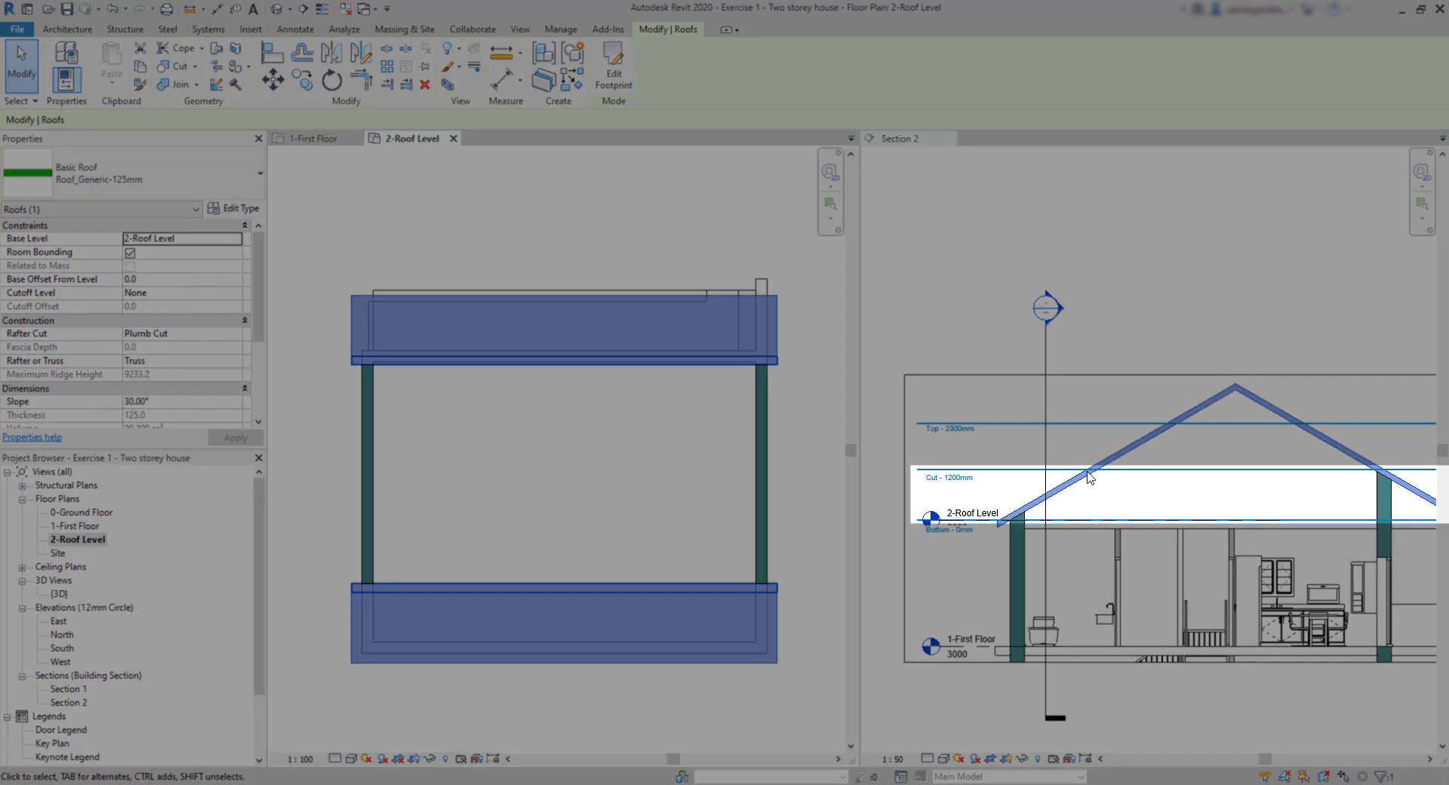
{"action": "mouse_move", "coordinate": [810, 451]}
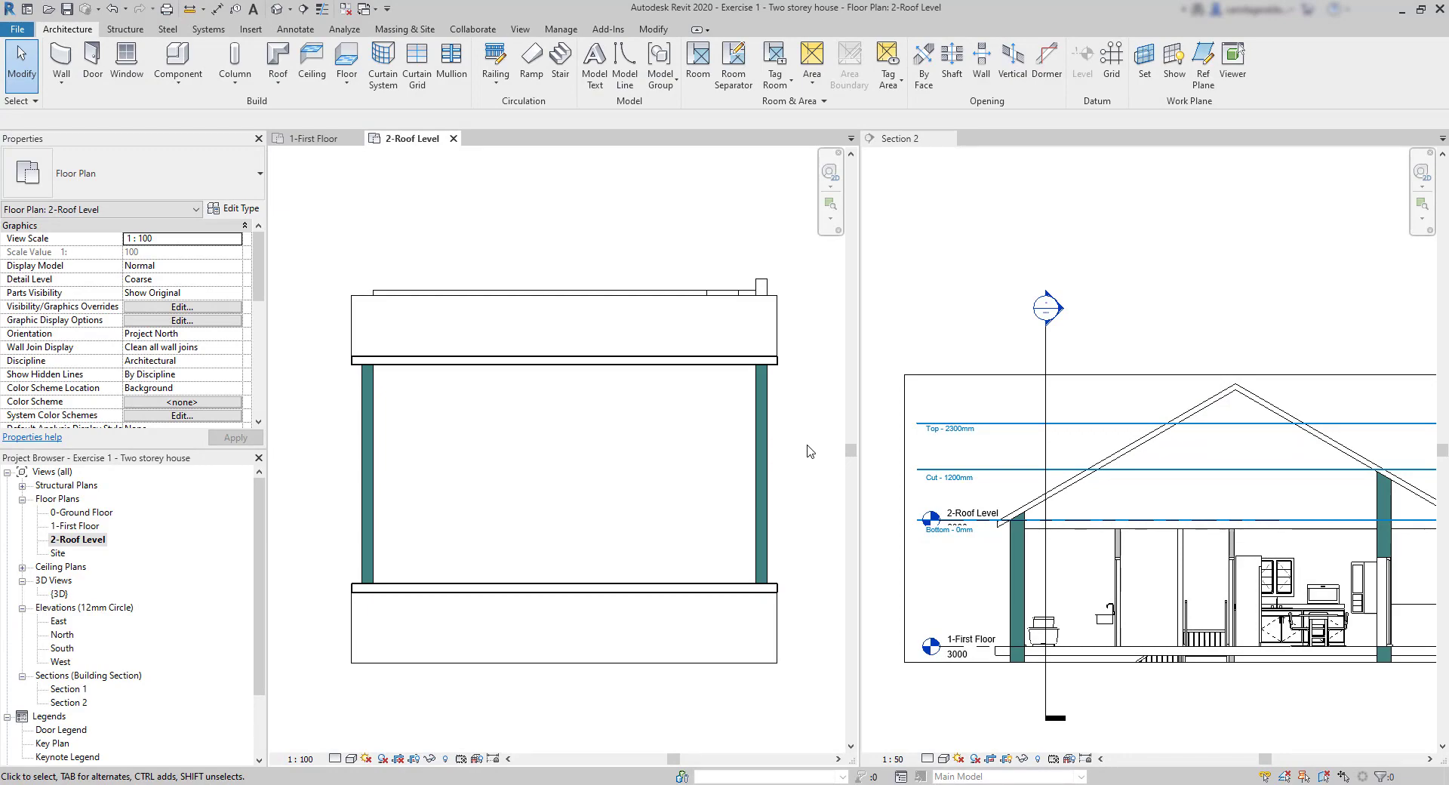
{"action": "mouse_move", "coordinate": [494, 399]}
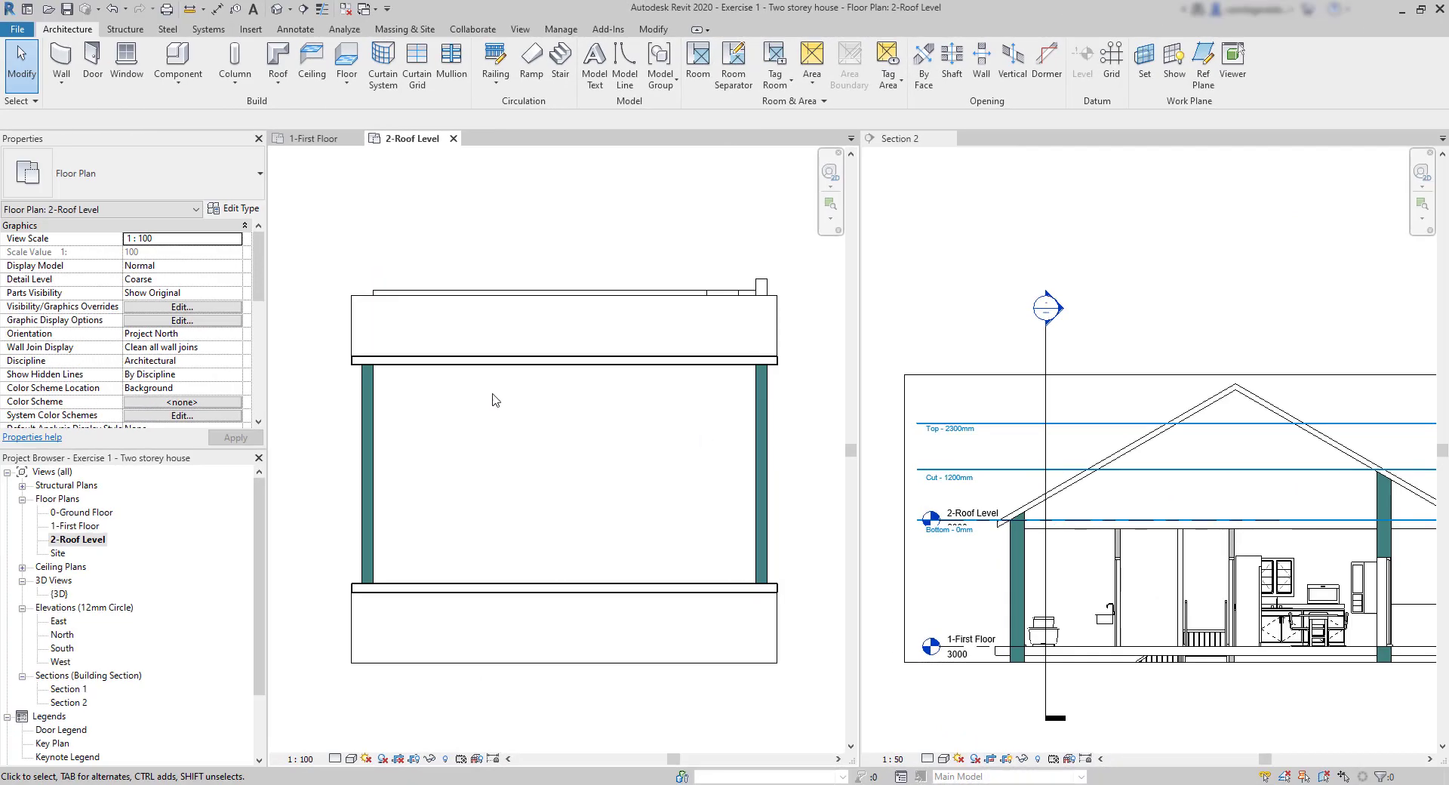
{"action": "scroll", "scroll_direction": "down", "scroll_amount": 3}
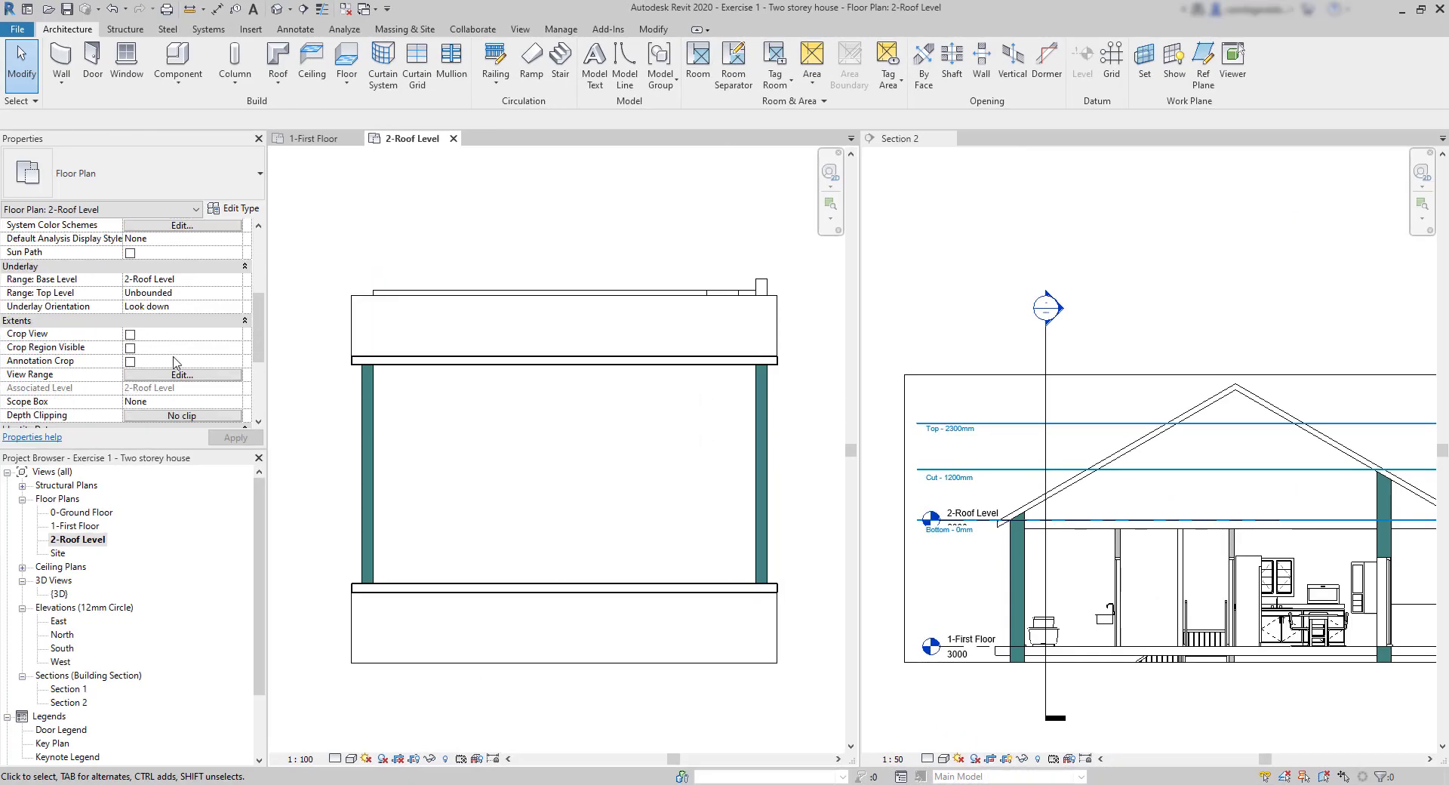
- Set the Roof Level view range cut plane offset to 2000 and top offset to 3800, applying each
{"action": "left_click", "coordinate": [181, 375]}
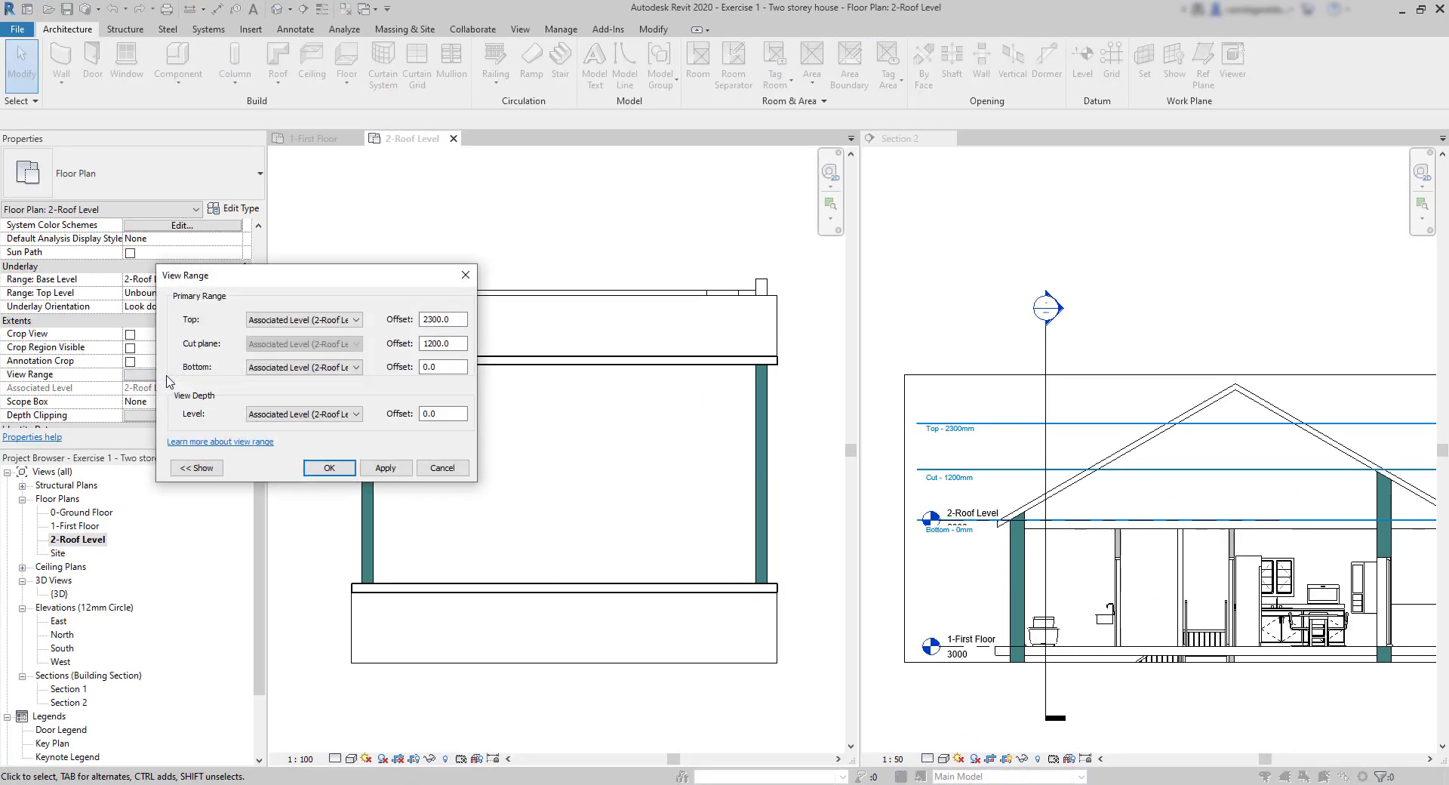
{"action": "triple_click", "coordinate": [436, 342]}
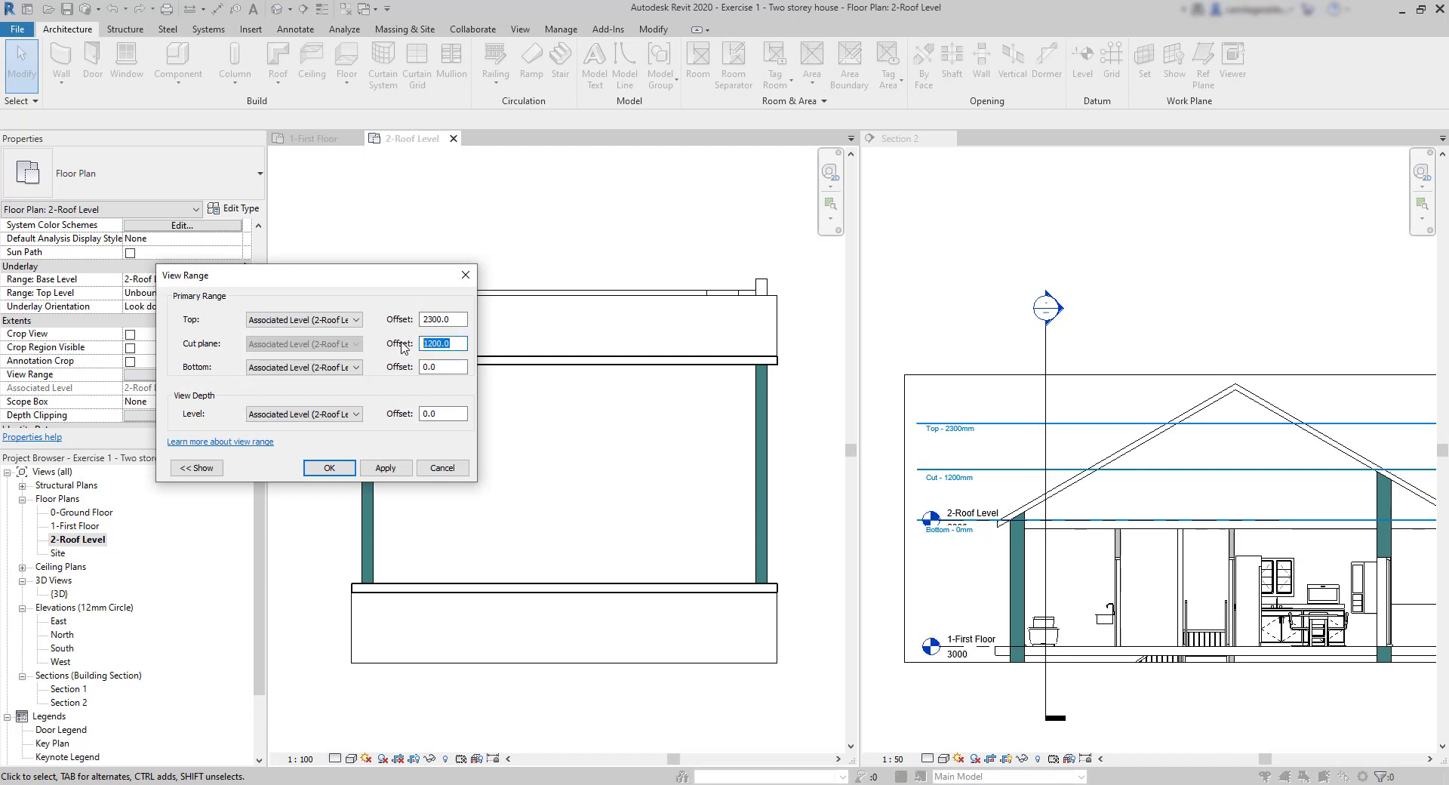
{"action": "type", "text": "2000"}
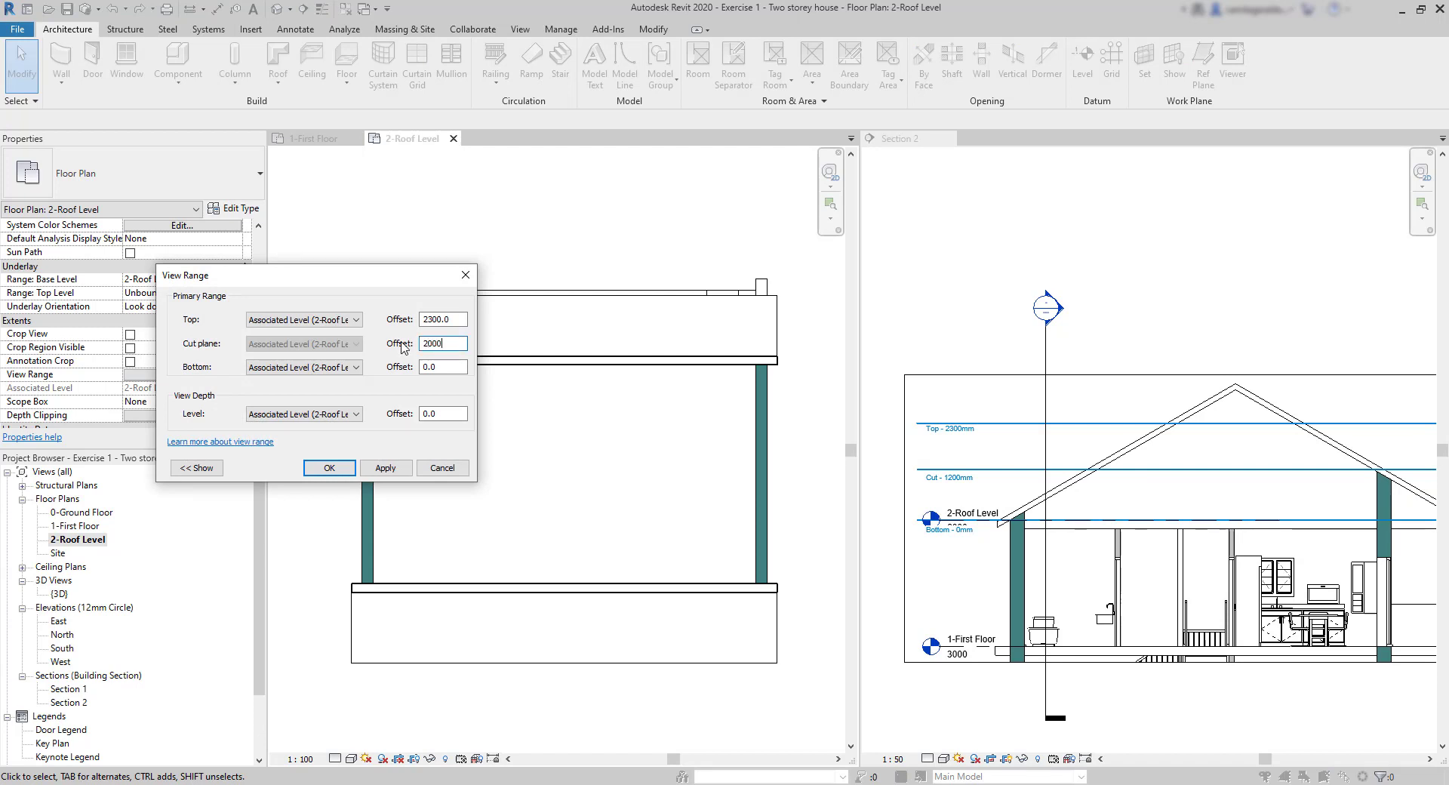
{"action": "left_click", "coordinate": [386, 468]}
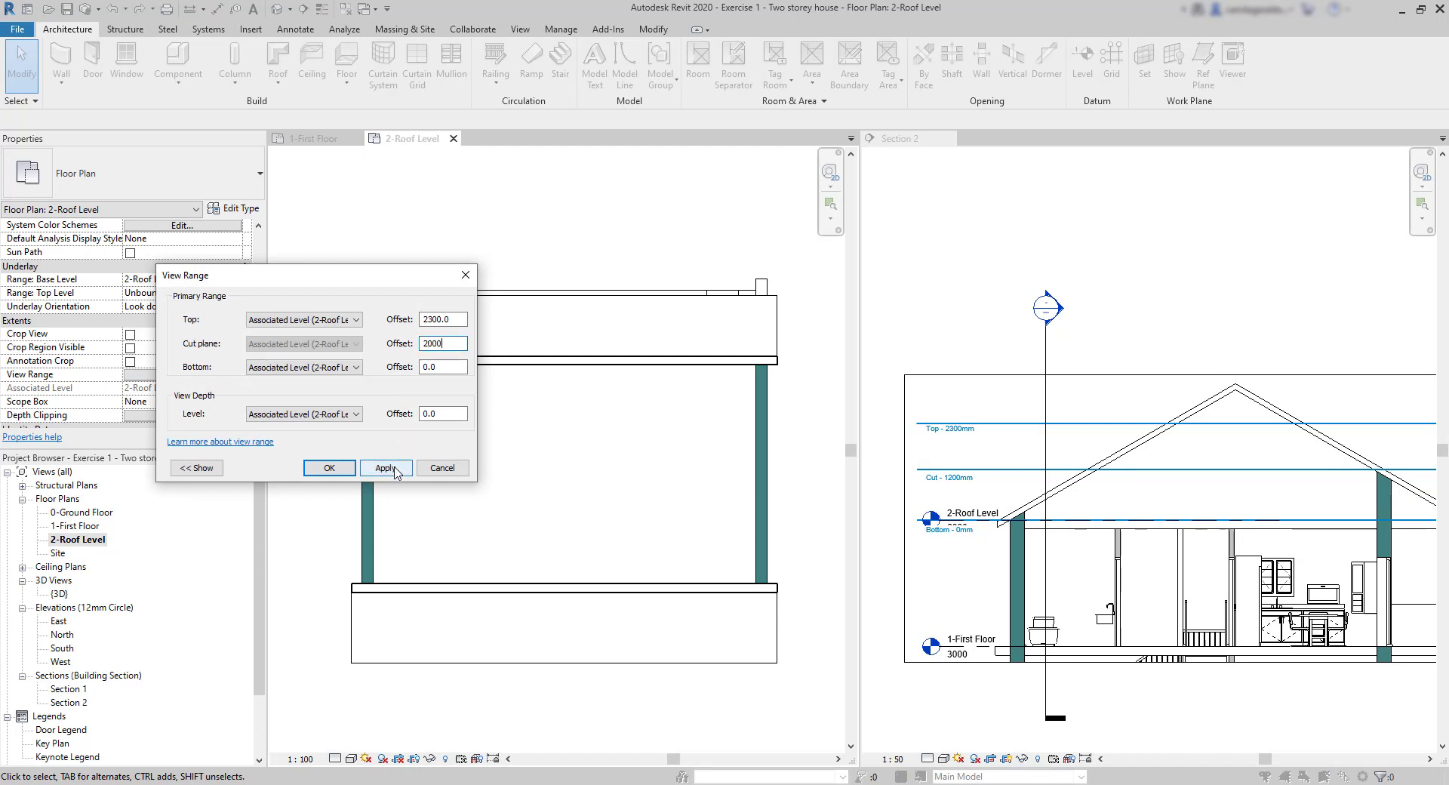
{"action": "left_click", "coordinate": [386, 467]}
{"action": "type", "text": "3500"}
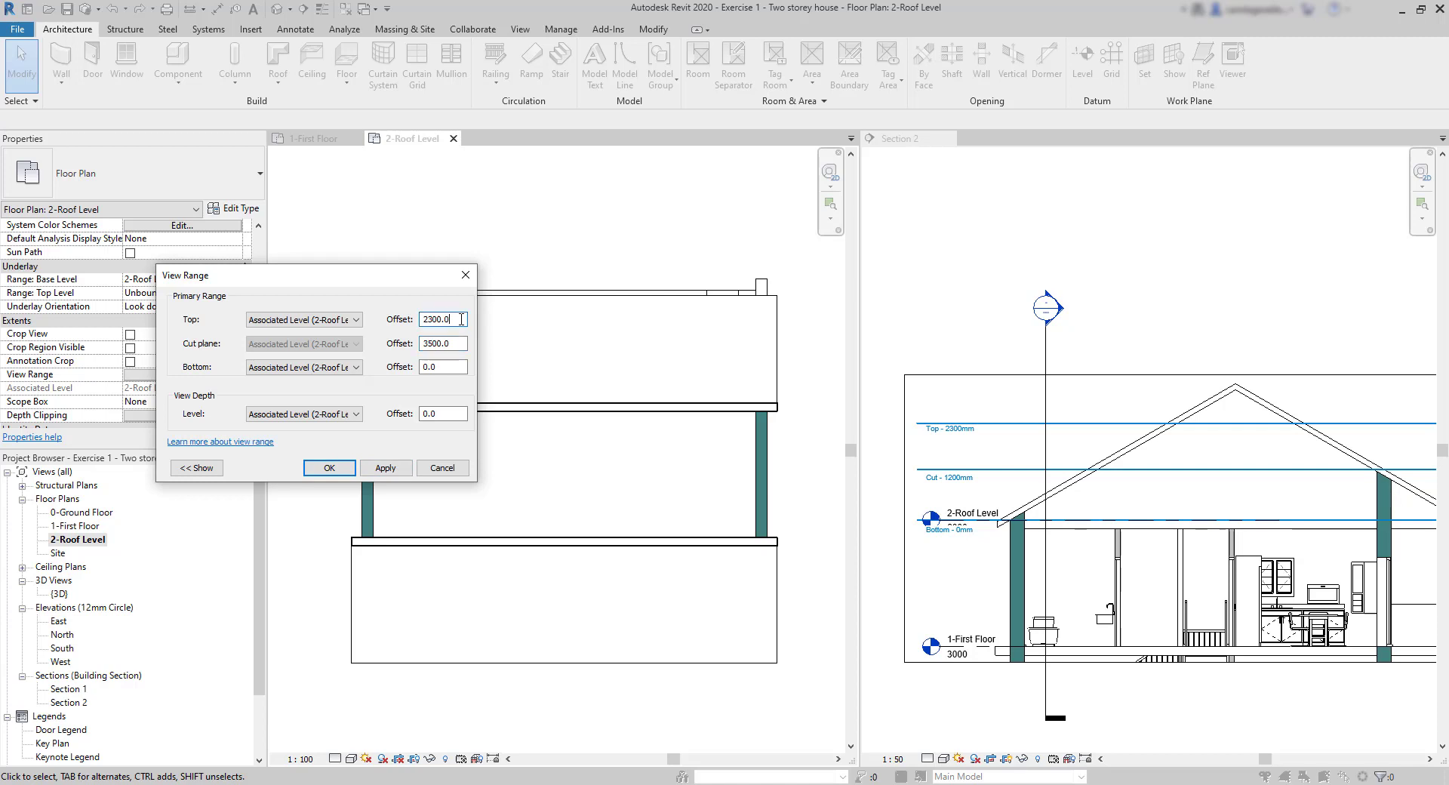
{"action": "triple_click", "coordinate": [436, 319]}
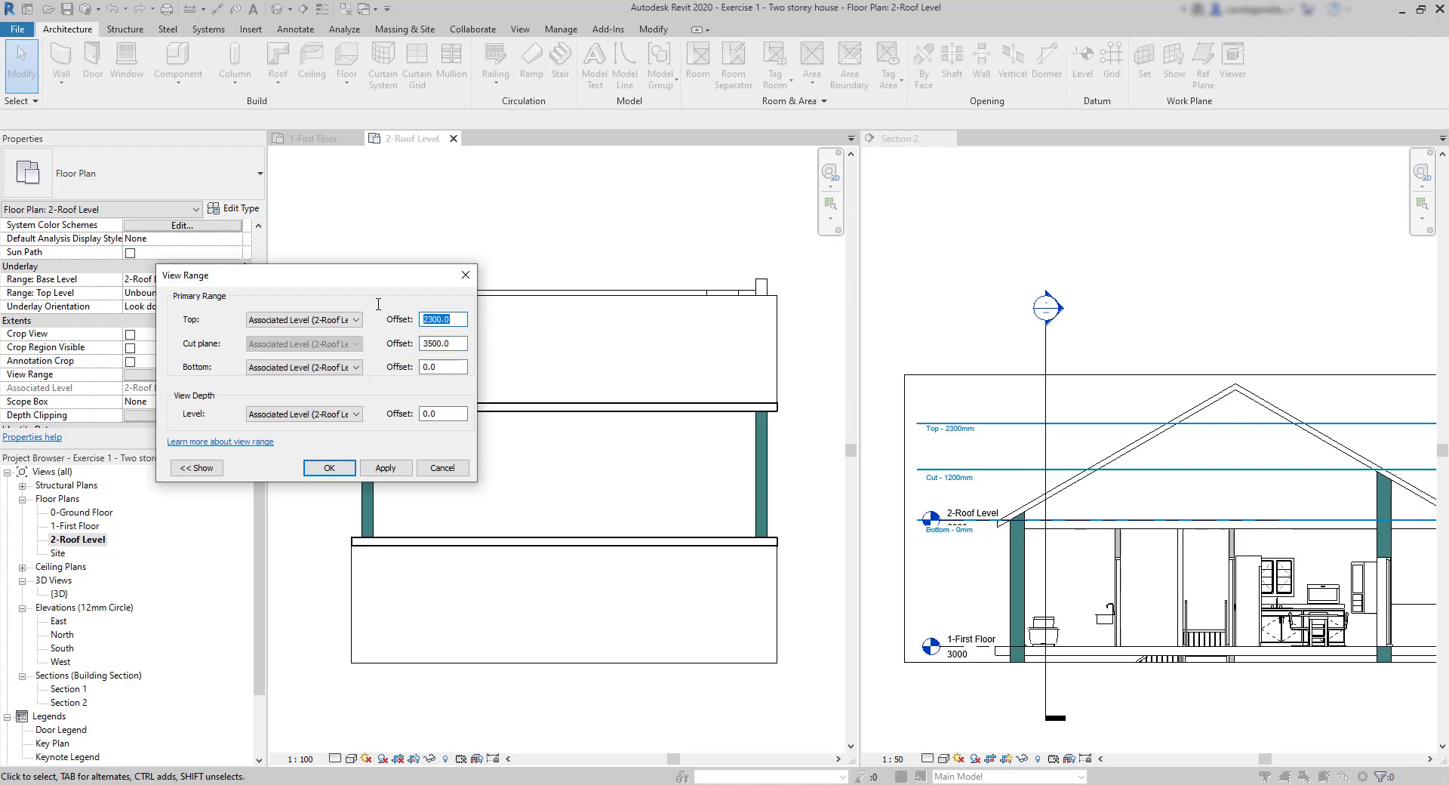
{"action": "type", "text": "3800"}
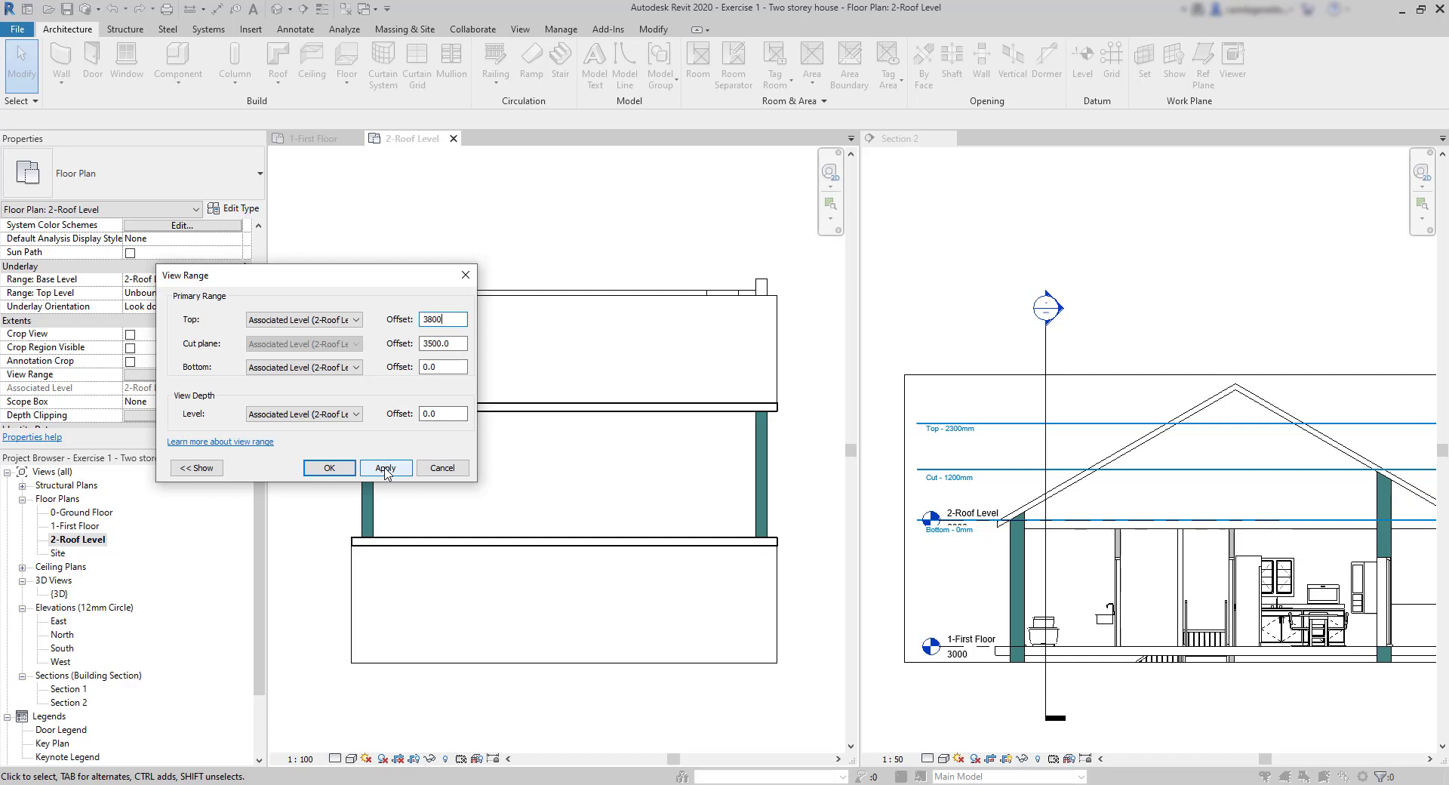
{"action": "left_click", "coordinate": [385, 468]}
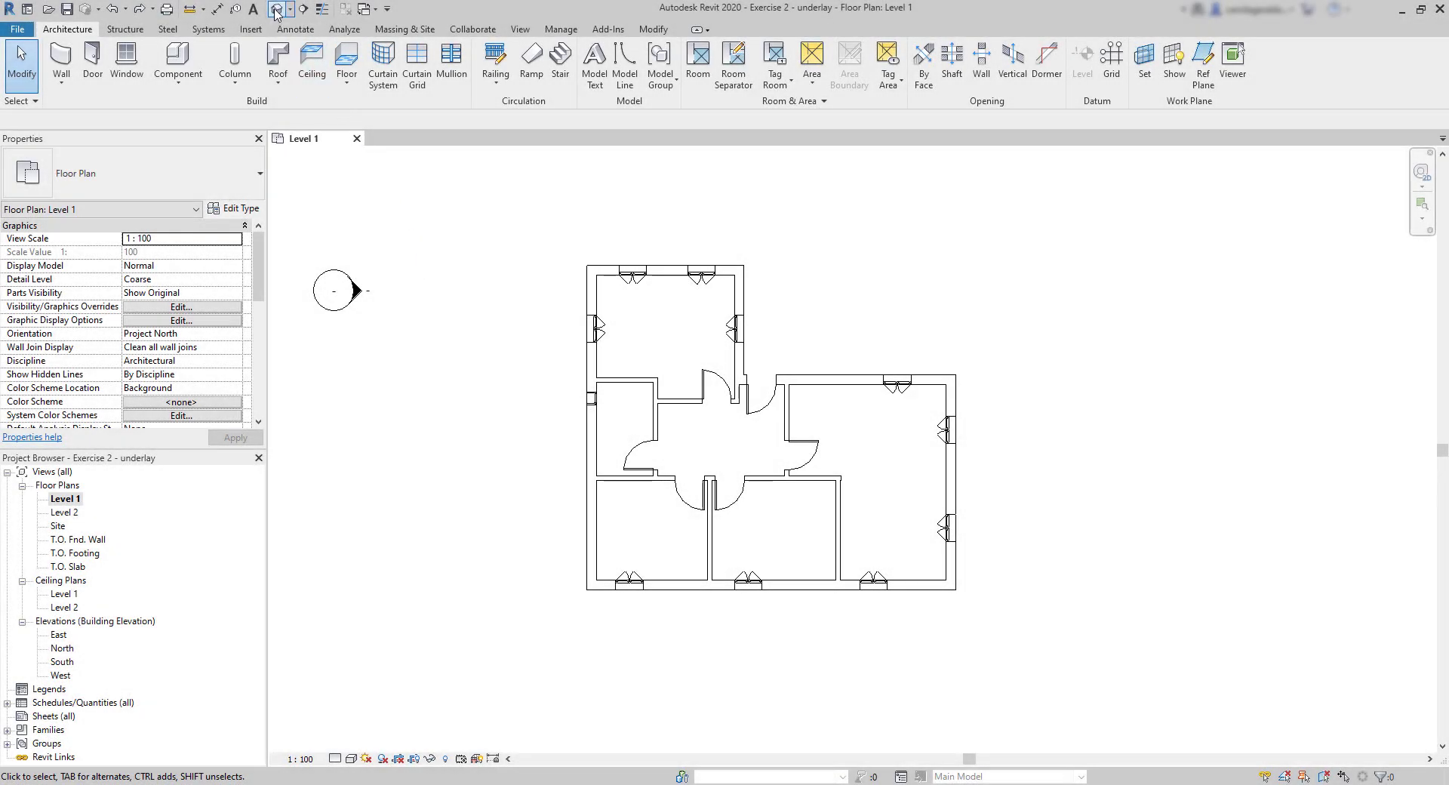
- Open the default 3D view, then the Level 2 floor plan from the Project Browser
{"action": "left_click", "coordinate": [278, 9]}
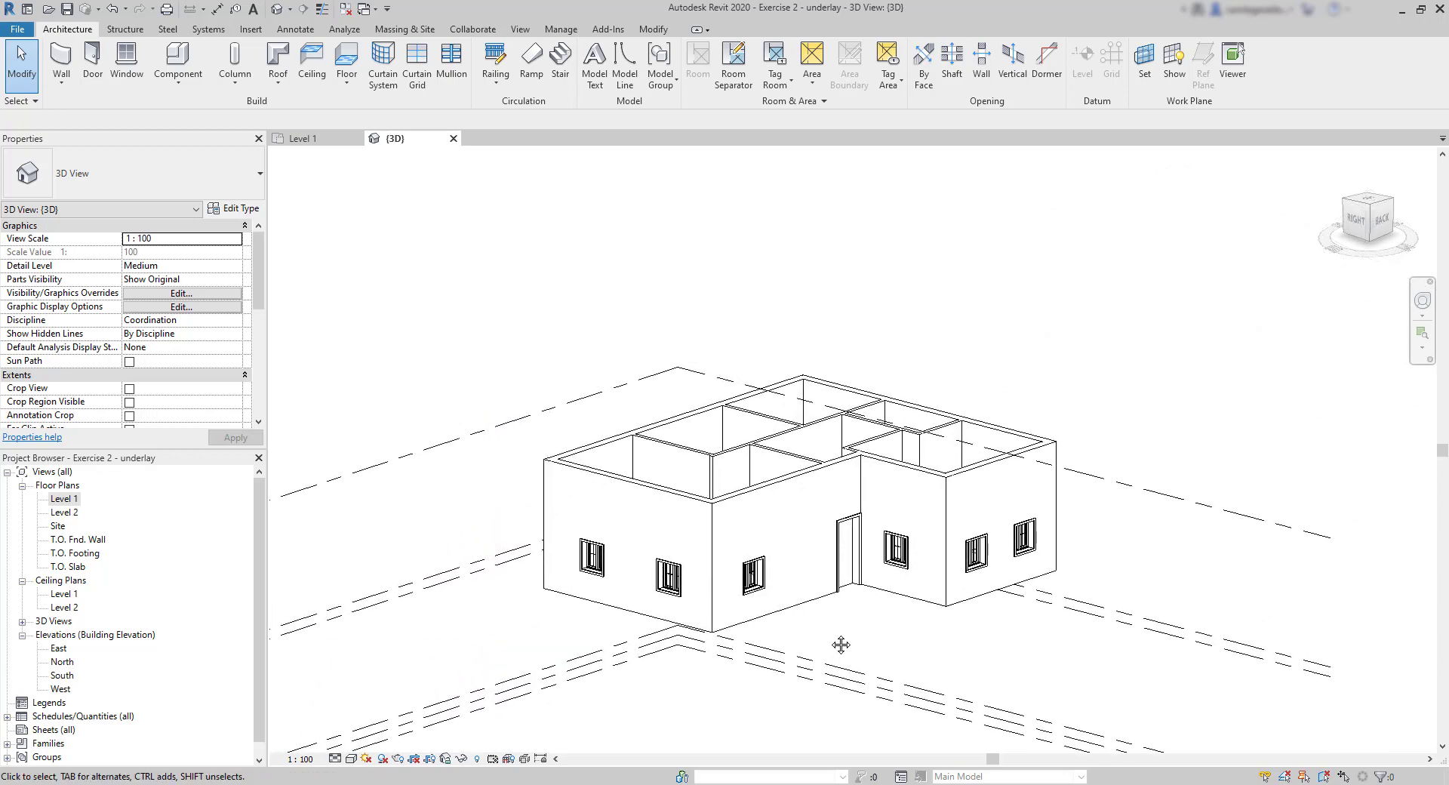
{"action": "mouse_move", "coordinate": [910, 325]}
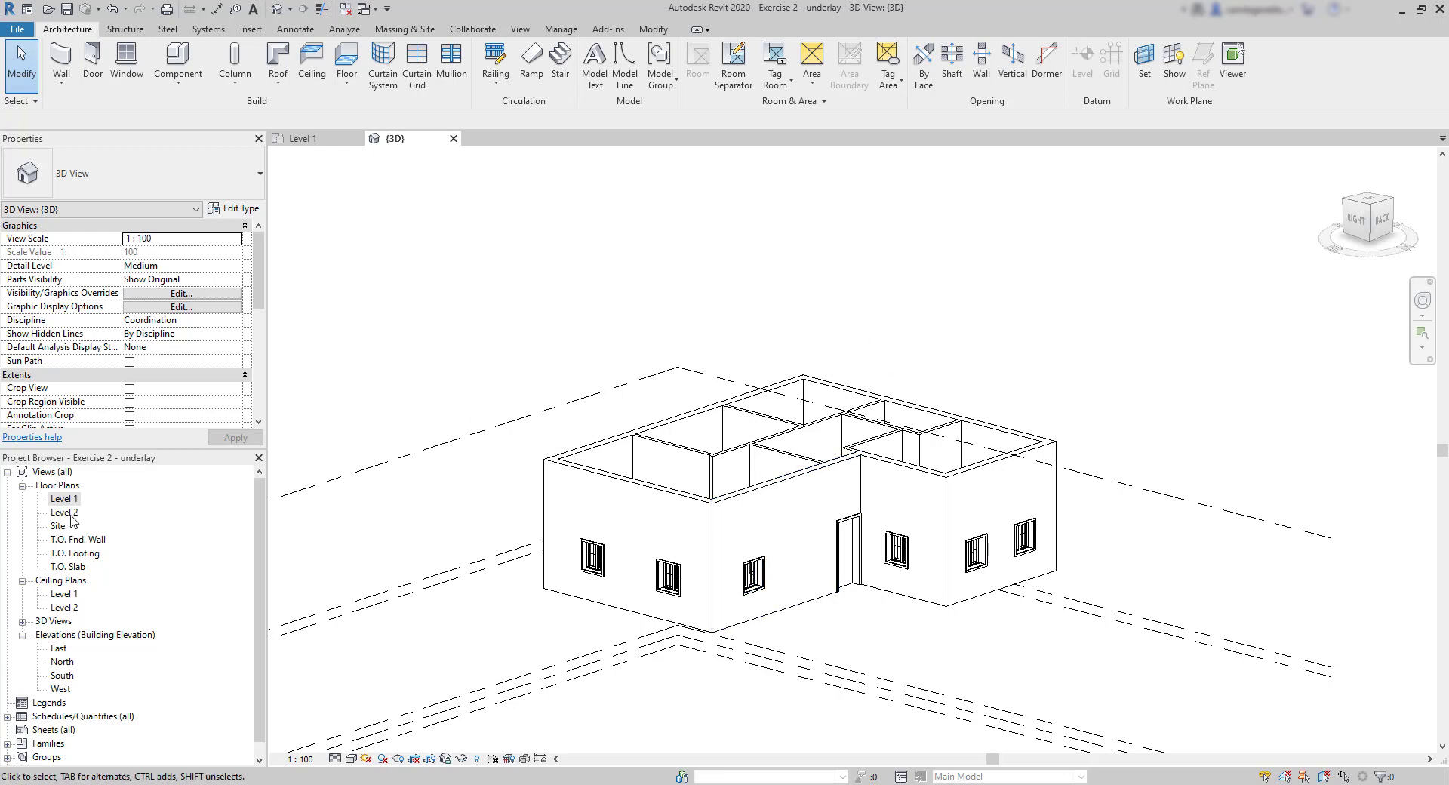
{"action": "double_click", "coordinate": [63, 512]}
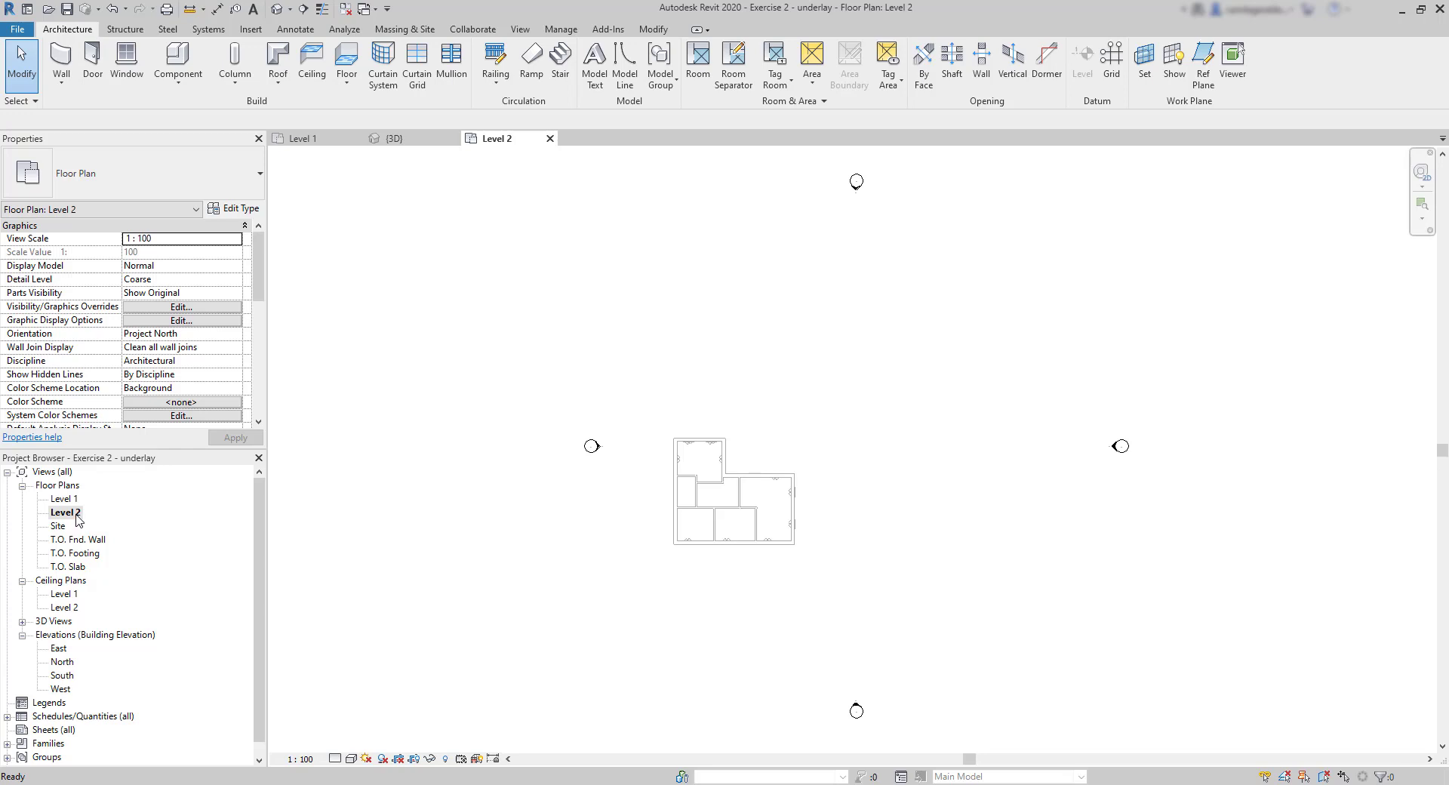
{"action": "mouse_move", "coordinate": [427, 565]}
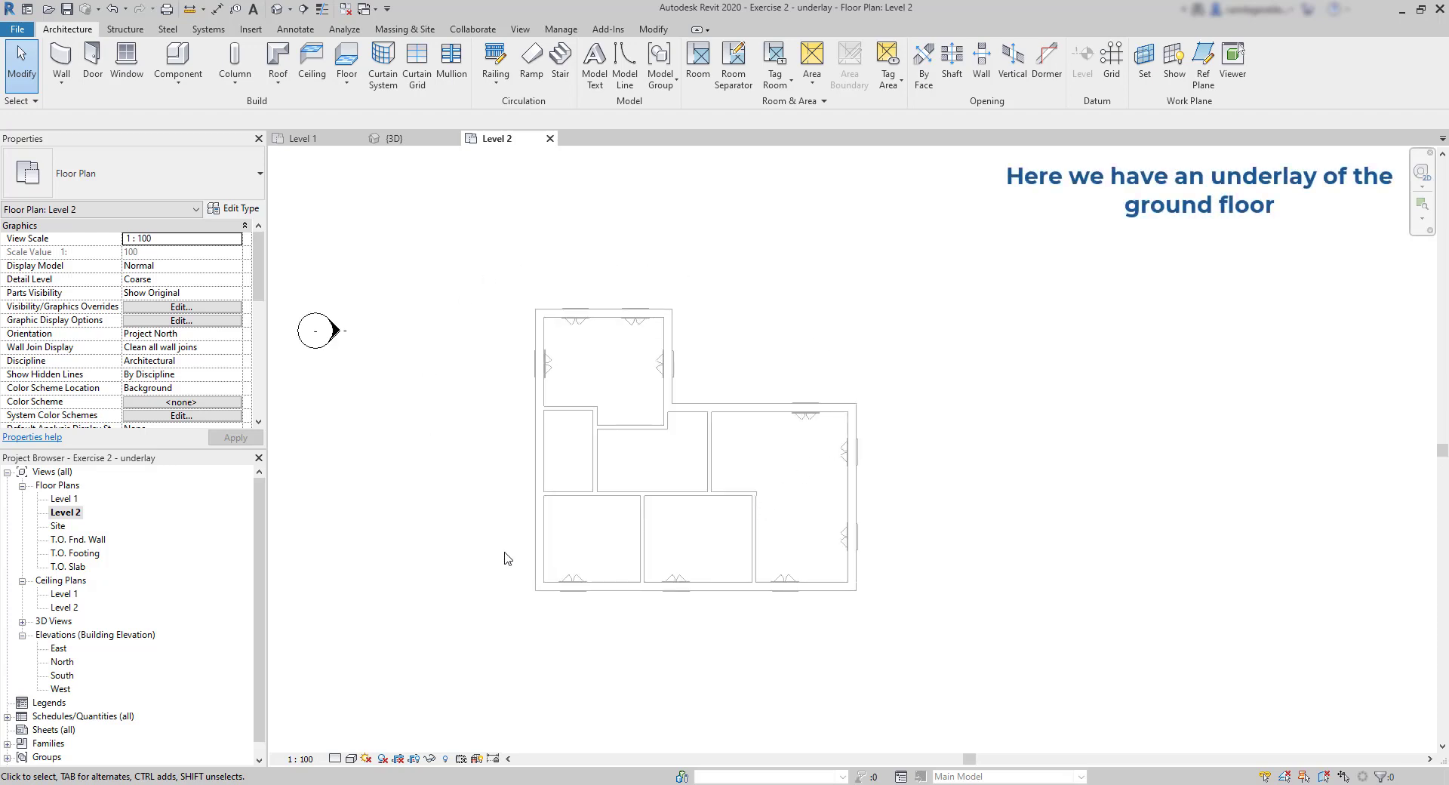
{"action": "mouse_move", "coordinate": [496, 564]}
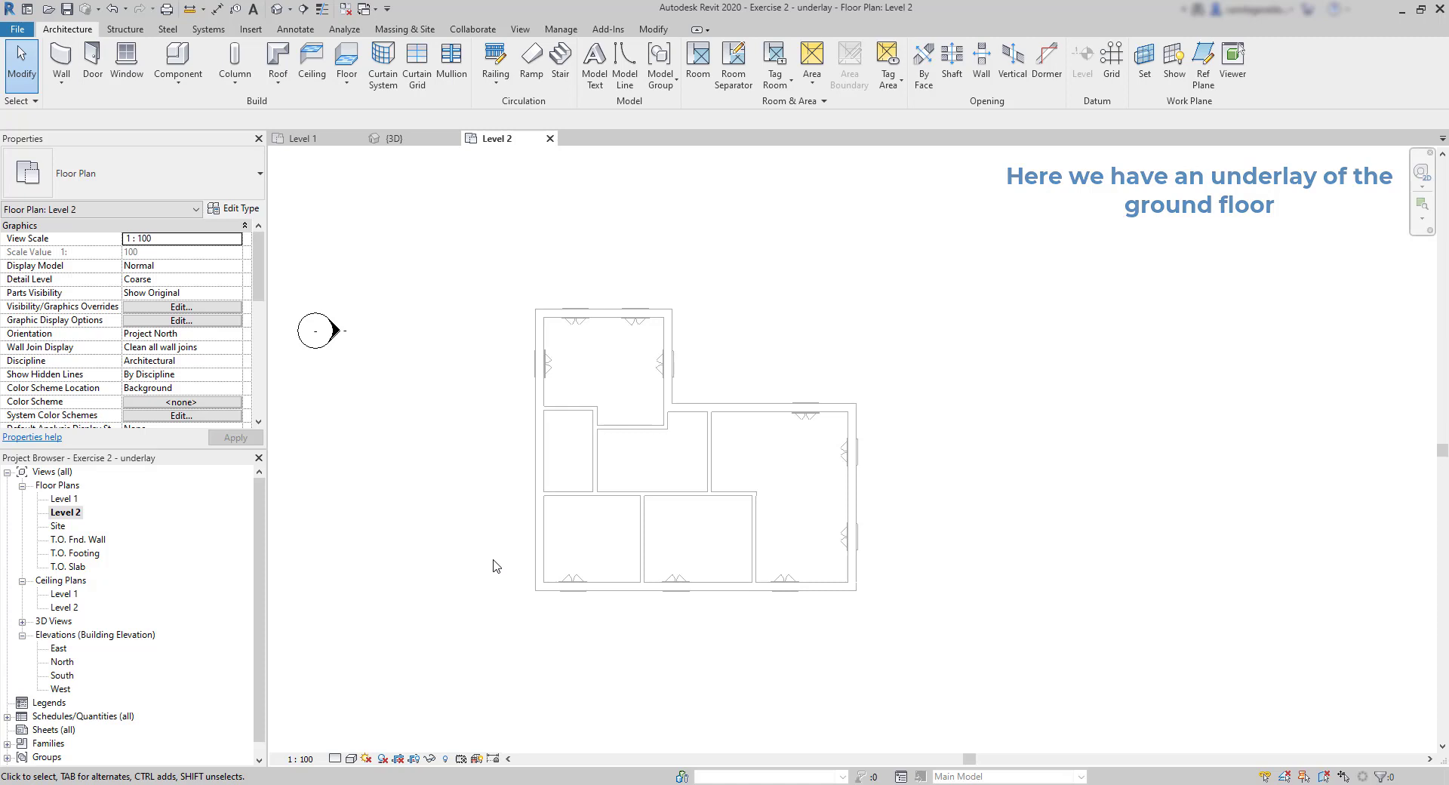
{"action": "scroll", "scroll_direction": "down", "scroll_amount": 3}
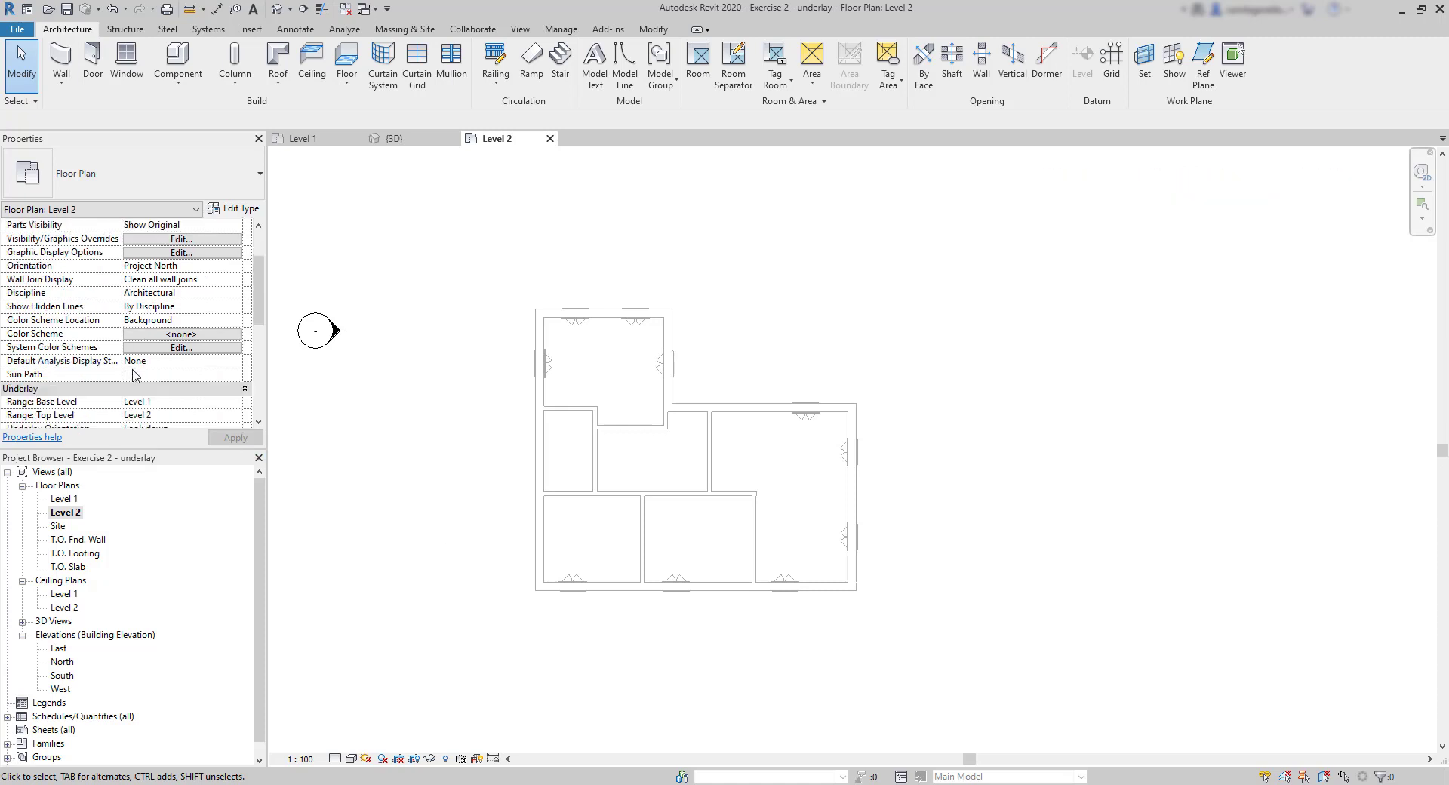
{"action": "scroll", "scroll_direction": "down", "scroll_amount": 3}
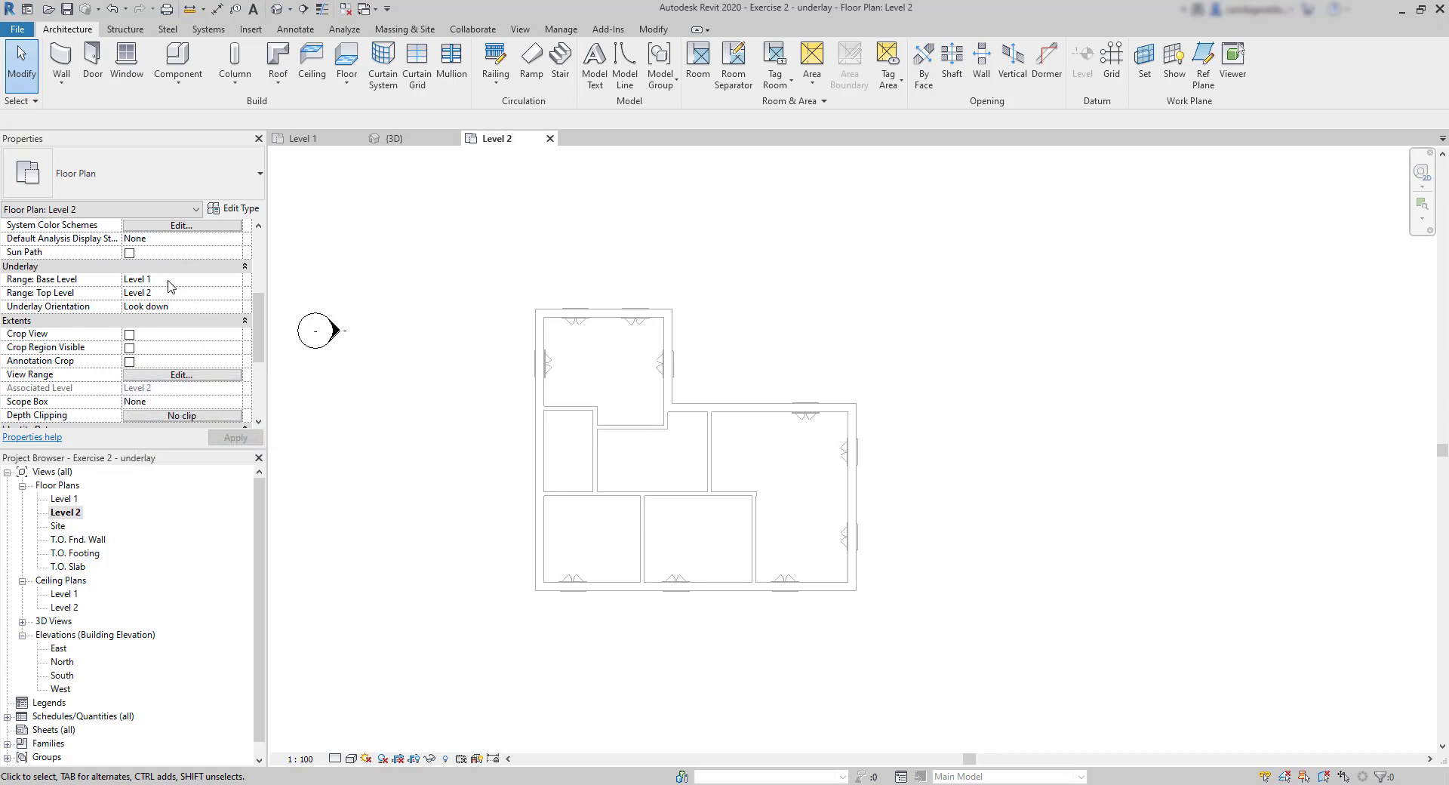
{"action": "mouse_move", "coordinate": [238, 289]}
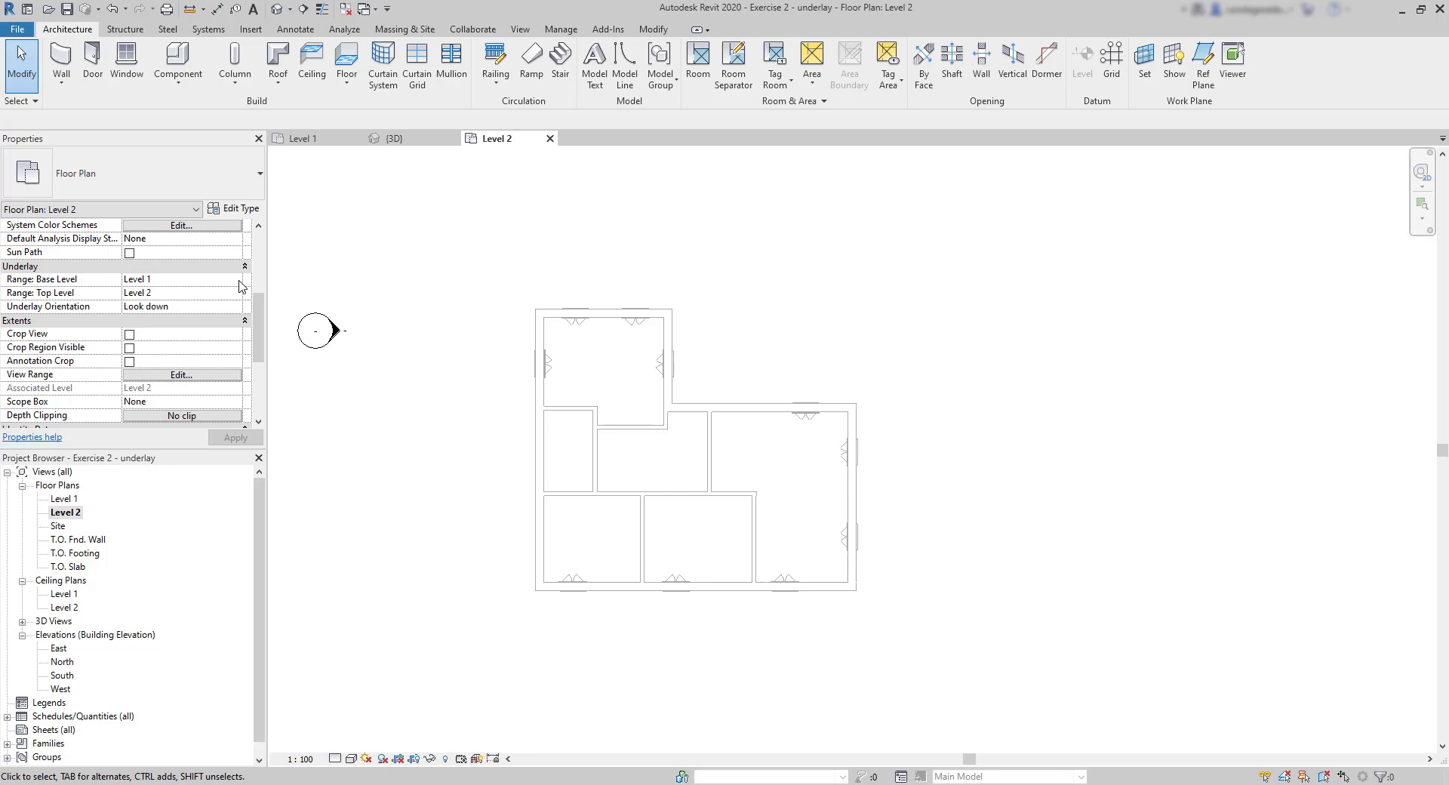
{"action": "left_click", "coordinate": [236, 361]}
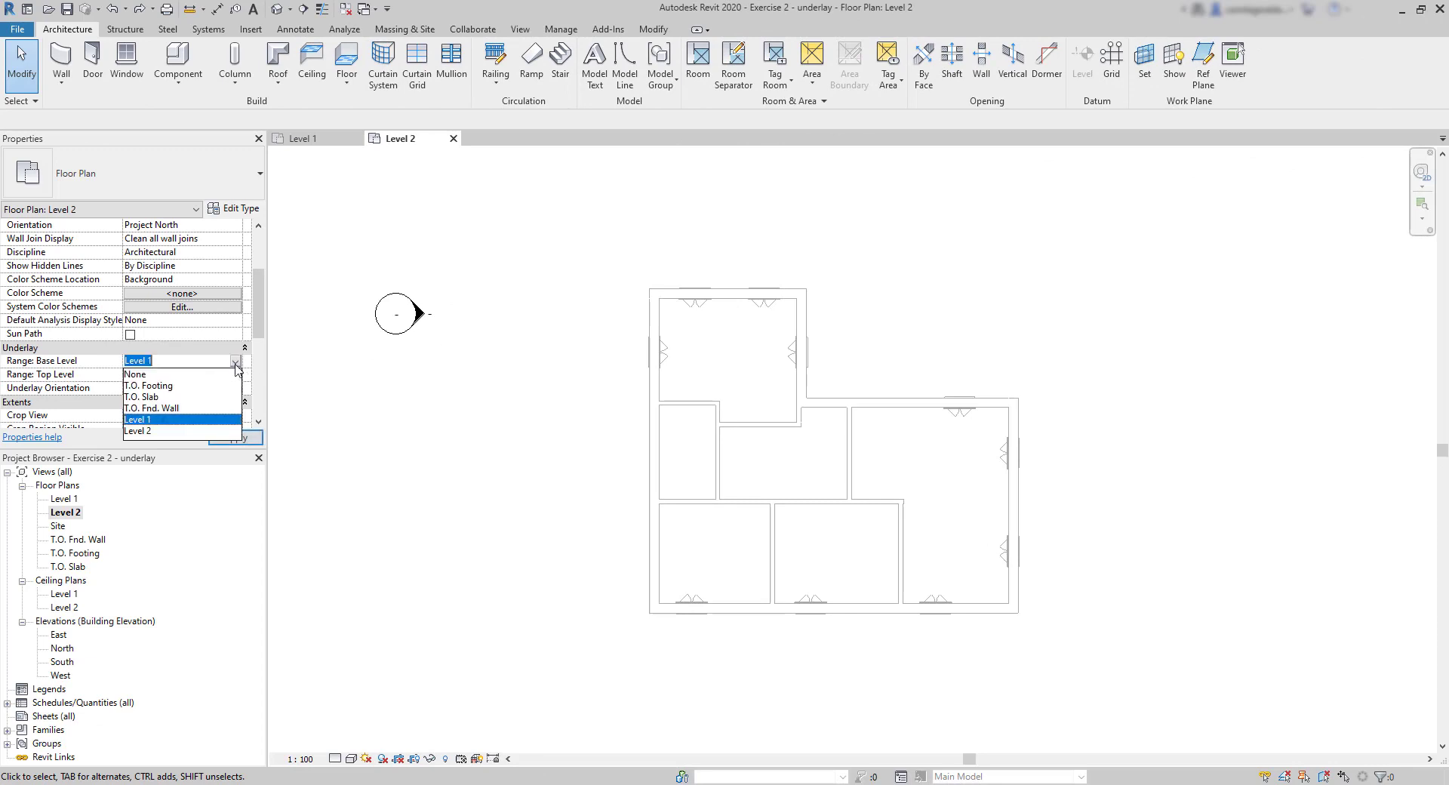
{"action": "left_click", "coordinate": [135, 374]}
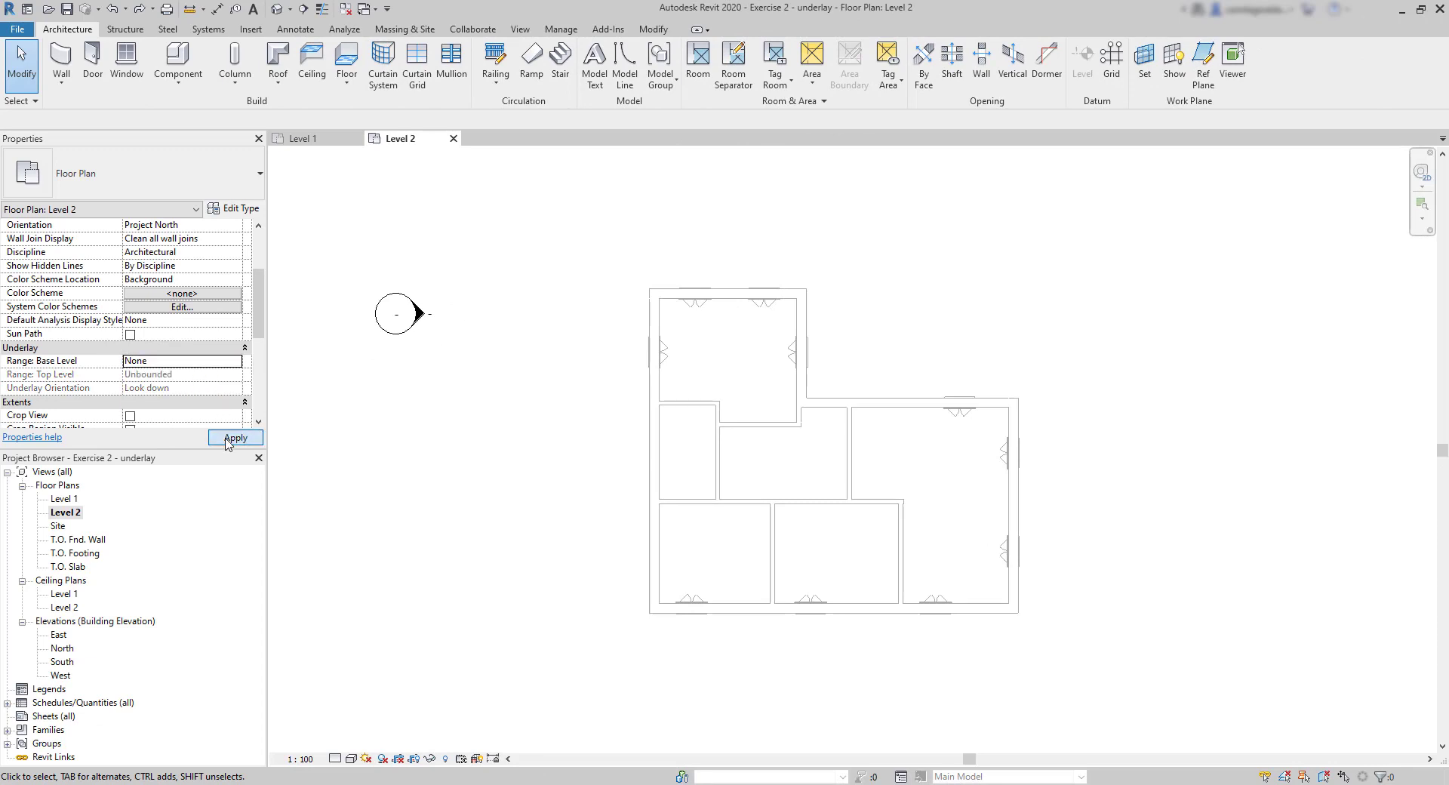
{"action": "left_click", "coordinate": [236, 361]}
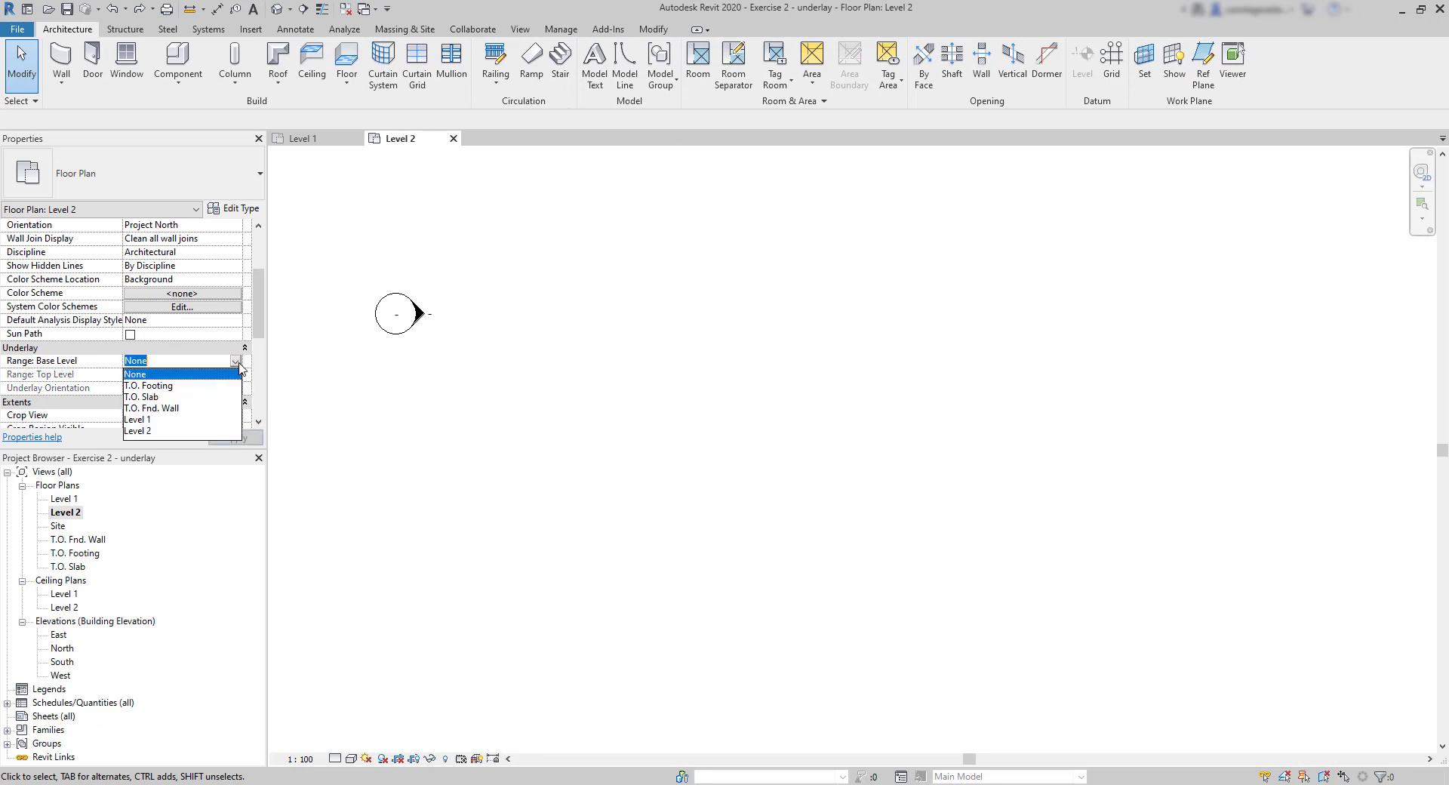
{"action": "left_click", "coordinate": [148, 386]}
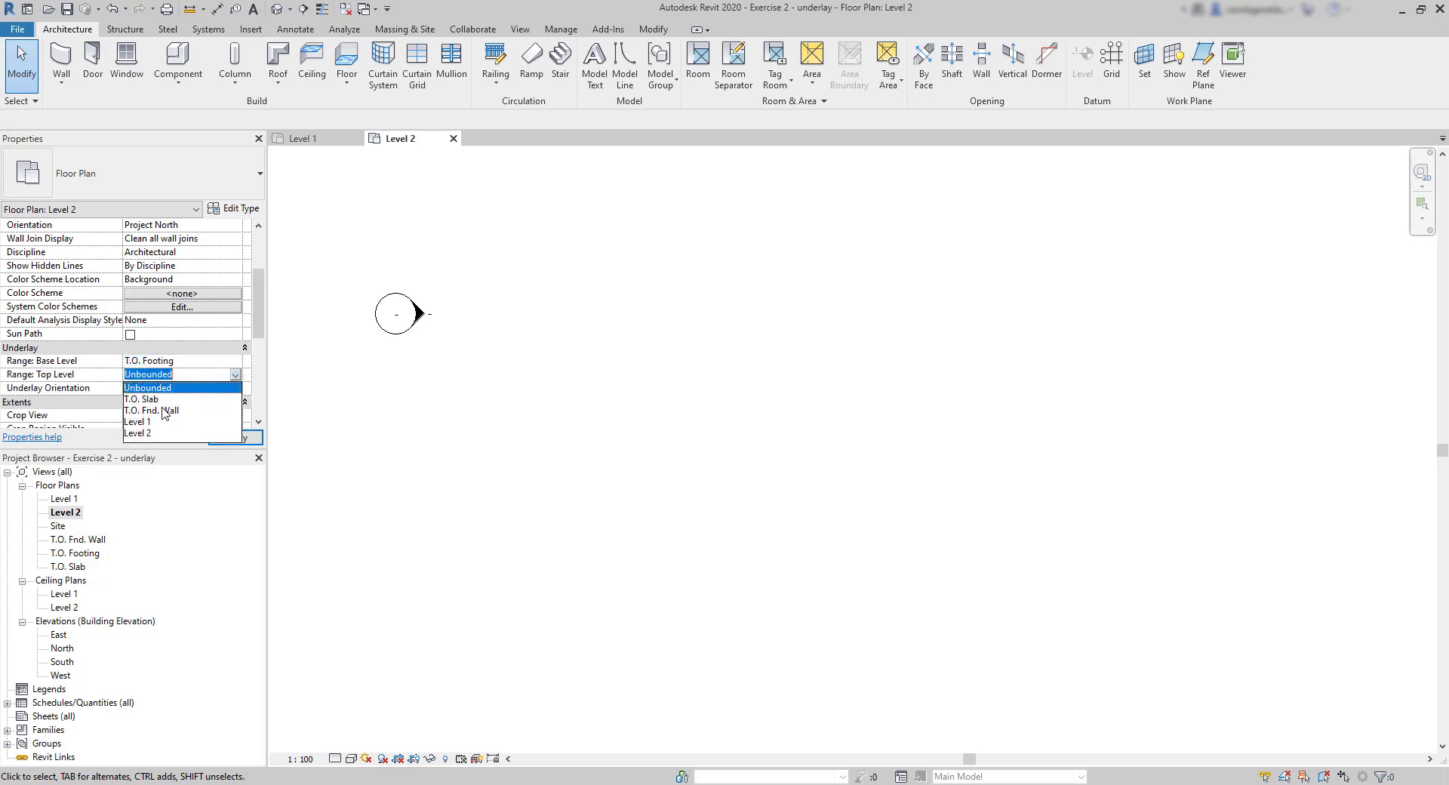
{"action": "left_click", "coordinate": [141, 399]}
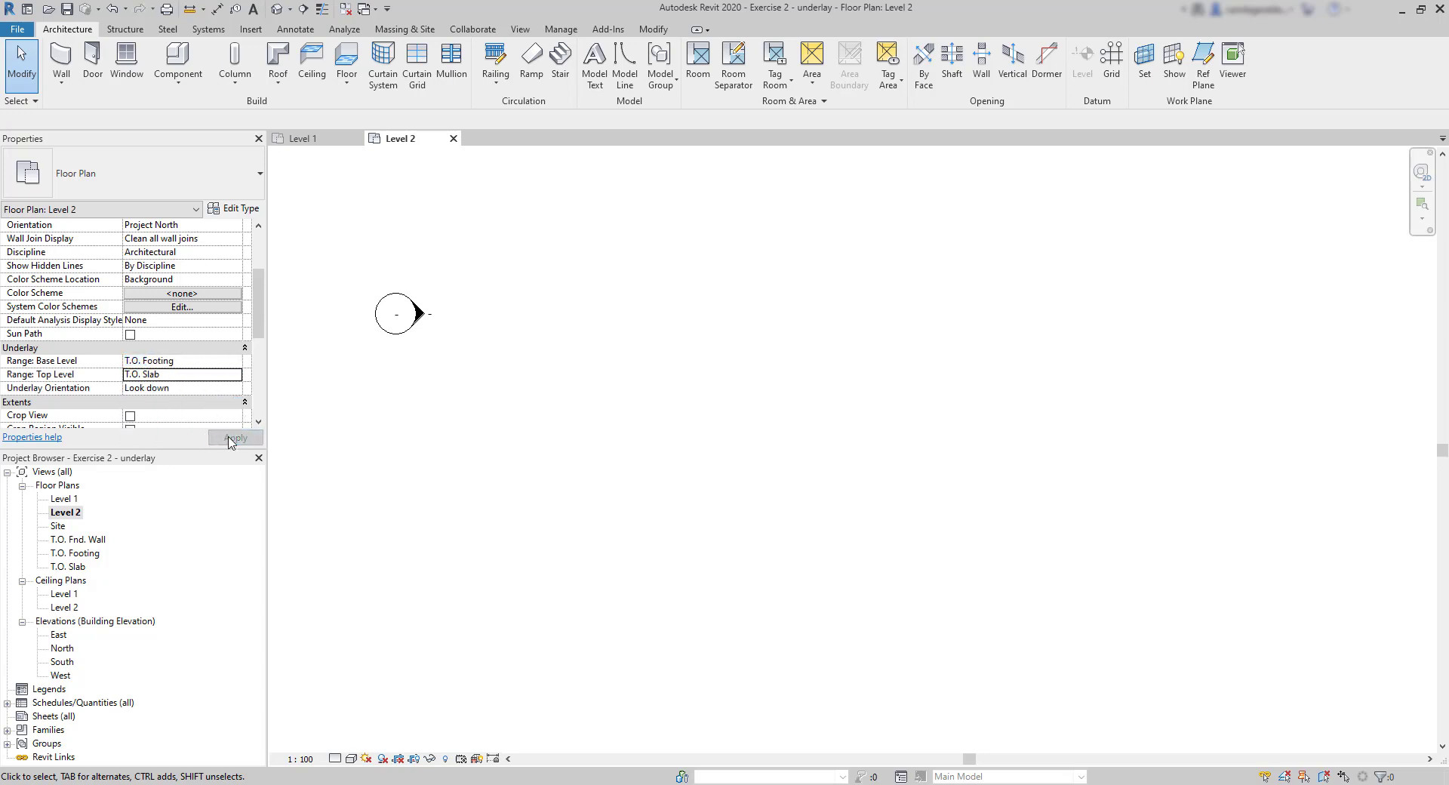
{"action": "left_click", "coordinate": [235, 437]}
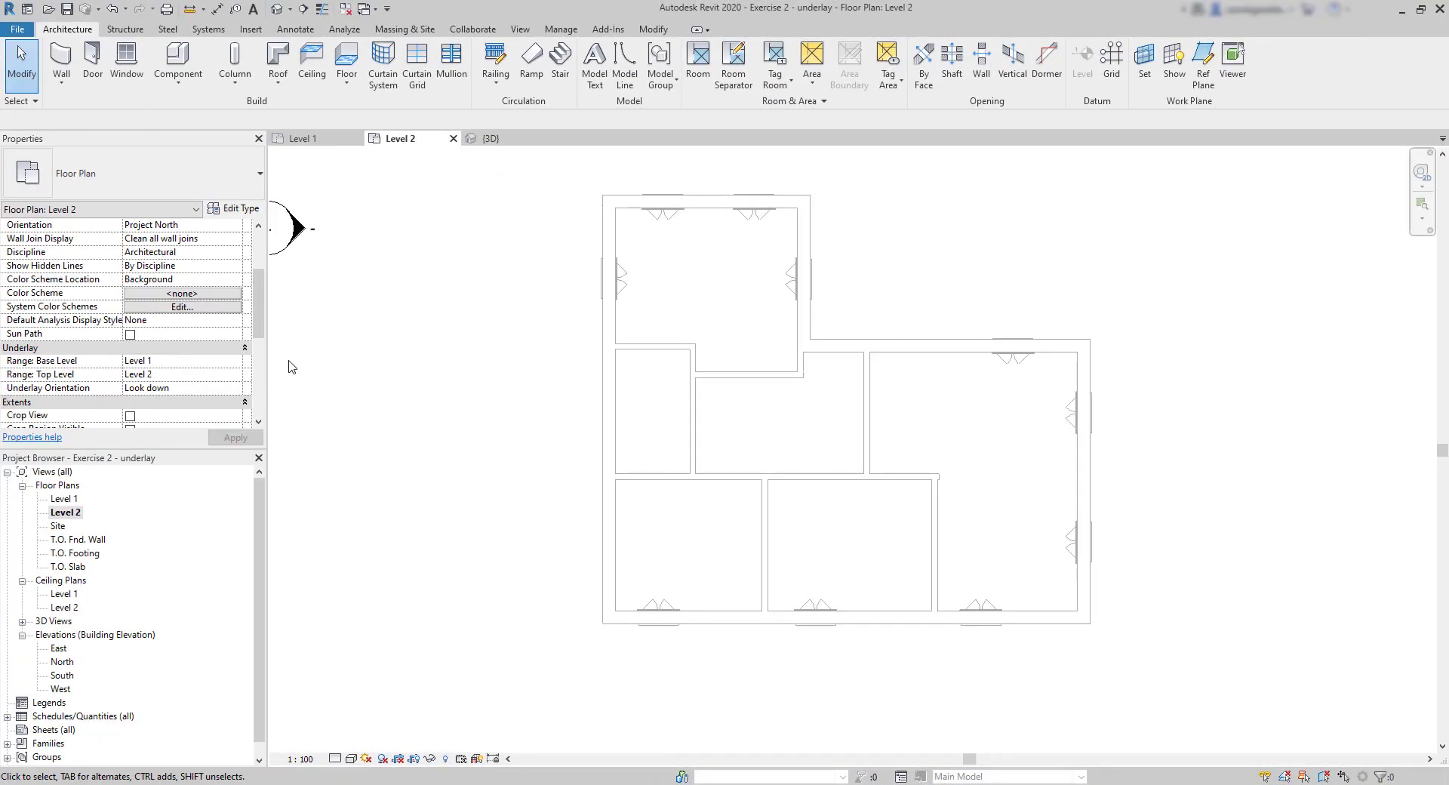
- Switch to the {3D} view tab and orbit the house to view it from underneath
{"action": "left_click", "coordinate": [62, 387]}
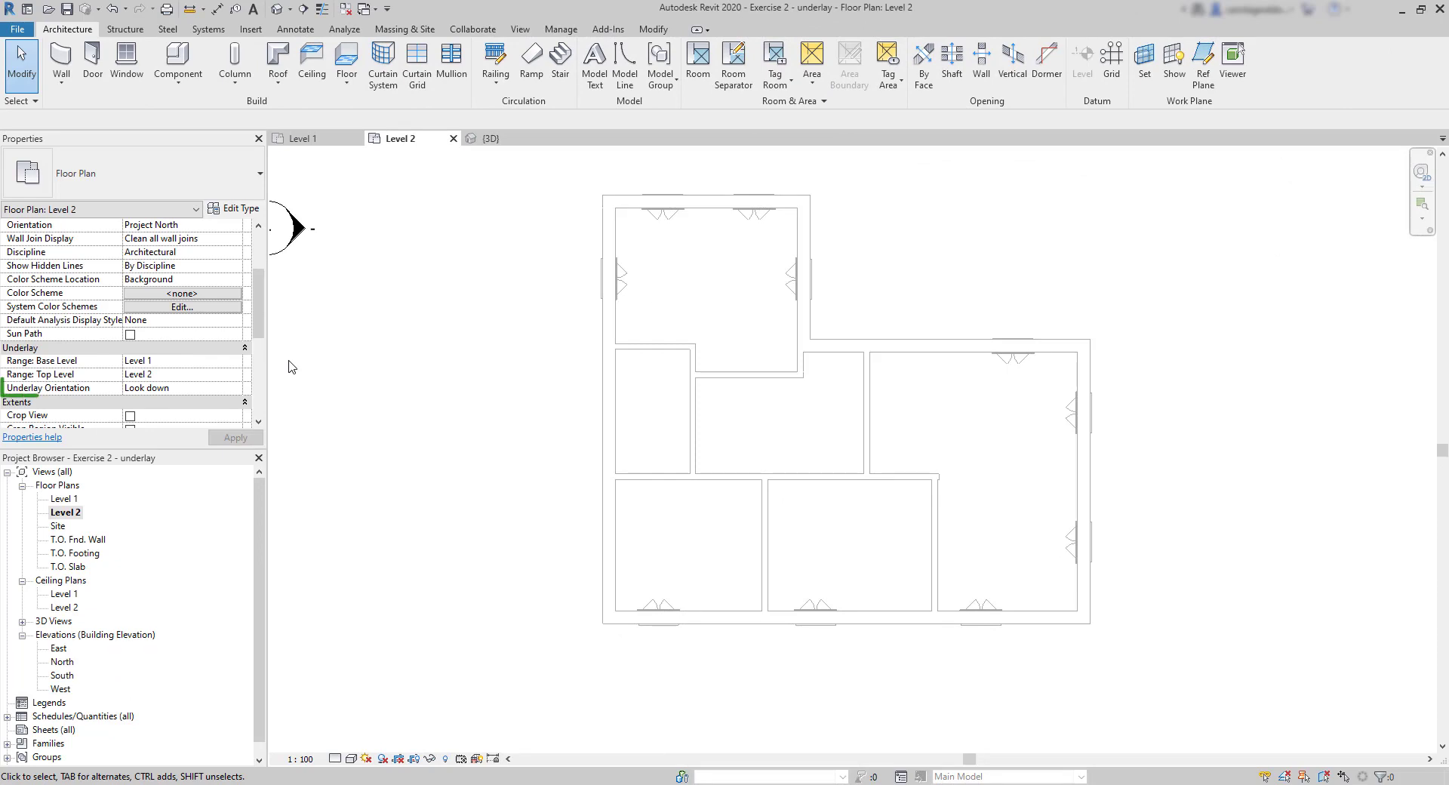
{"action": "left_click", "coordinate": [139, 388]}
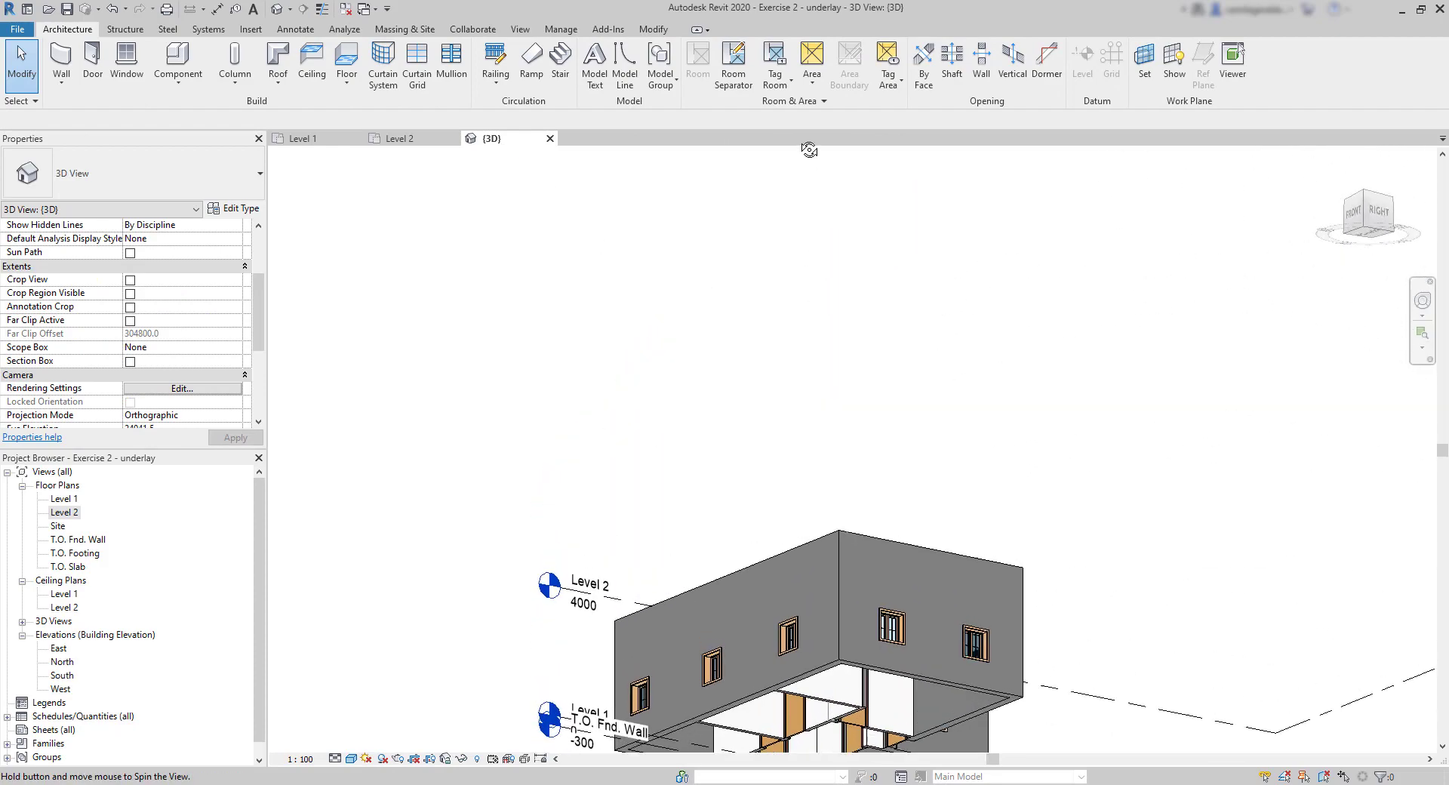
{"action": "left_click_drag", "start_coordinate": [810, 149], "coordinate": [908, 222]}
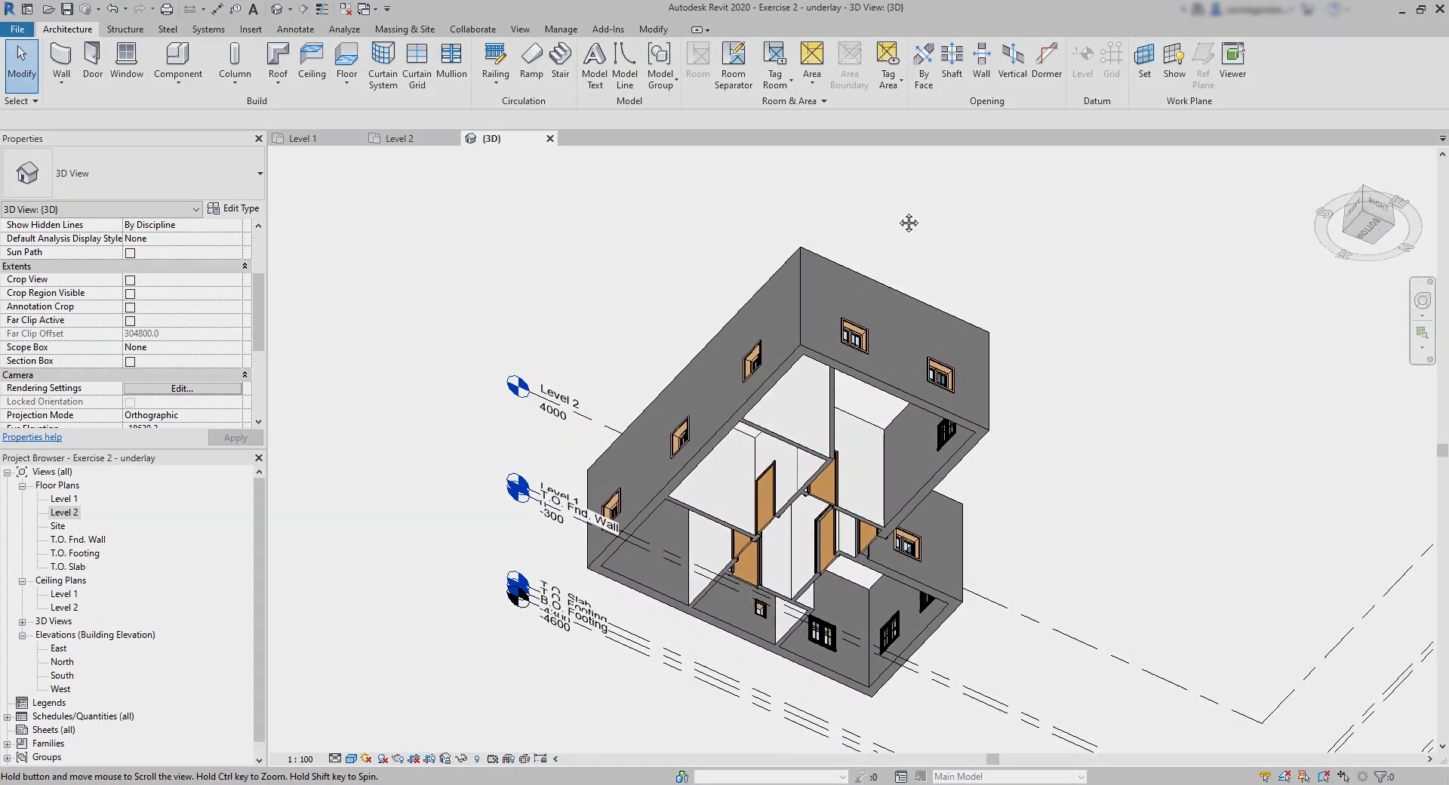